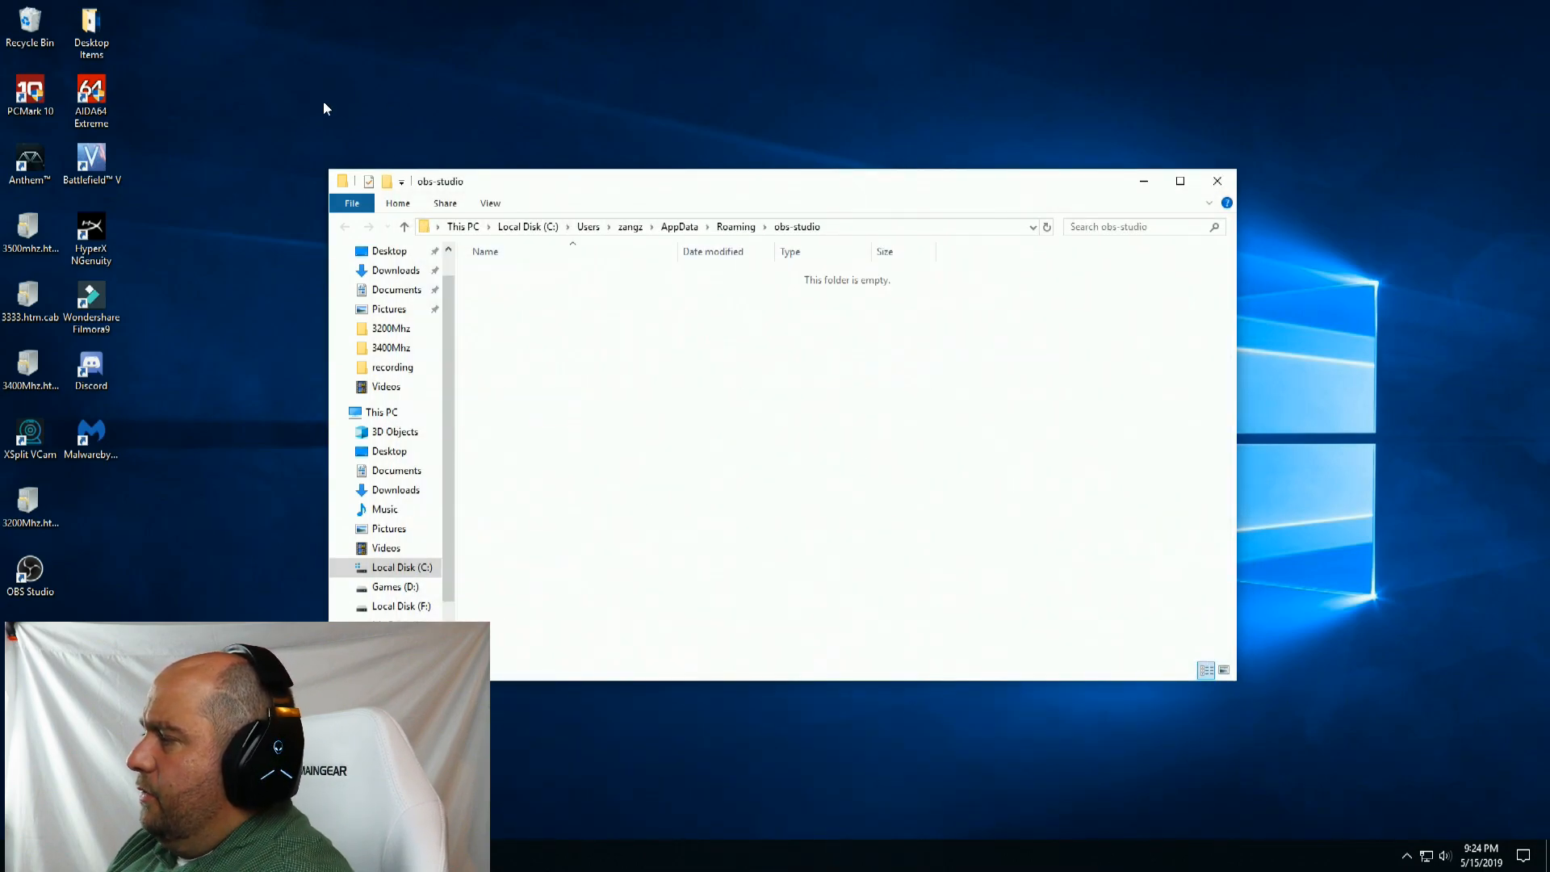
Launch OBS Studio from its desktop shortcut with the obs-studio settings folder empty.
click(31, 570)
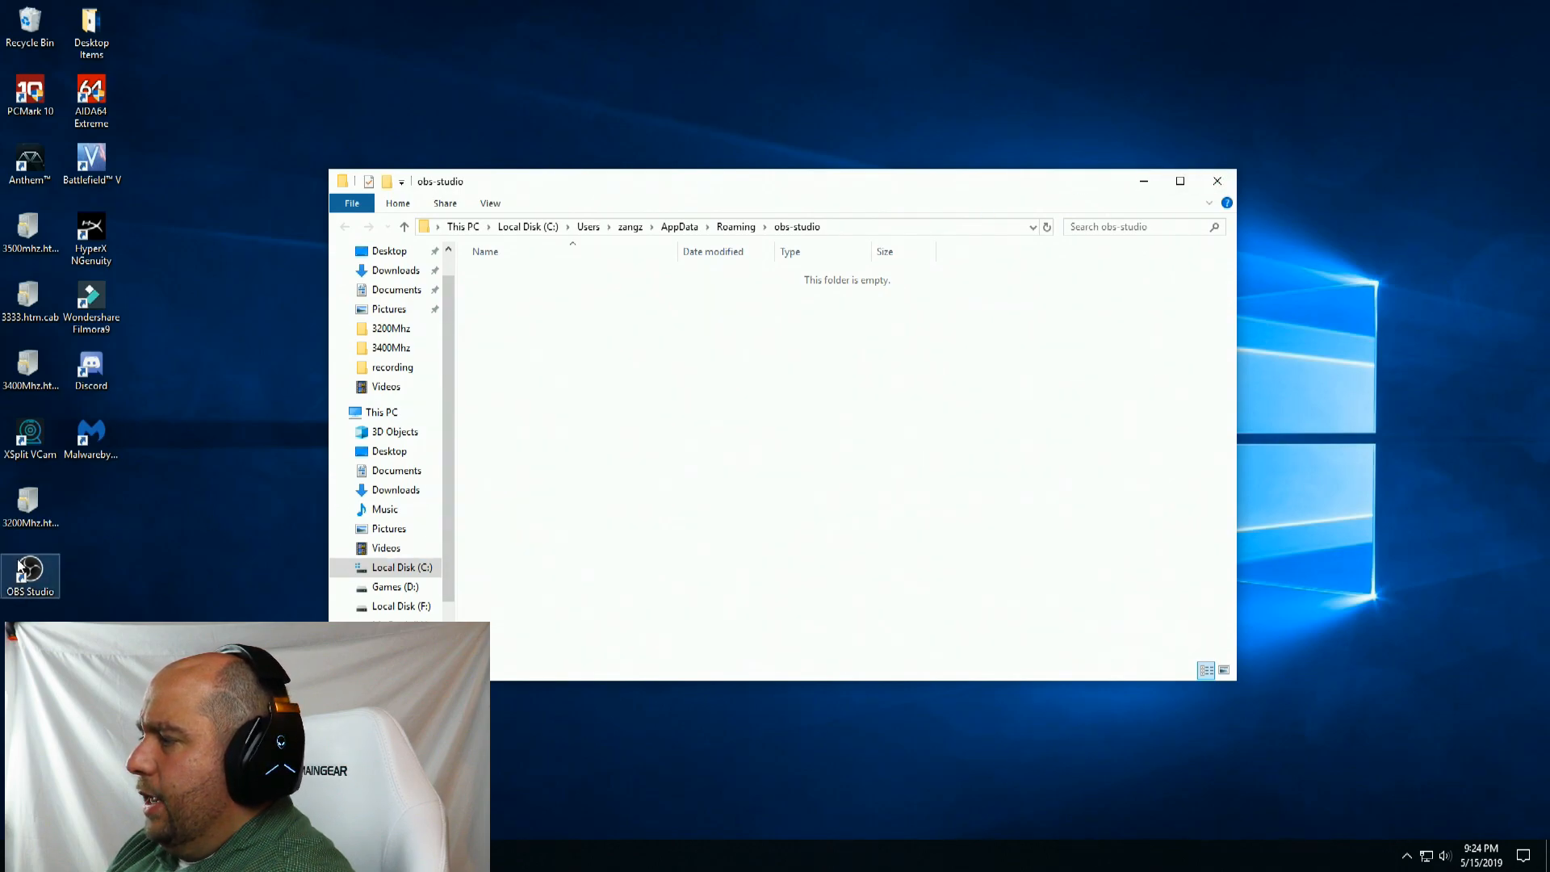
double_click(31, 570)
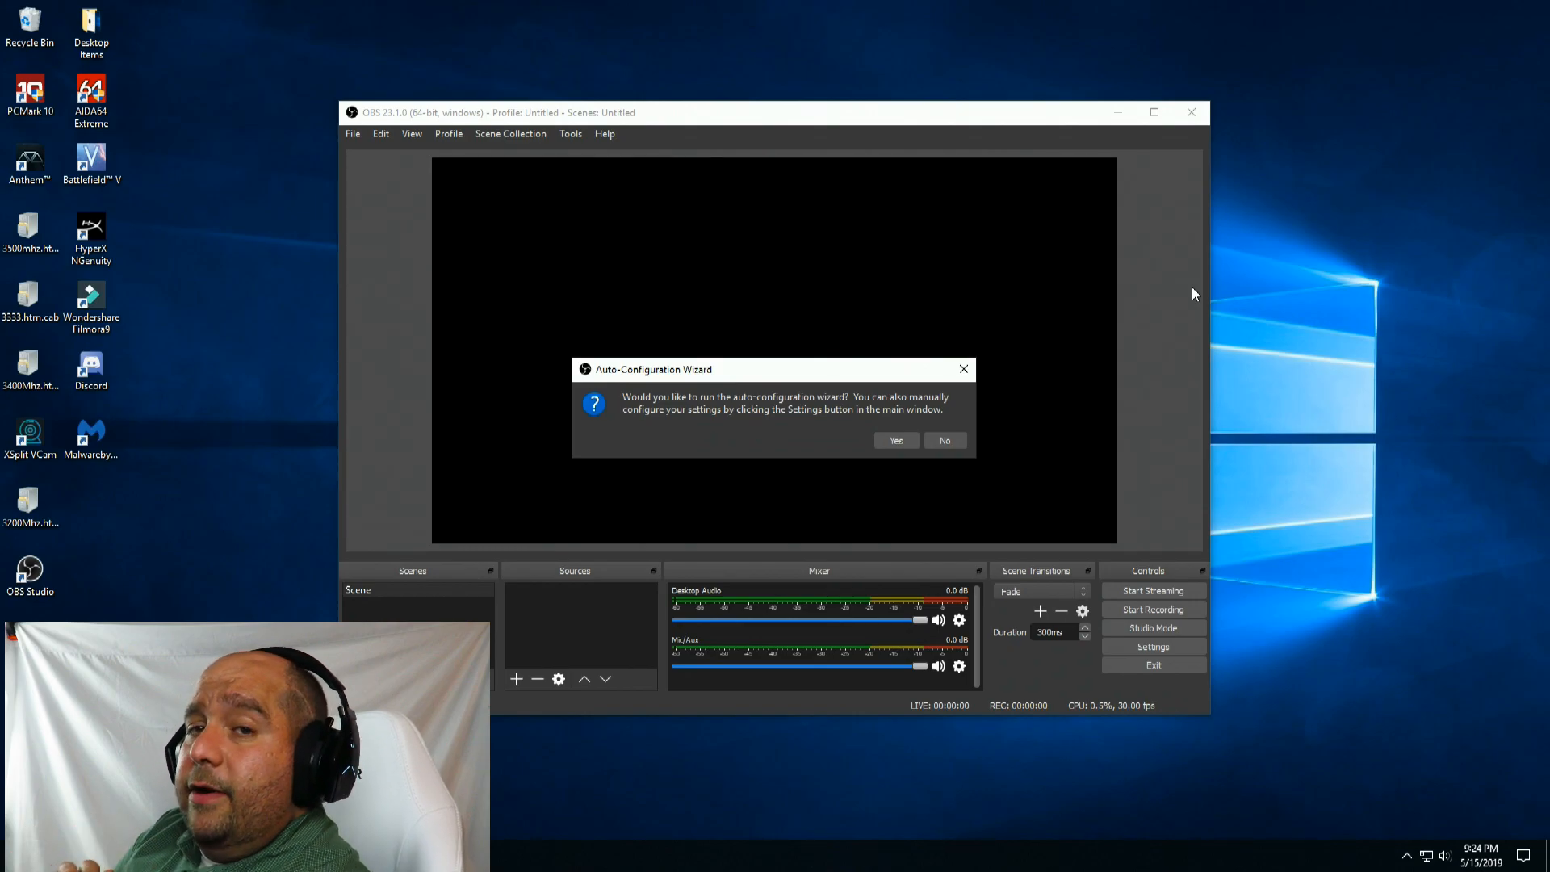
mouse_move(1037, 464)
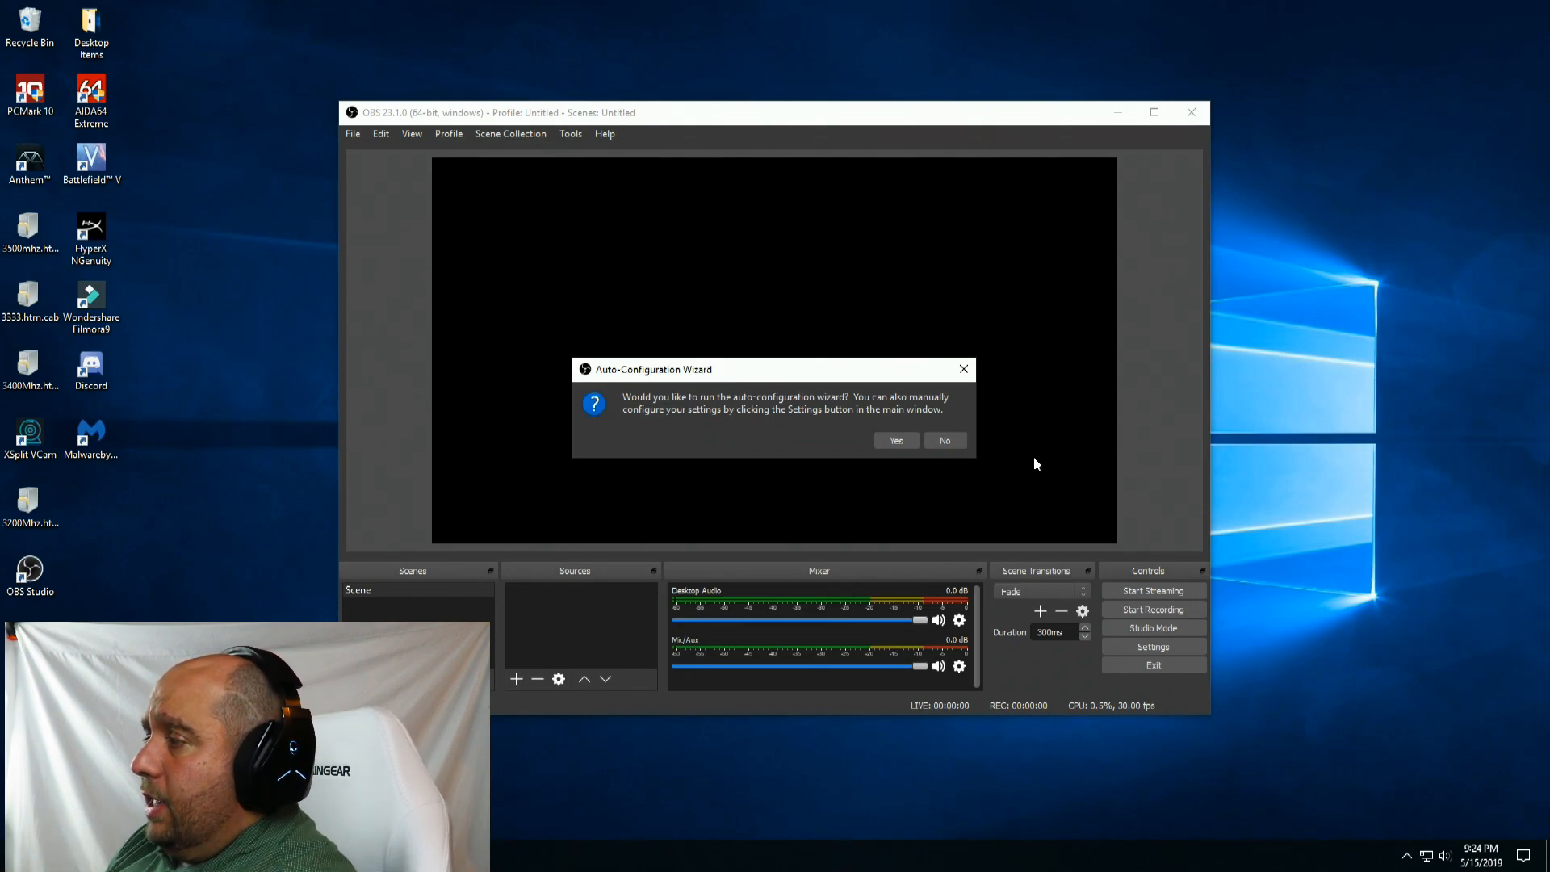
Run the auto-configuration wizard for recording only, accepting a 1920x1080 canvas at 60 fps.
click(896, 441)
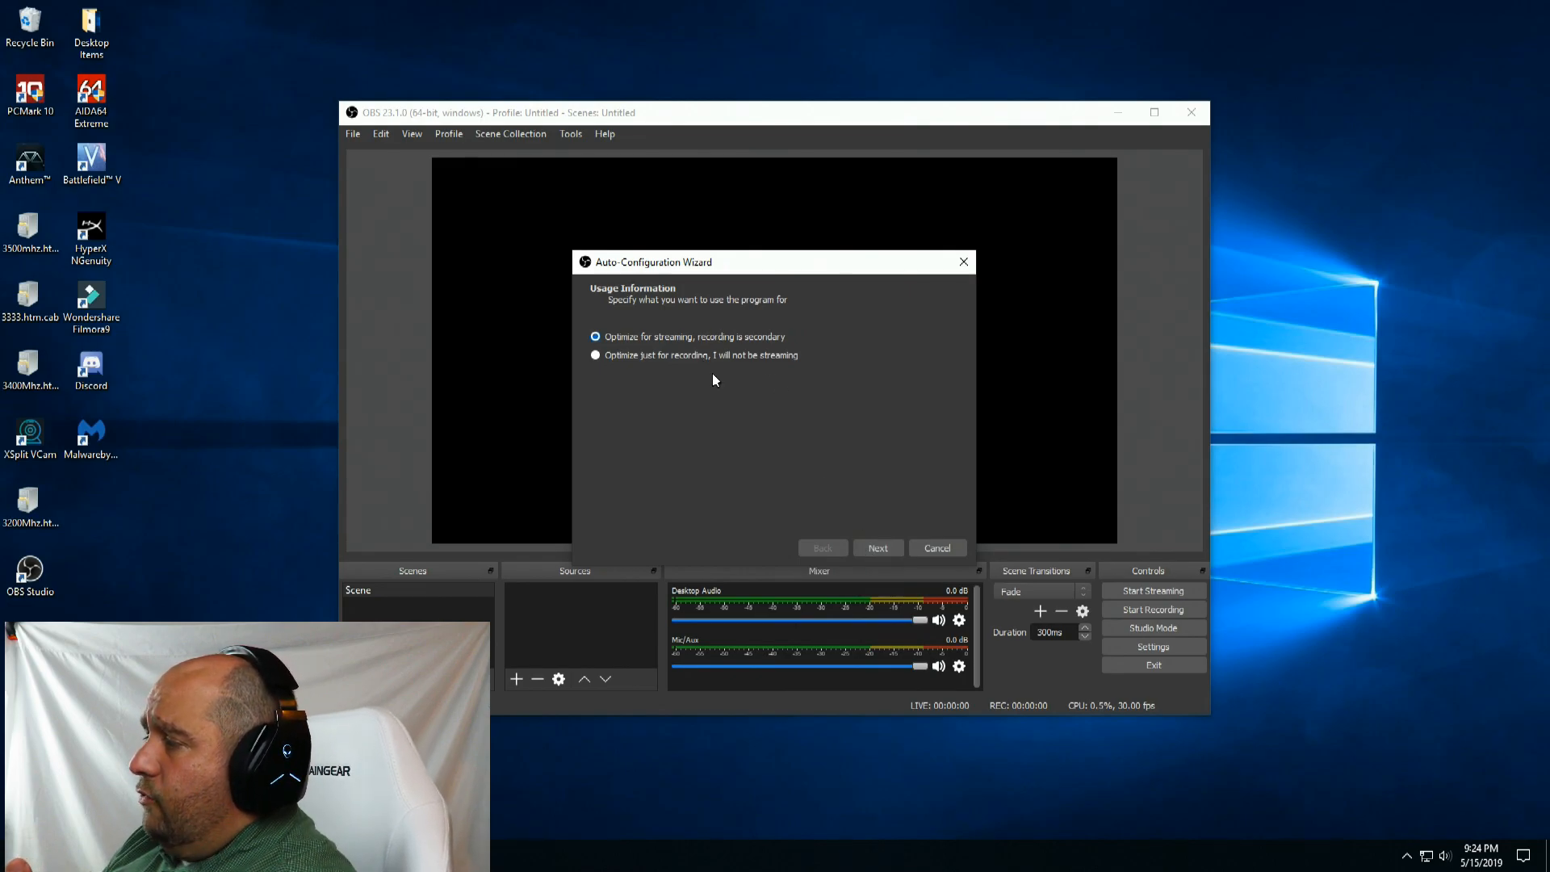
click(595, 355)
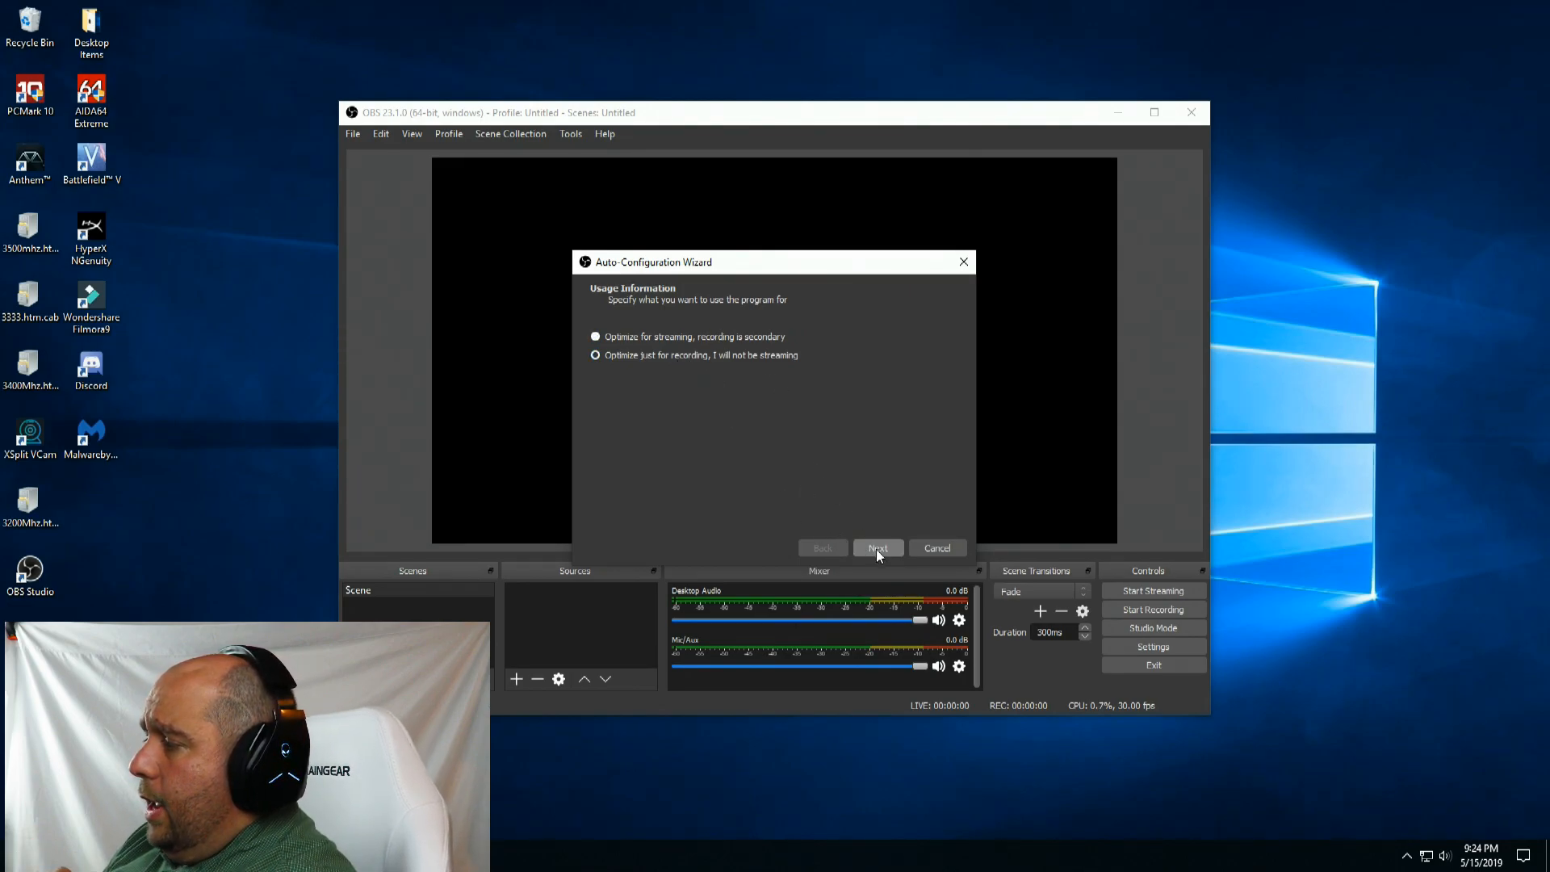
click(878, 548)
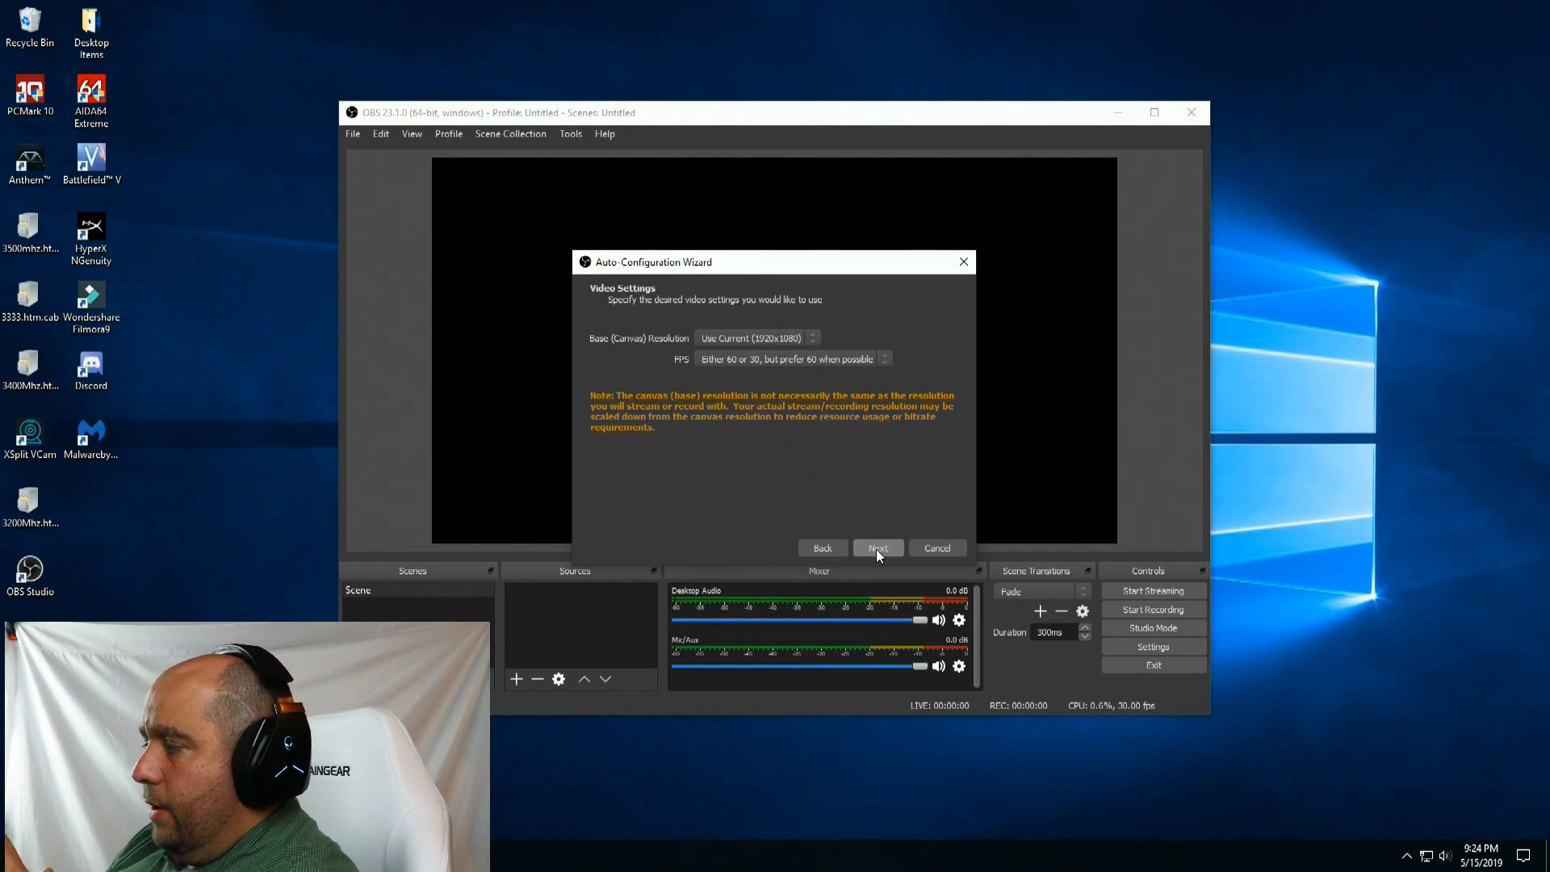
click(878, 548)
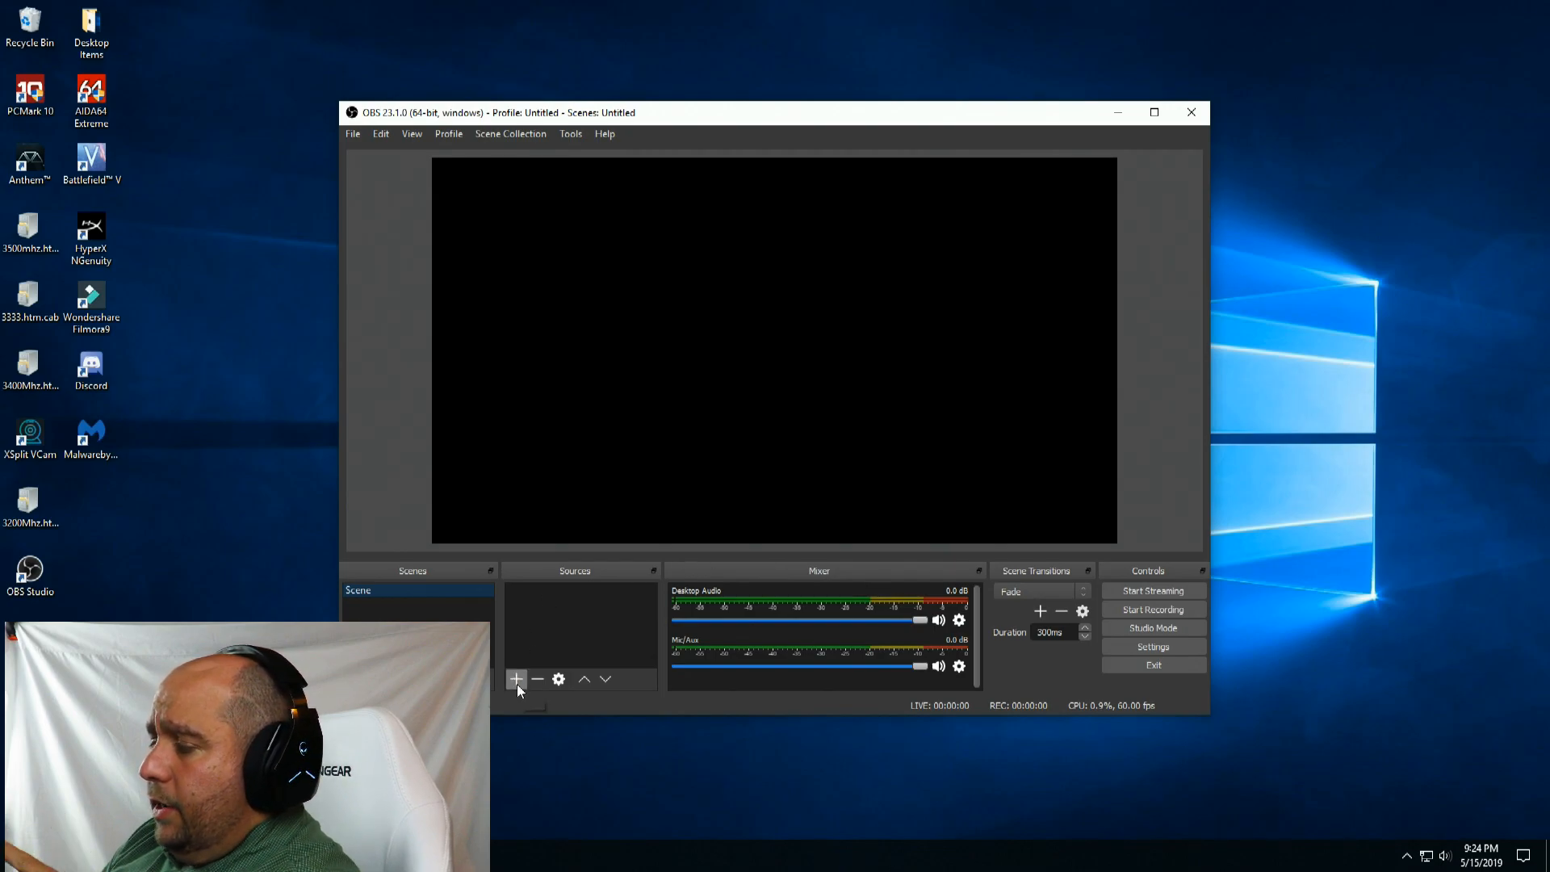
Add a Video Capture Device using XSplit VCam and drag it to the bottom-left corner.
click(517, 679)
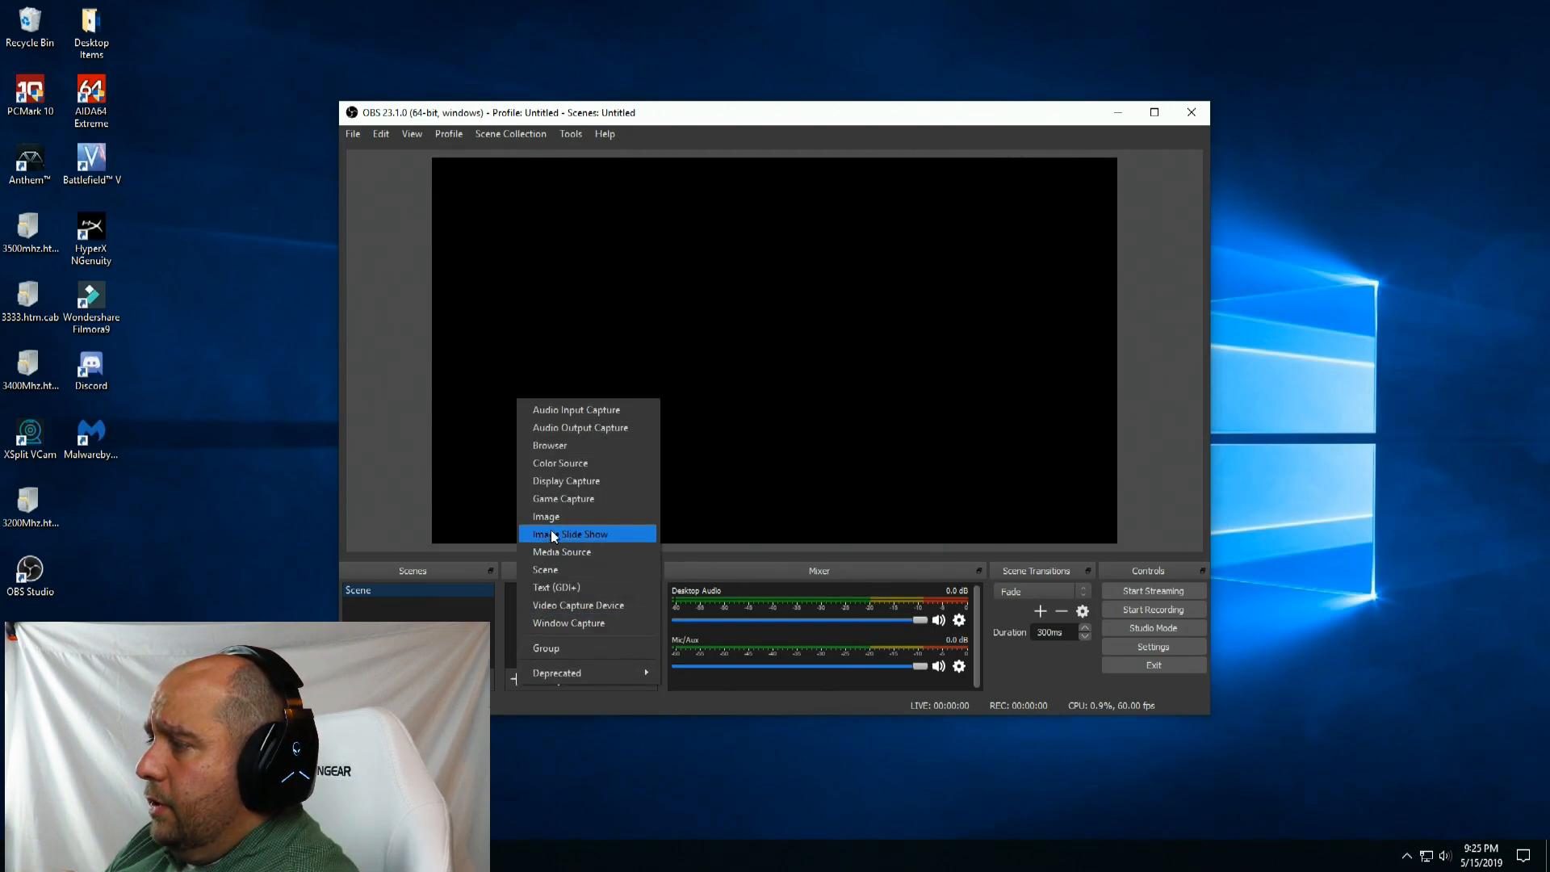
mouse_move(567, 615)
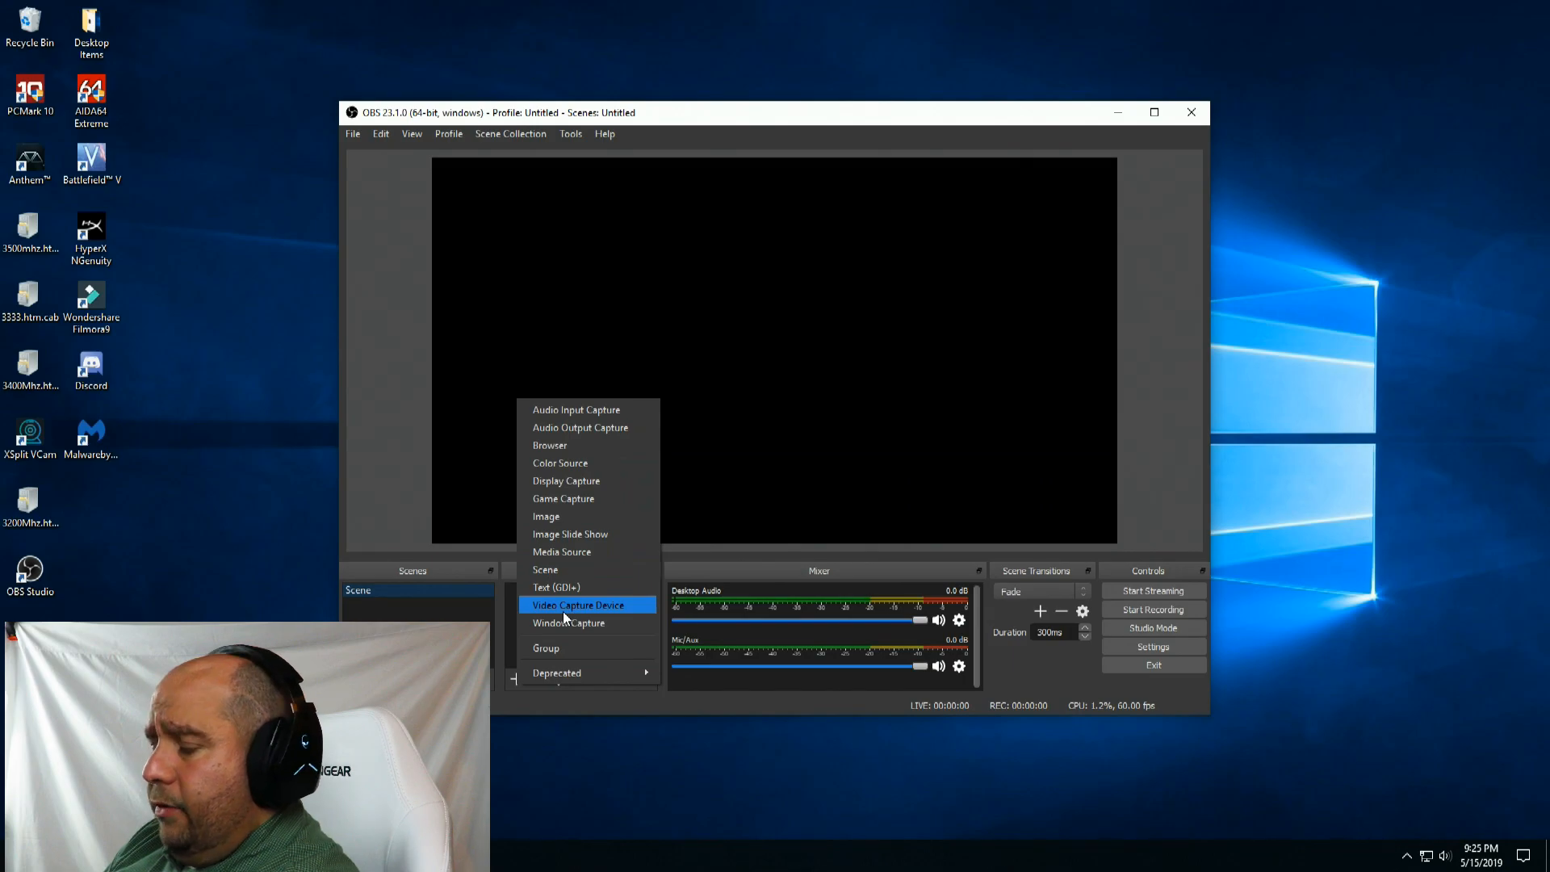
click(587, 604)
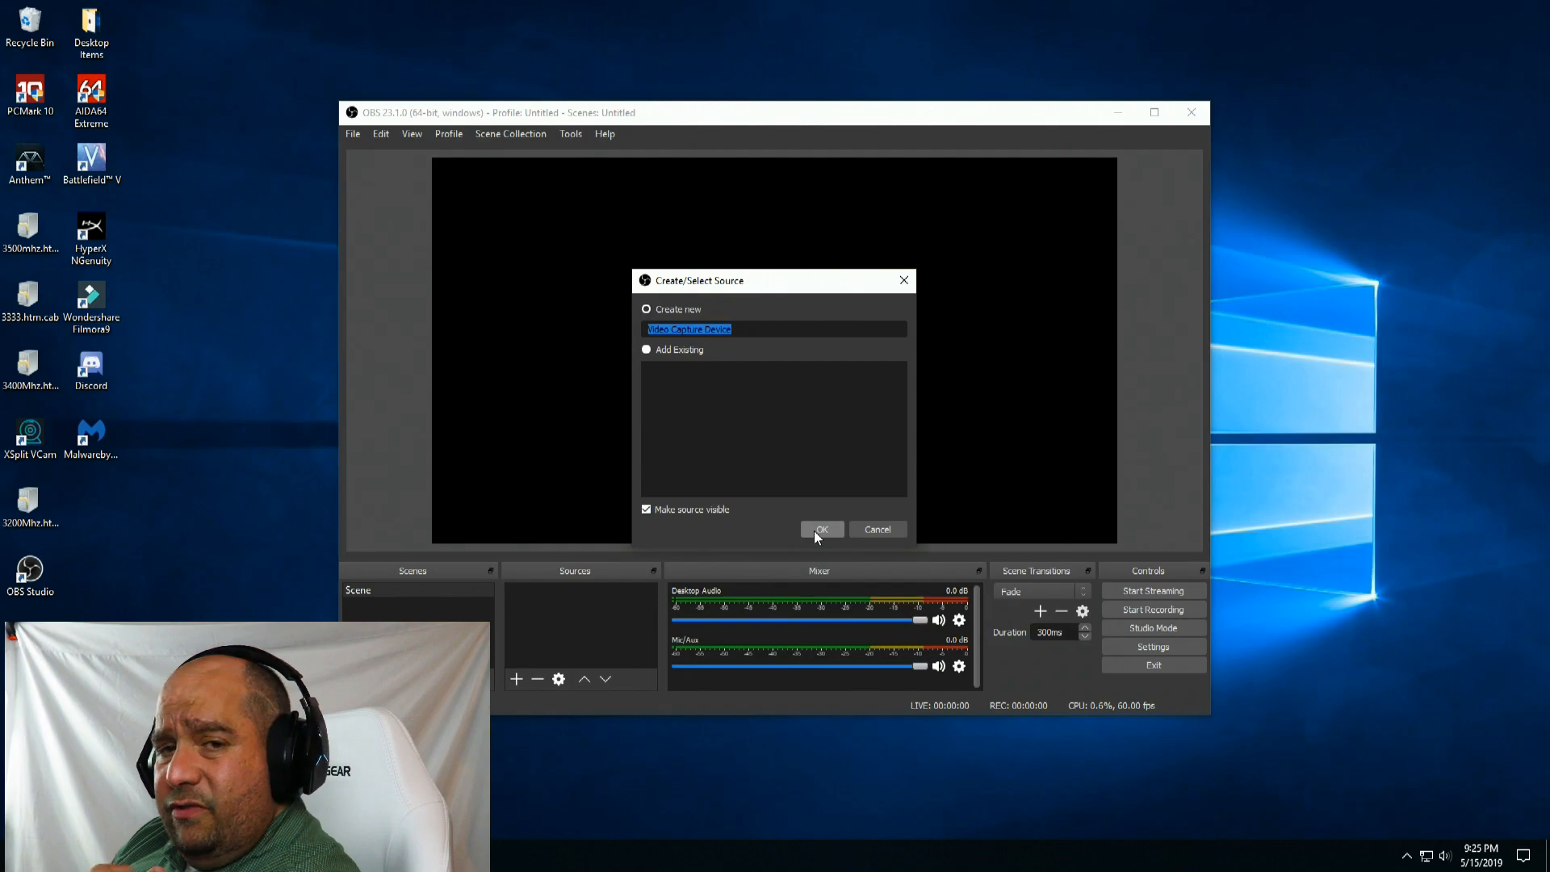
click(821, 530)
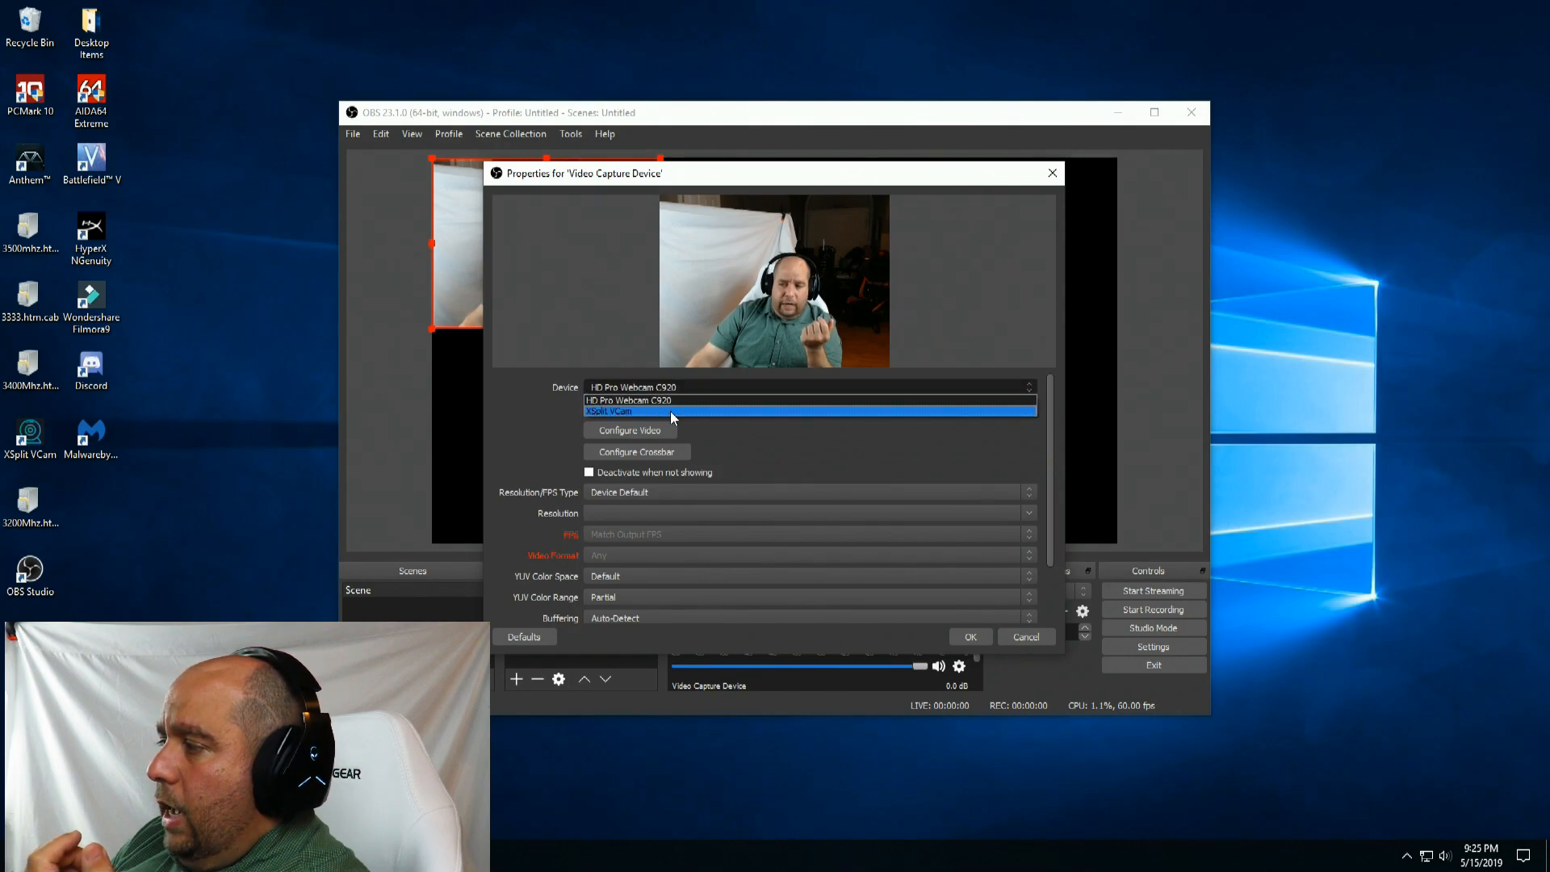
click(640, 411)
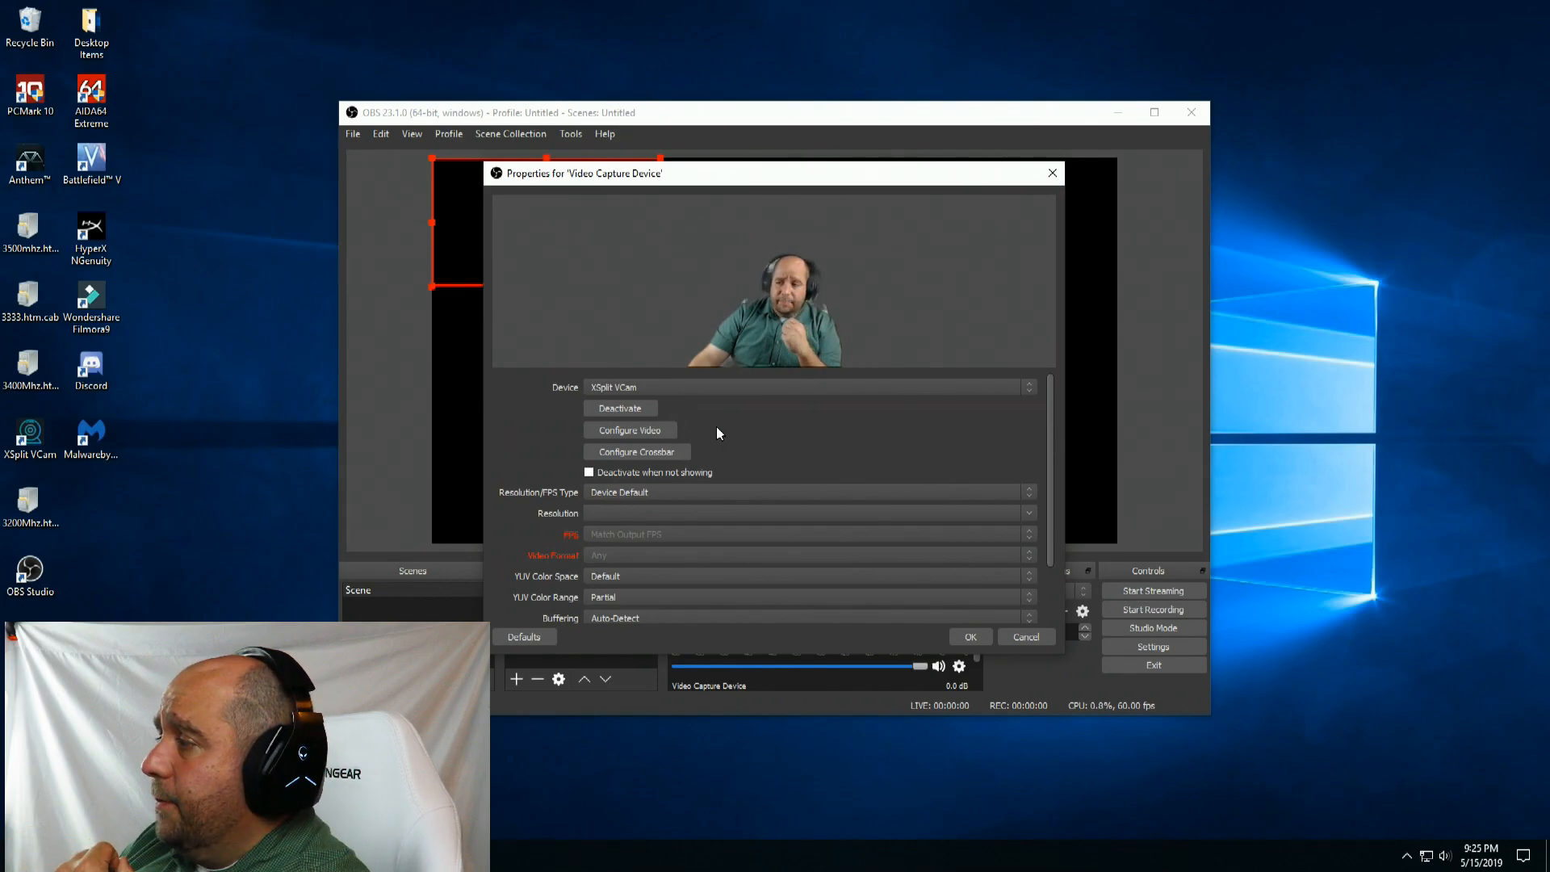
click(971, 636)
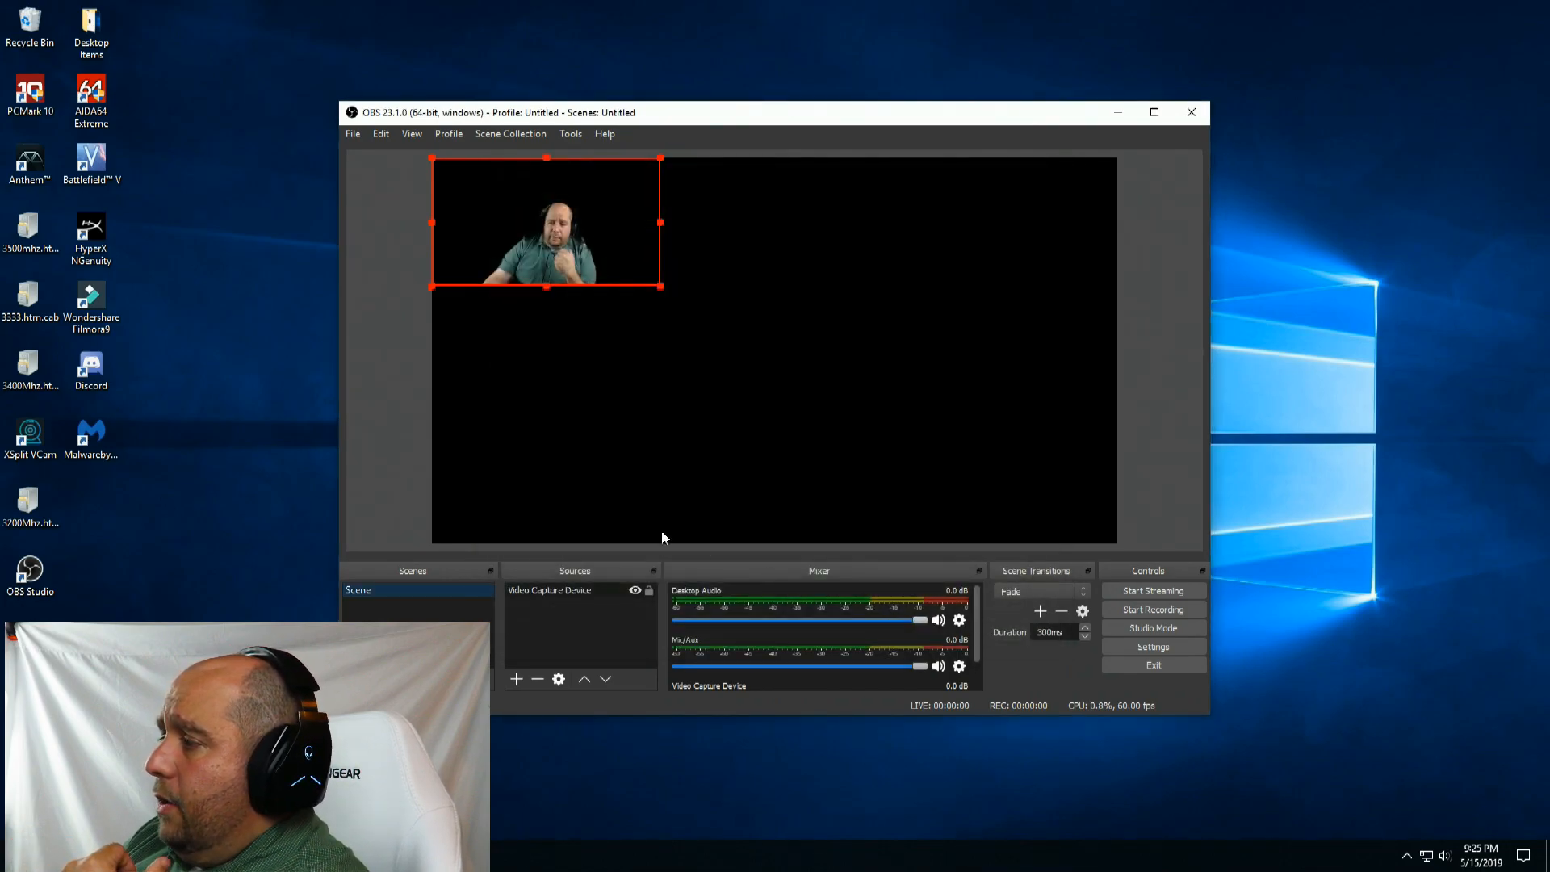
drag(546, 223, 503, 479)
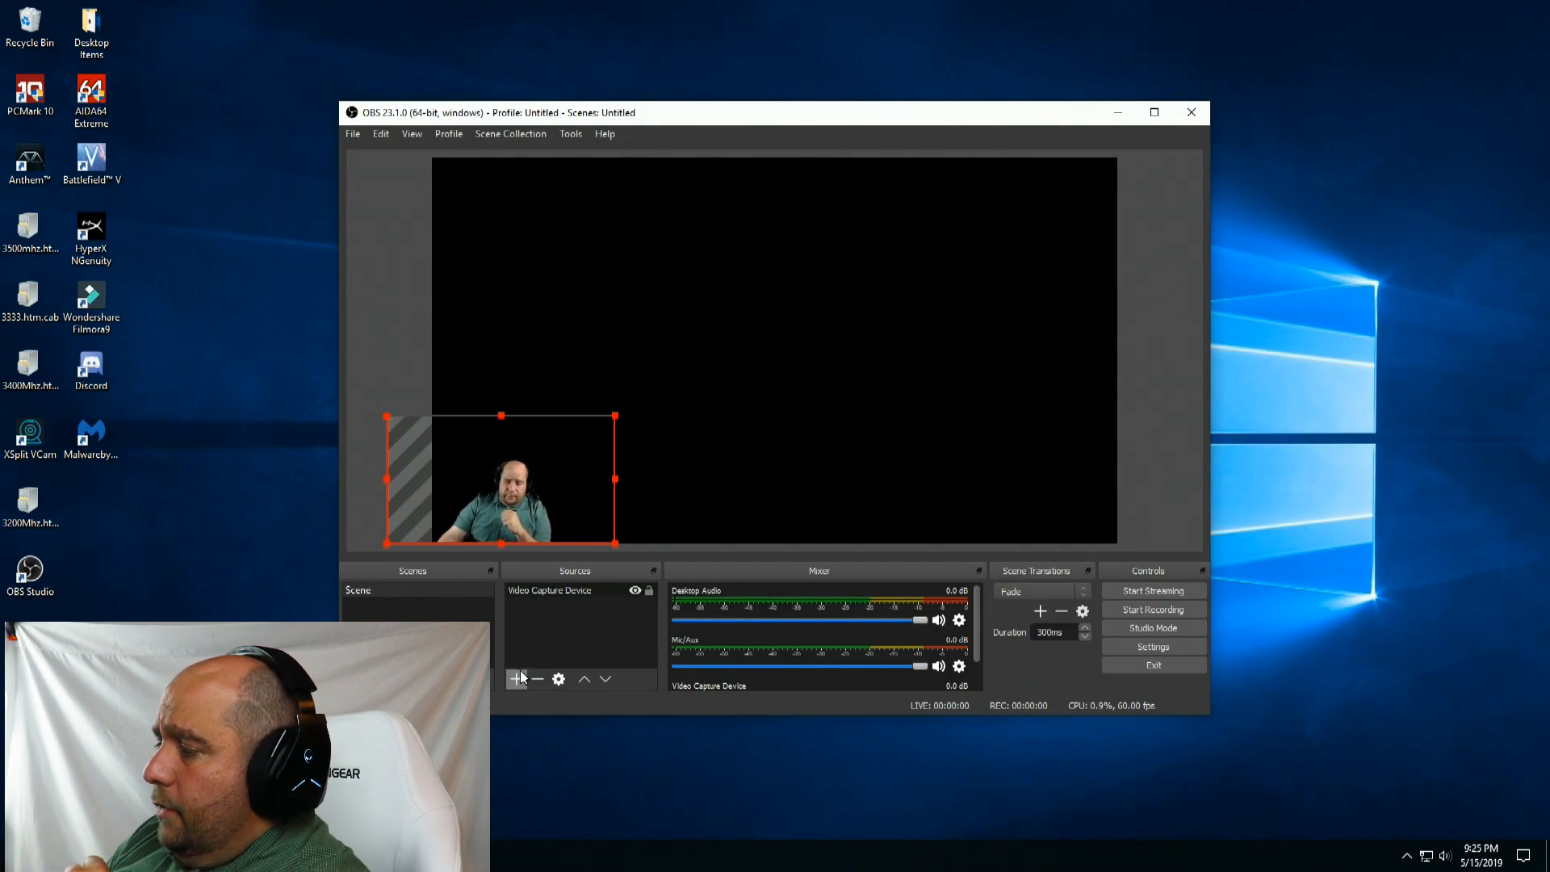
Add a Display Capture source of Display 1 with cursor capture enabled.
click(516, 679)
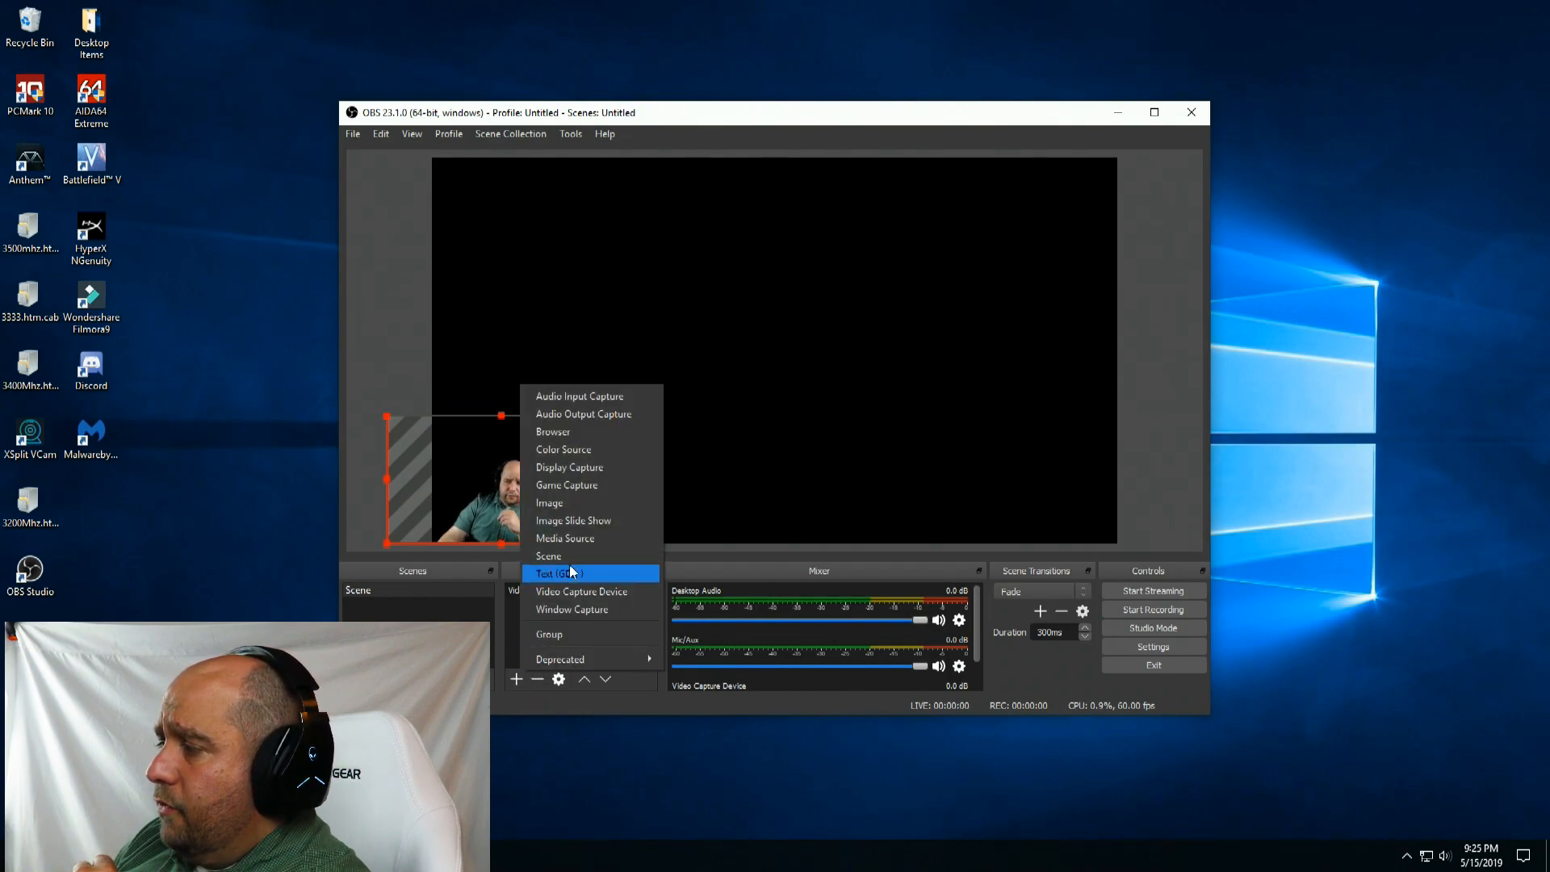
mouse_move(578, 467)
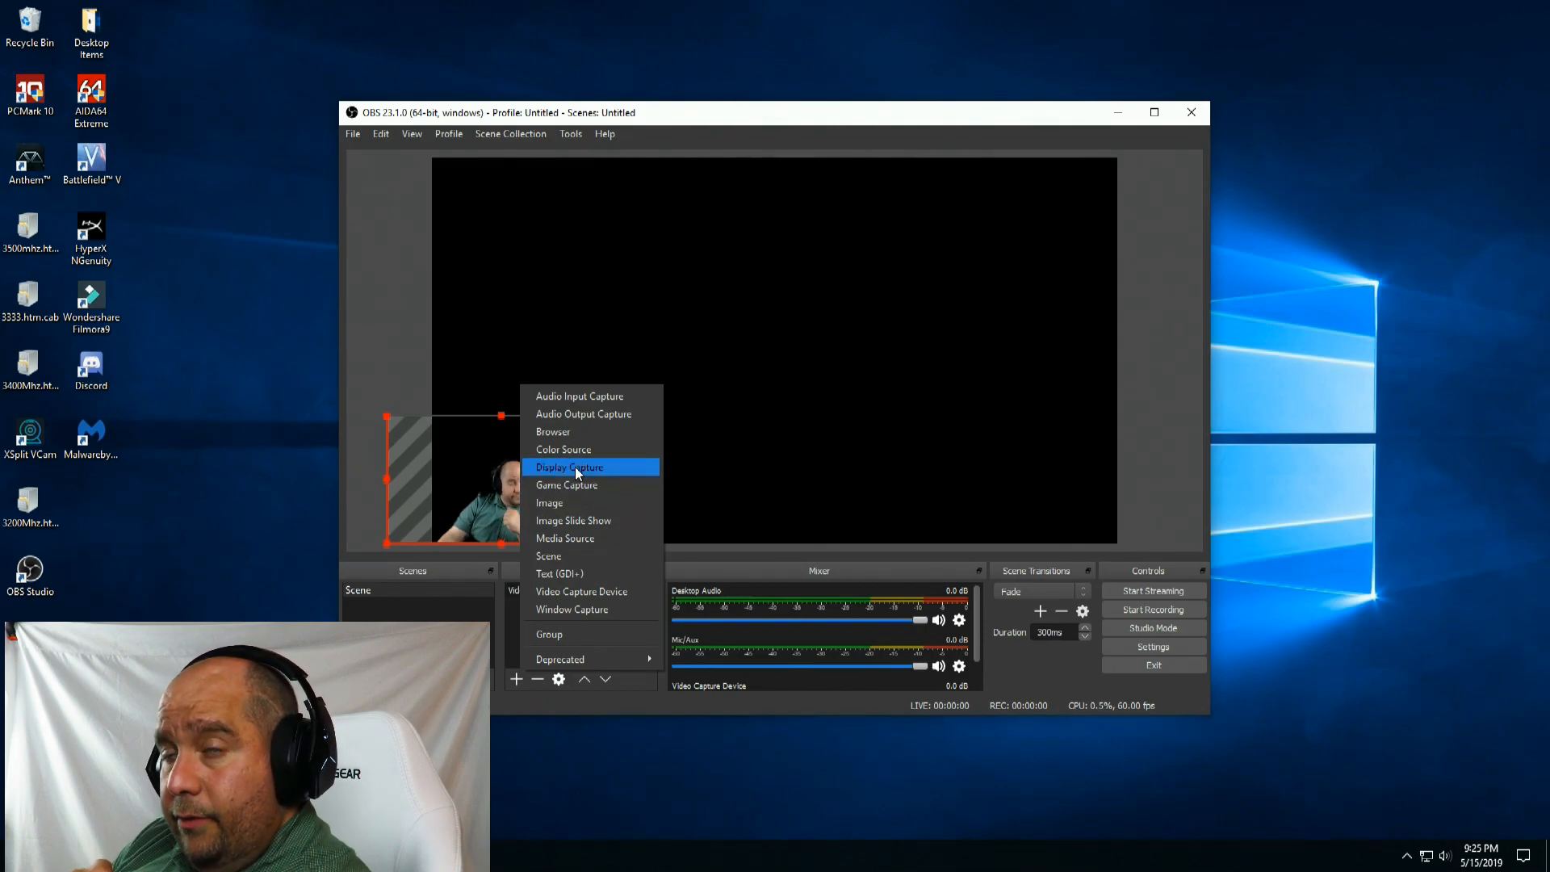
click(568, 467)
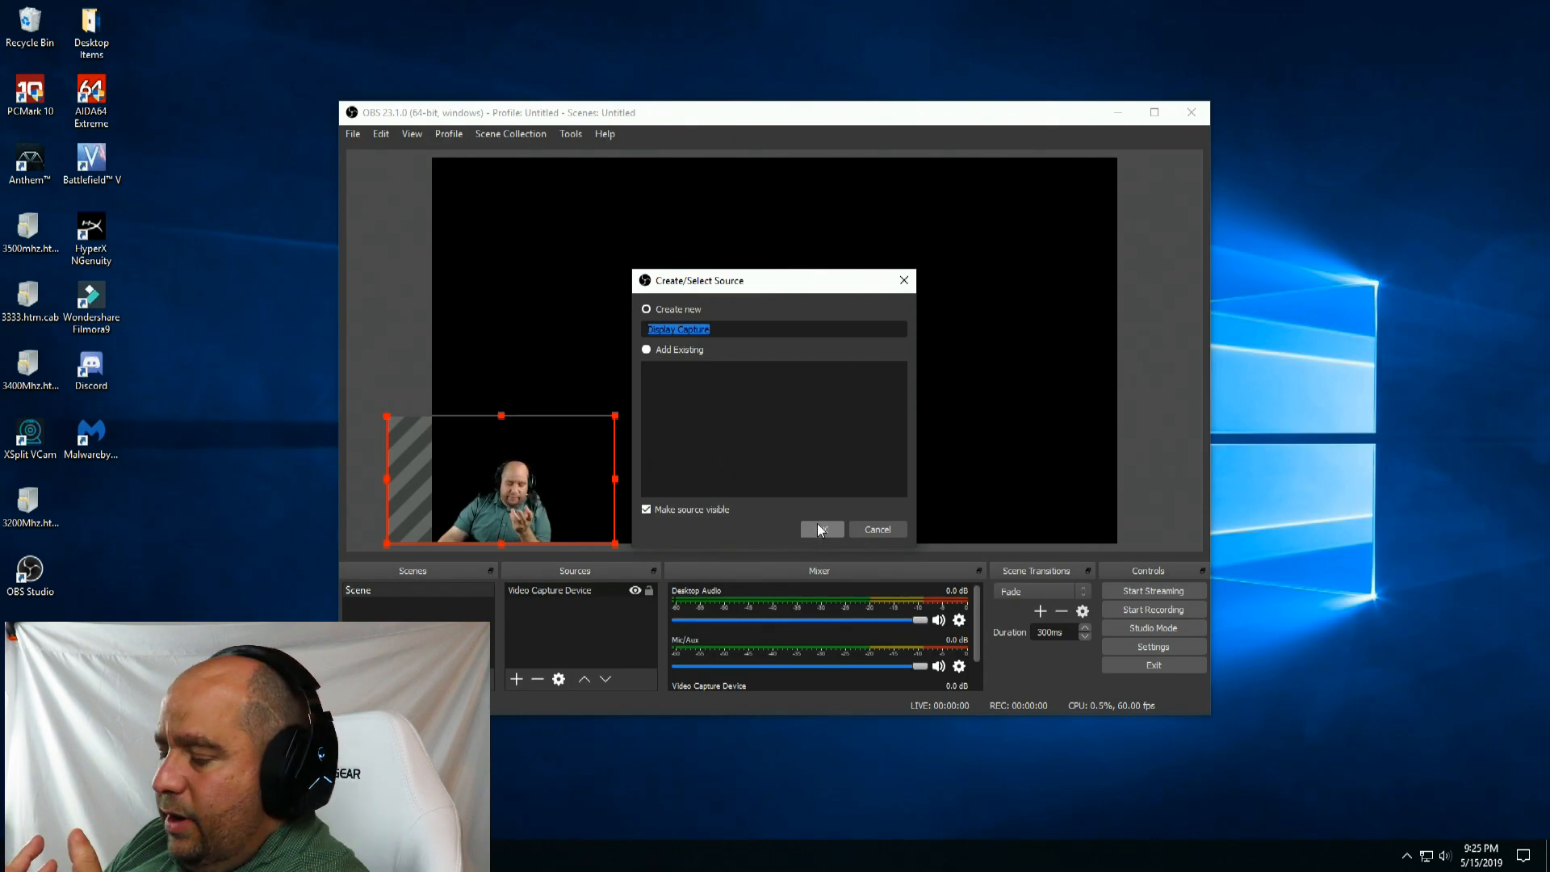
click(823, 529)
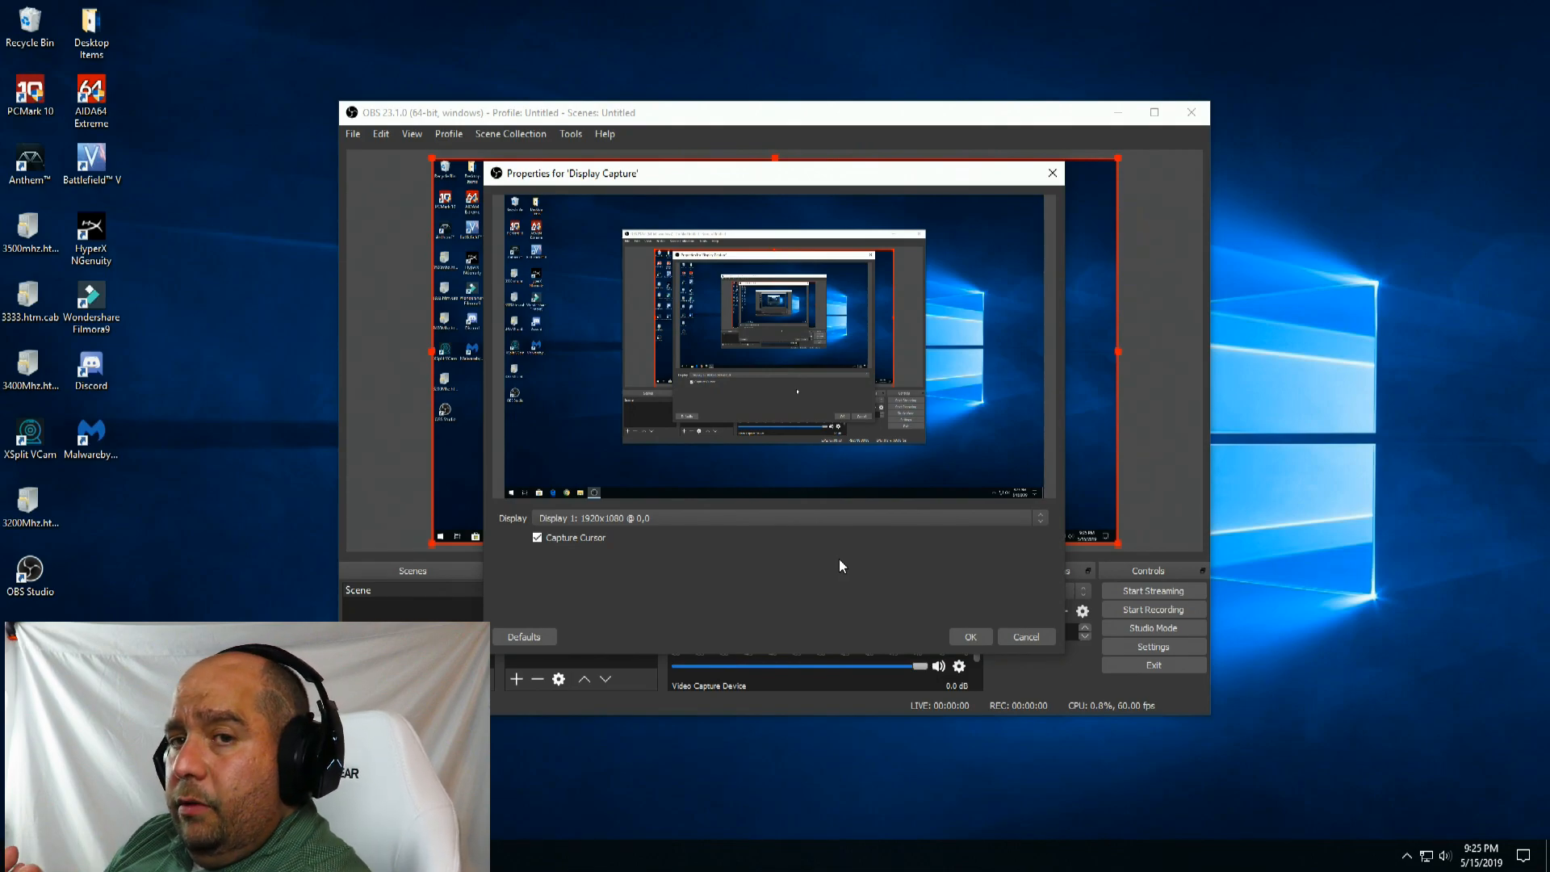
mouse_move(847, 570)
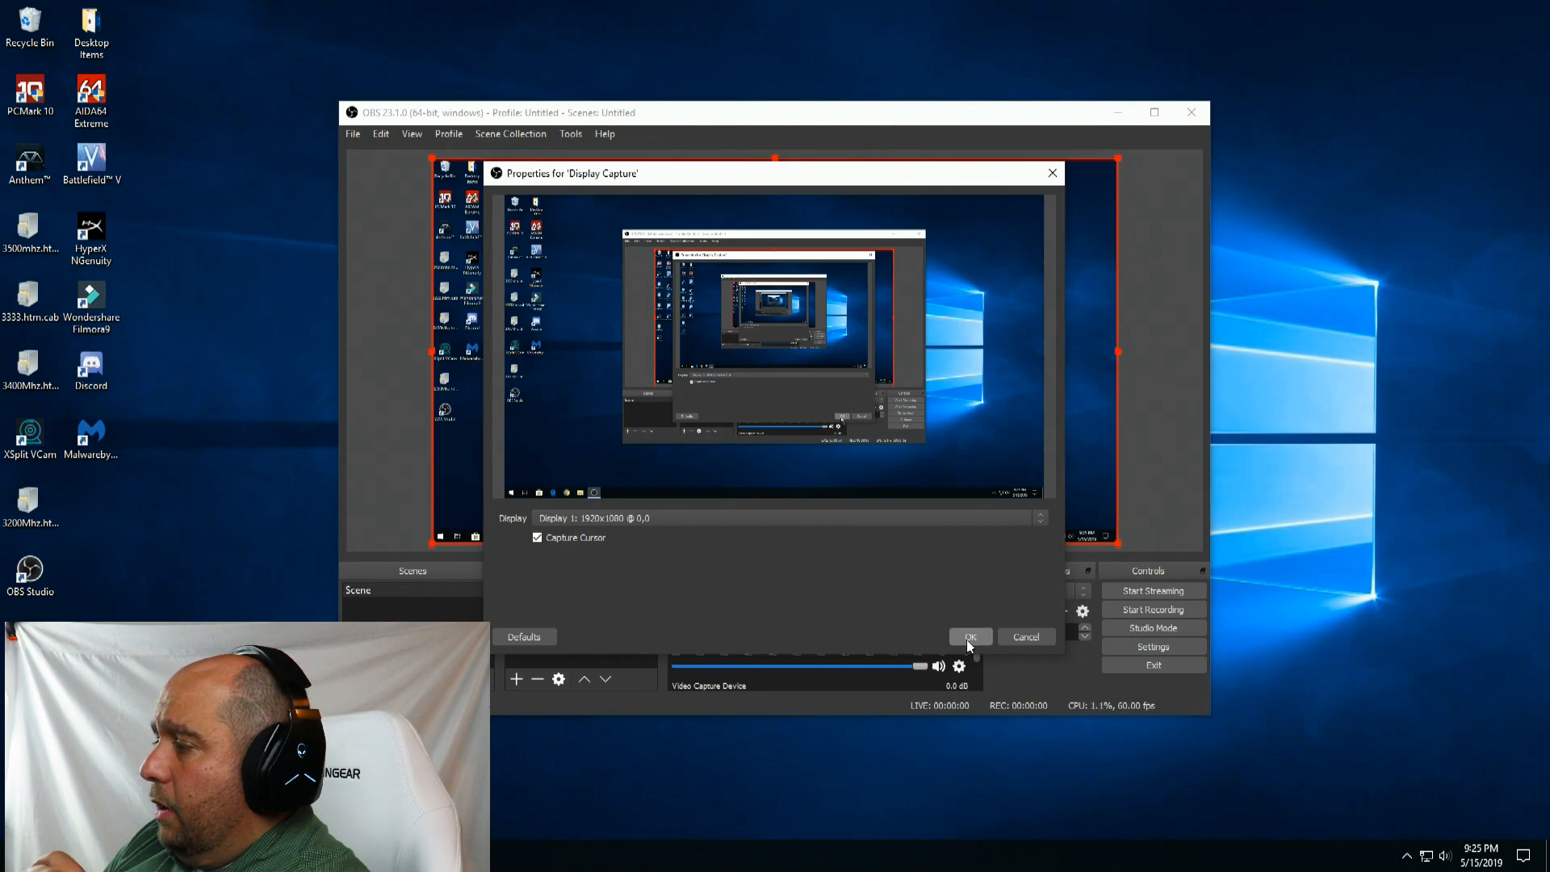
click(970, 637)
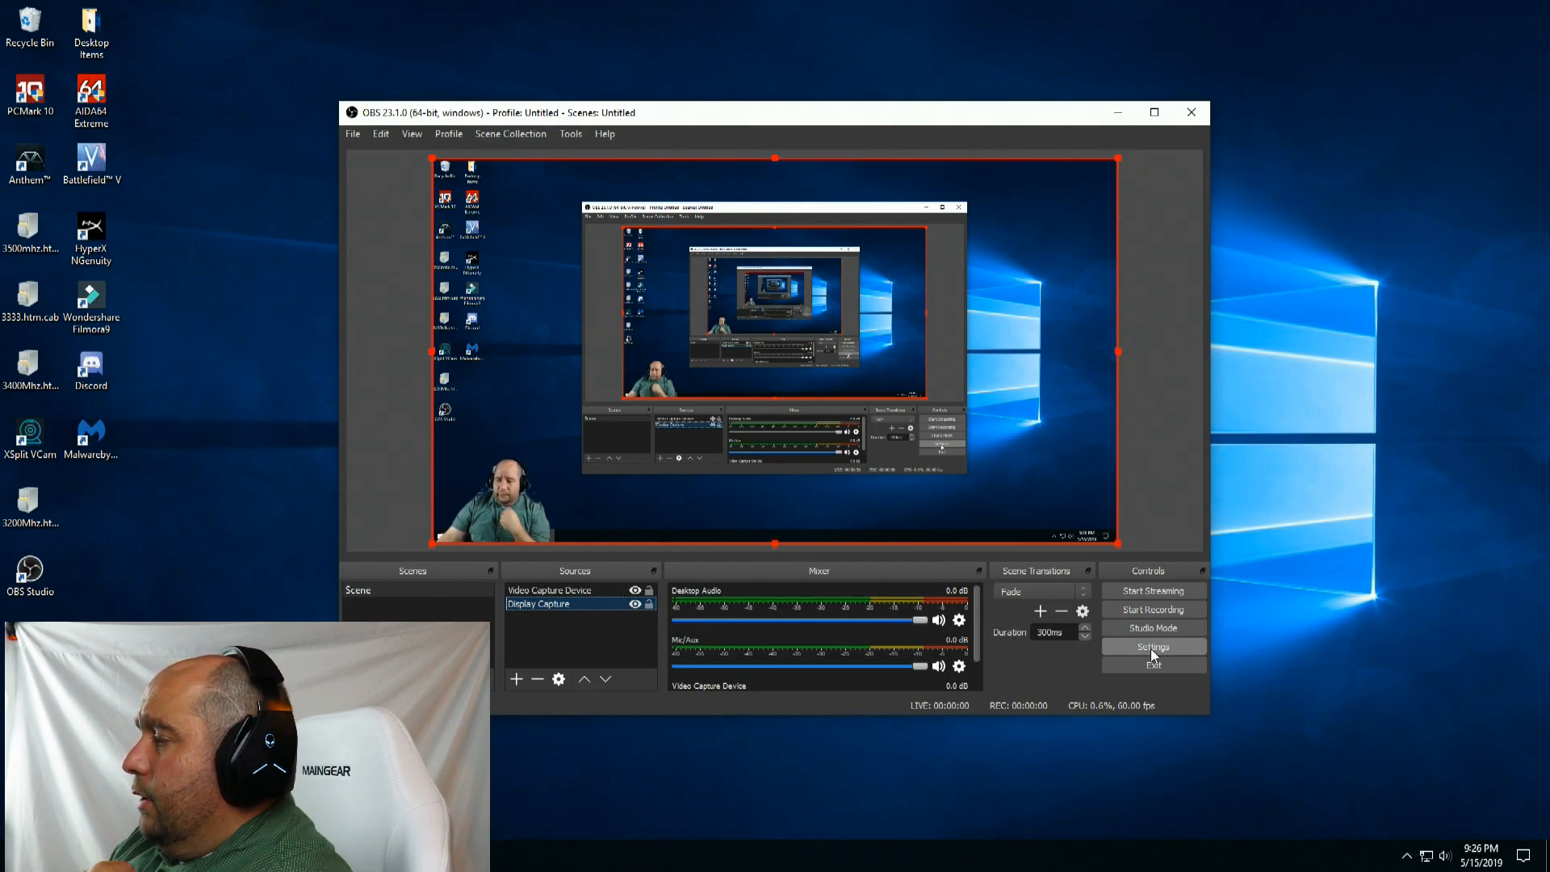
Bring up Settings, glance at the Stream page, then move to the Output section.
click(1154, 646)
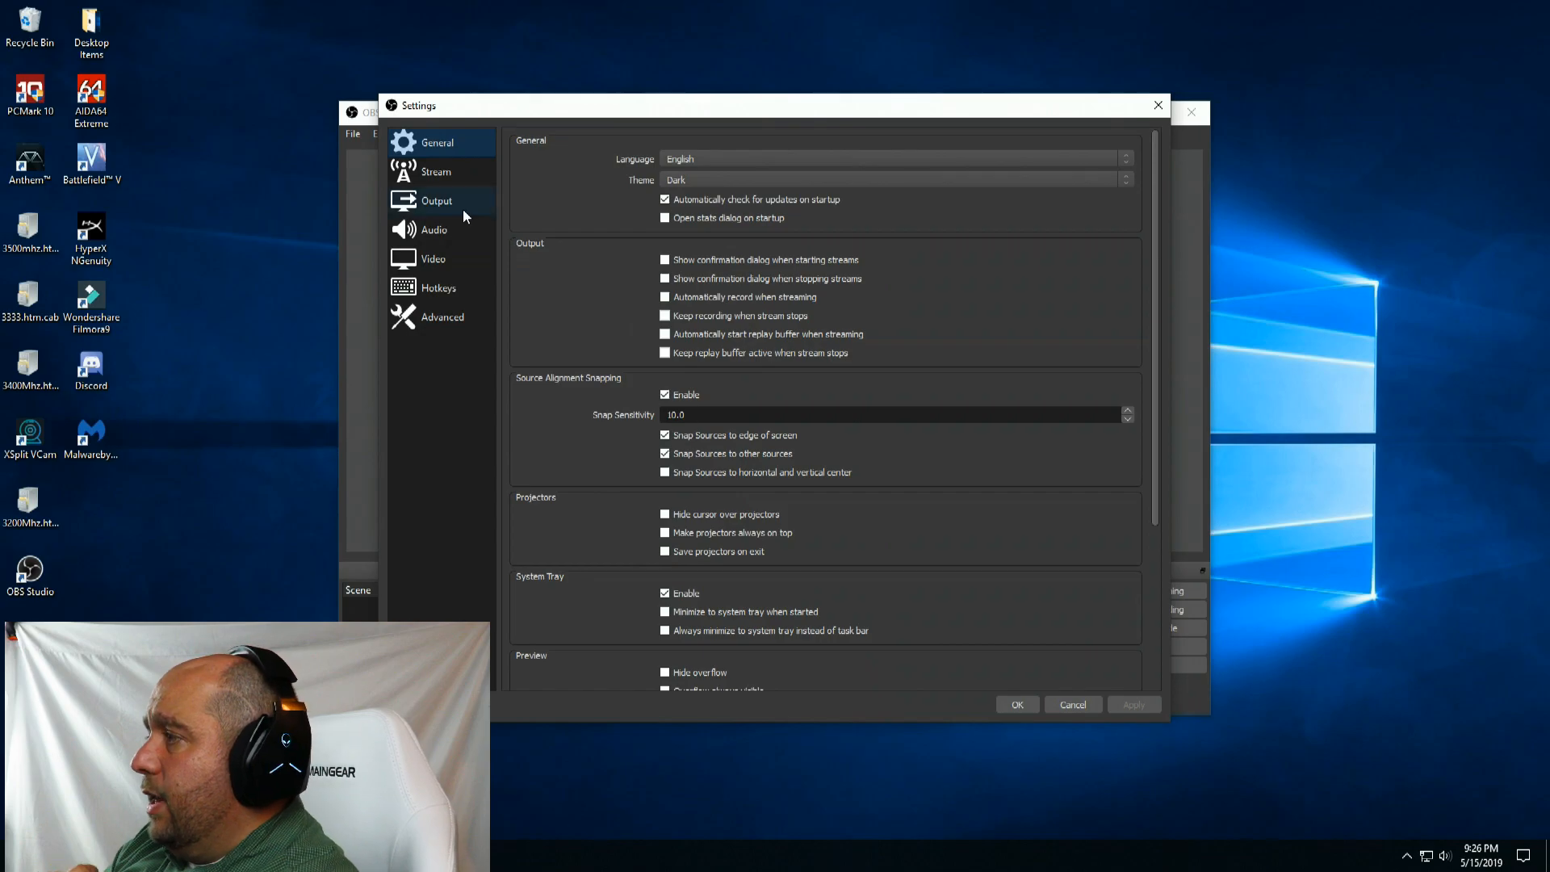
mouse_move(443, 164)
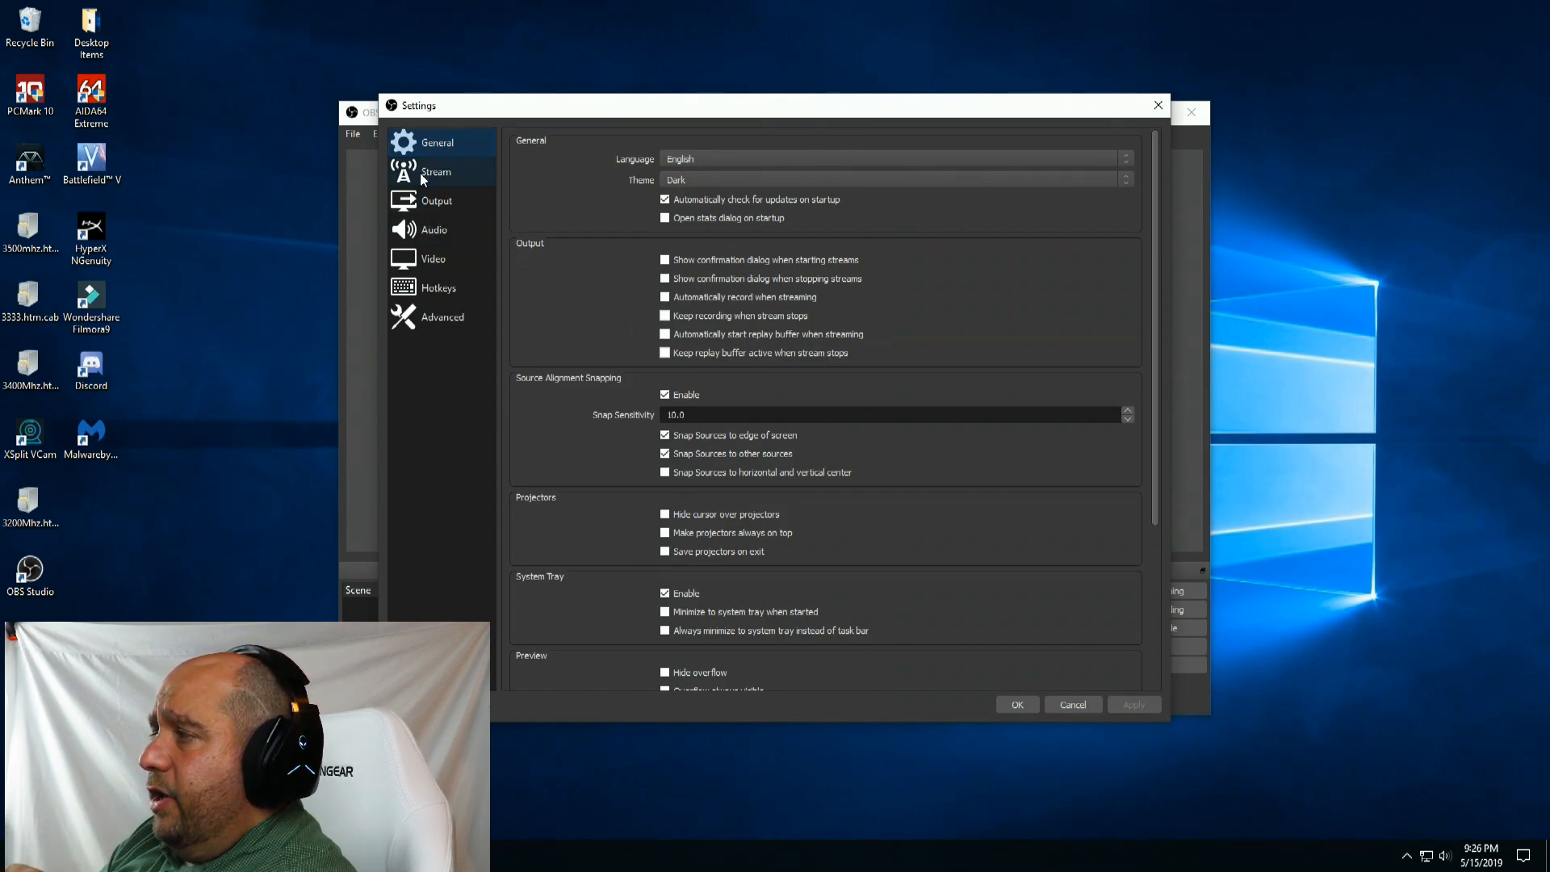
click(436, 171)
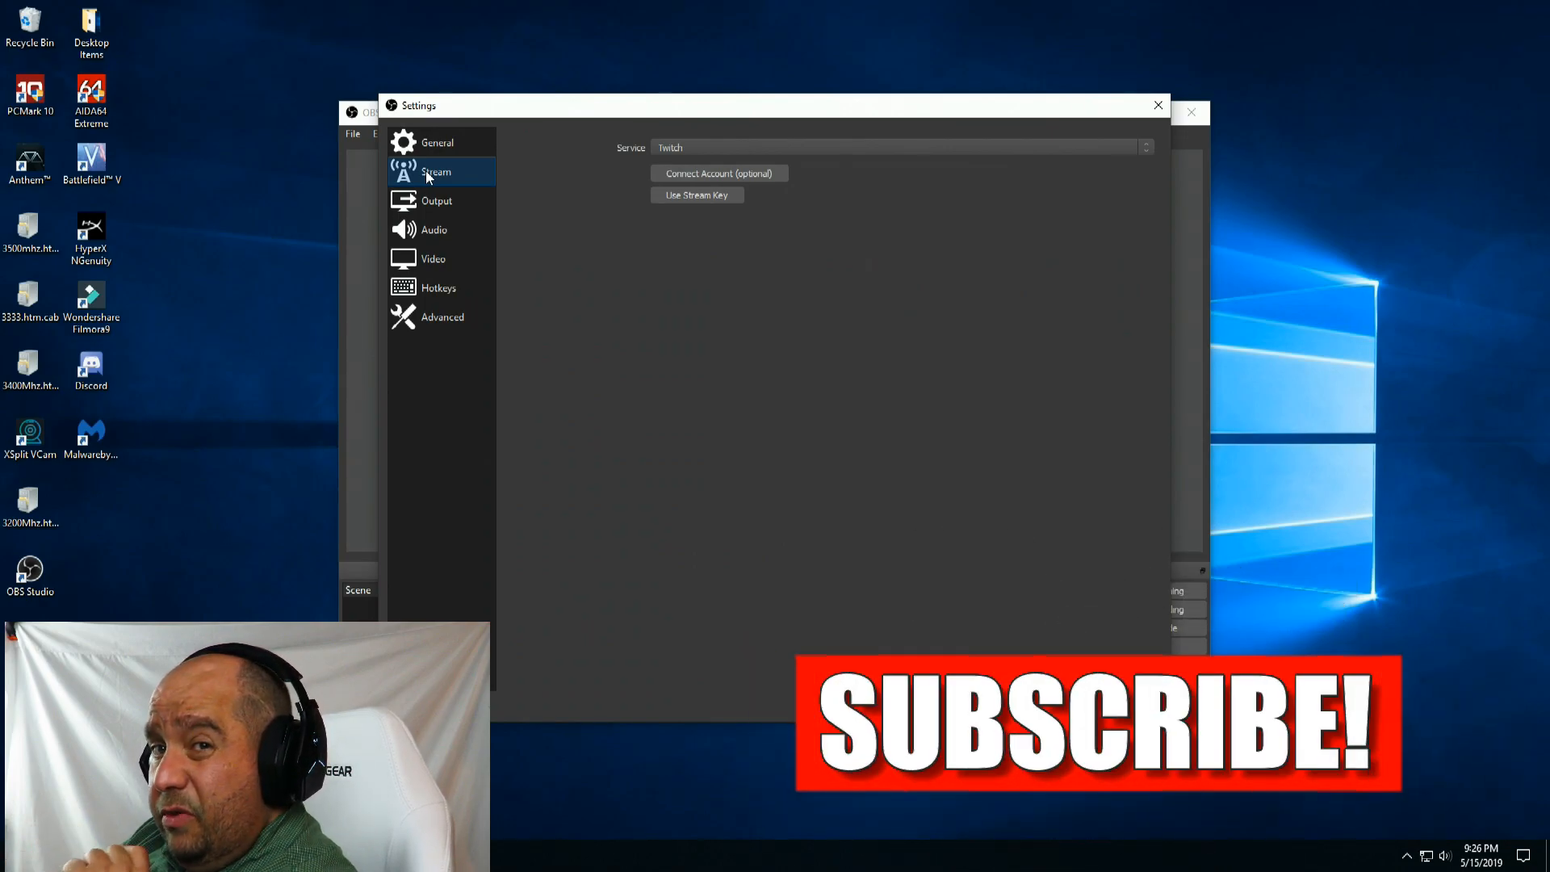
click(437, 200)
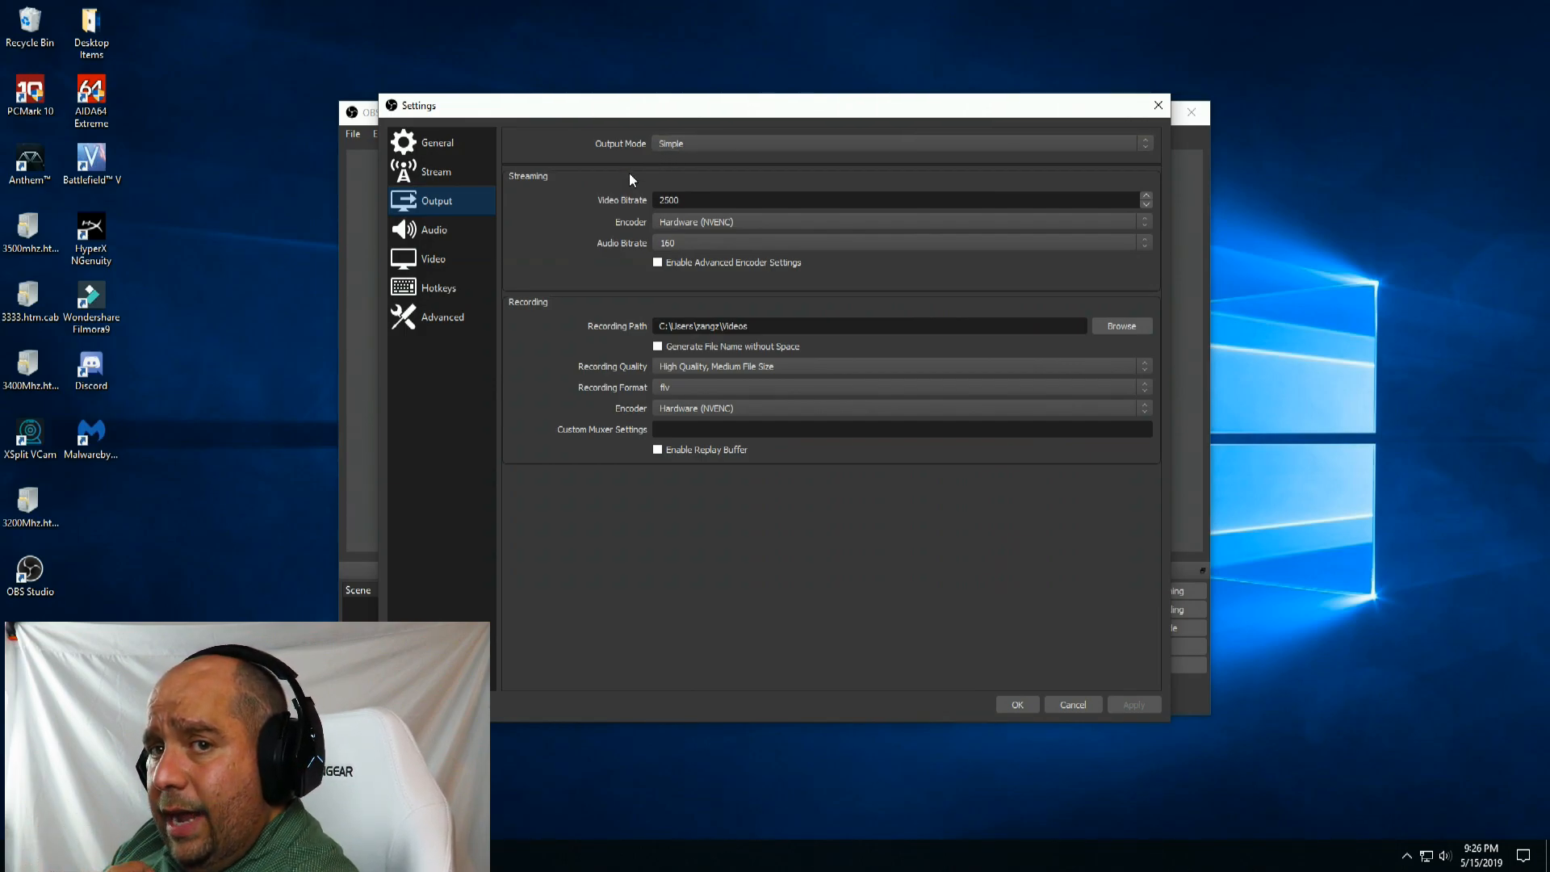
mouse_move(682, 178)
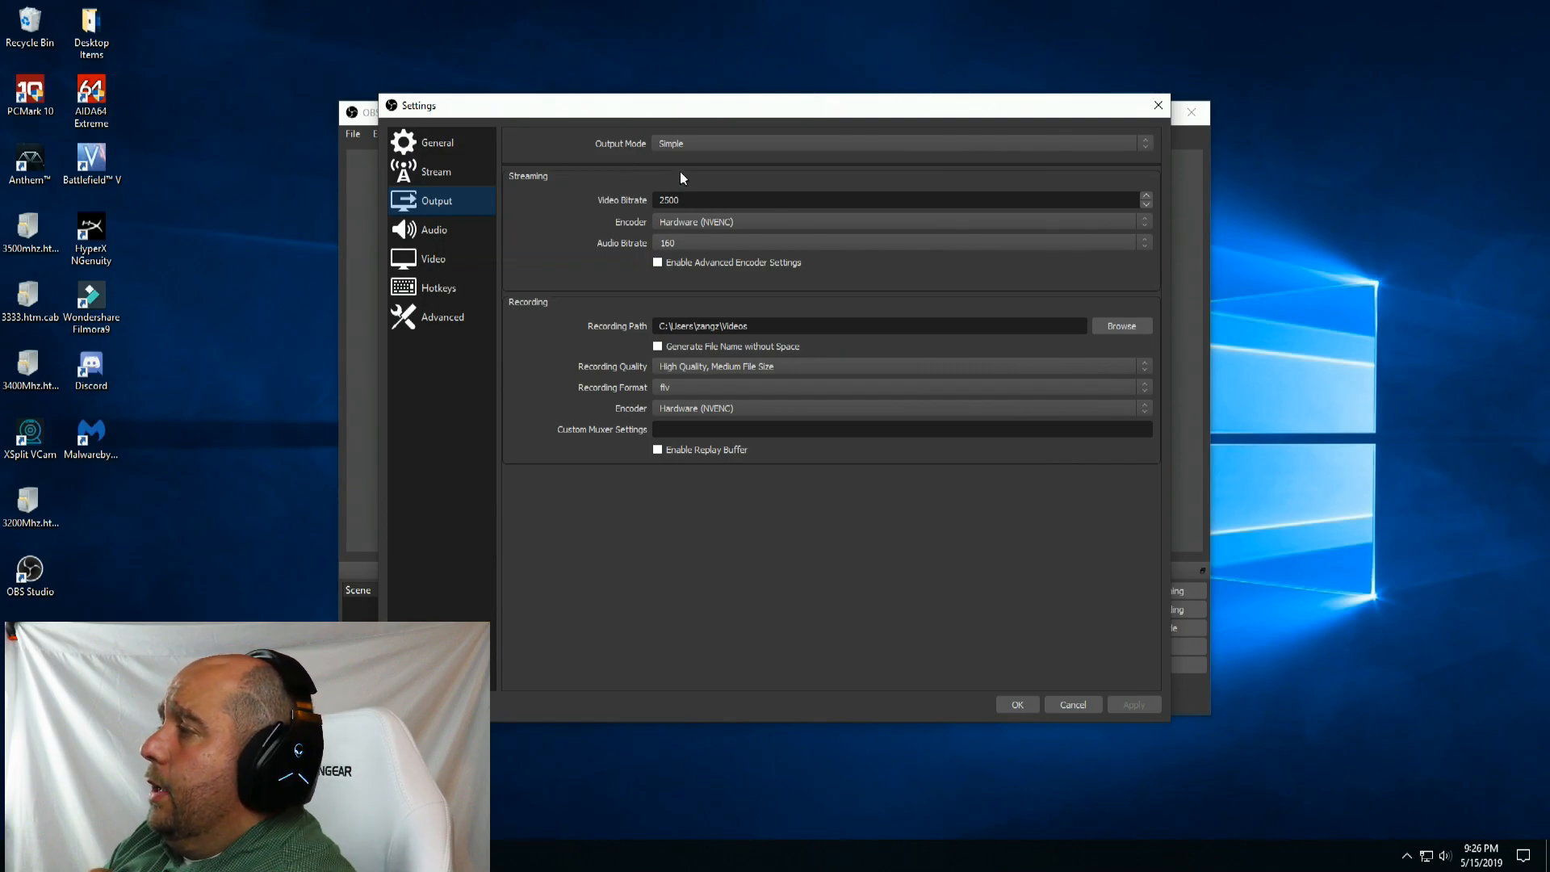
Switch the output mode to Advanced and view the Recording settings.
click(900, 143)
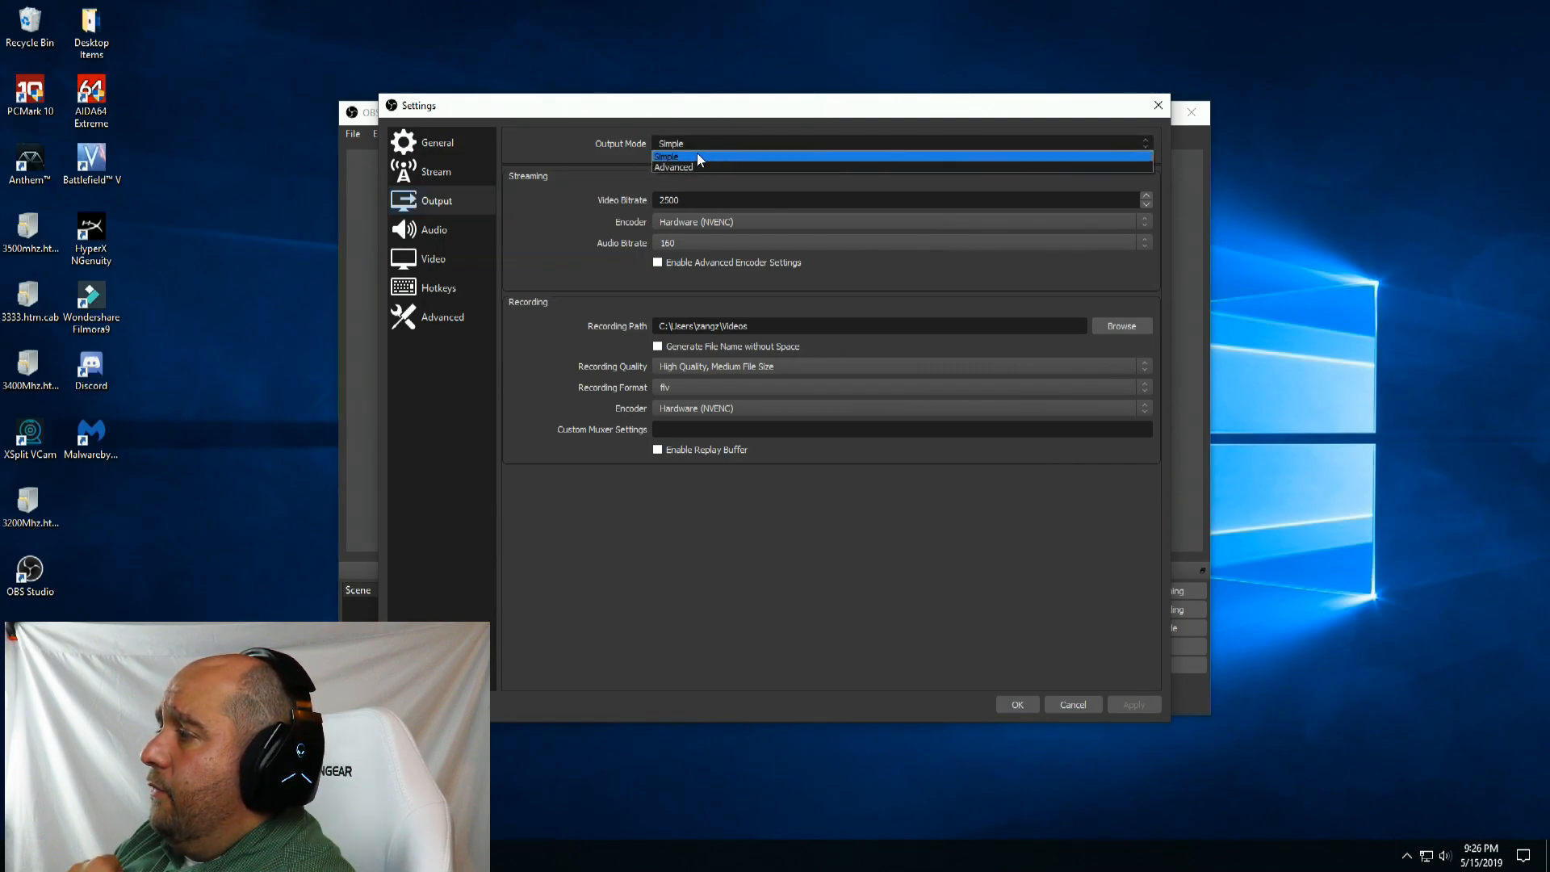
click(673, 167)
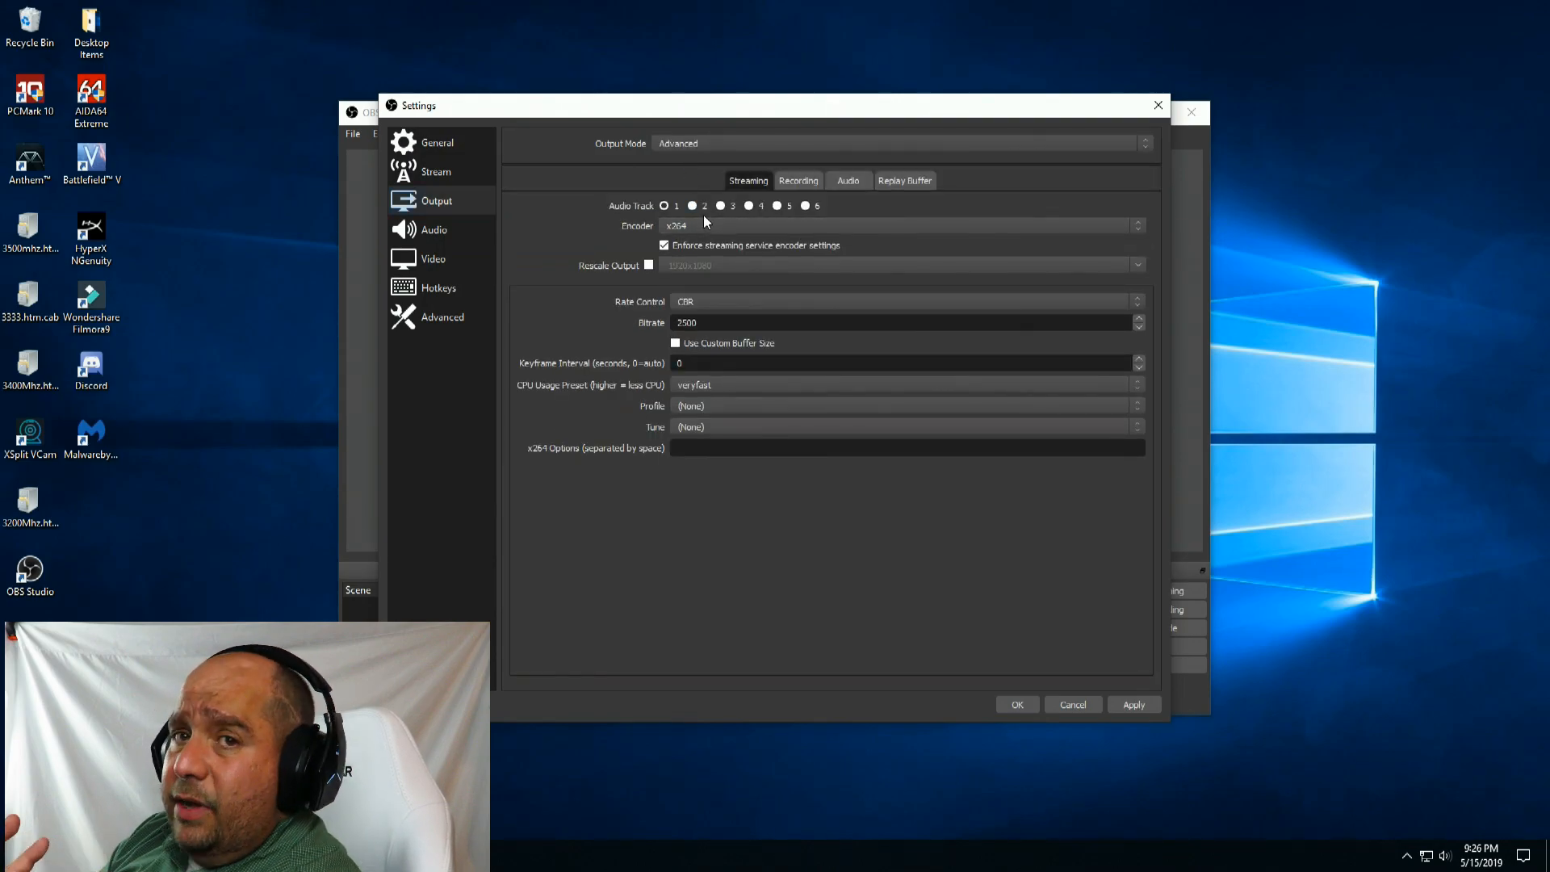
click(663, 246)
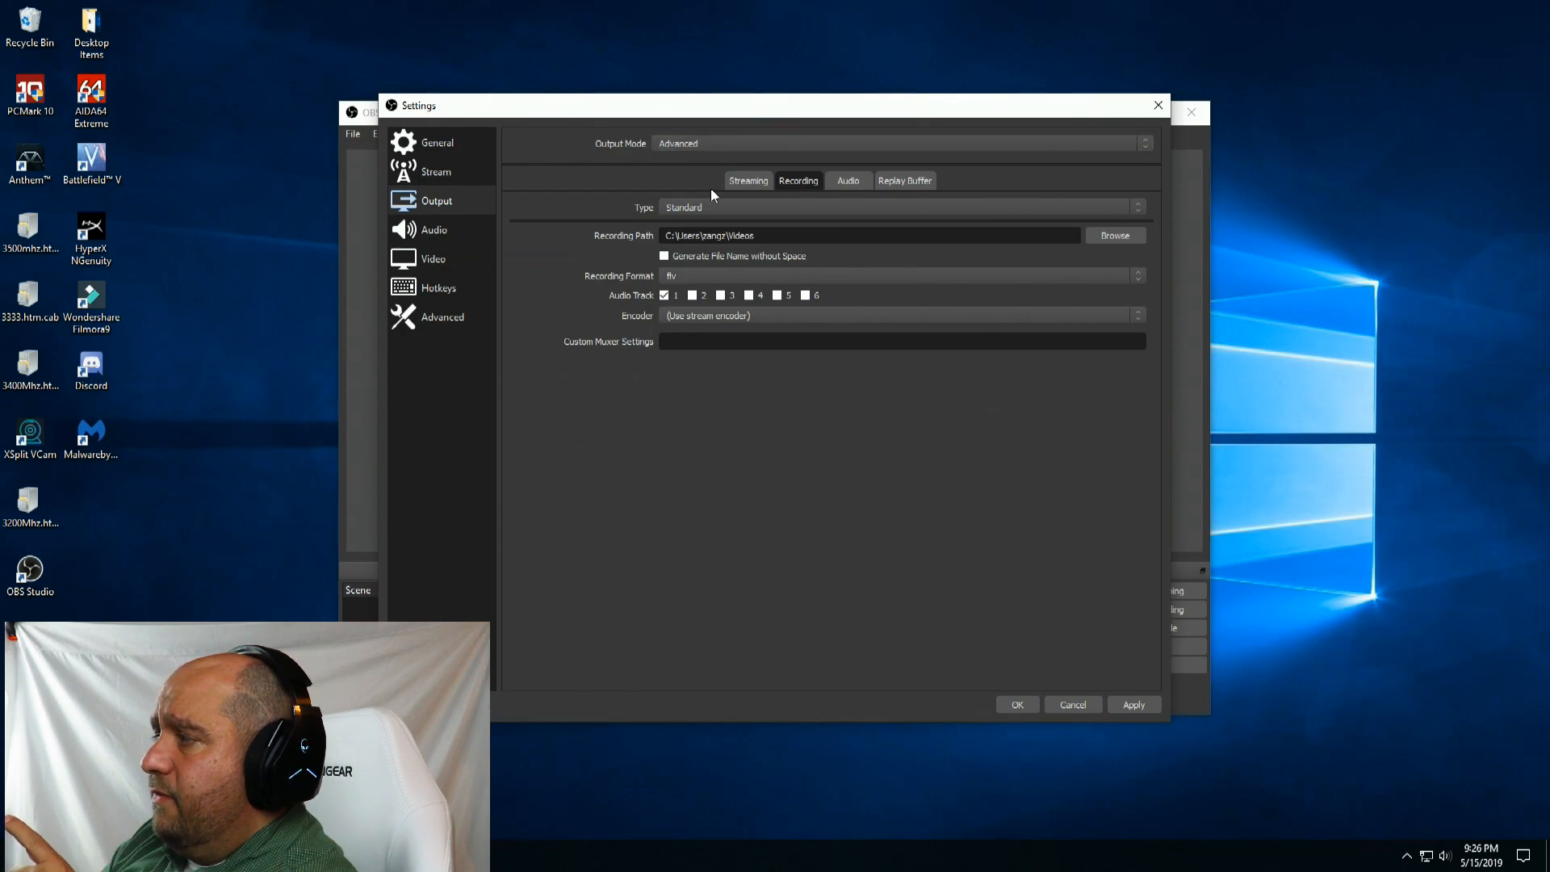
click(748, 180)
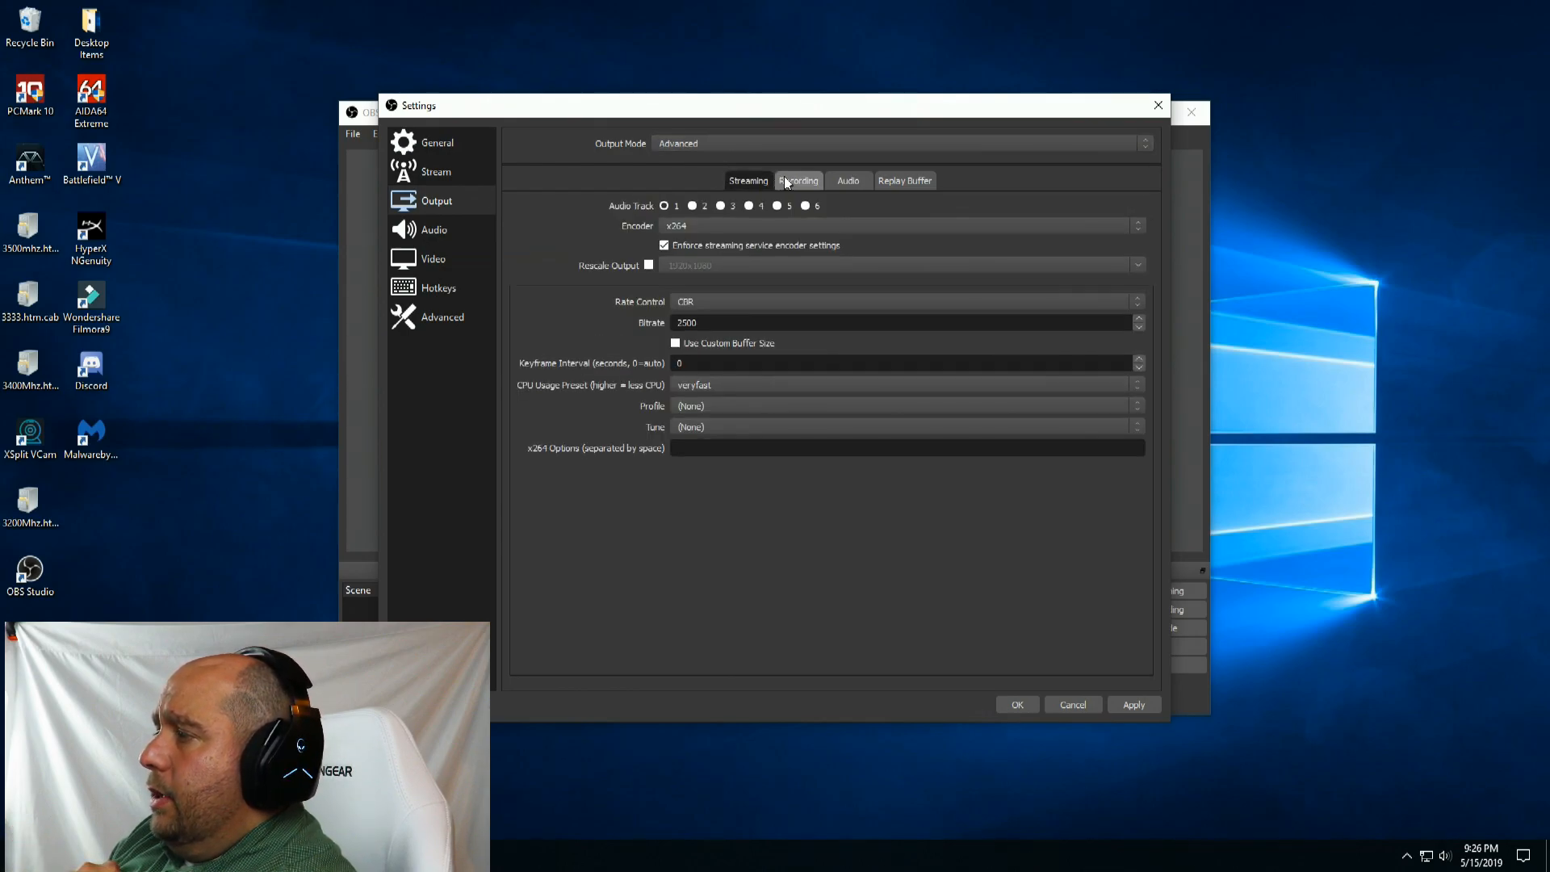
click(899, 143)
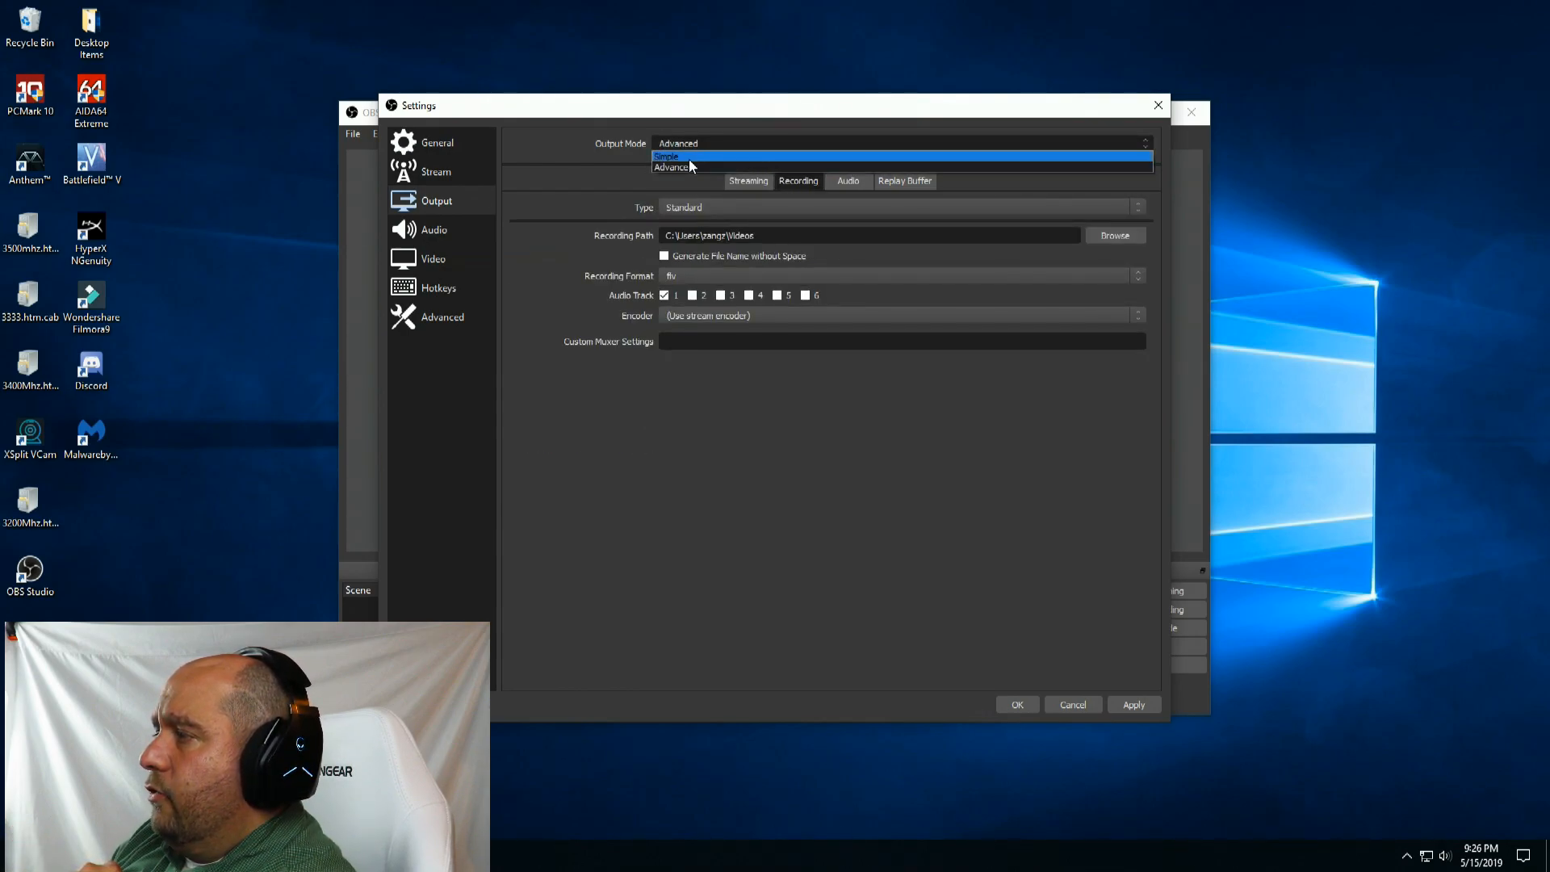
click(666, 155)
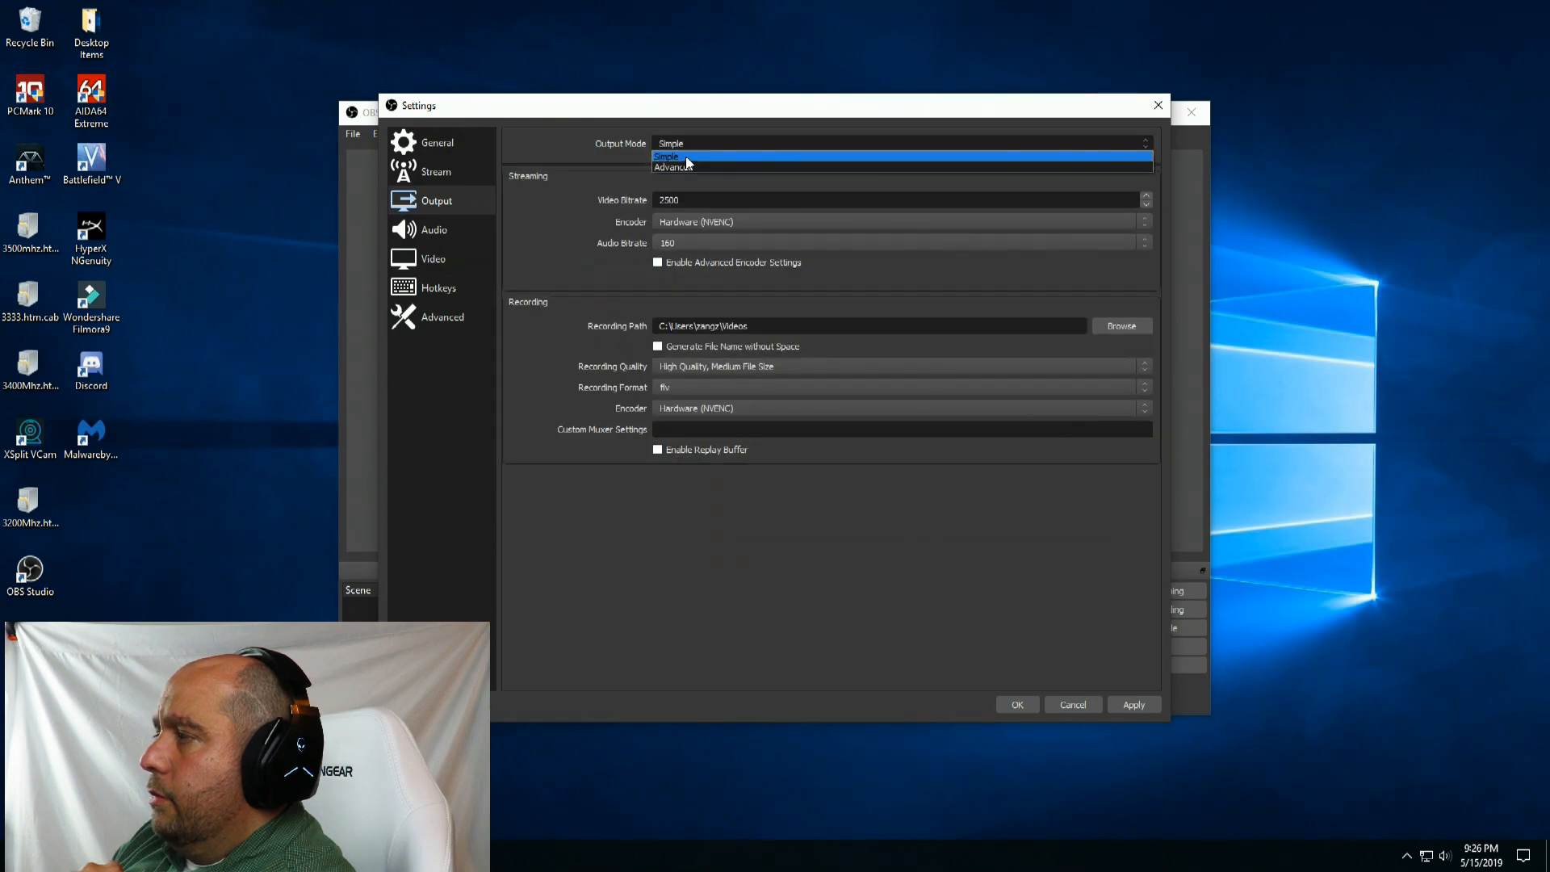
click(675, 167)
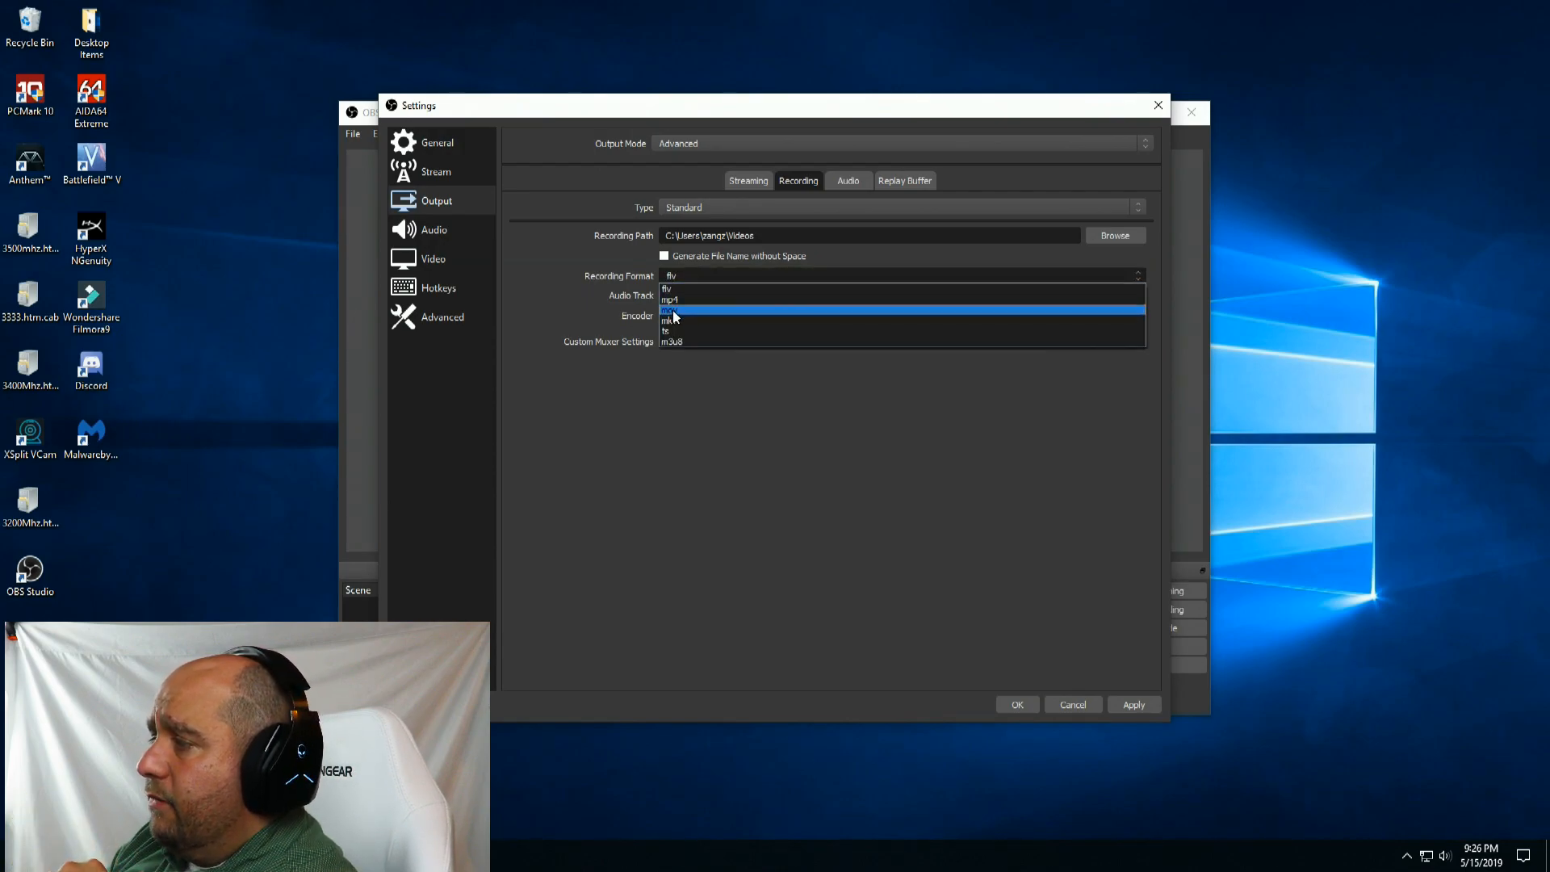
Record to mkv with NVIDIA NVENC H.264 (new) using VBR rate control.
click(672, 320)
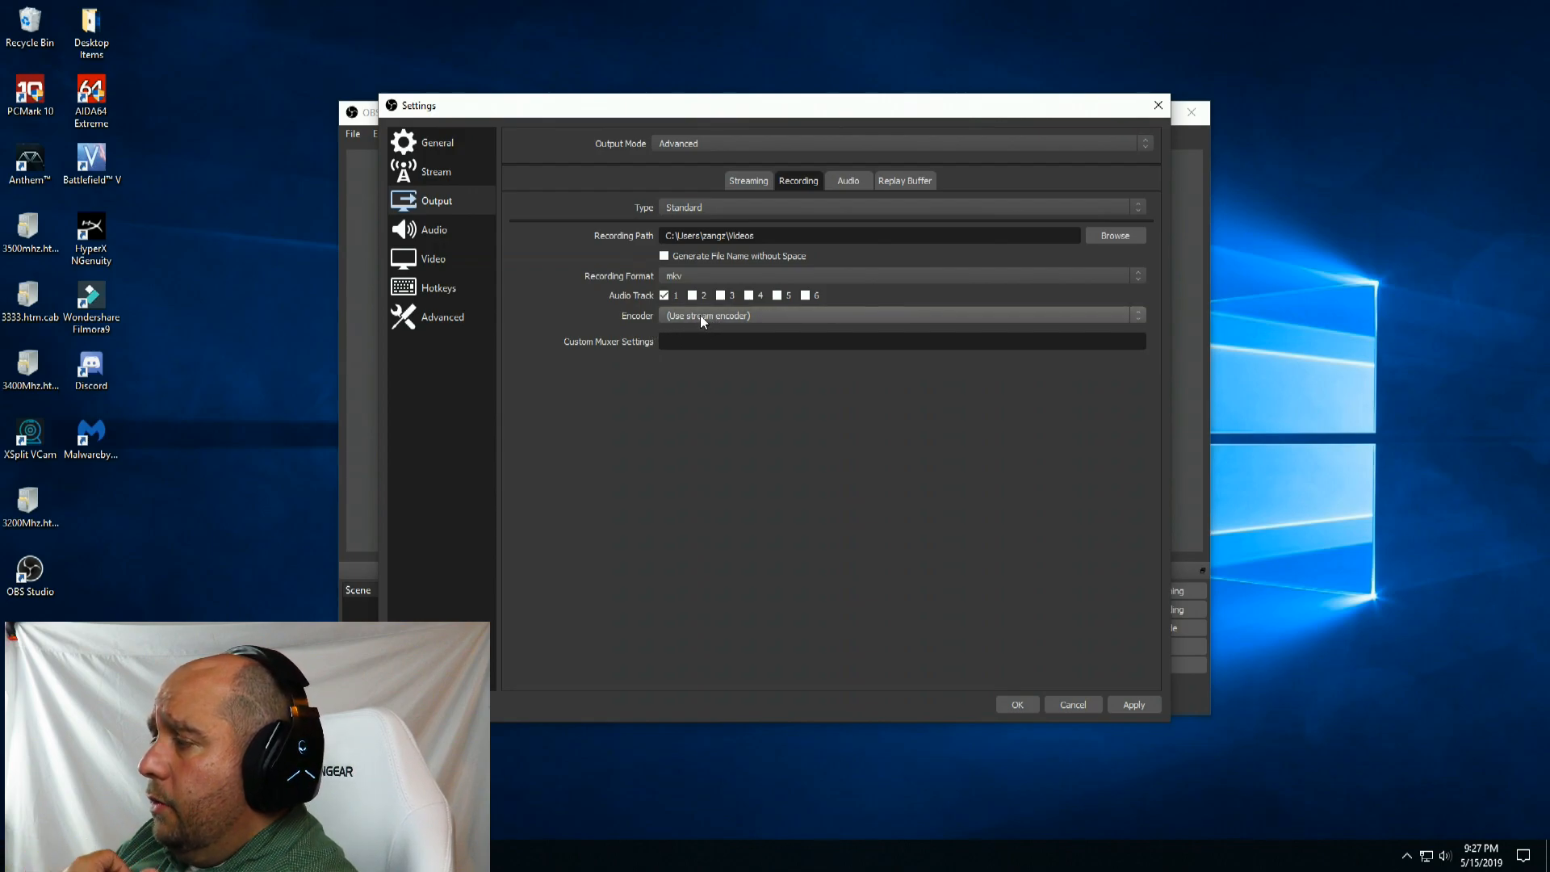
click(899, 315)
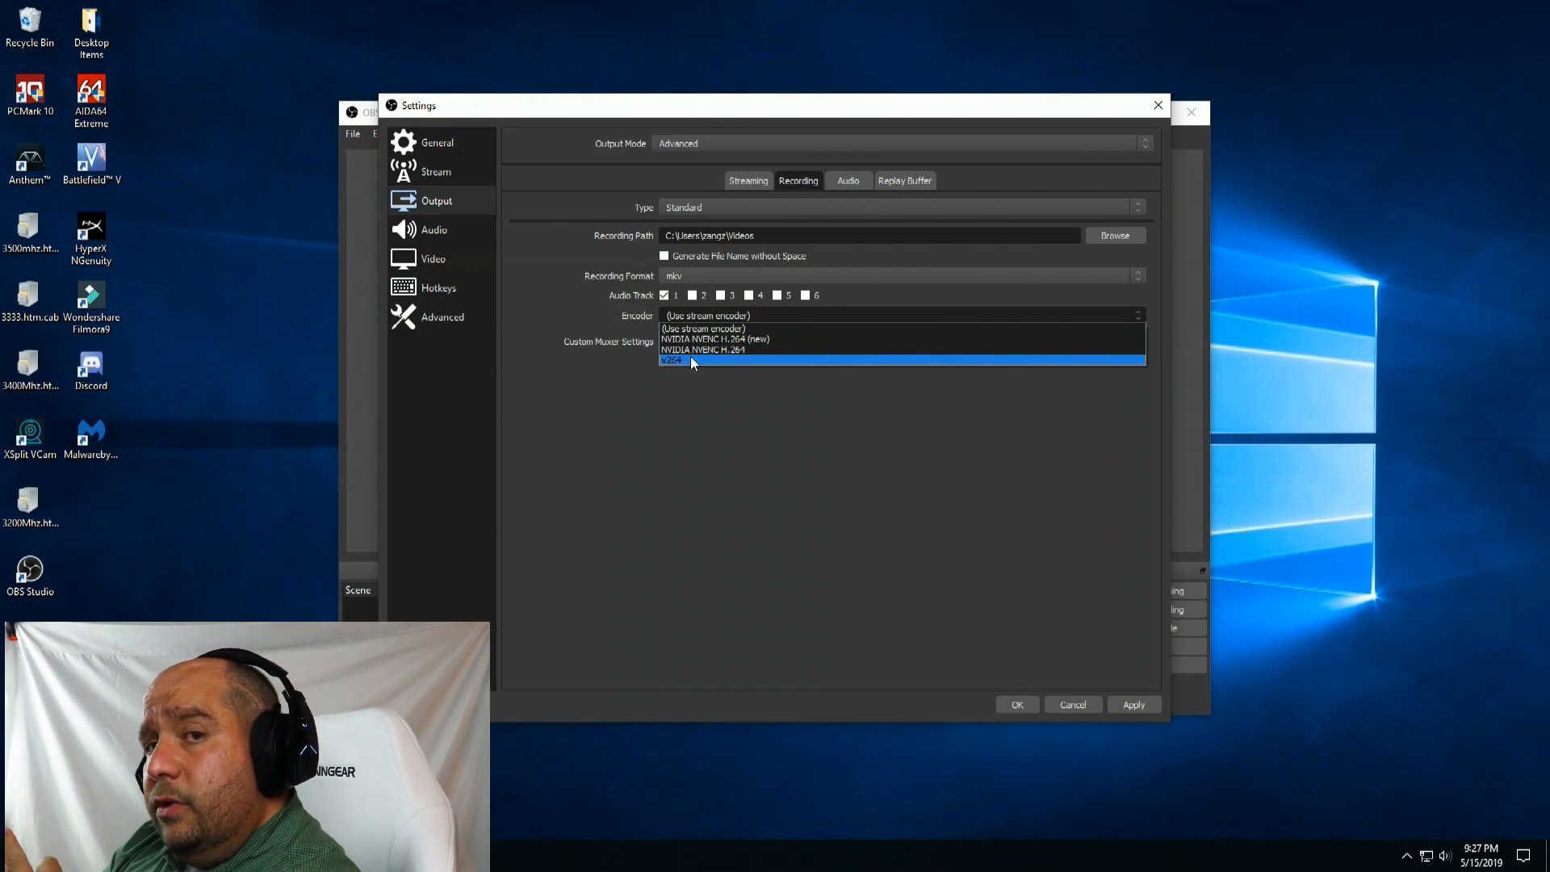
mouse_move(726, 339)
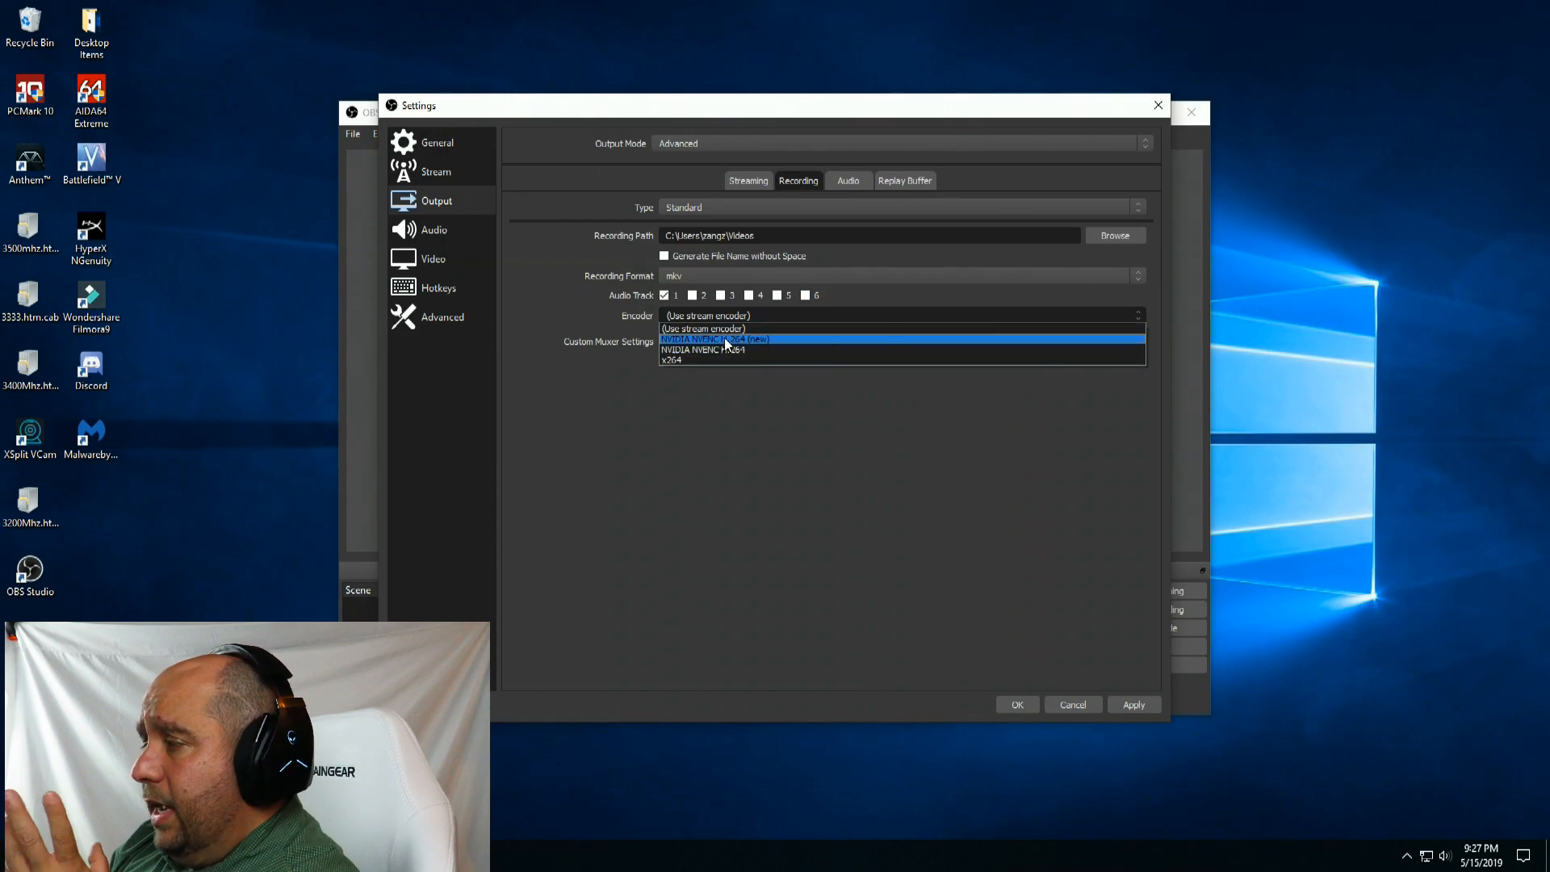
click(714, 339)
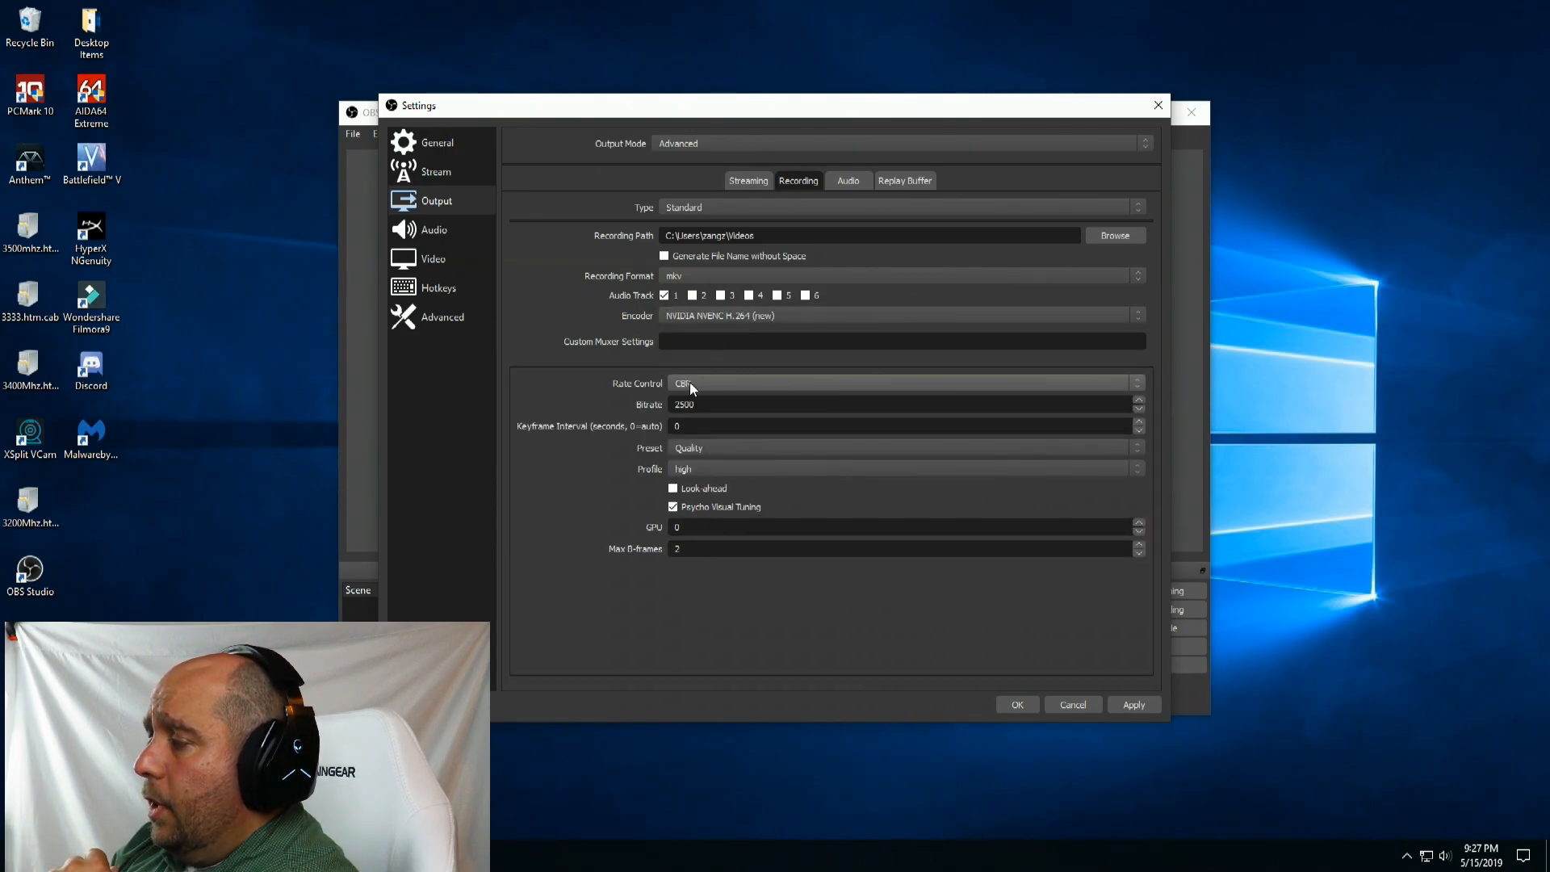
click(899, 382)
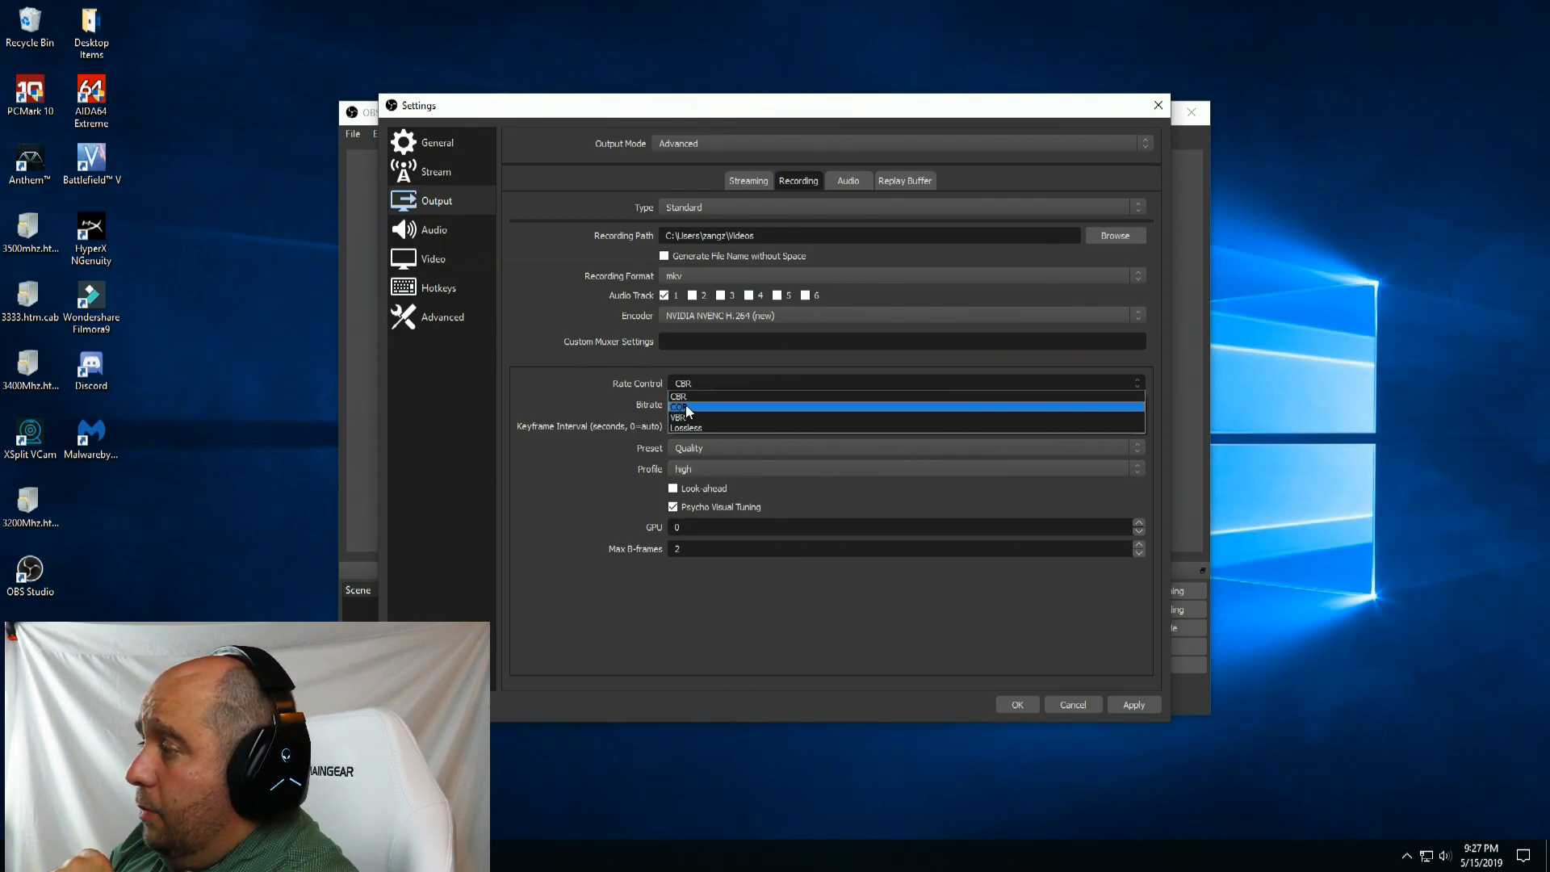
click(684, 416)
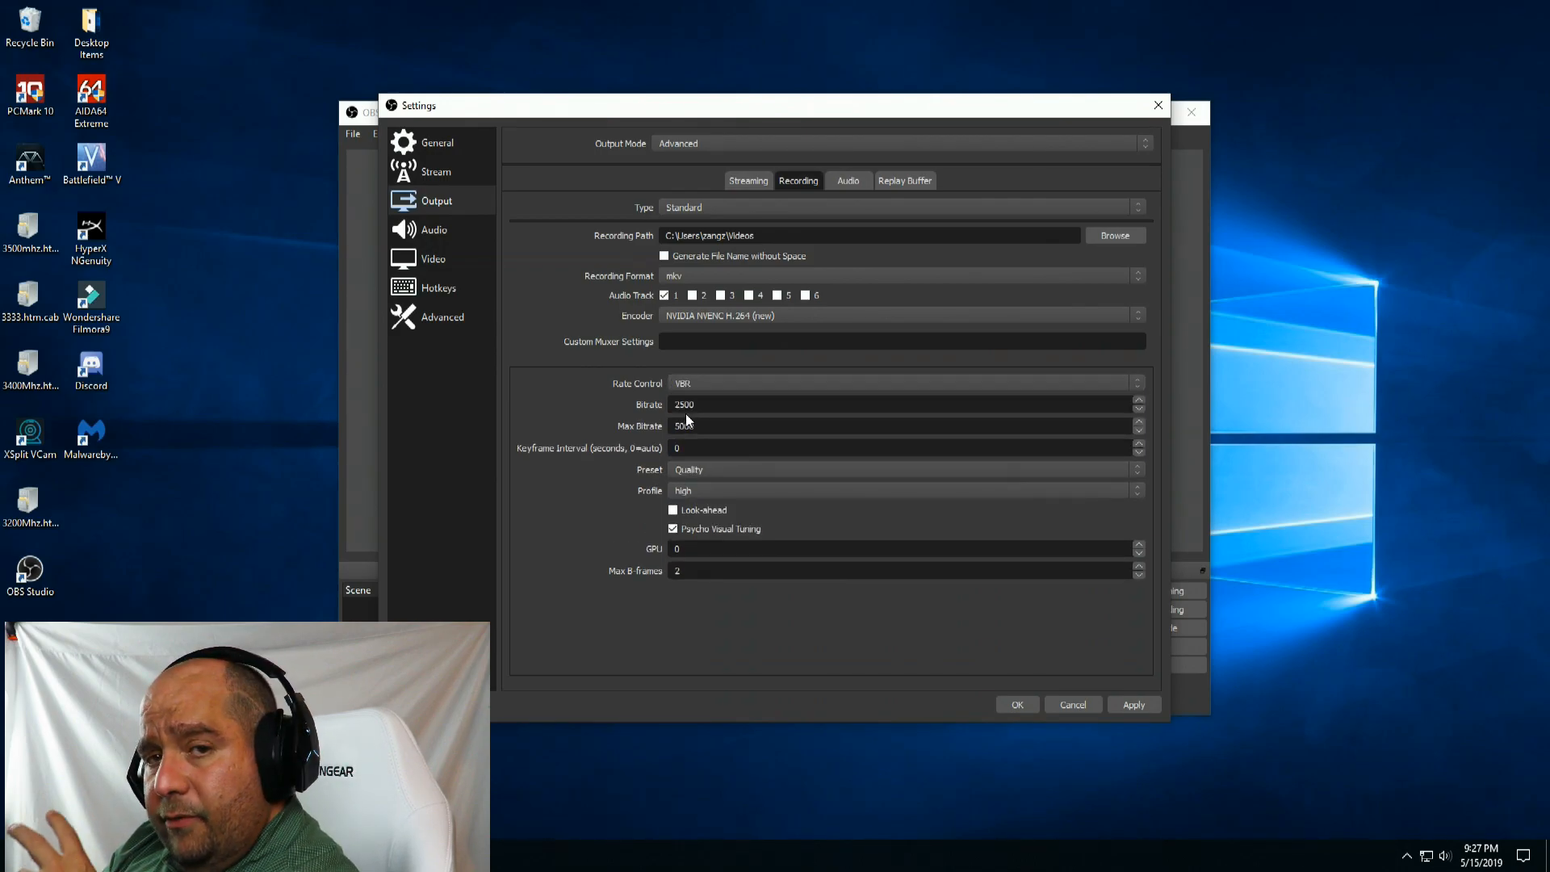
Set bitrate 50000, max bitrate 100000, keyframe interval 2 and the Max Quality preset.
triple_click(684, 404)
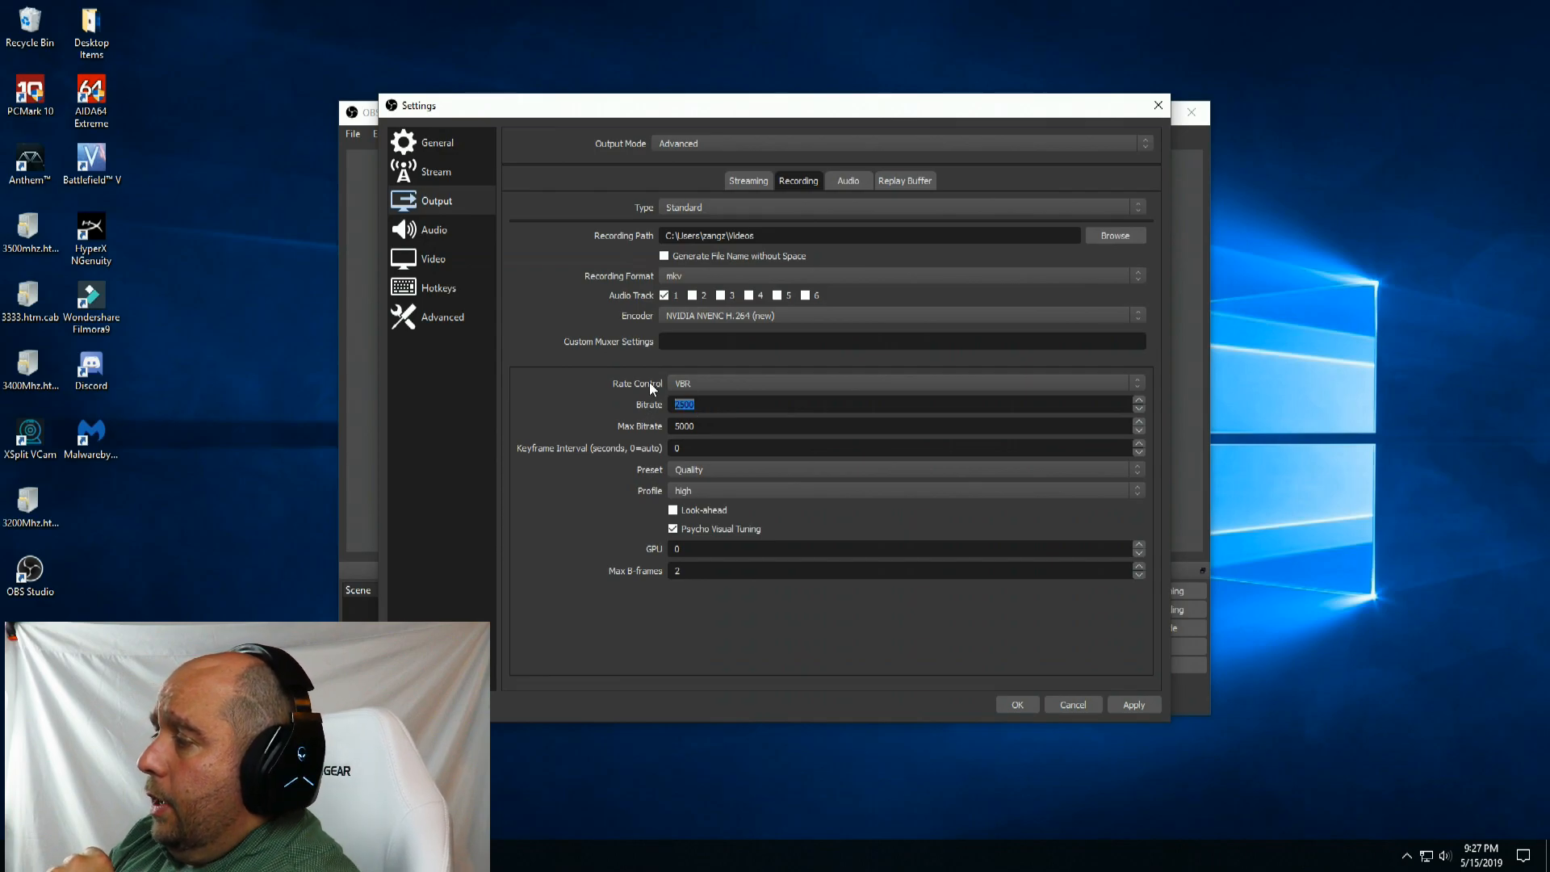
text(50000)
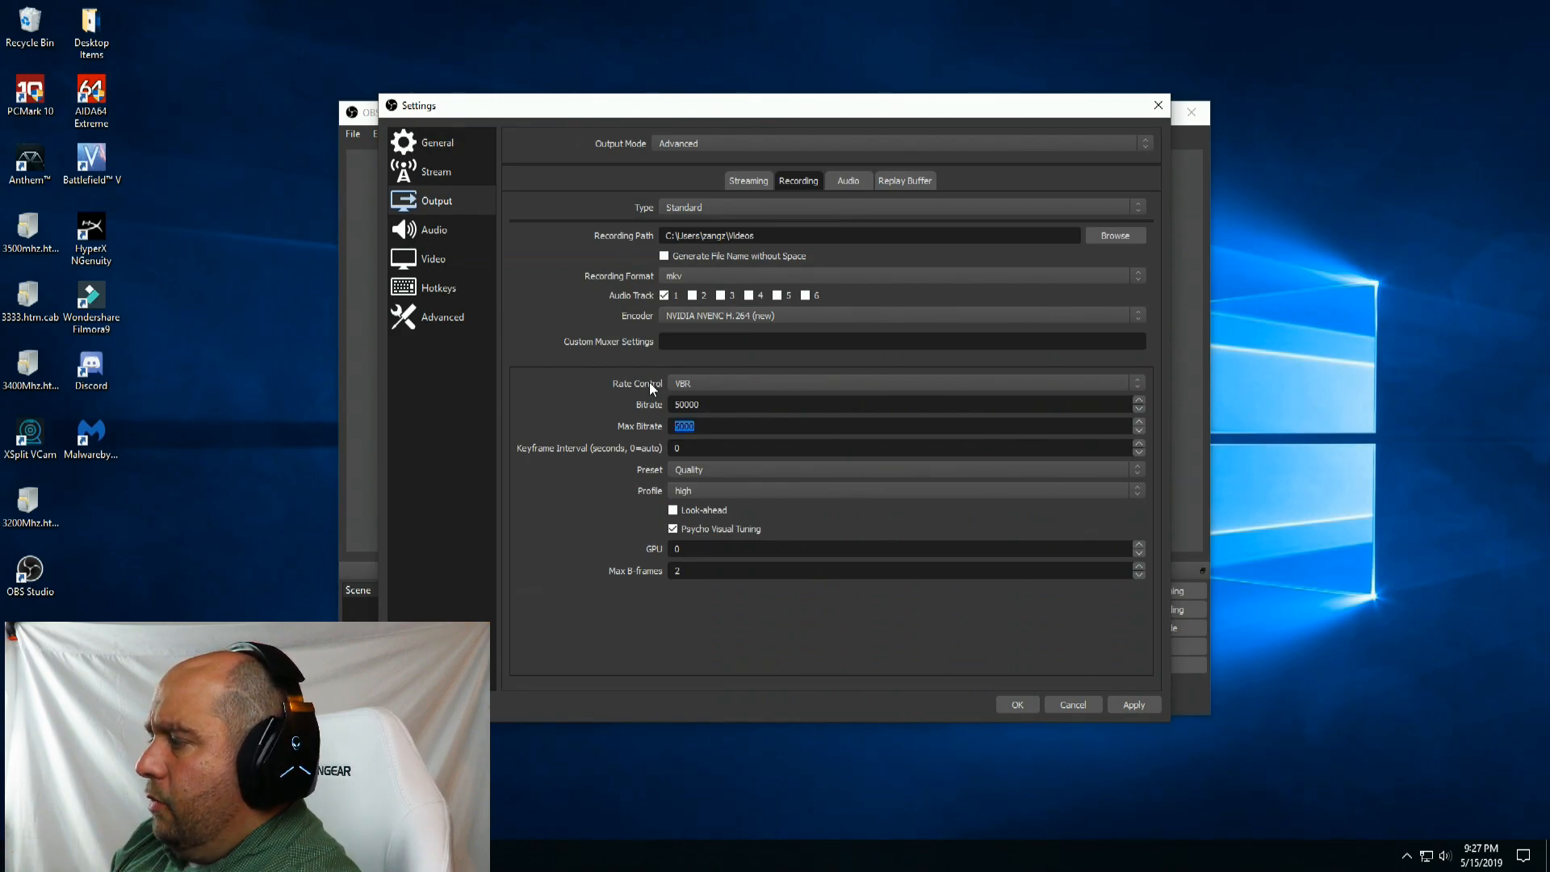
text(100000)
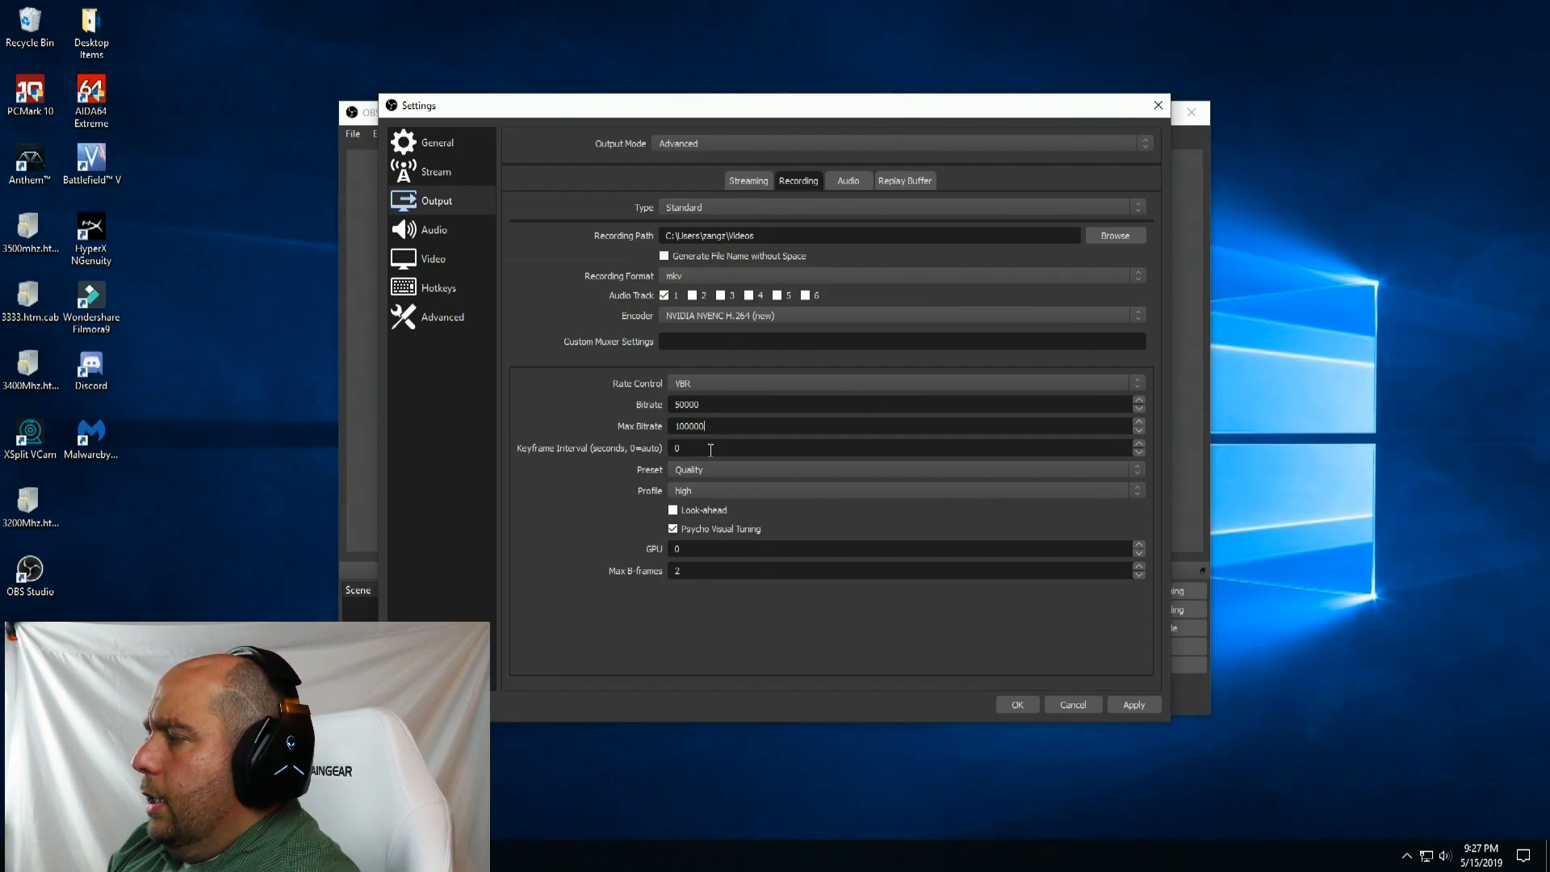
text(2)
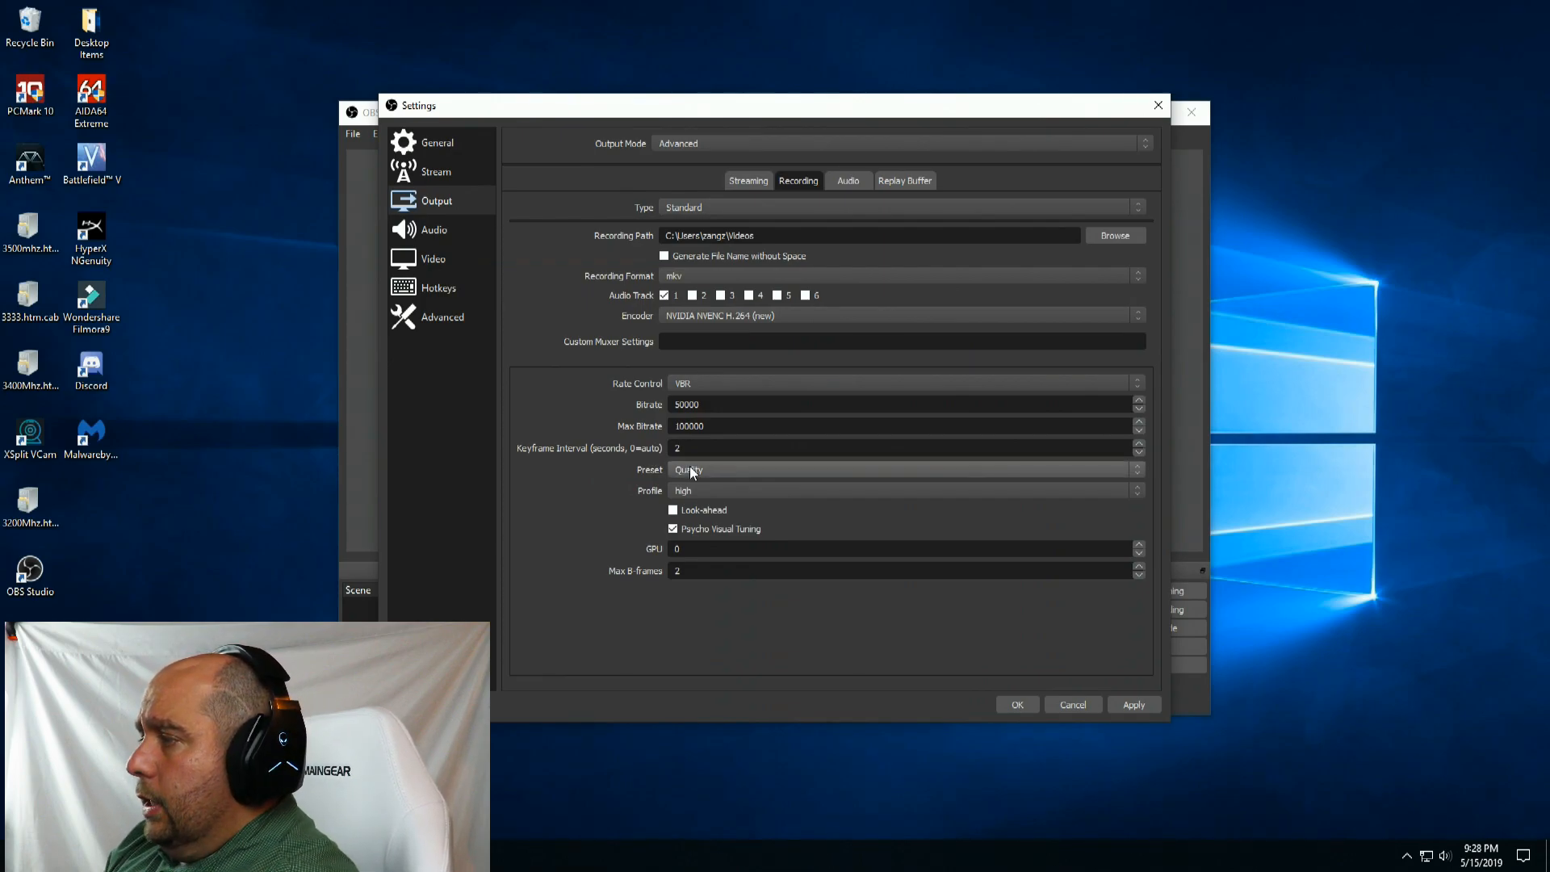
click(899, 469)
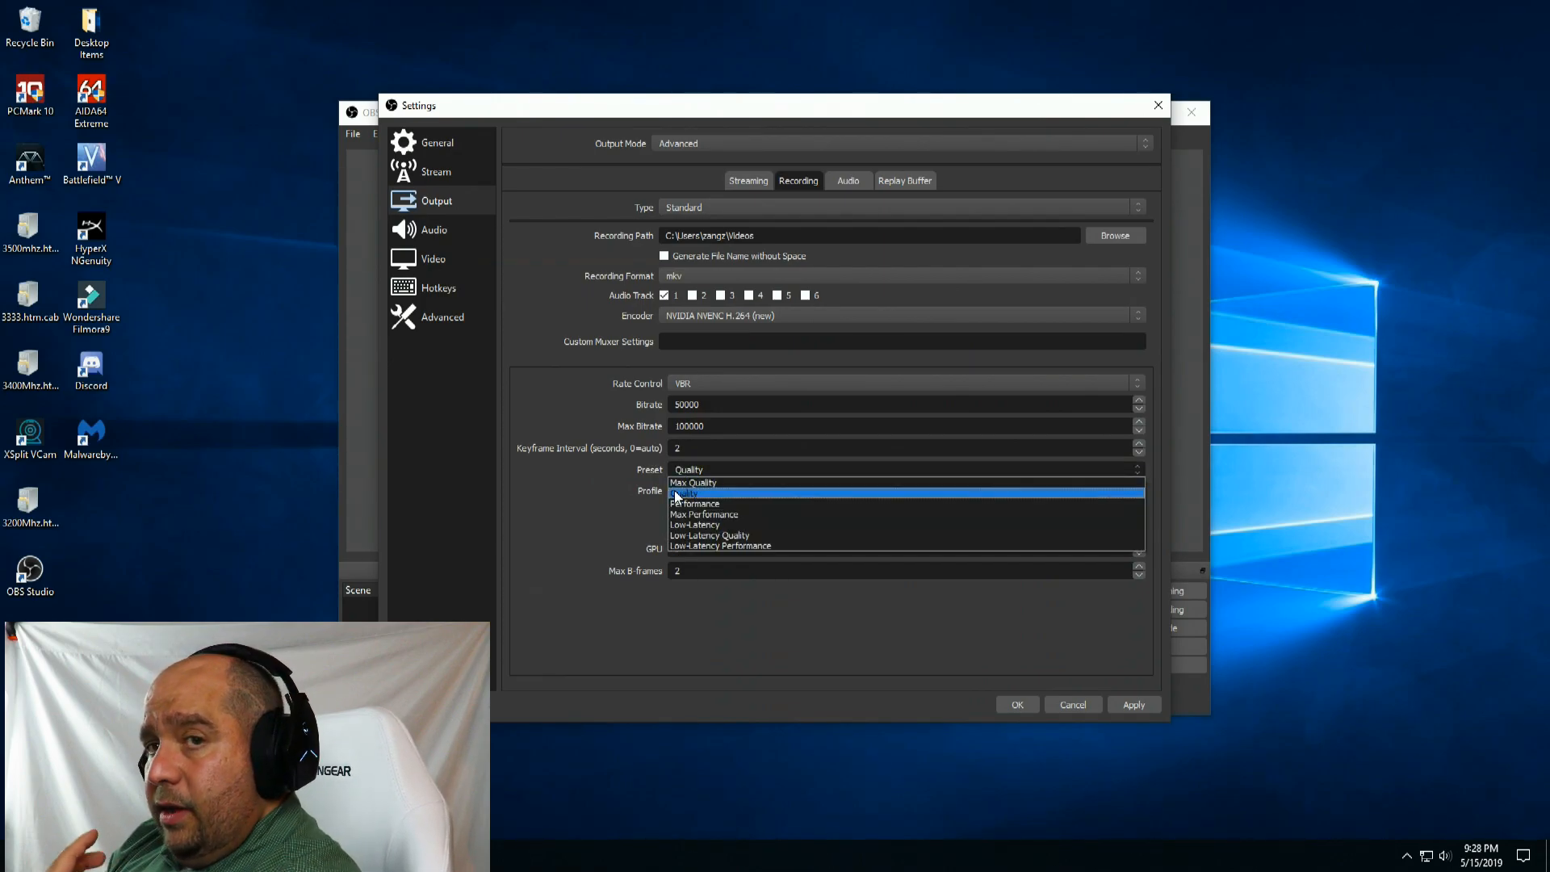
mouse_move(693, 483)
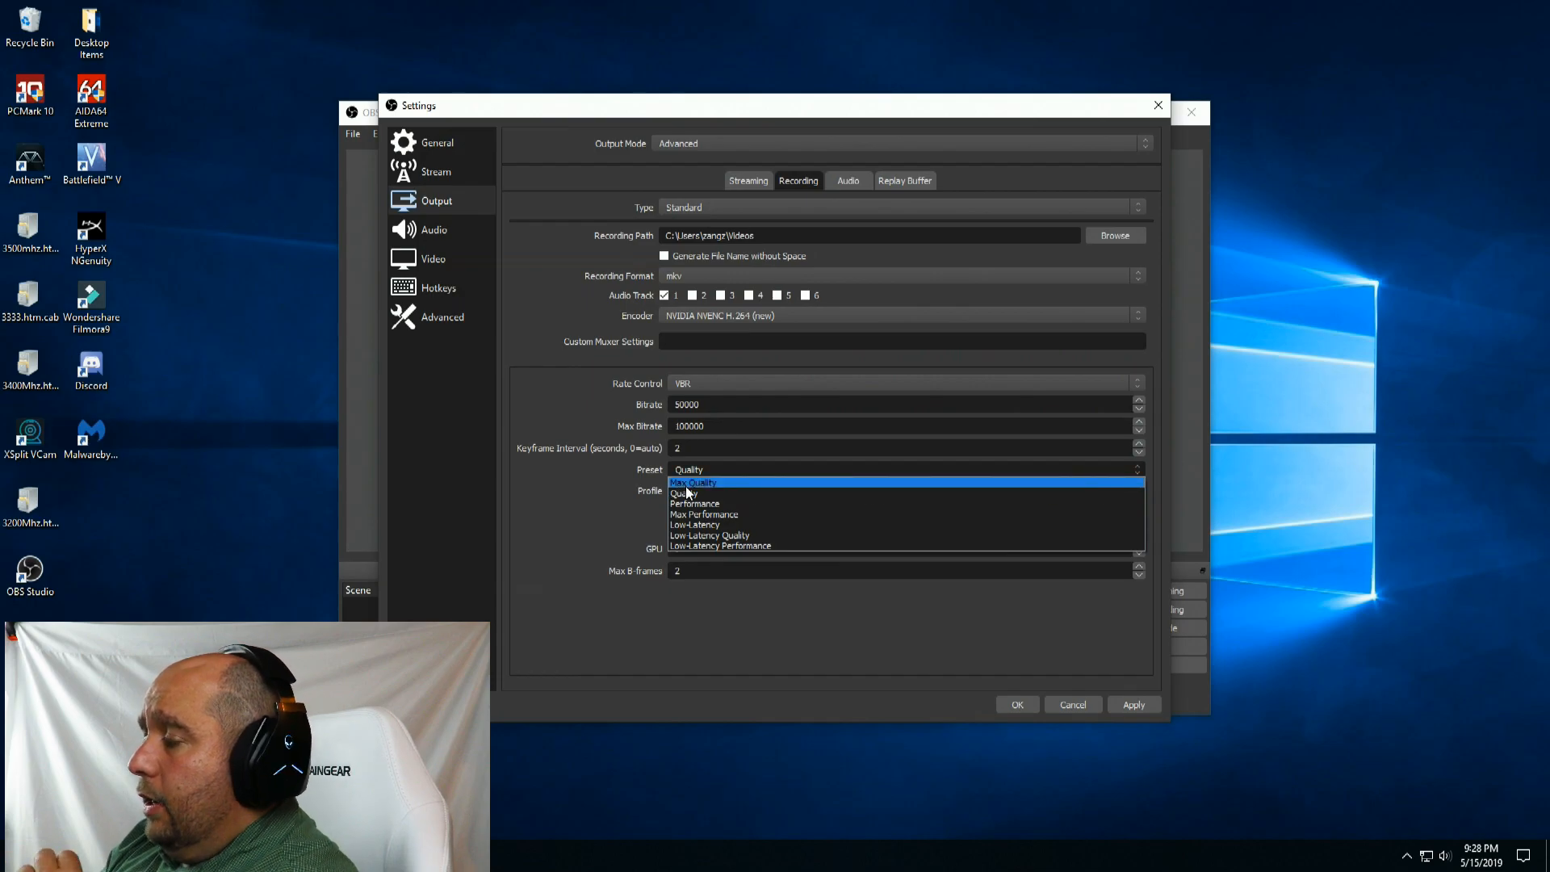
click(692, 483)
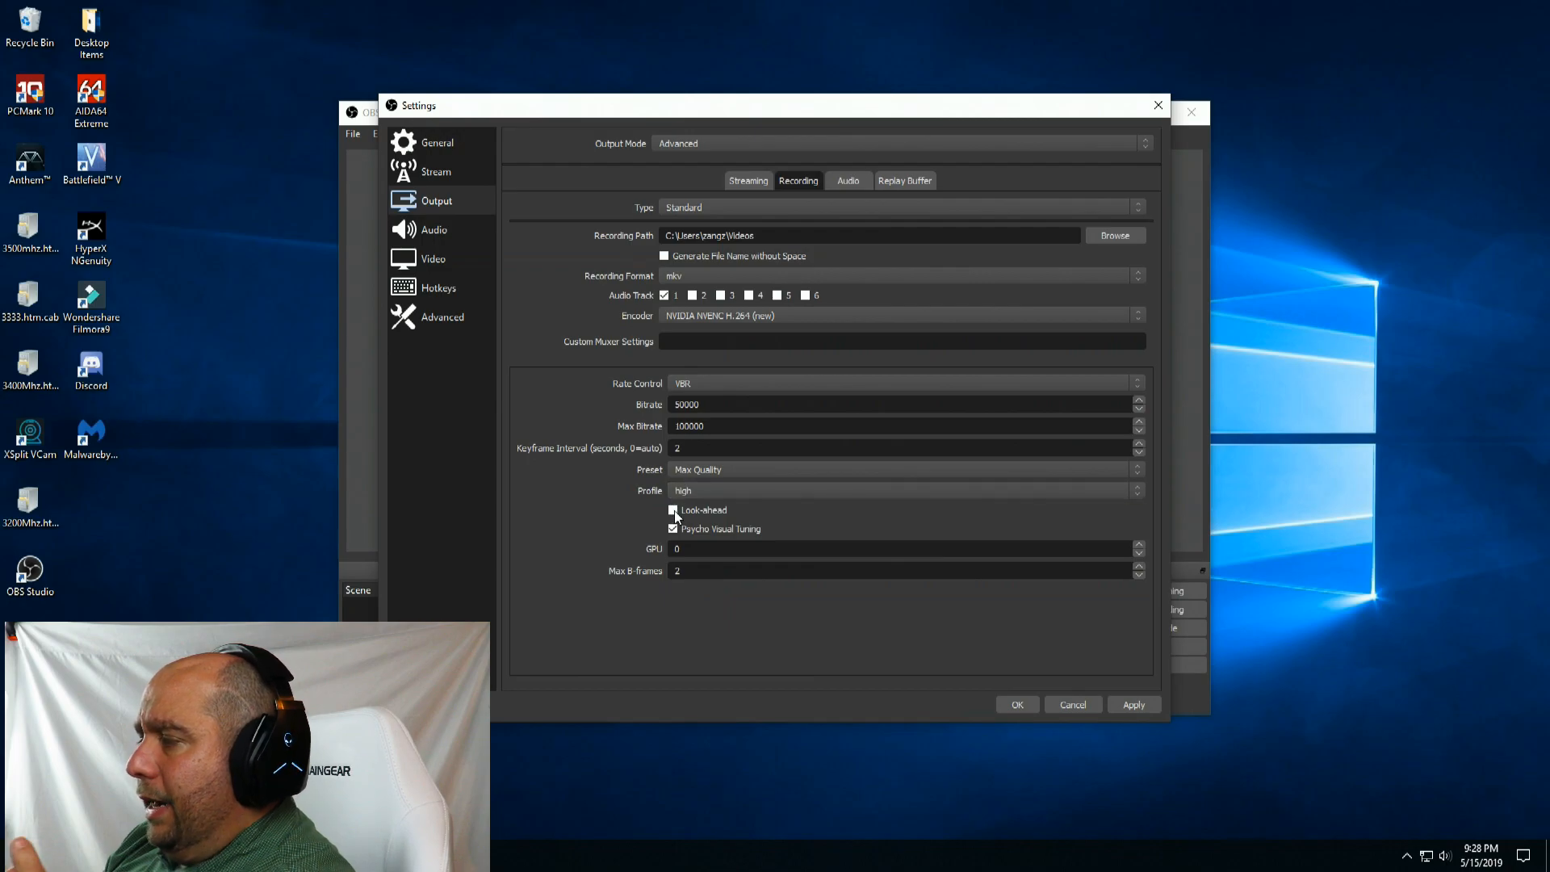
click(673, 528)
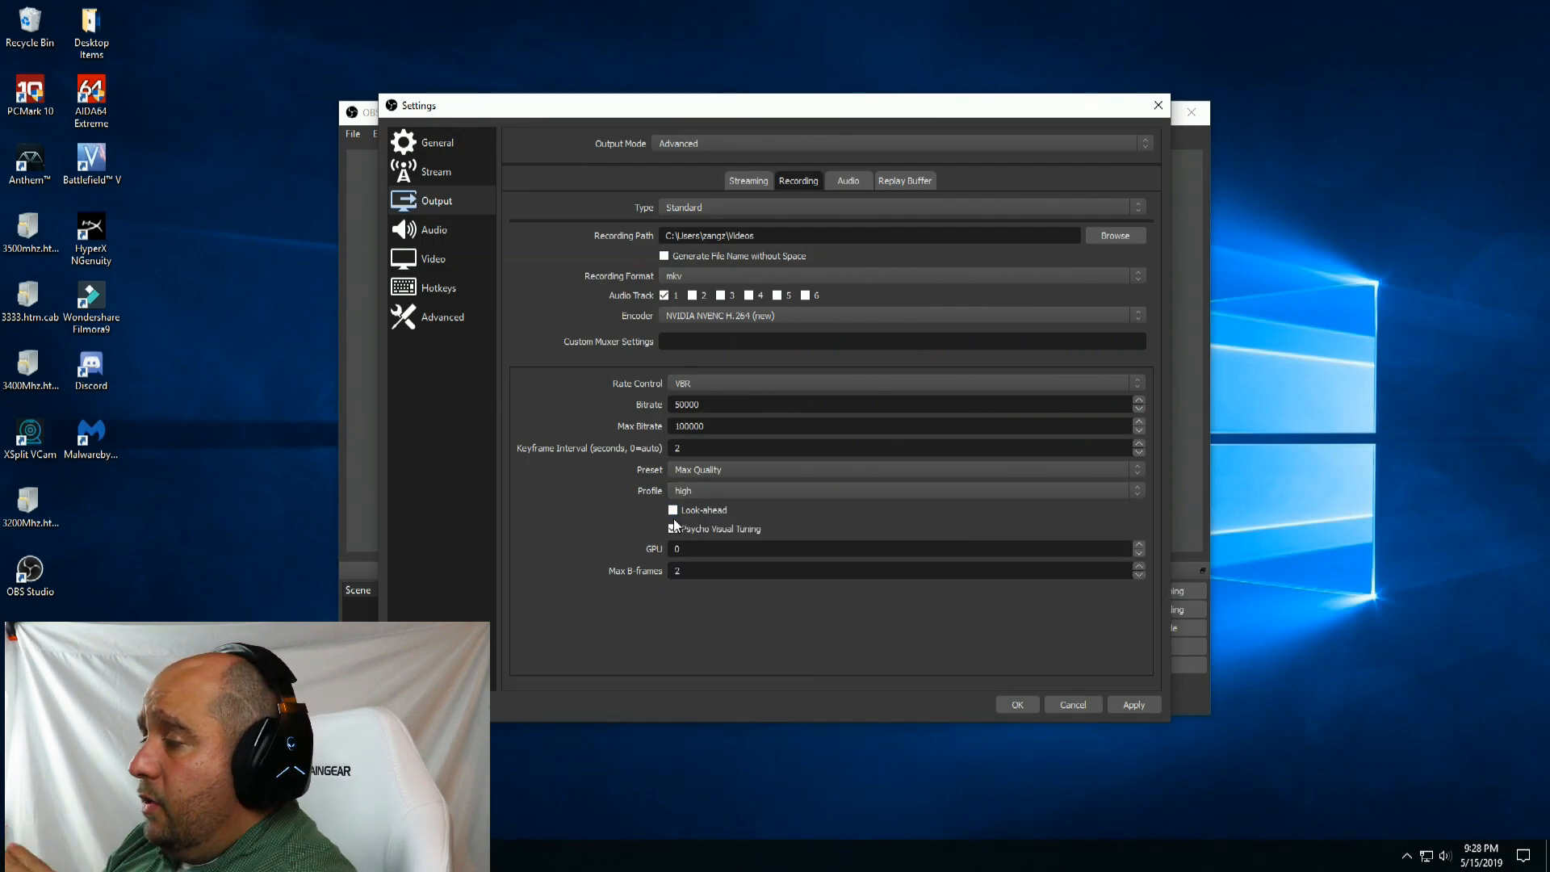
click(672, 529)
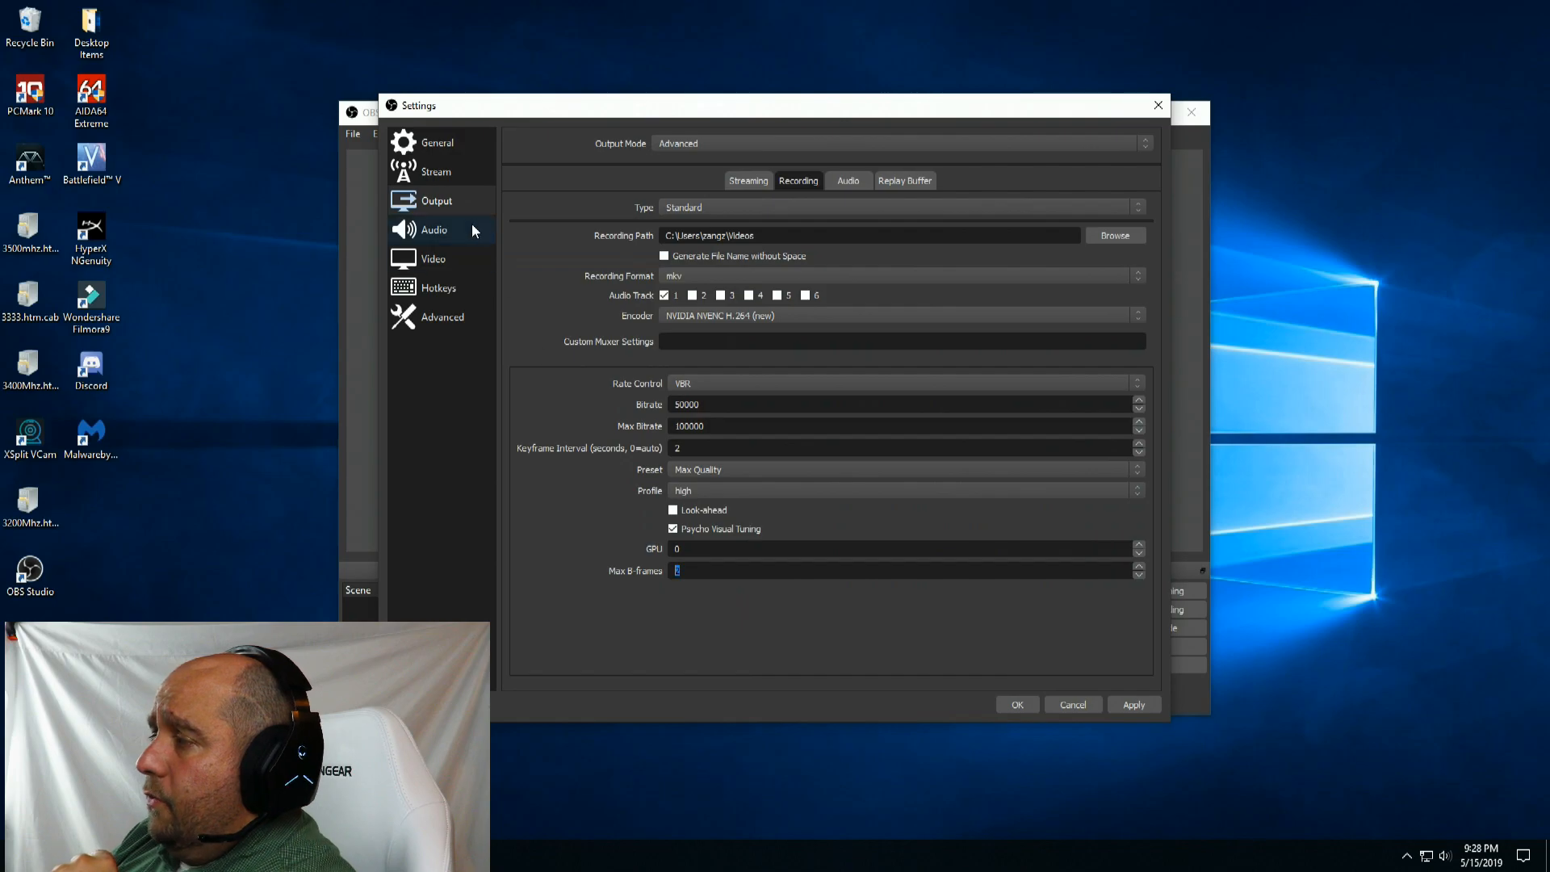
Use Headphones (AW988 Game) for desktop audio and Headset Microphone (AW988 Chat) for mic.
click(435, 230)
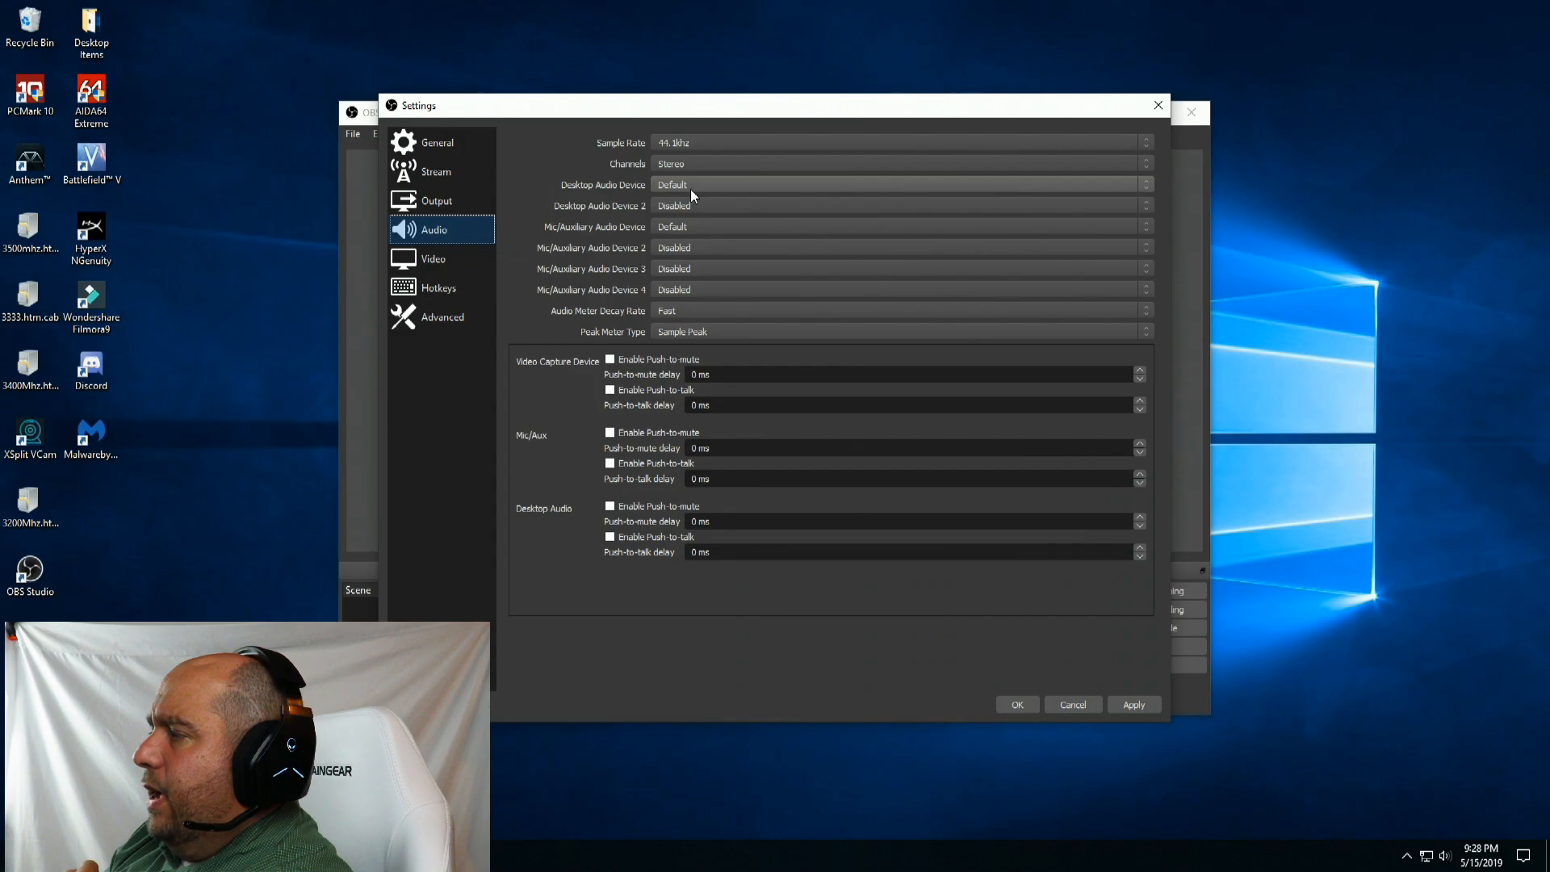
click(900, 185)
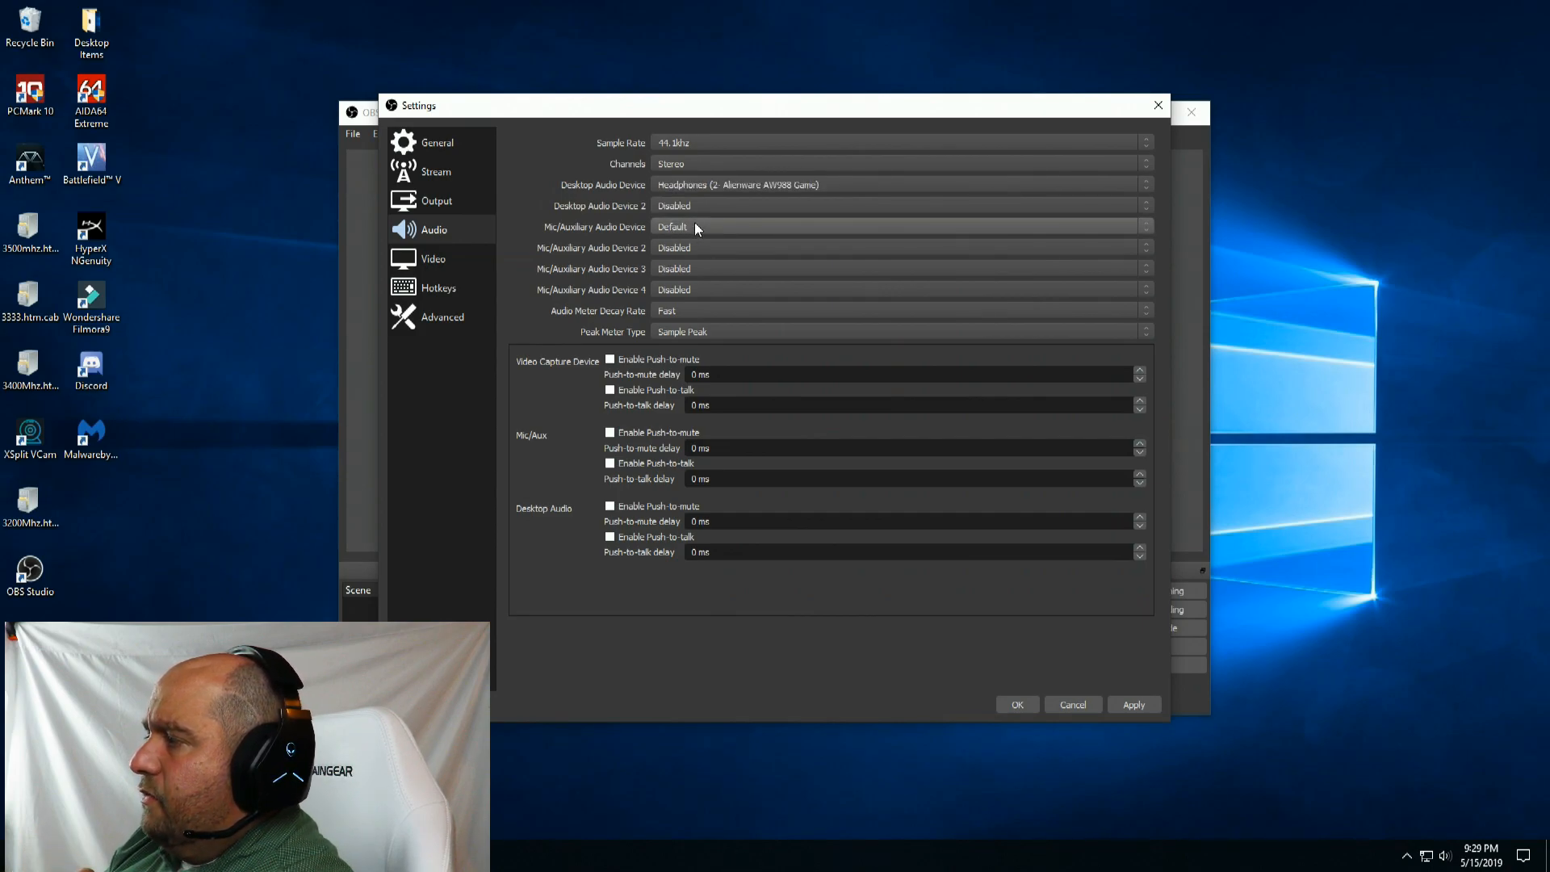
click(903, 227)
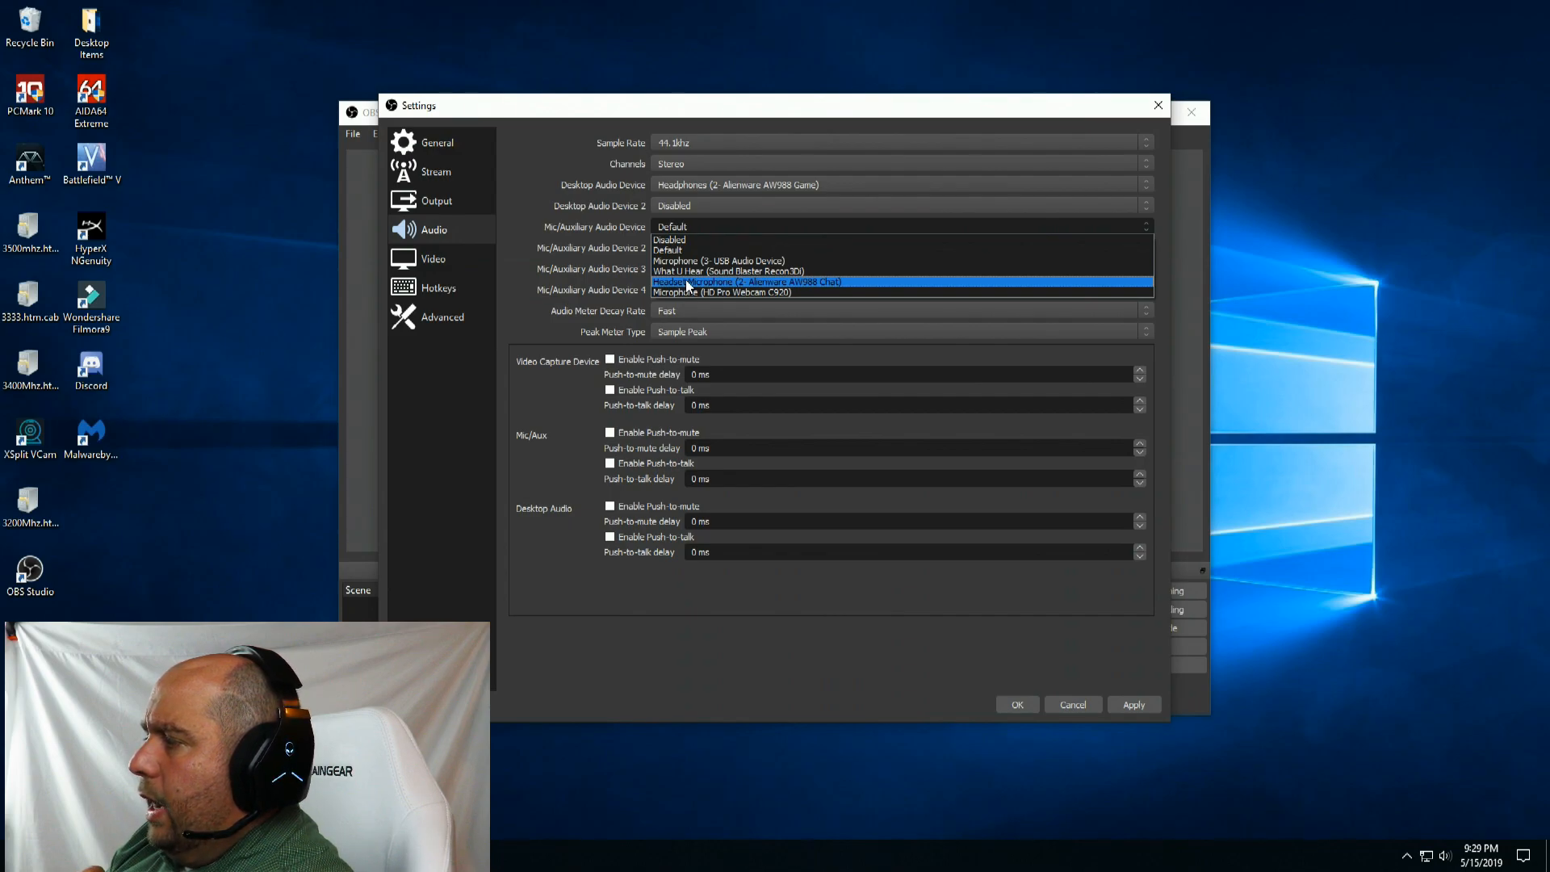
click(714, 281)
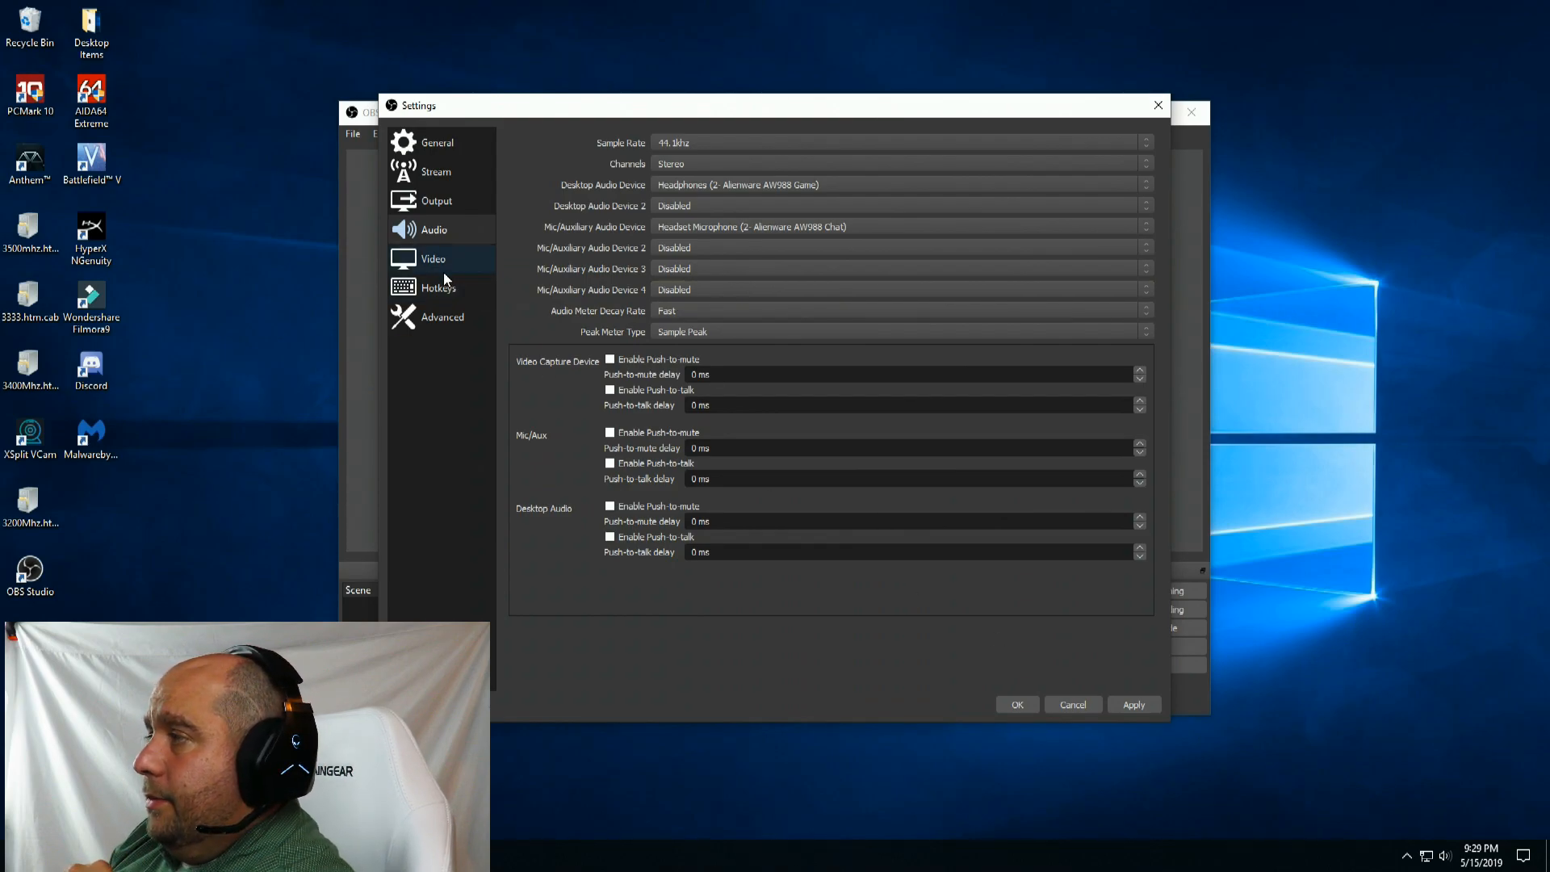
In Video settings, choose Lanczos downscaling and a fractional frame rate with numerator 144.
click(433, 259)
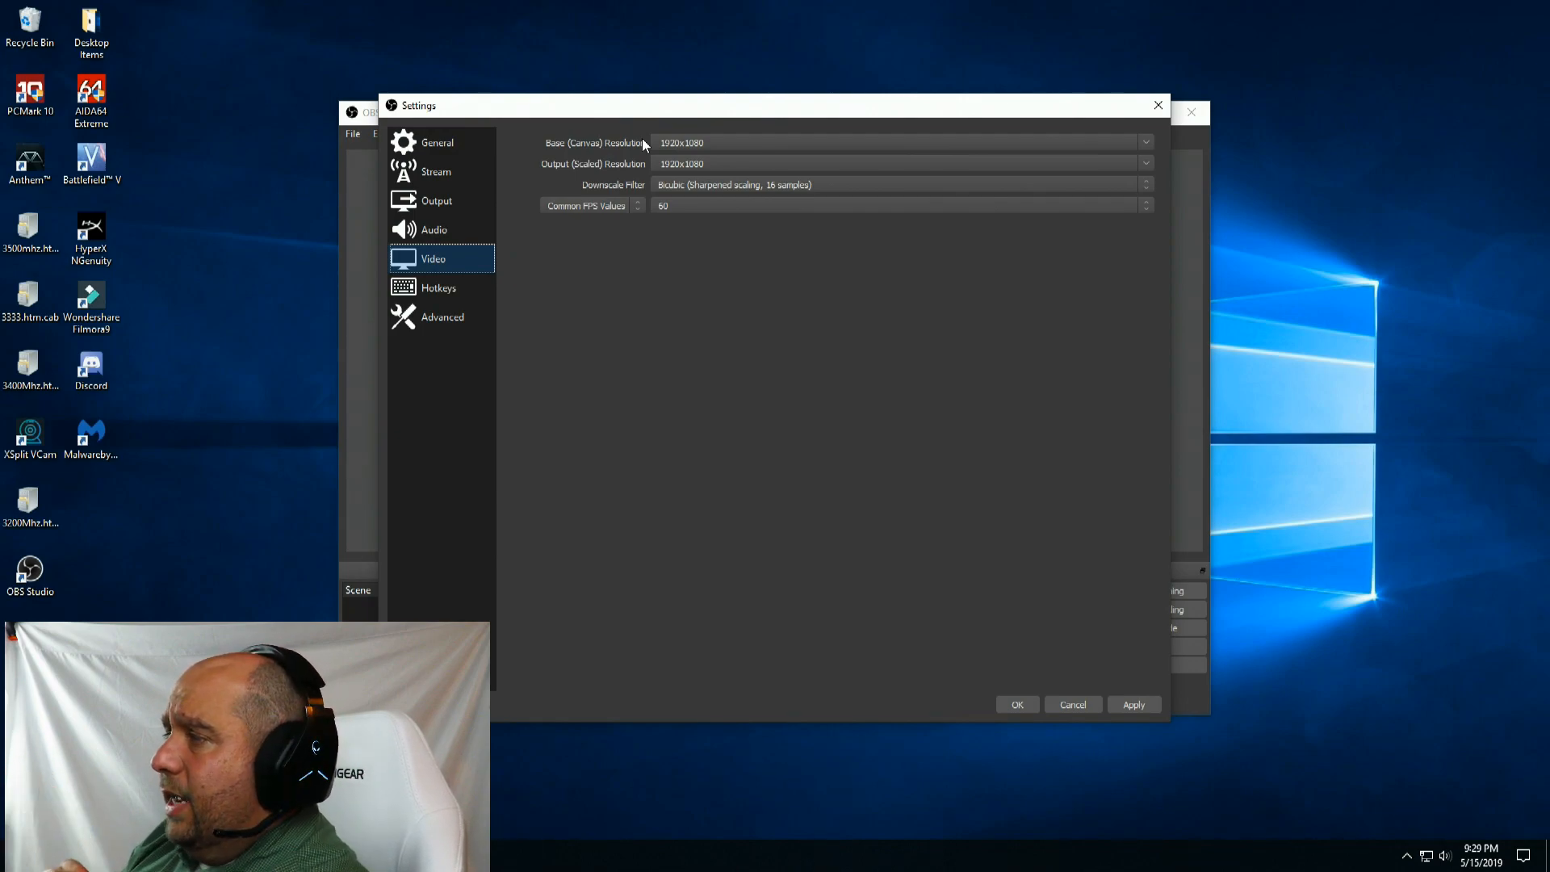
mouse_move(650, 168)
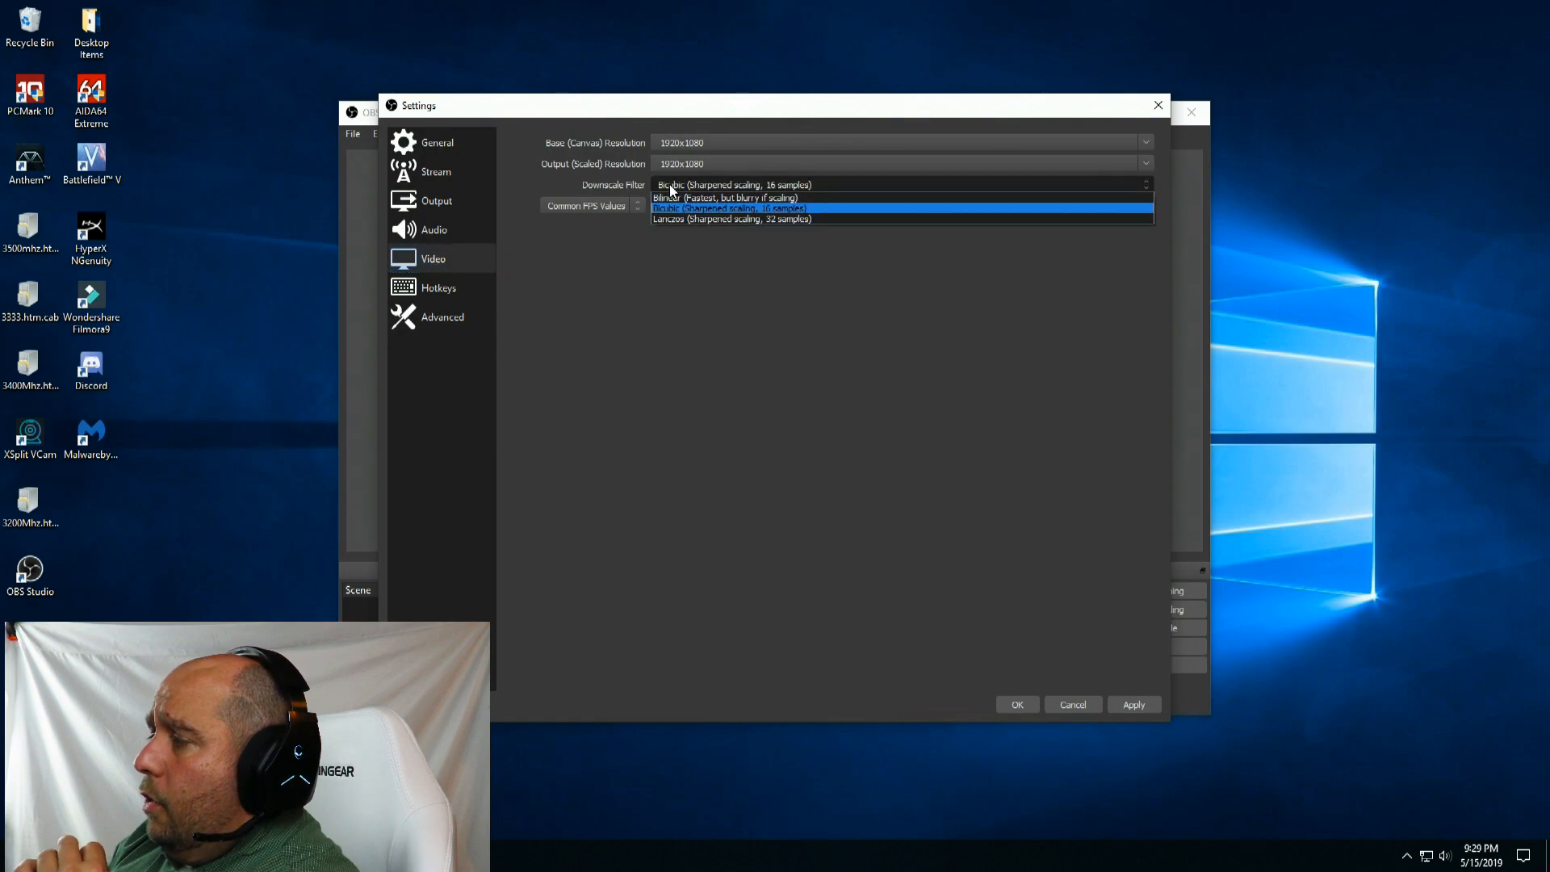
mouse_move(686, 224)
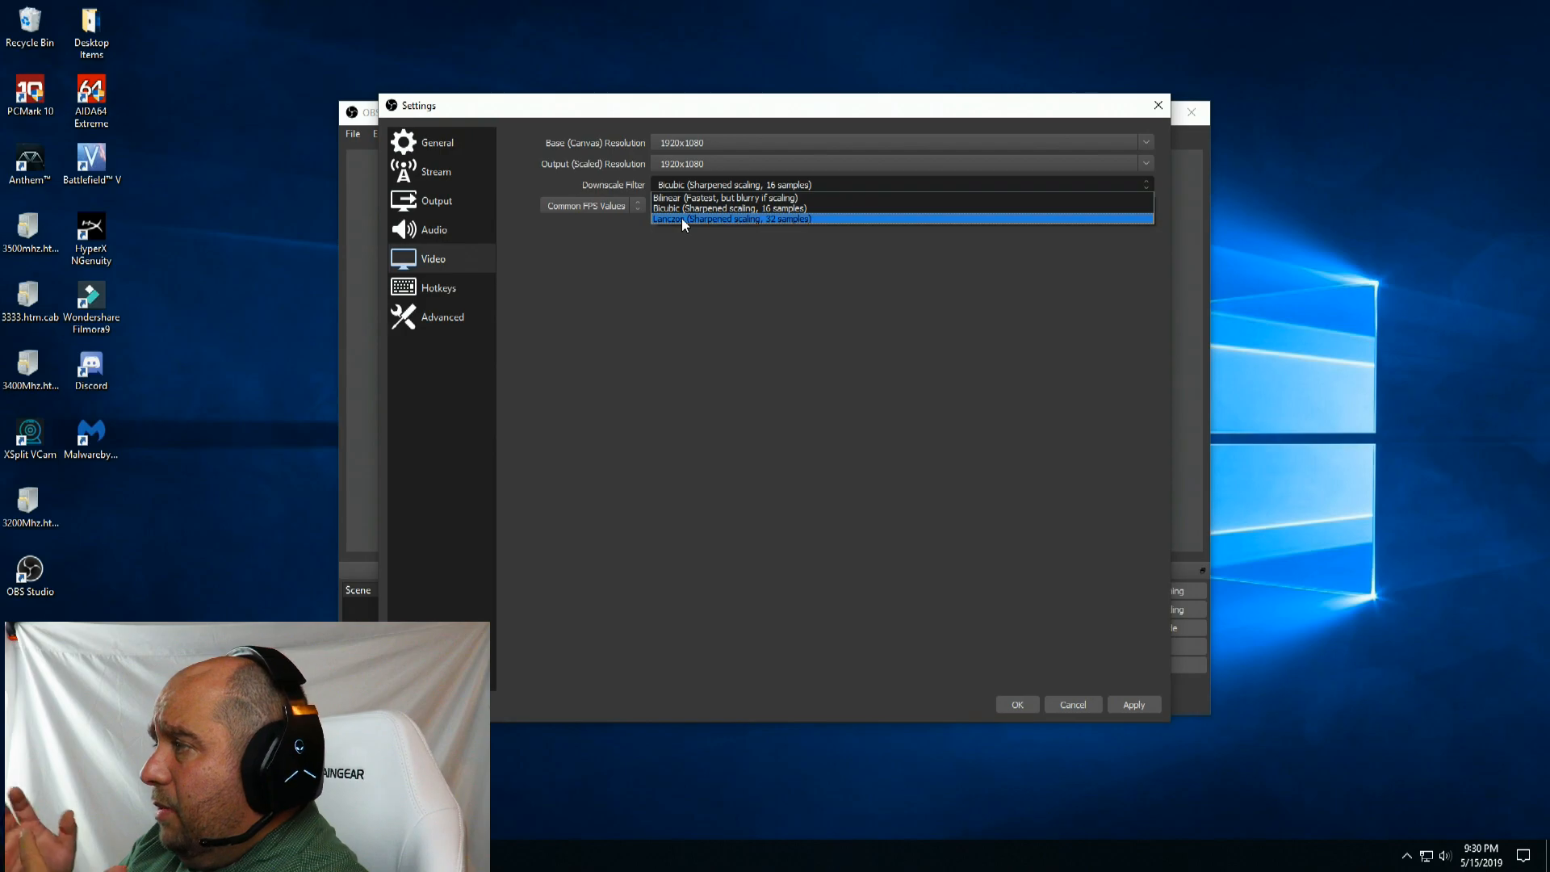
click(732, 220)
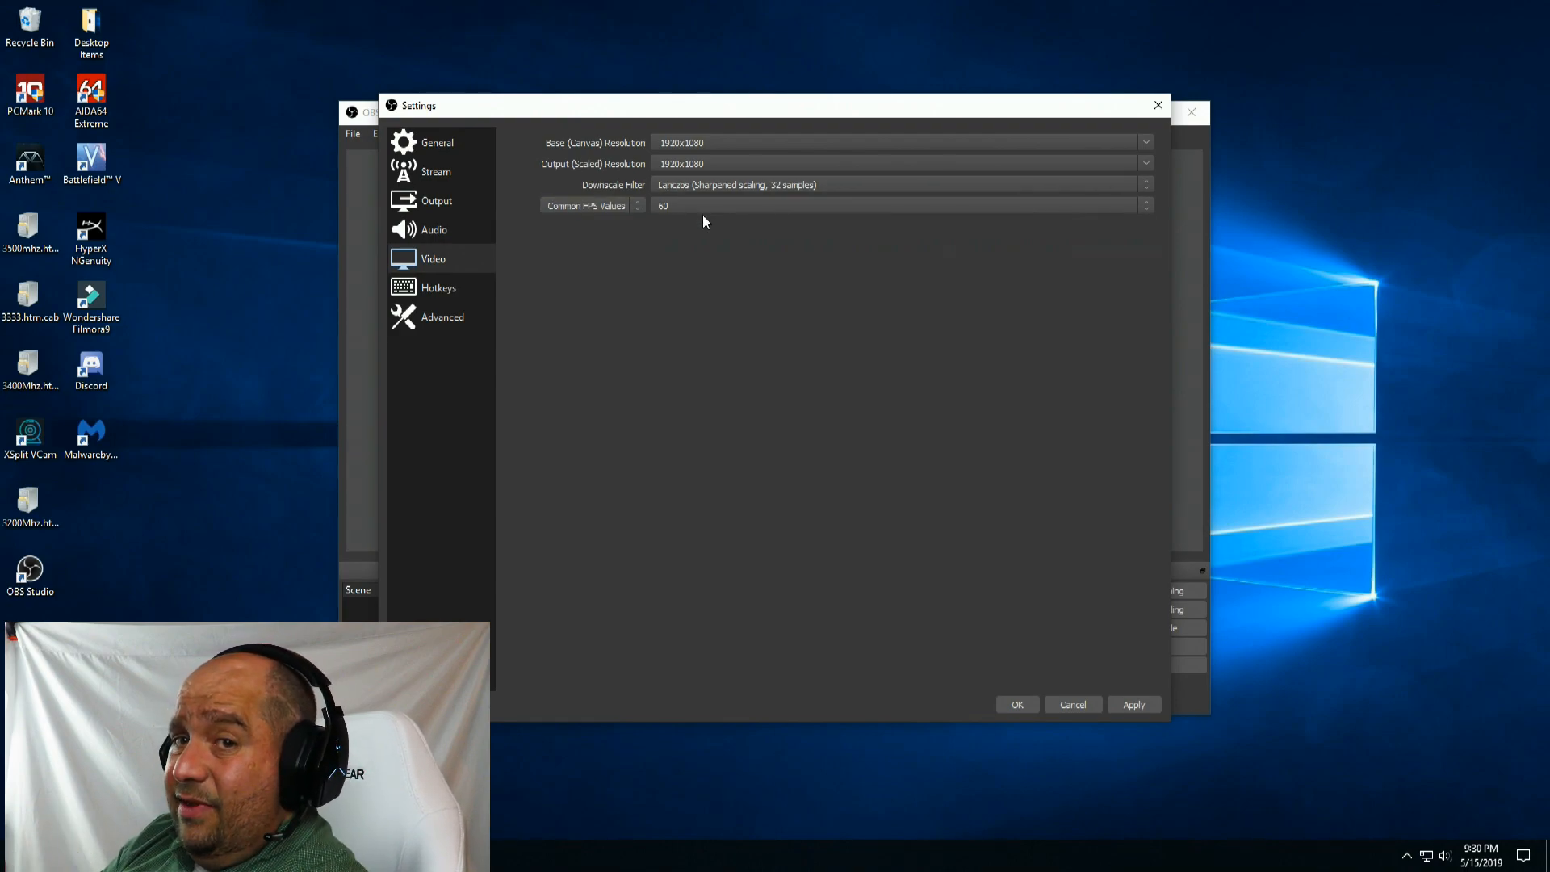
mouse_move(698, 220)
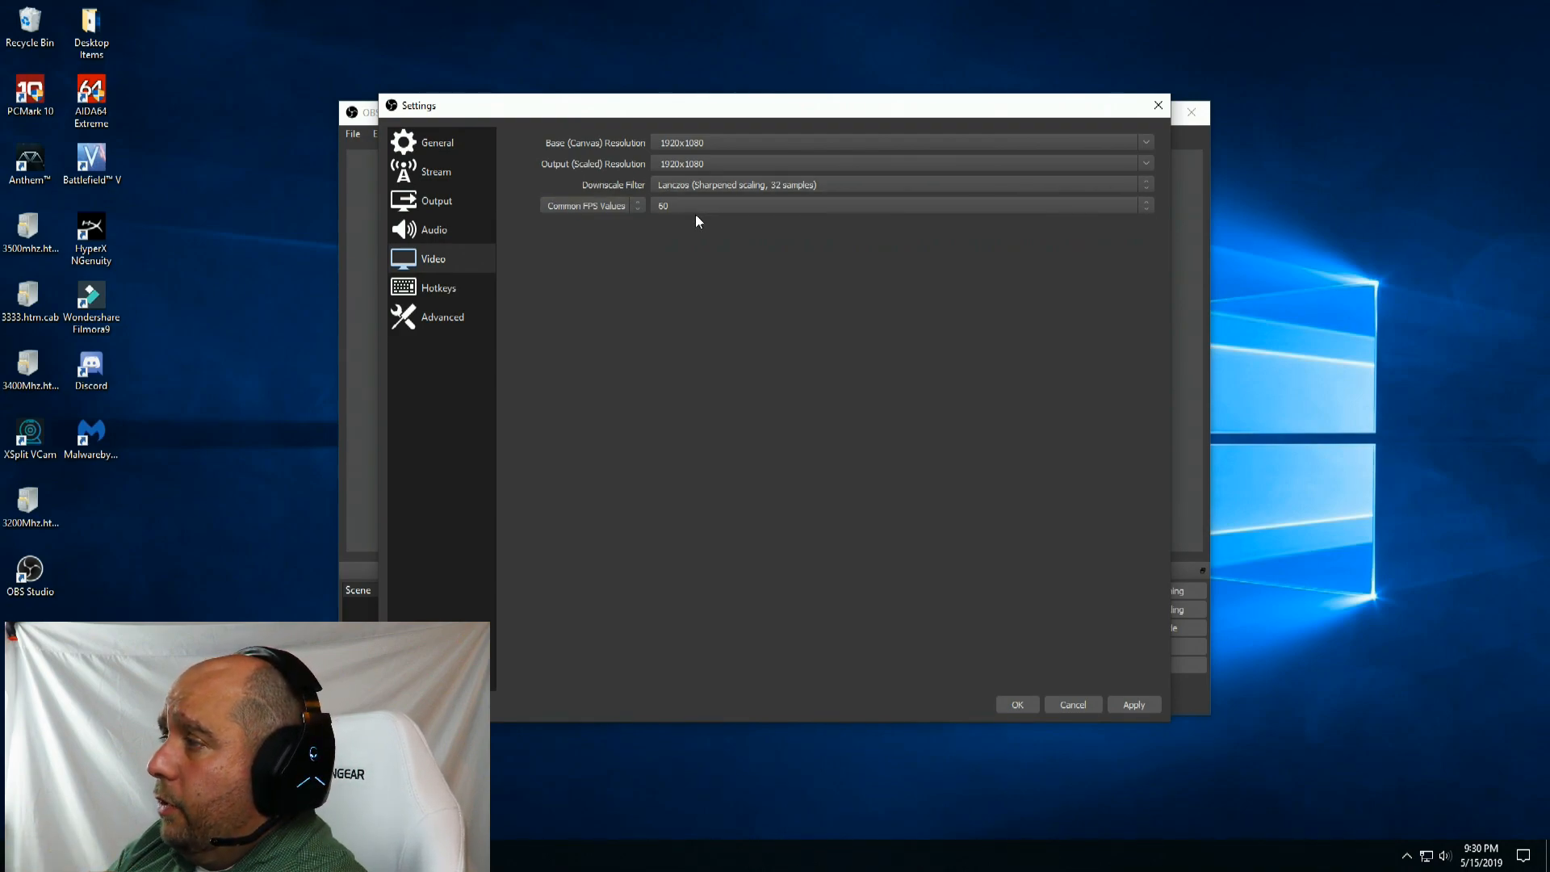
mouse_move(715, 454)
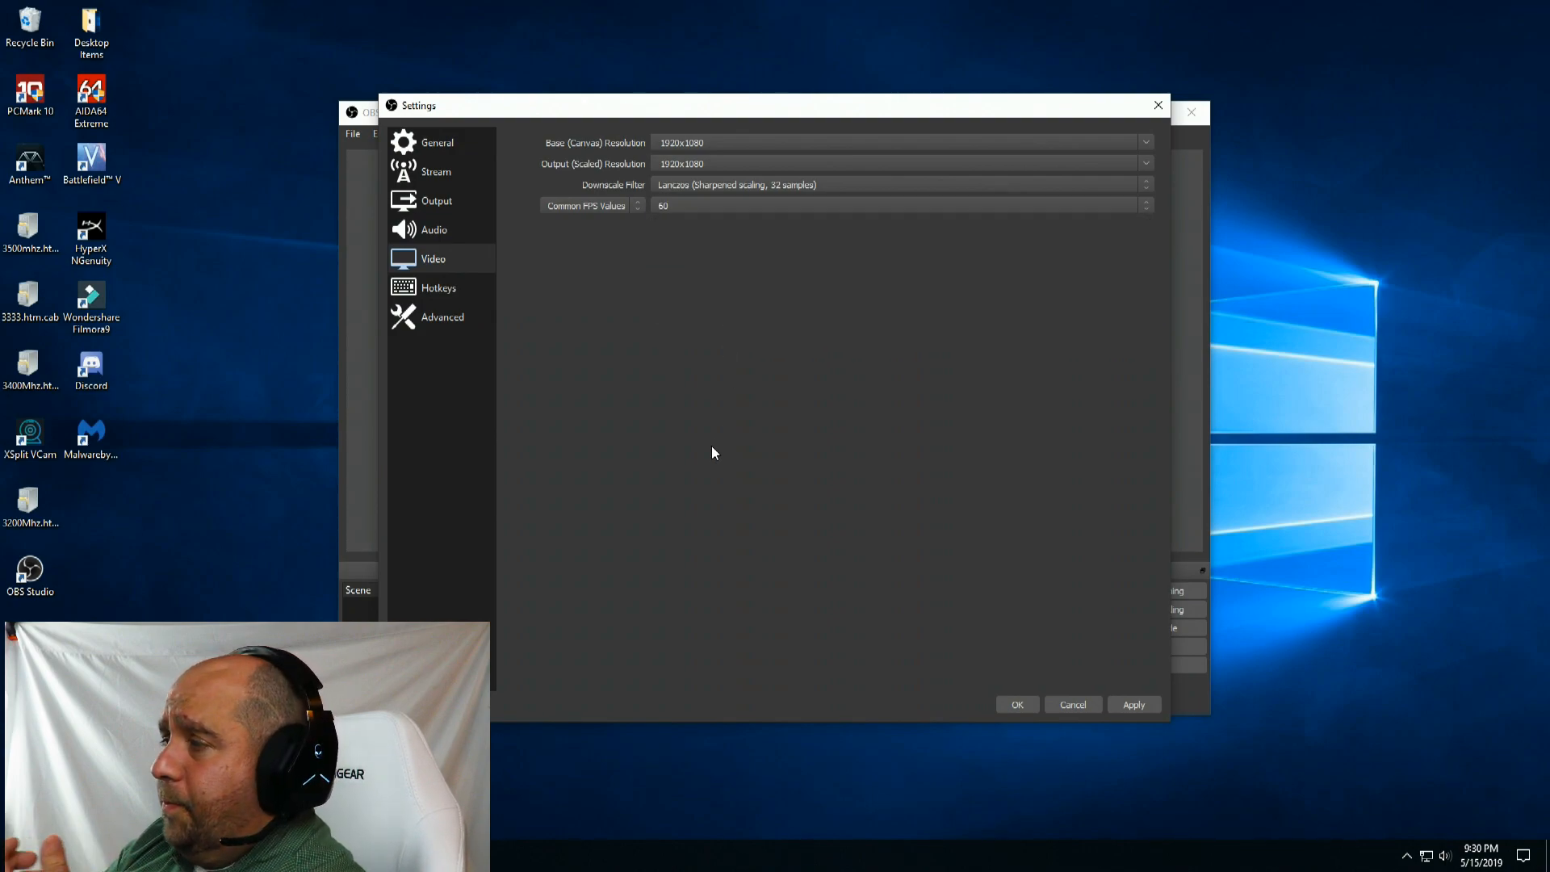
click(591, 205)
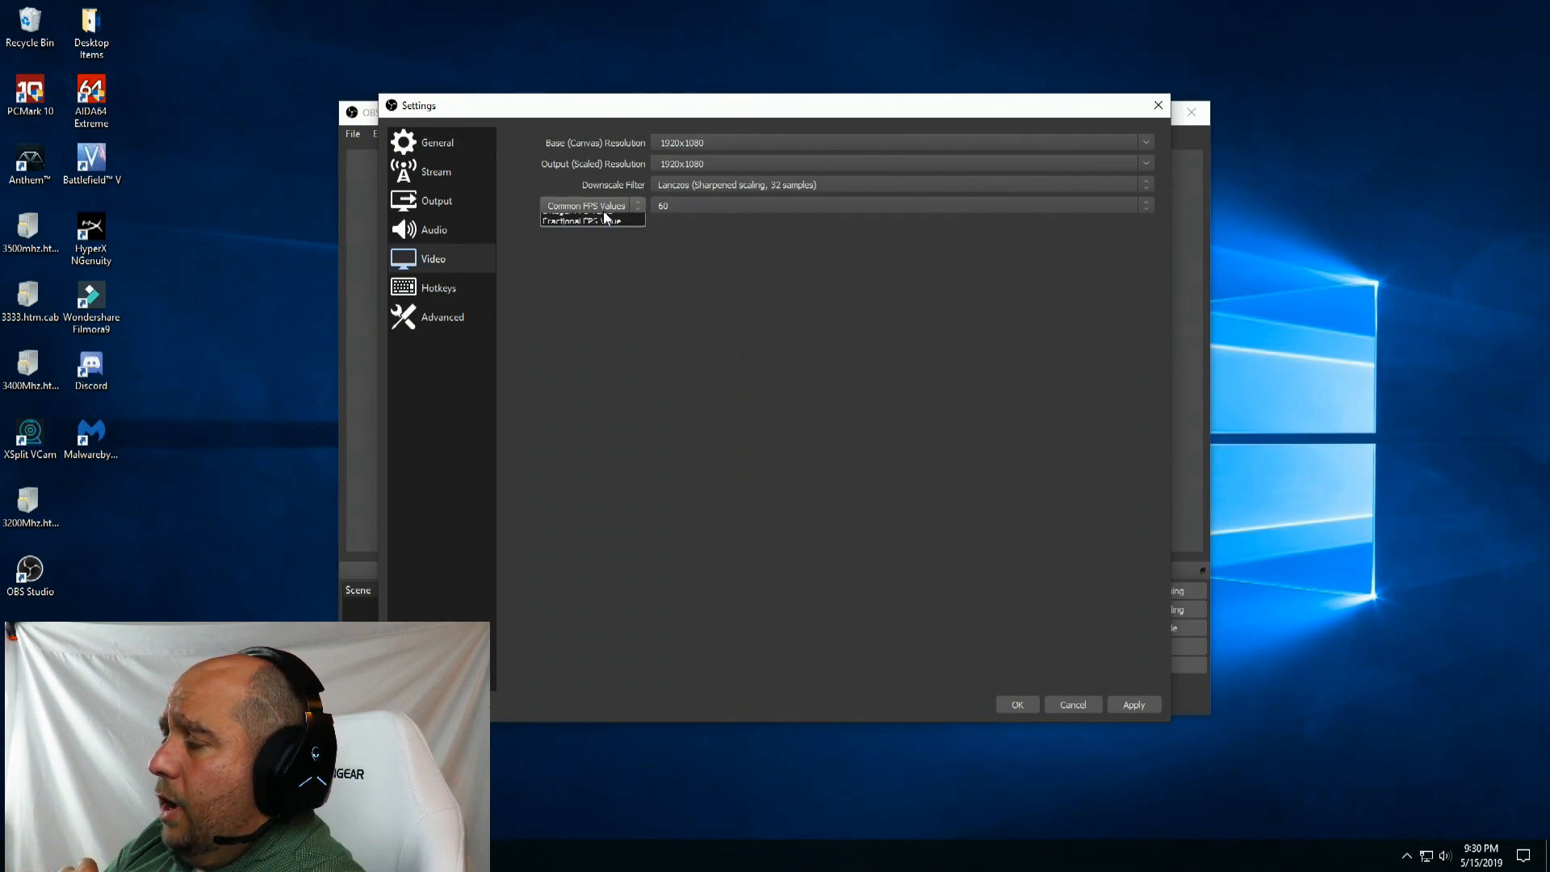
click(591, 205)
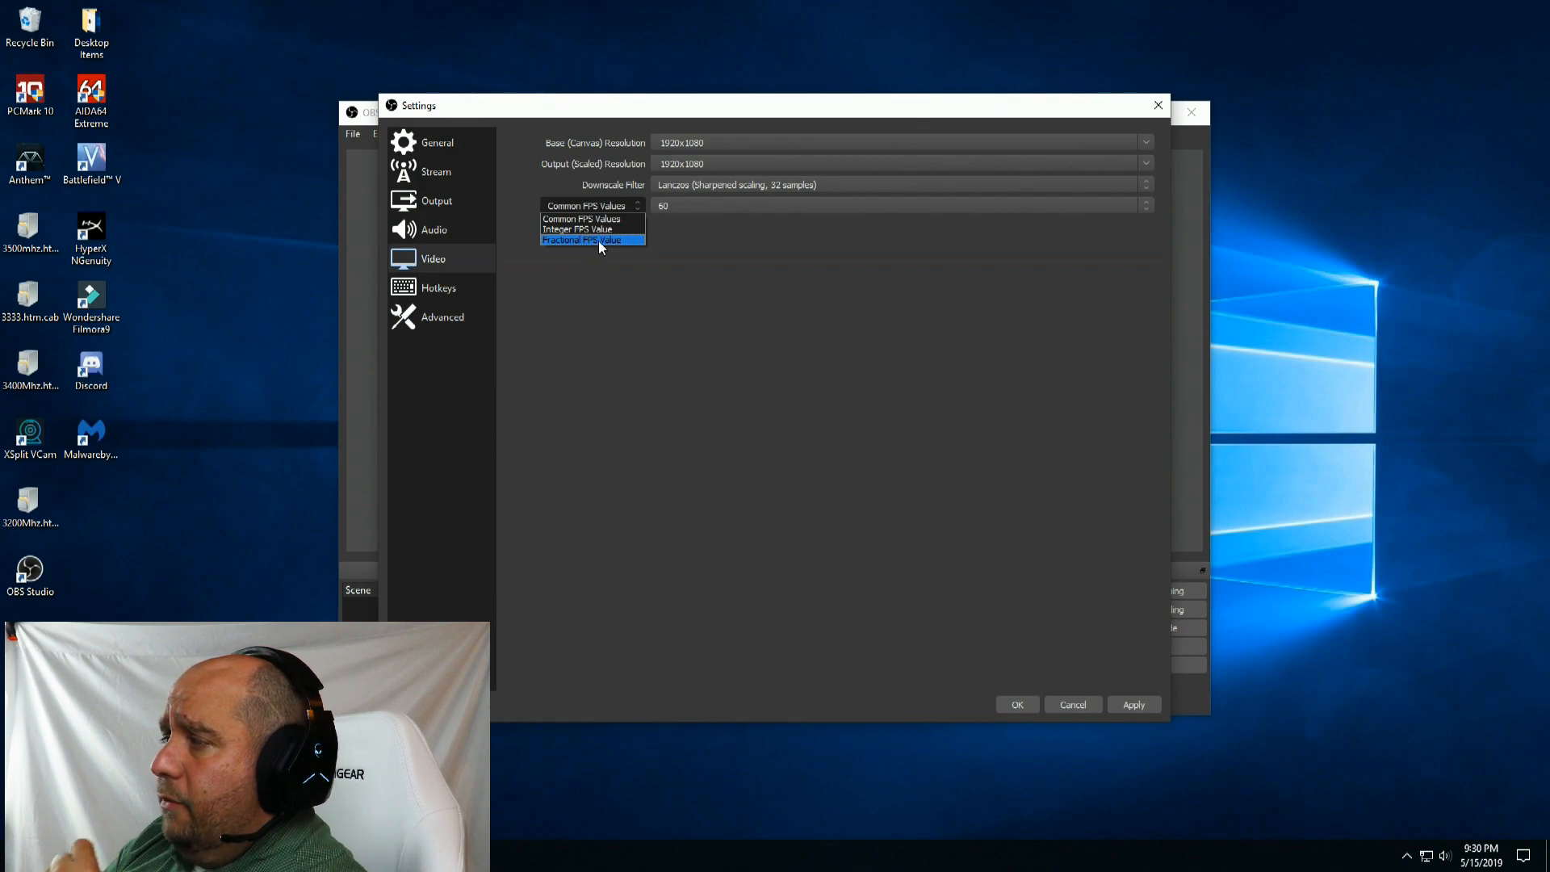
click(593, 240)
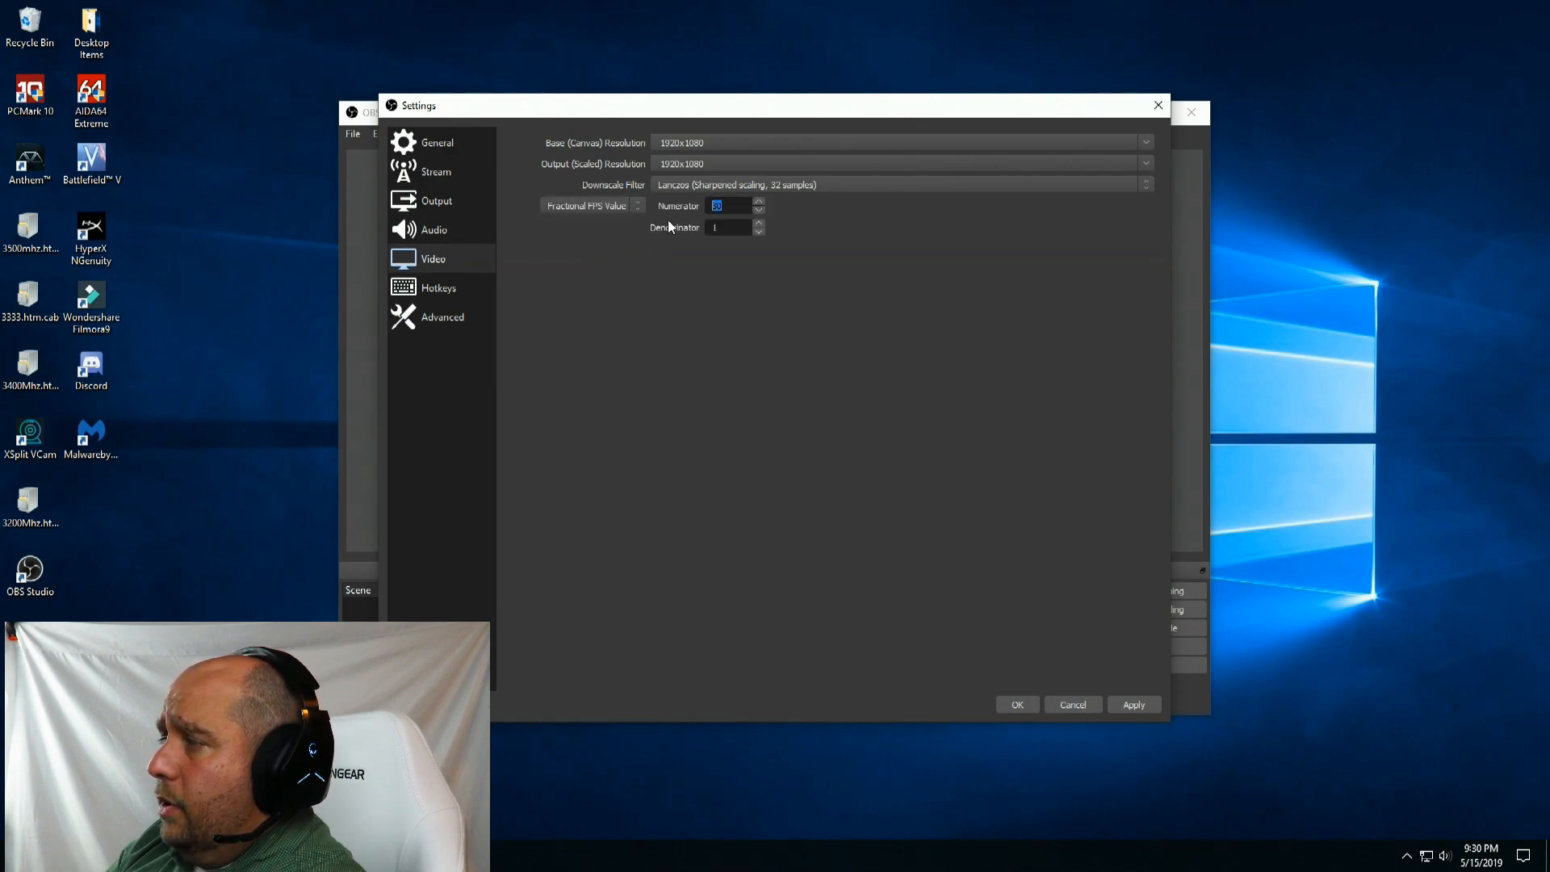
text(144)
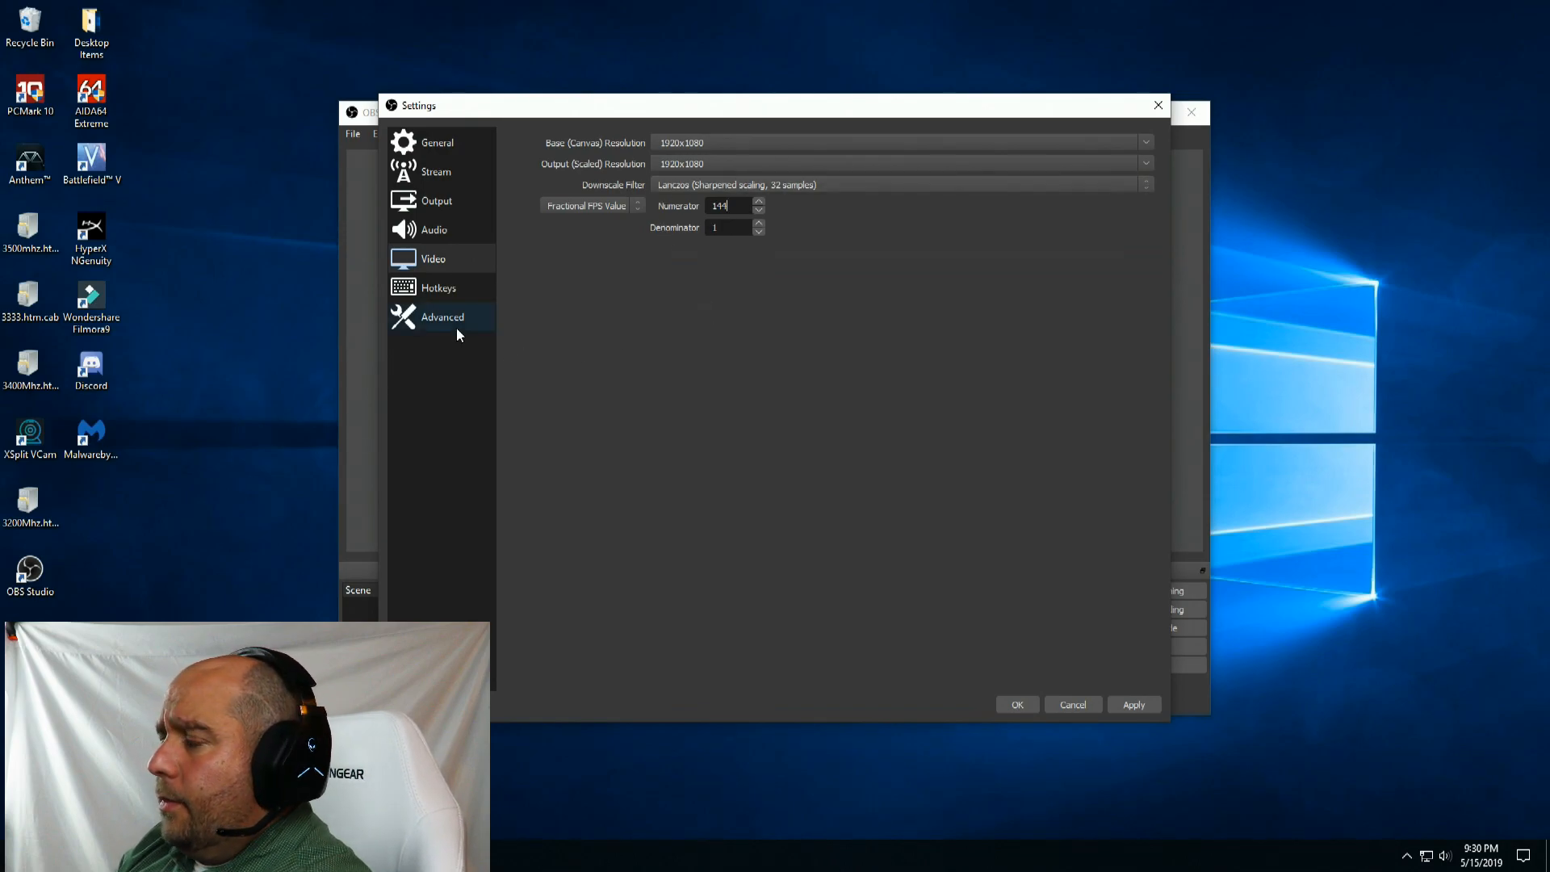
Go to the Advanced settings and choose a process priority for OBS.
click(442, 317)
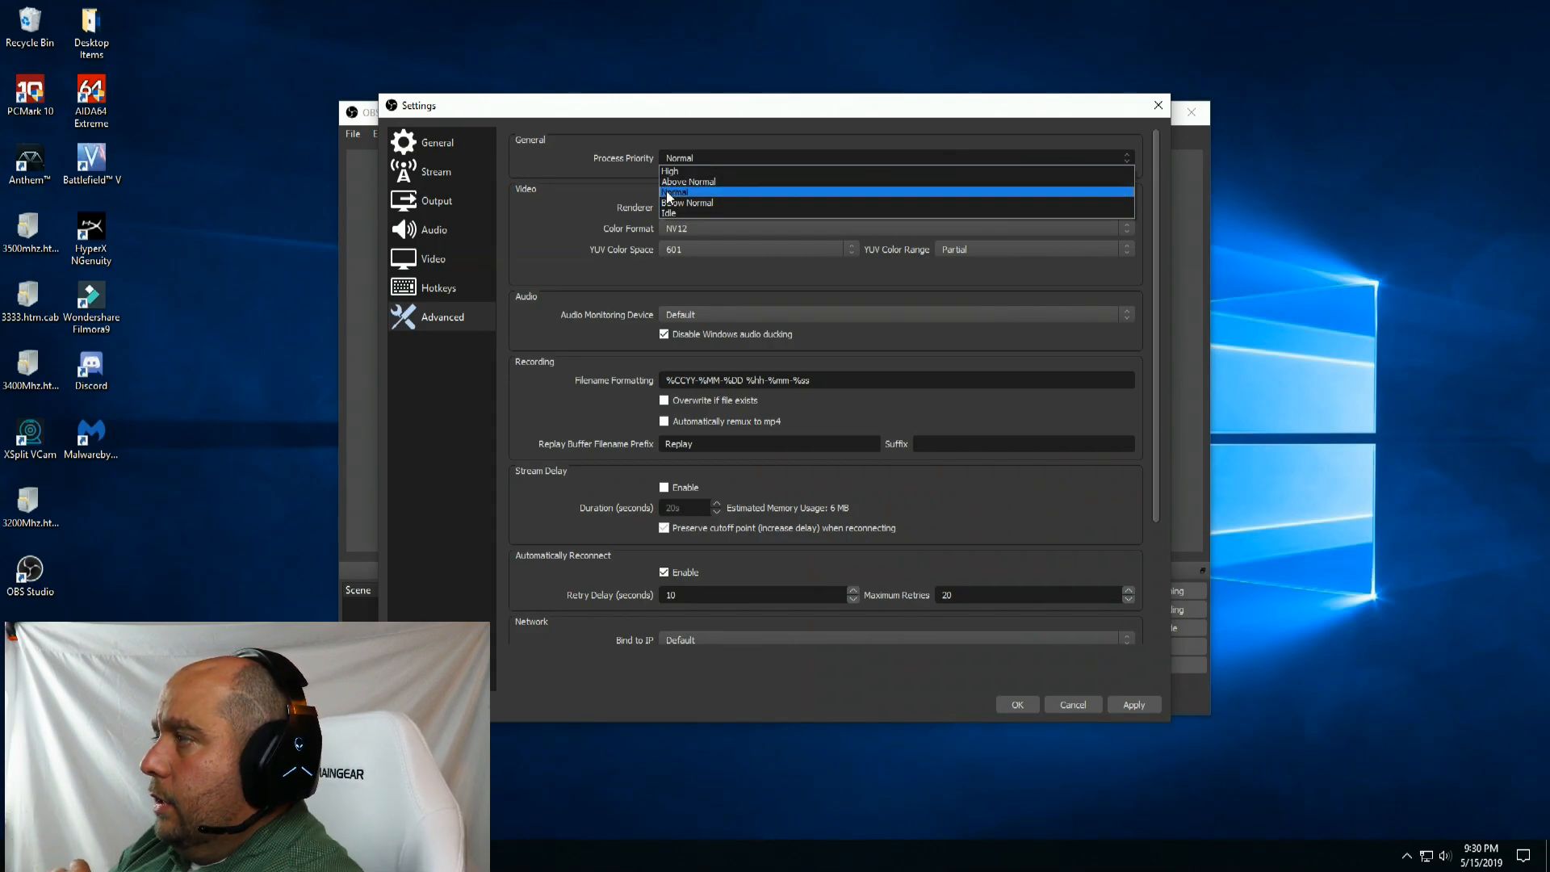
click(679, 192)
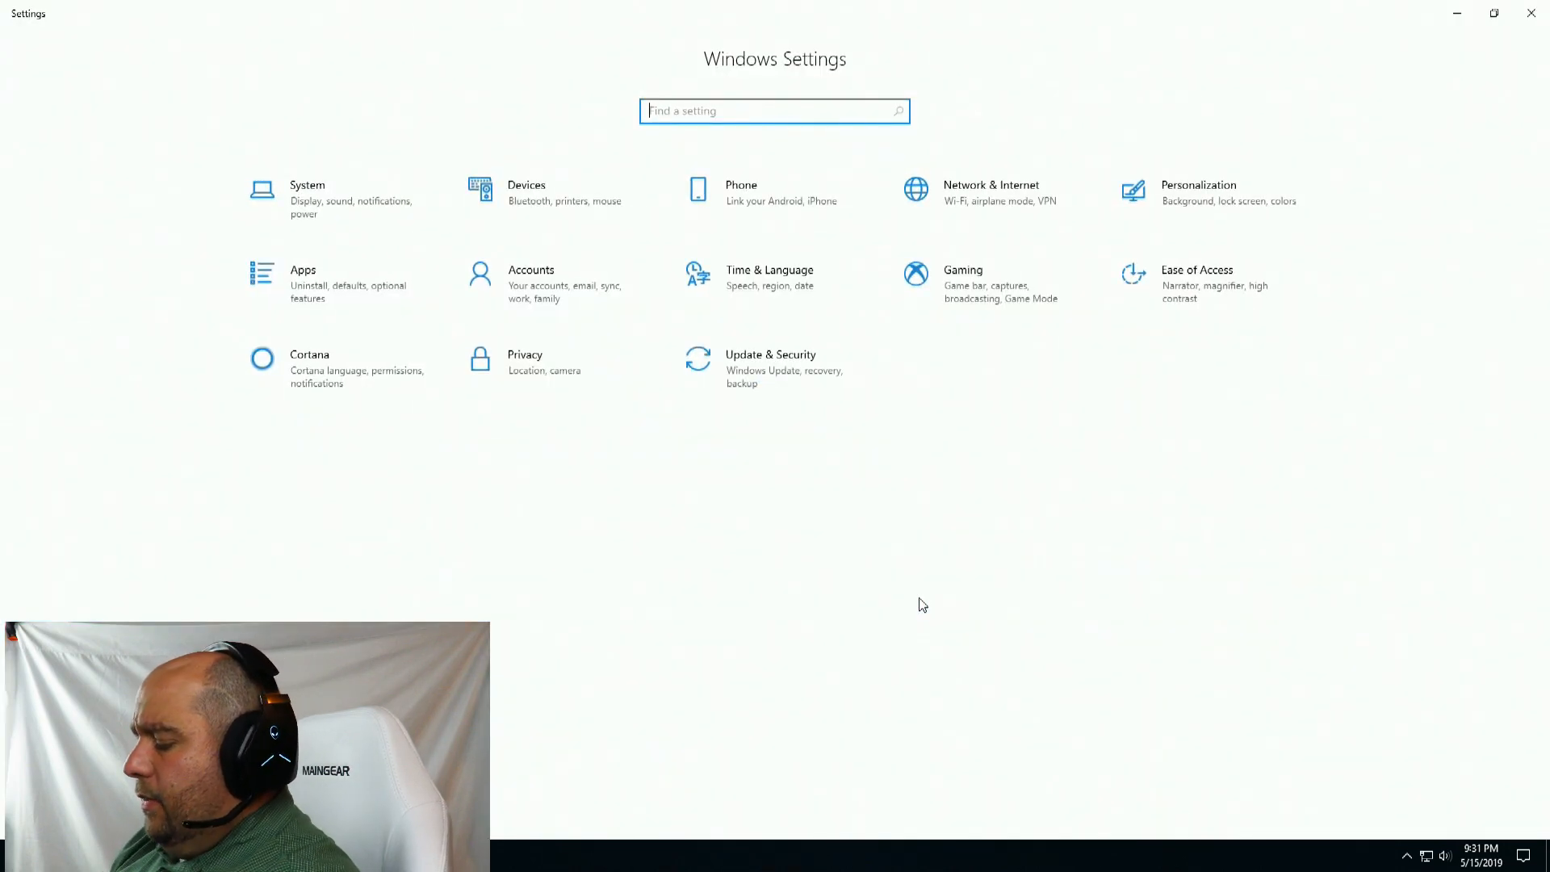
Turn on Game bar clip recording and allow opening Game bar from a controller.
text(game)
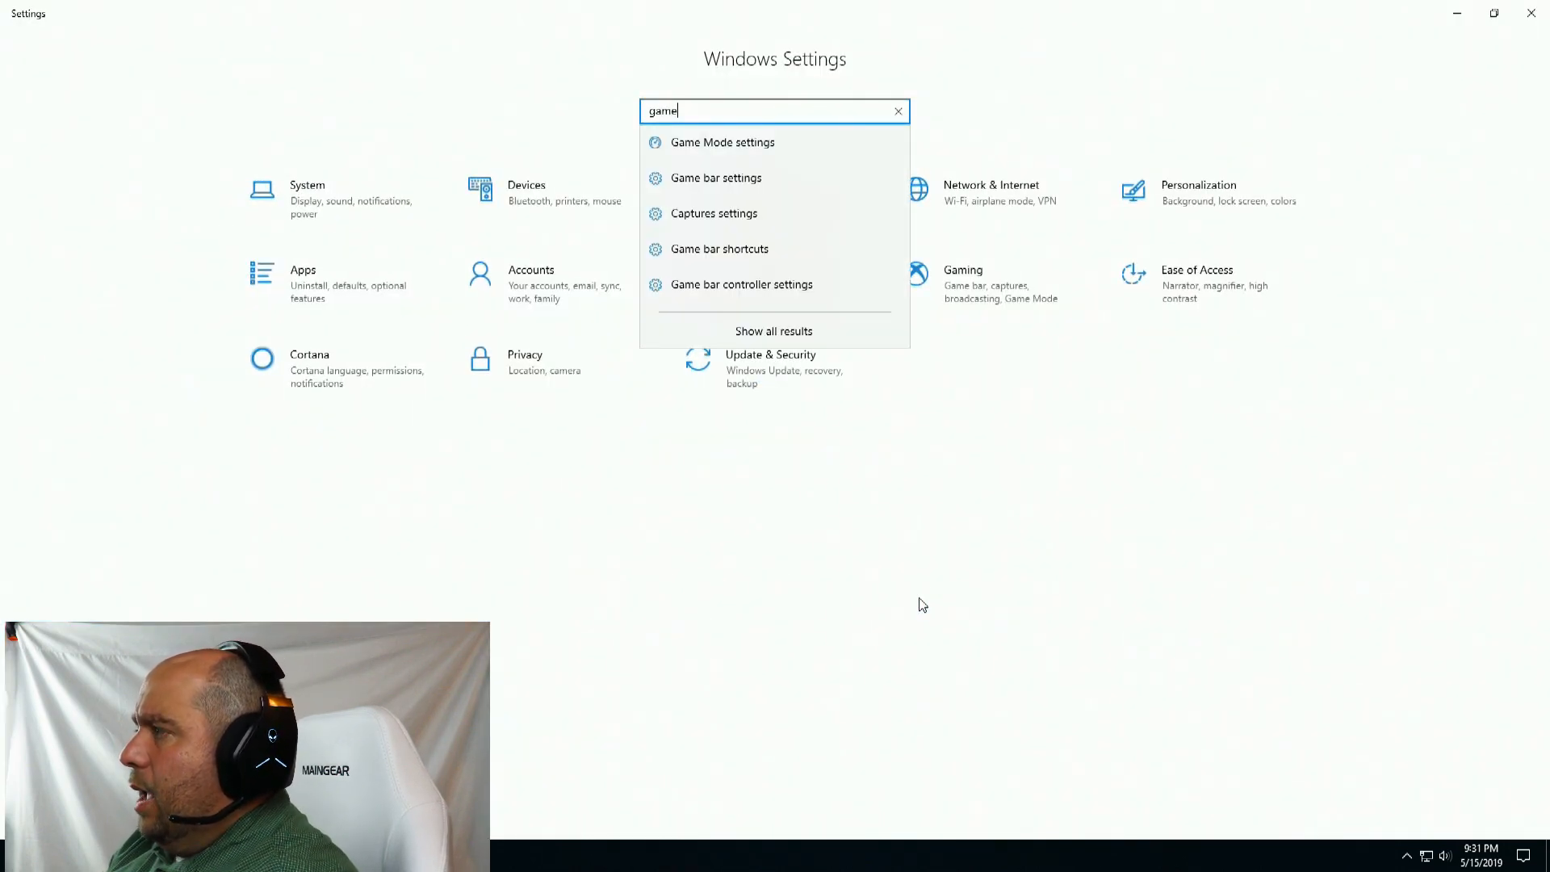
mouse_move(773, 202)
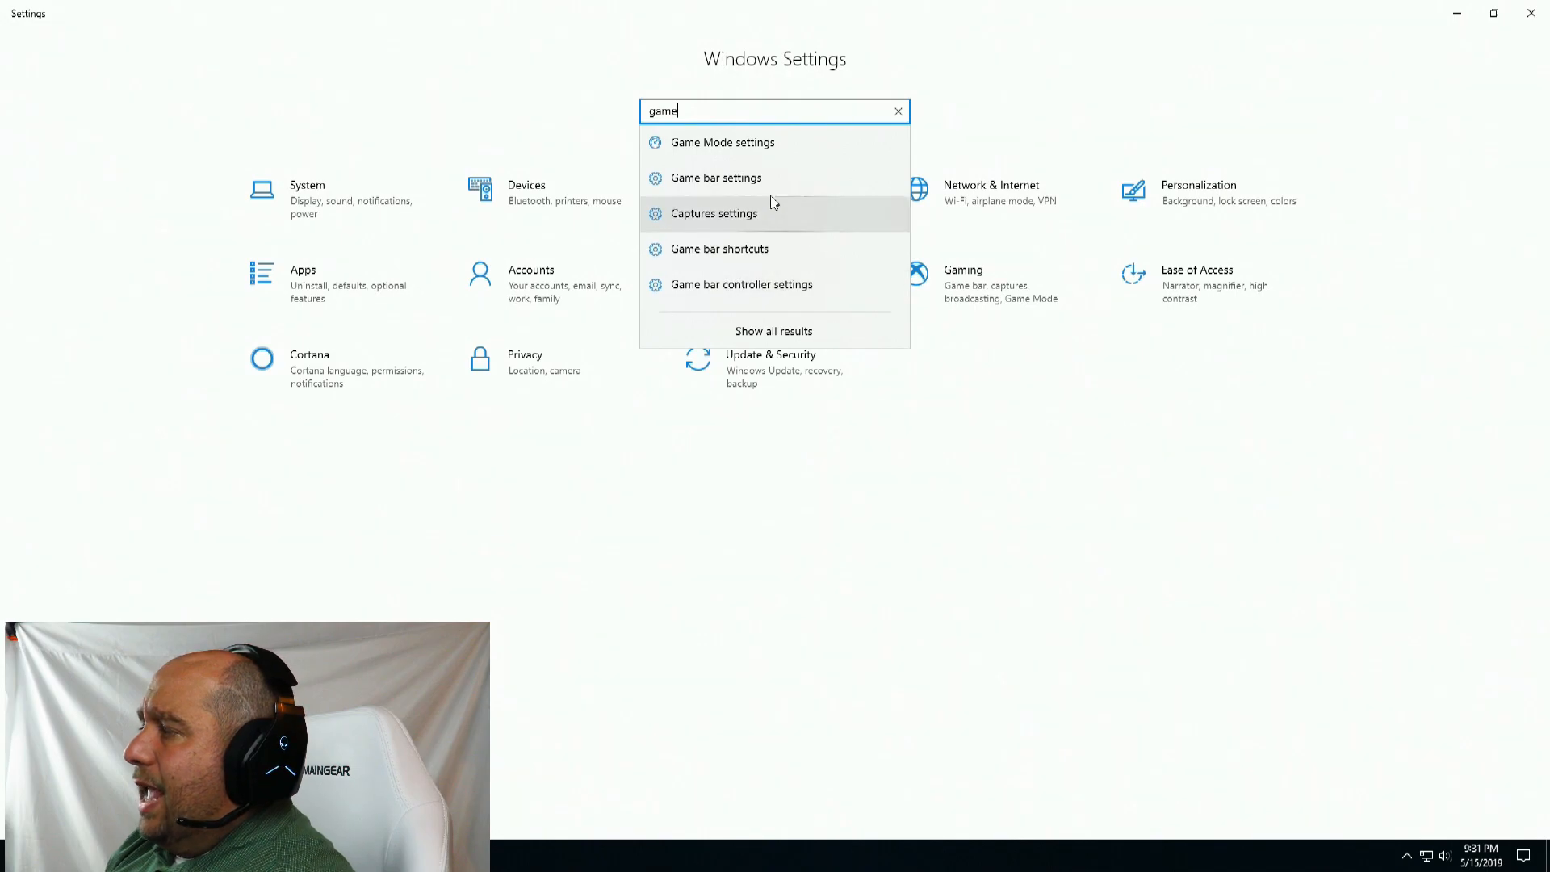
click(716, 178)
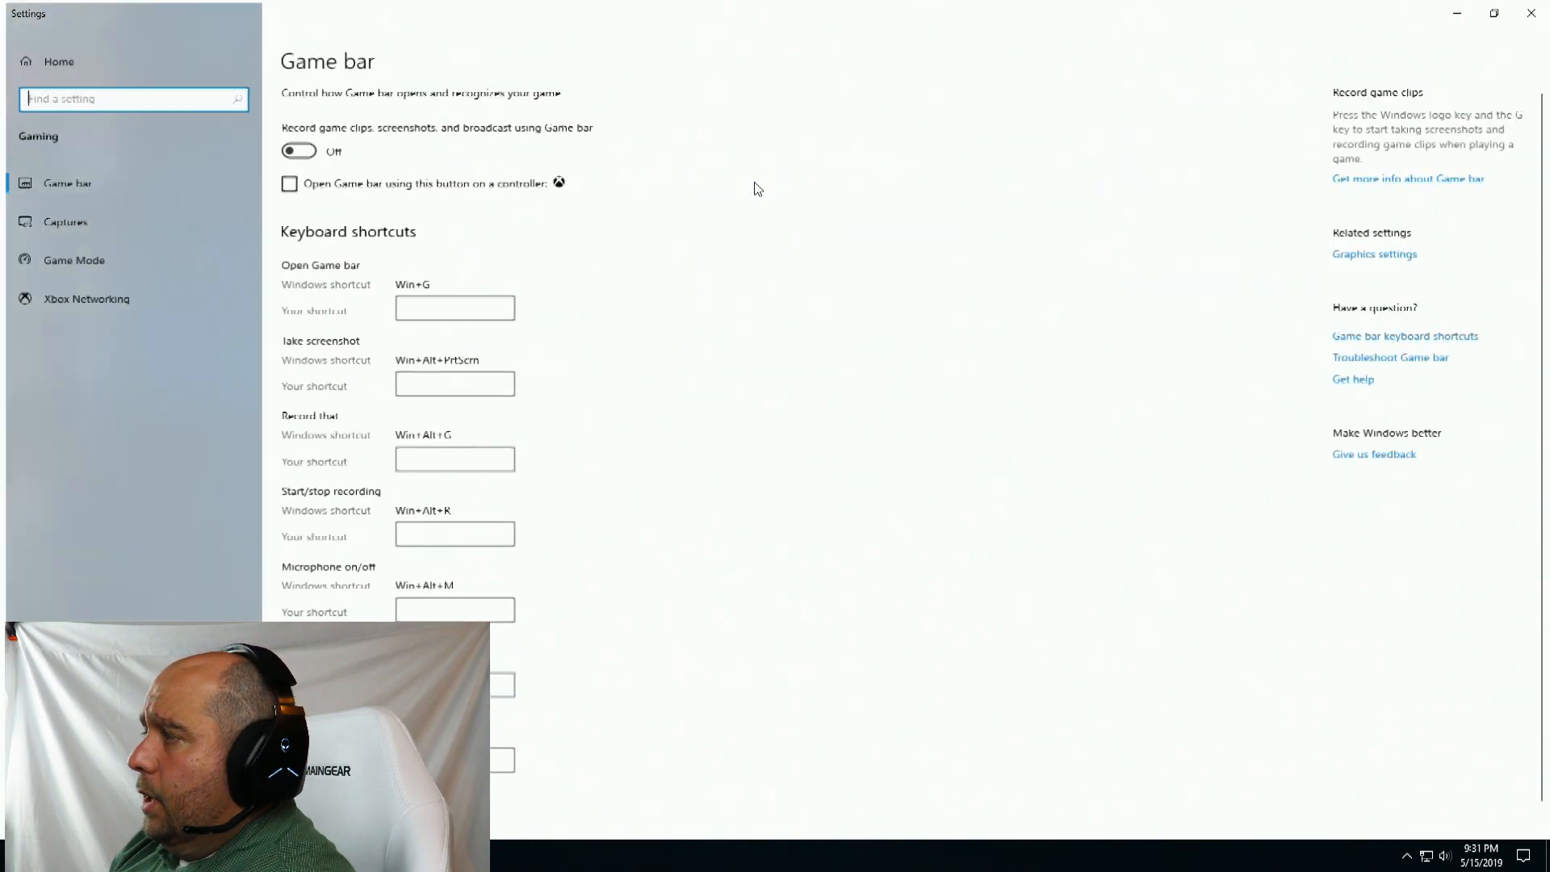
click(295, 150)
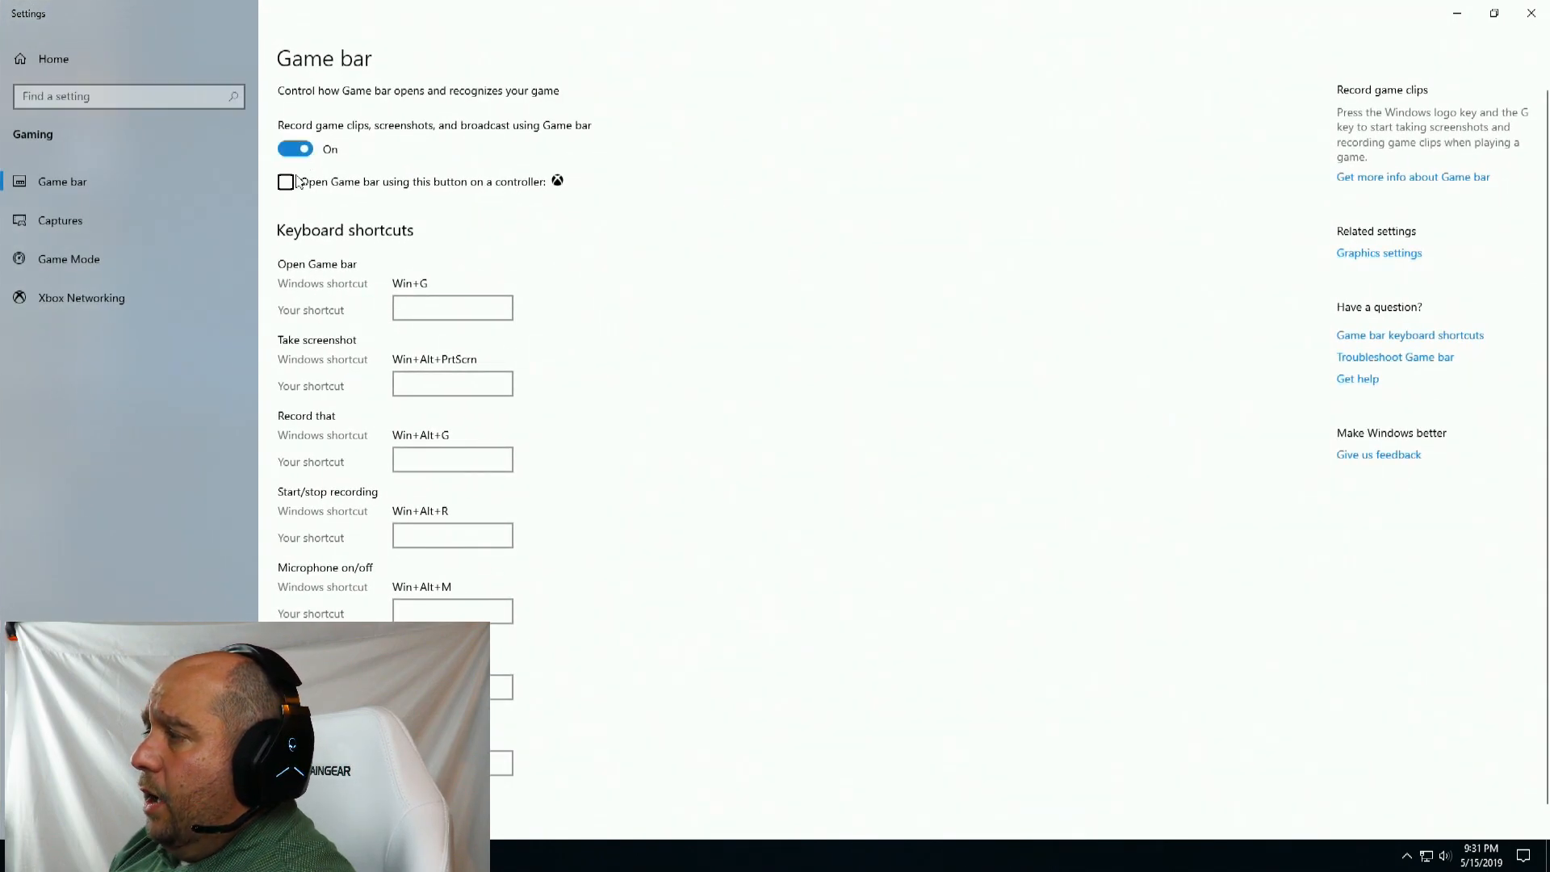
click(285, 182)
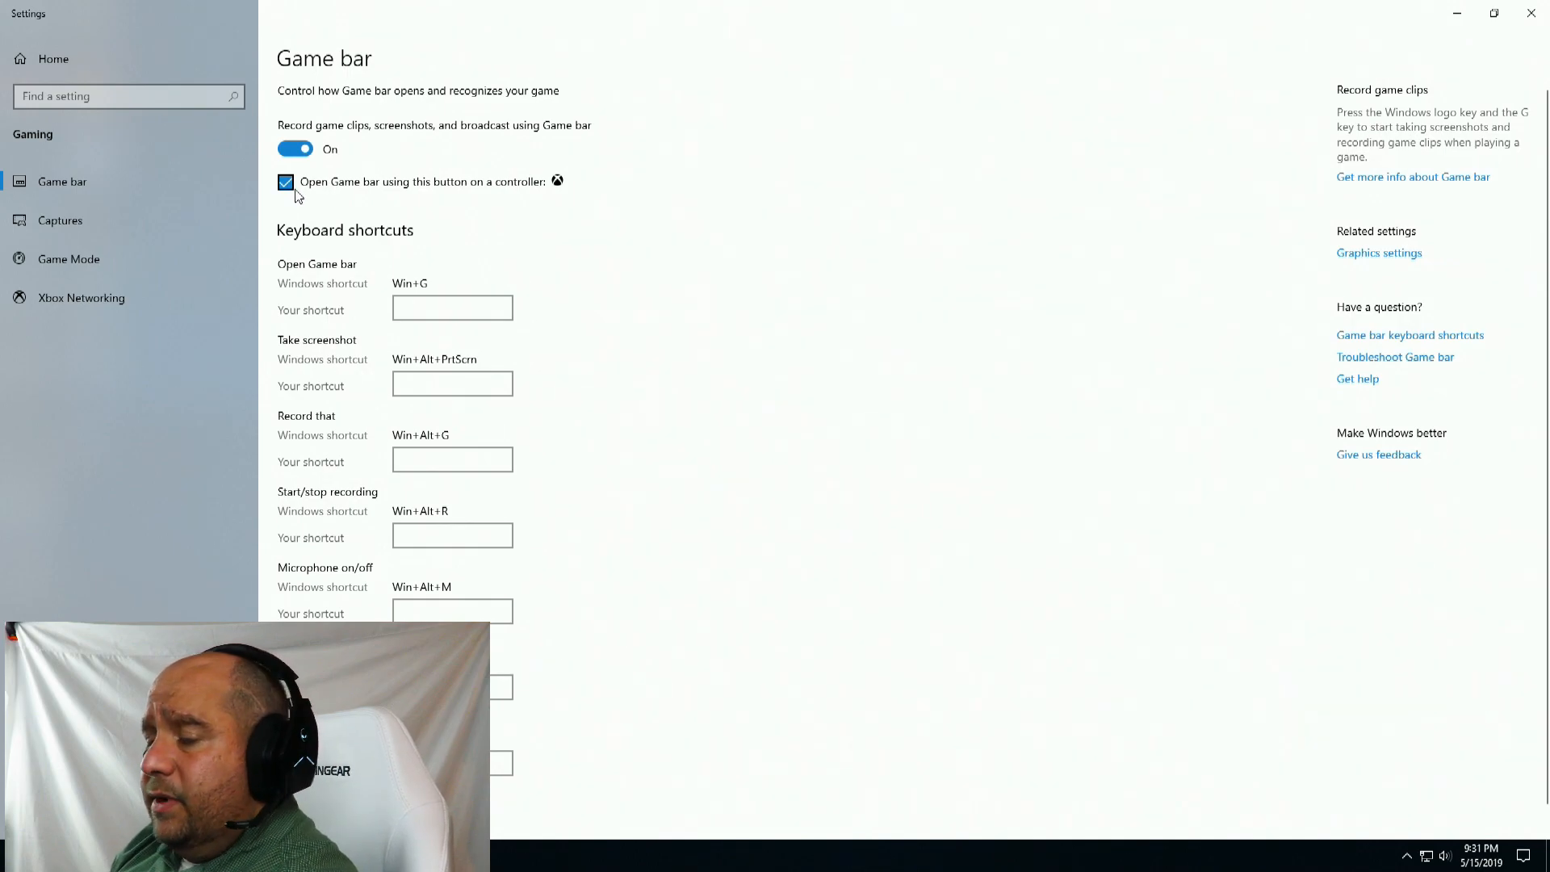
click(295, 148)
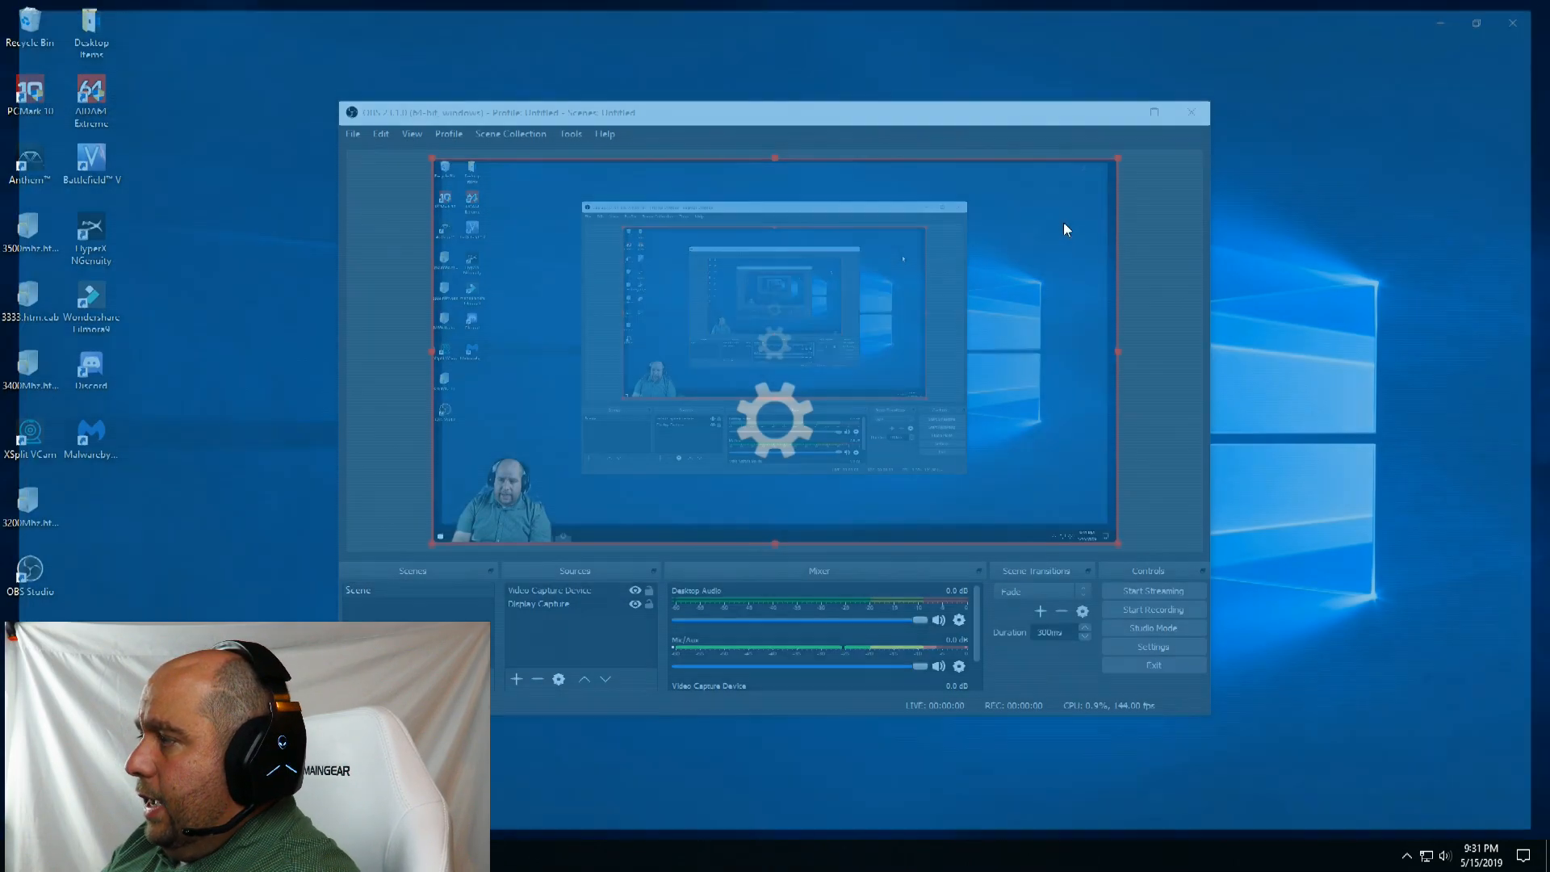
Find Game Mode in Windows Settings and switch it on.
text(game)
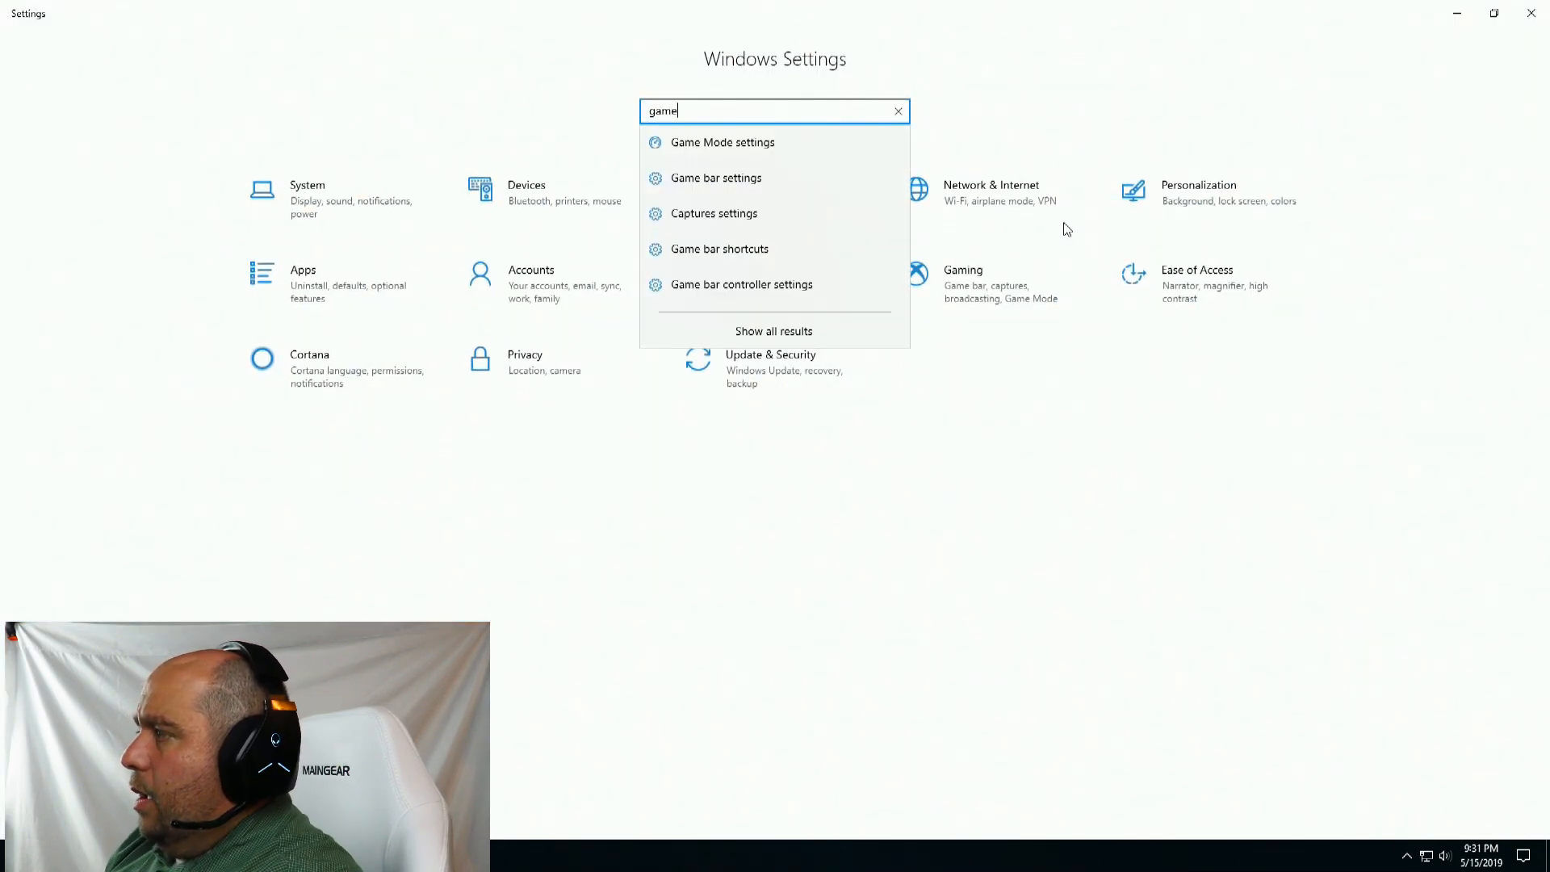
click(721, 142)
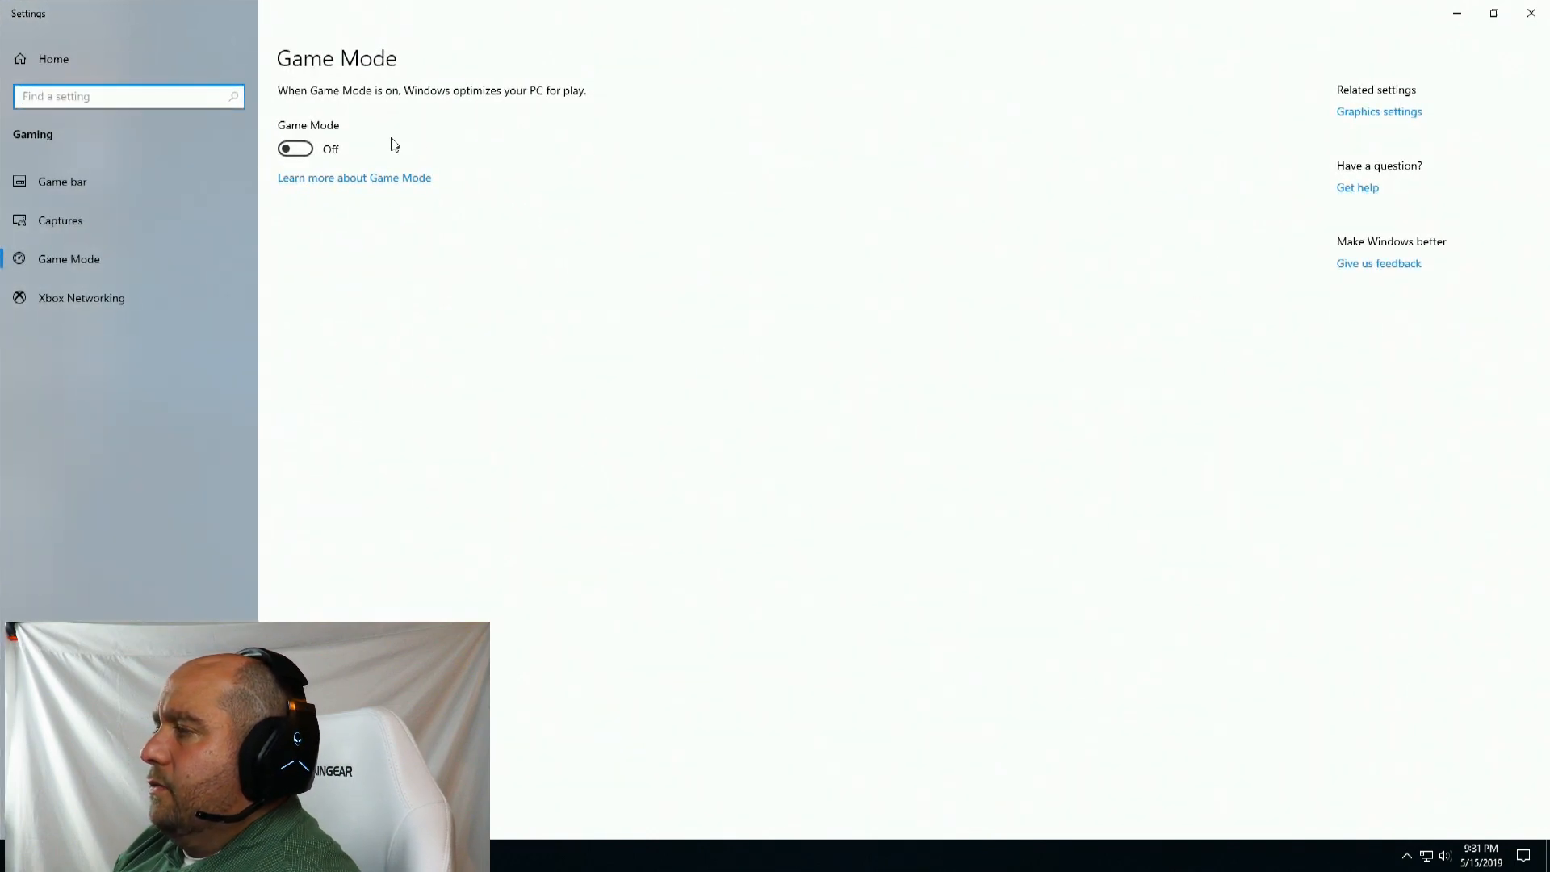
click(295, 149)
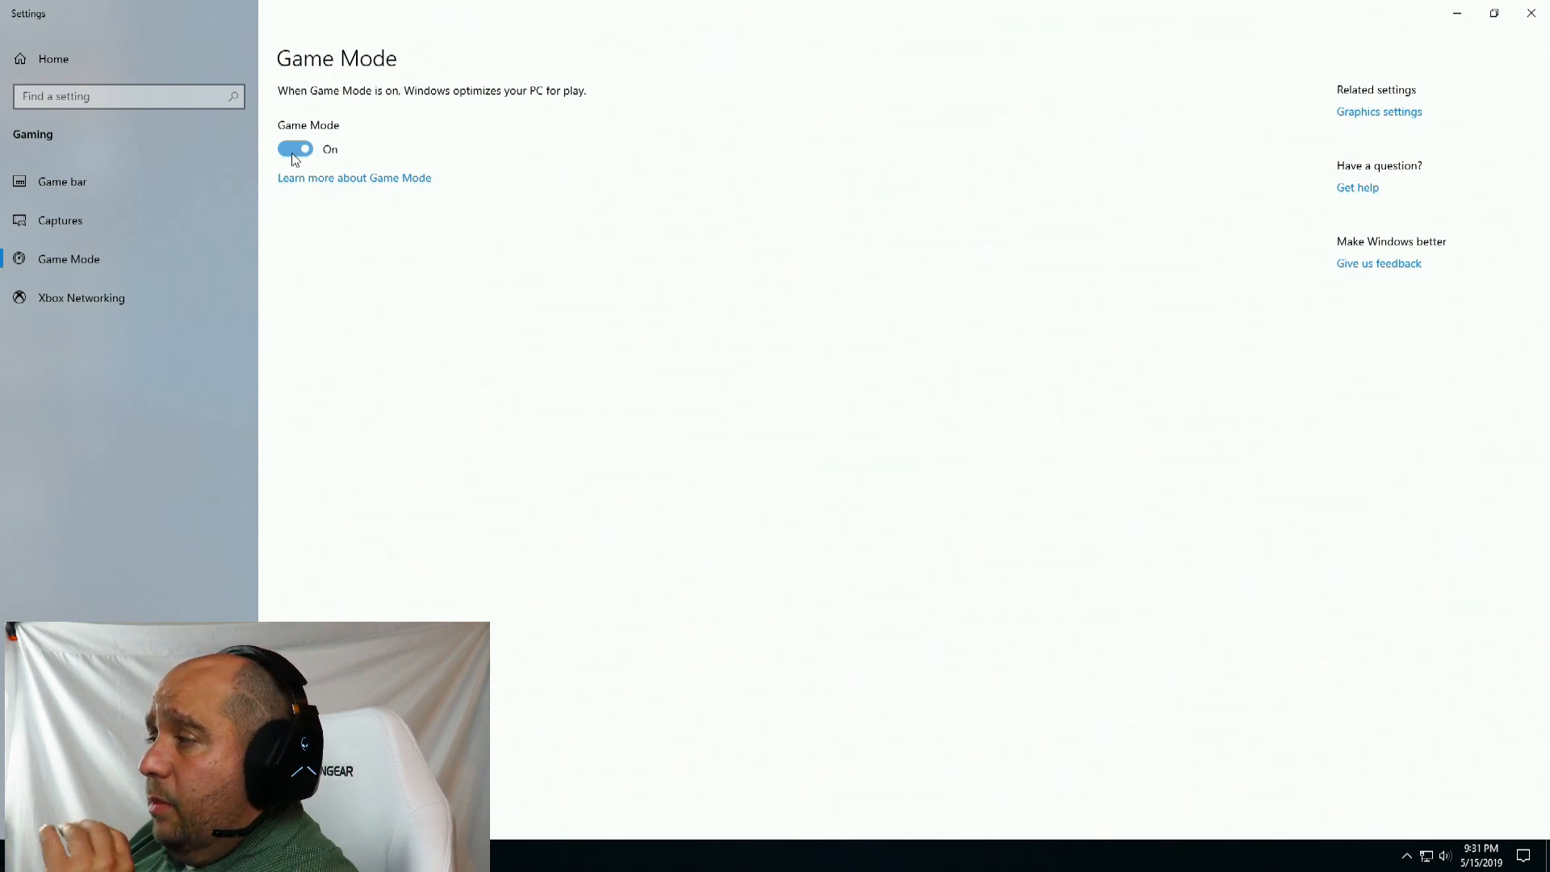
click(296, 149)
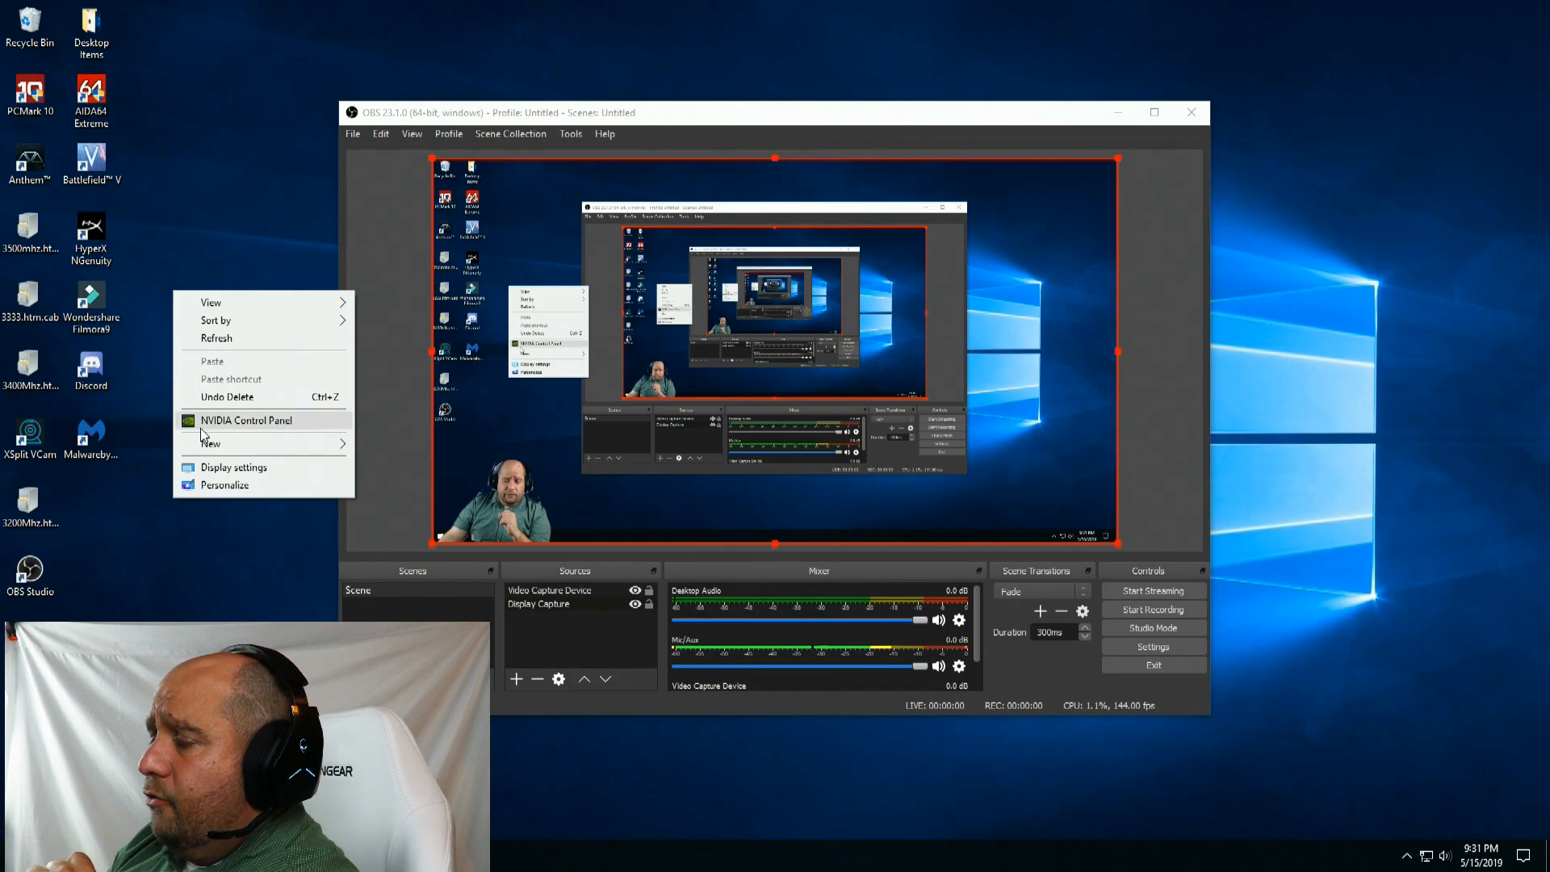
click(247, 420)
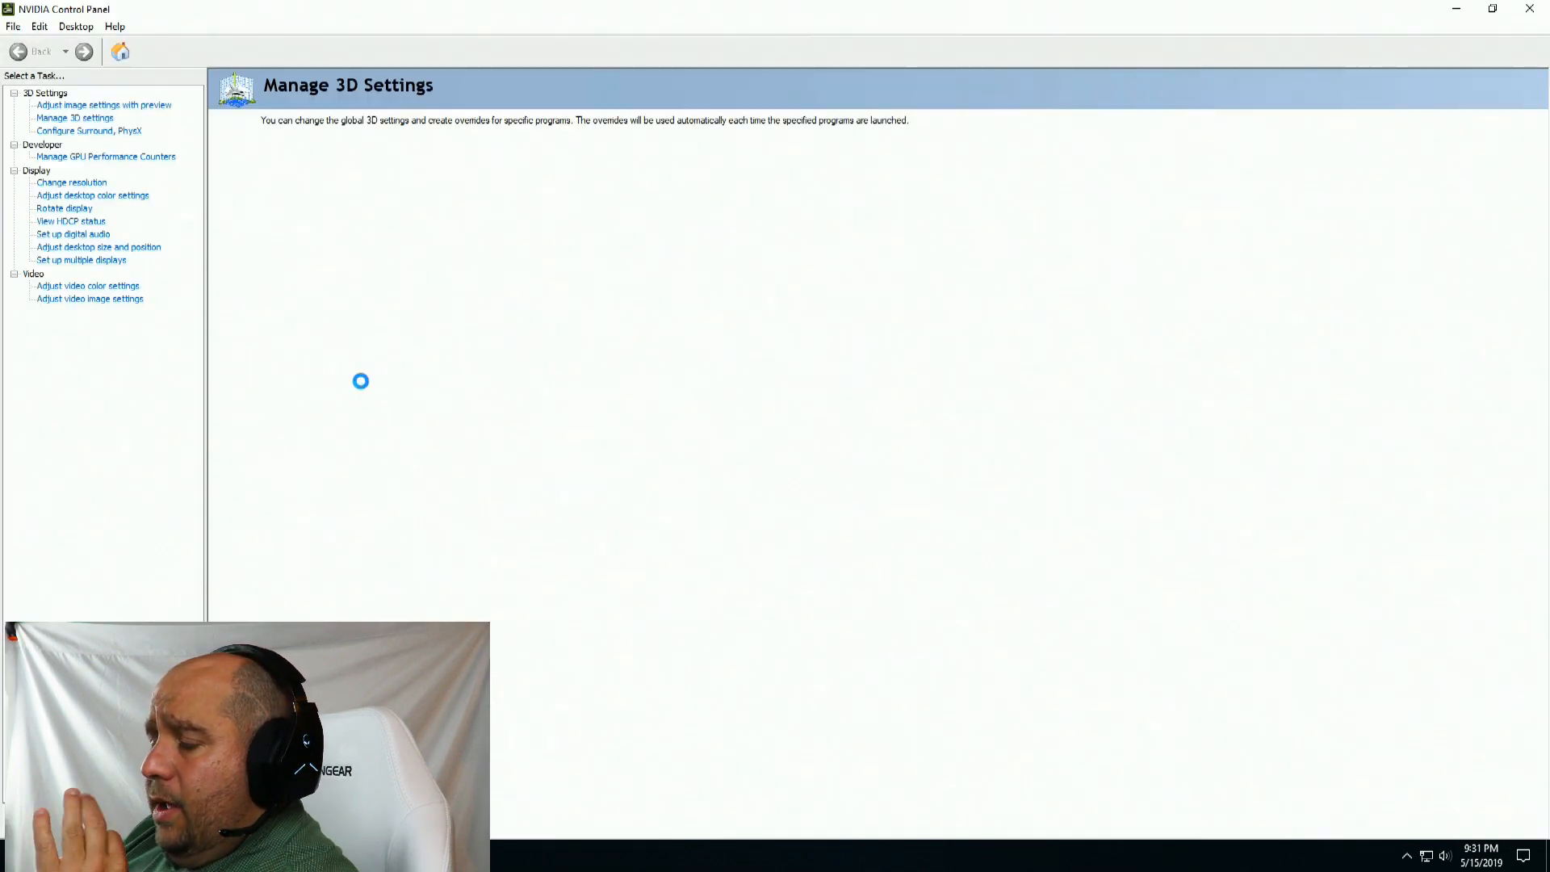
click(80, 118)
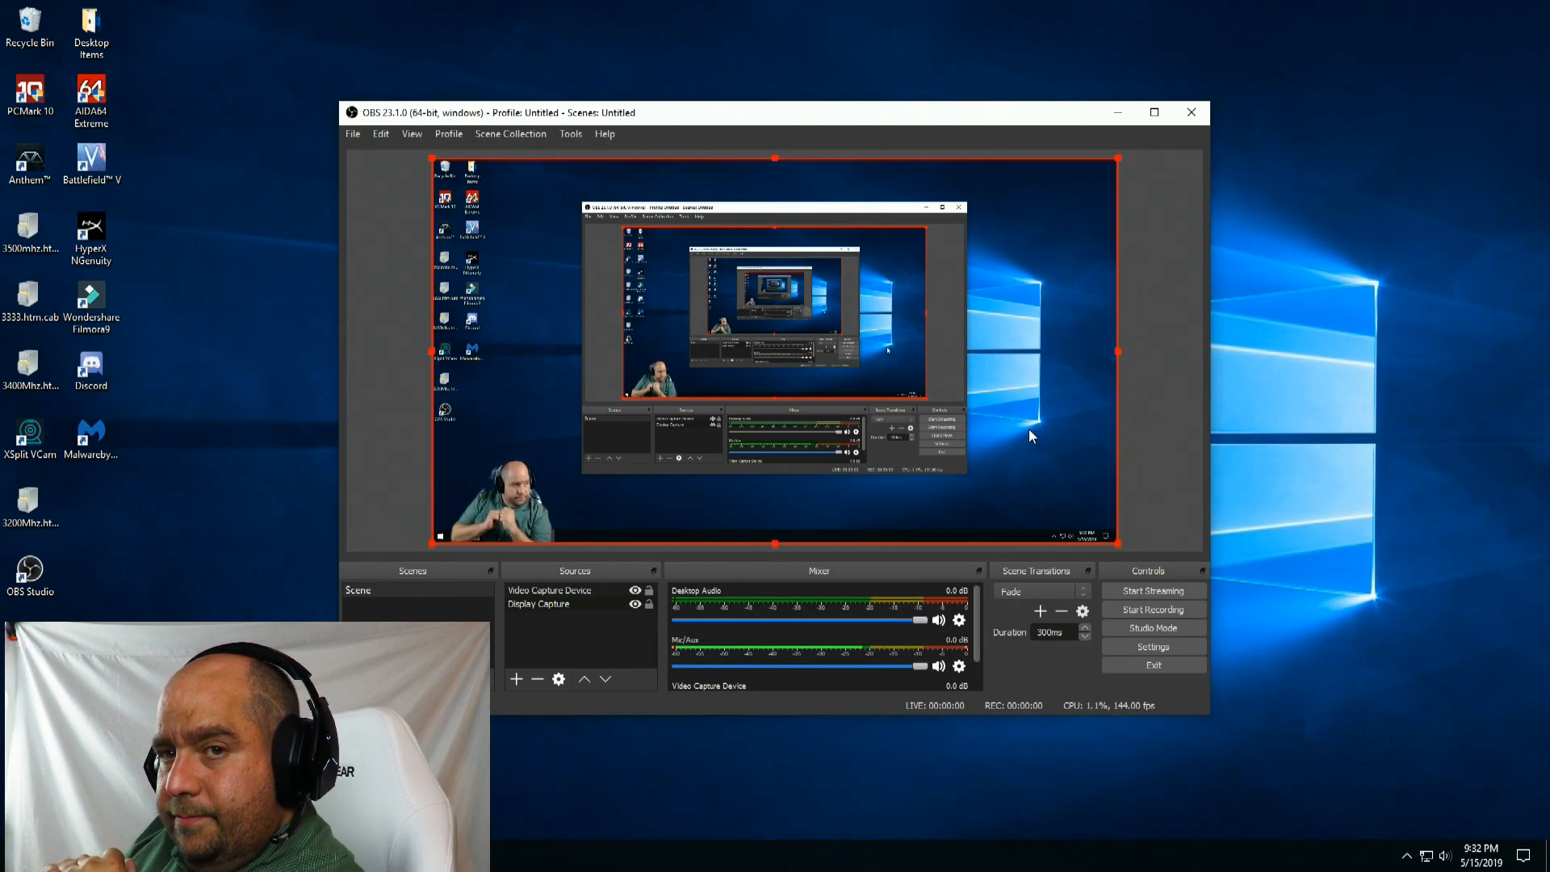
Start a new recording and check the Output settings page.
click(1154, 609)
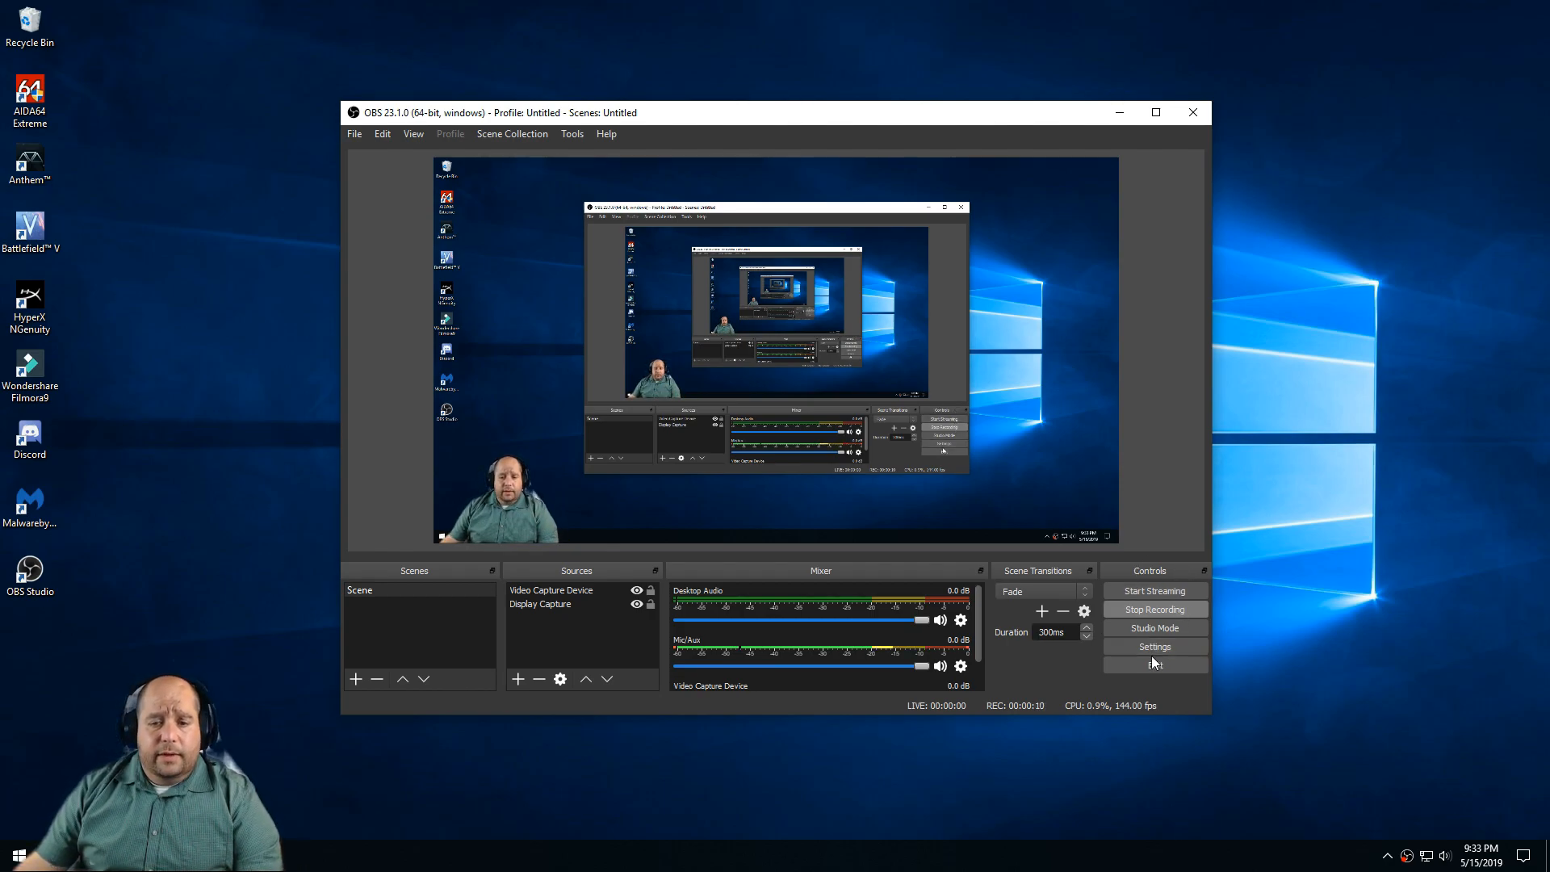
click(1155, 646)
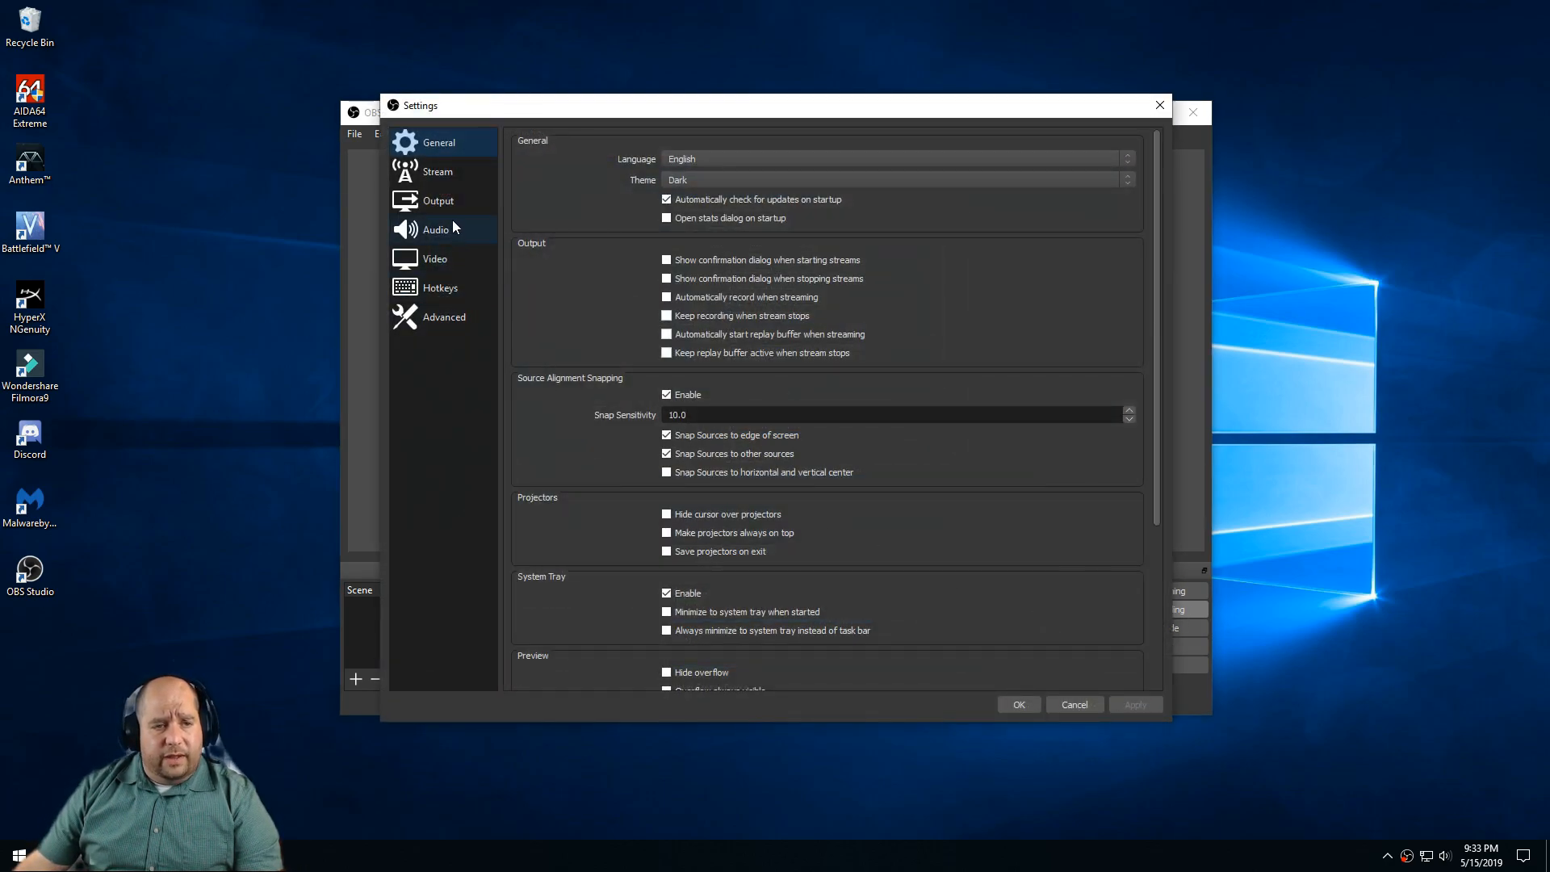
click(438, 200)
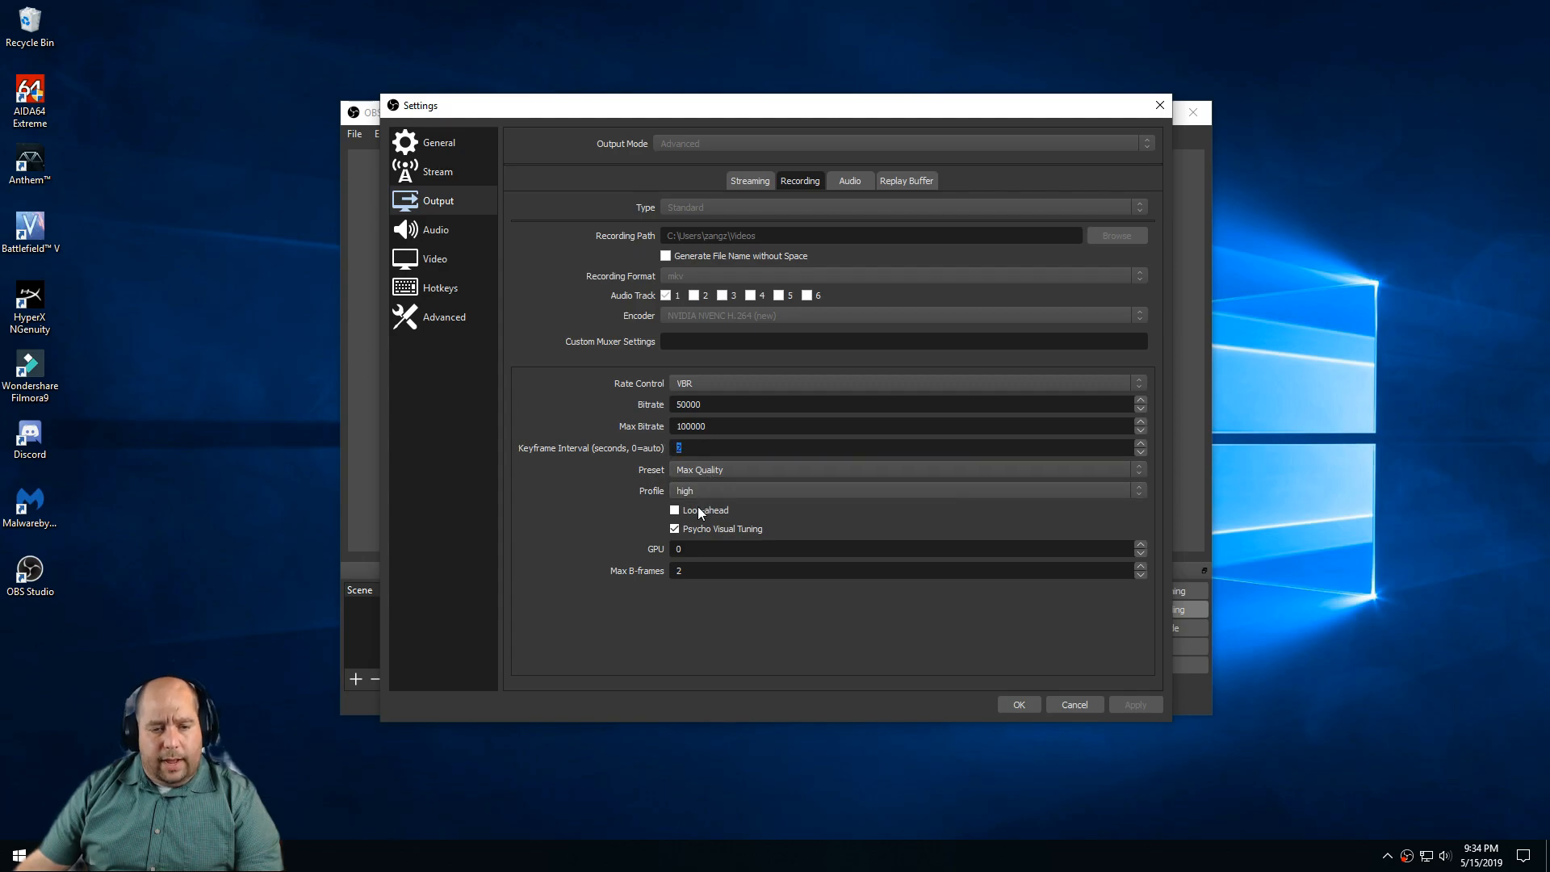
mouse_move(457, 263)
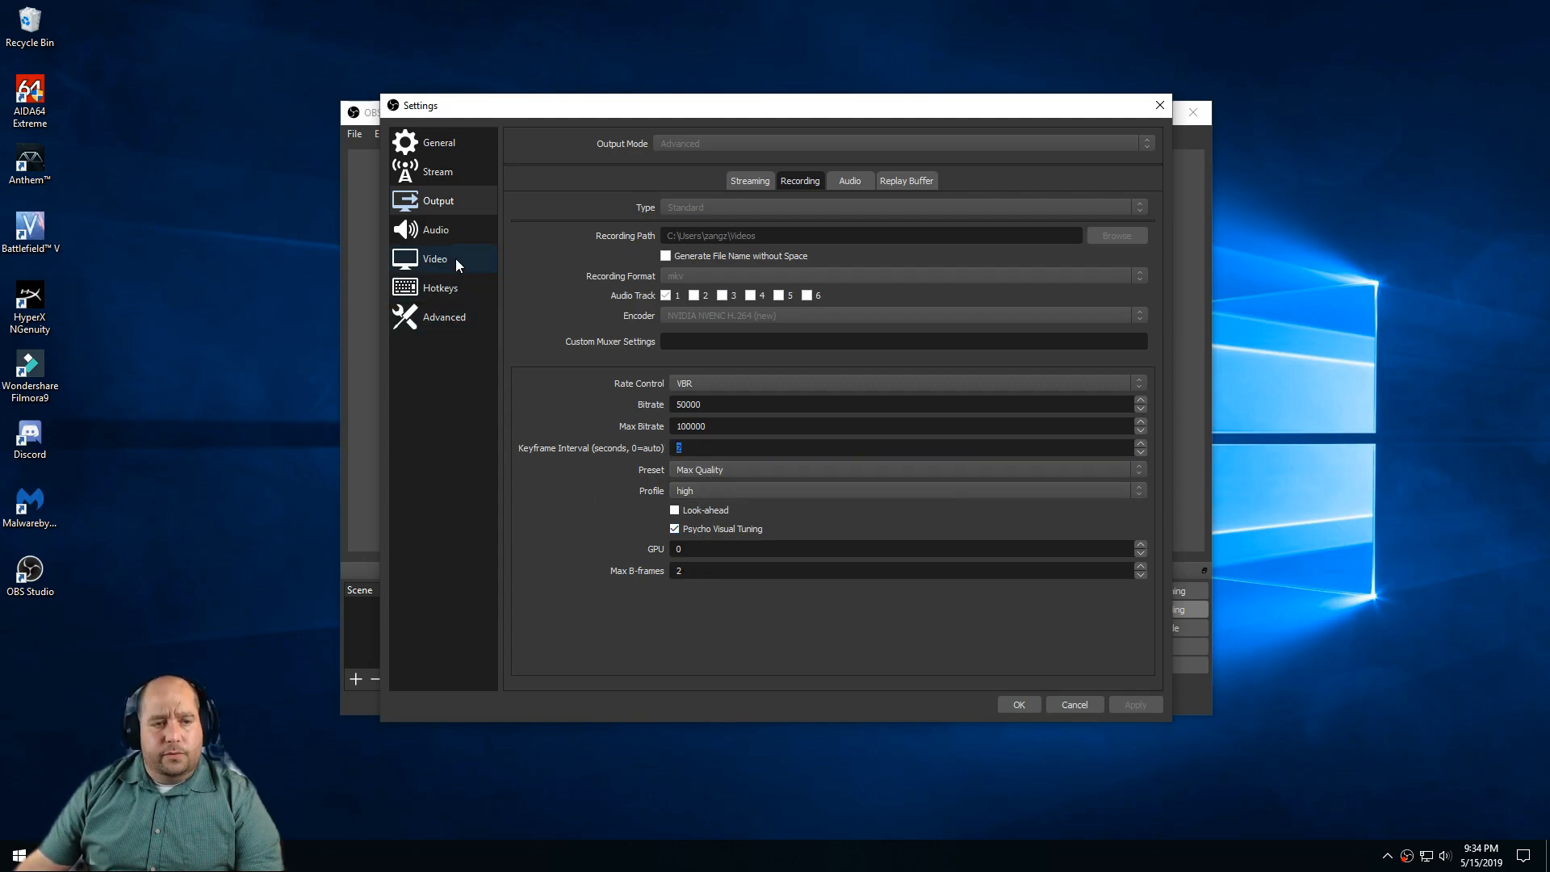
Review the Audio, Video (1920x1080, 144 fps) and Advanced pages, then cancel without saving.
click(436, 229)
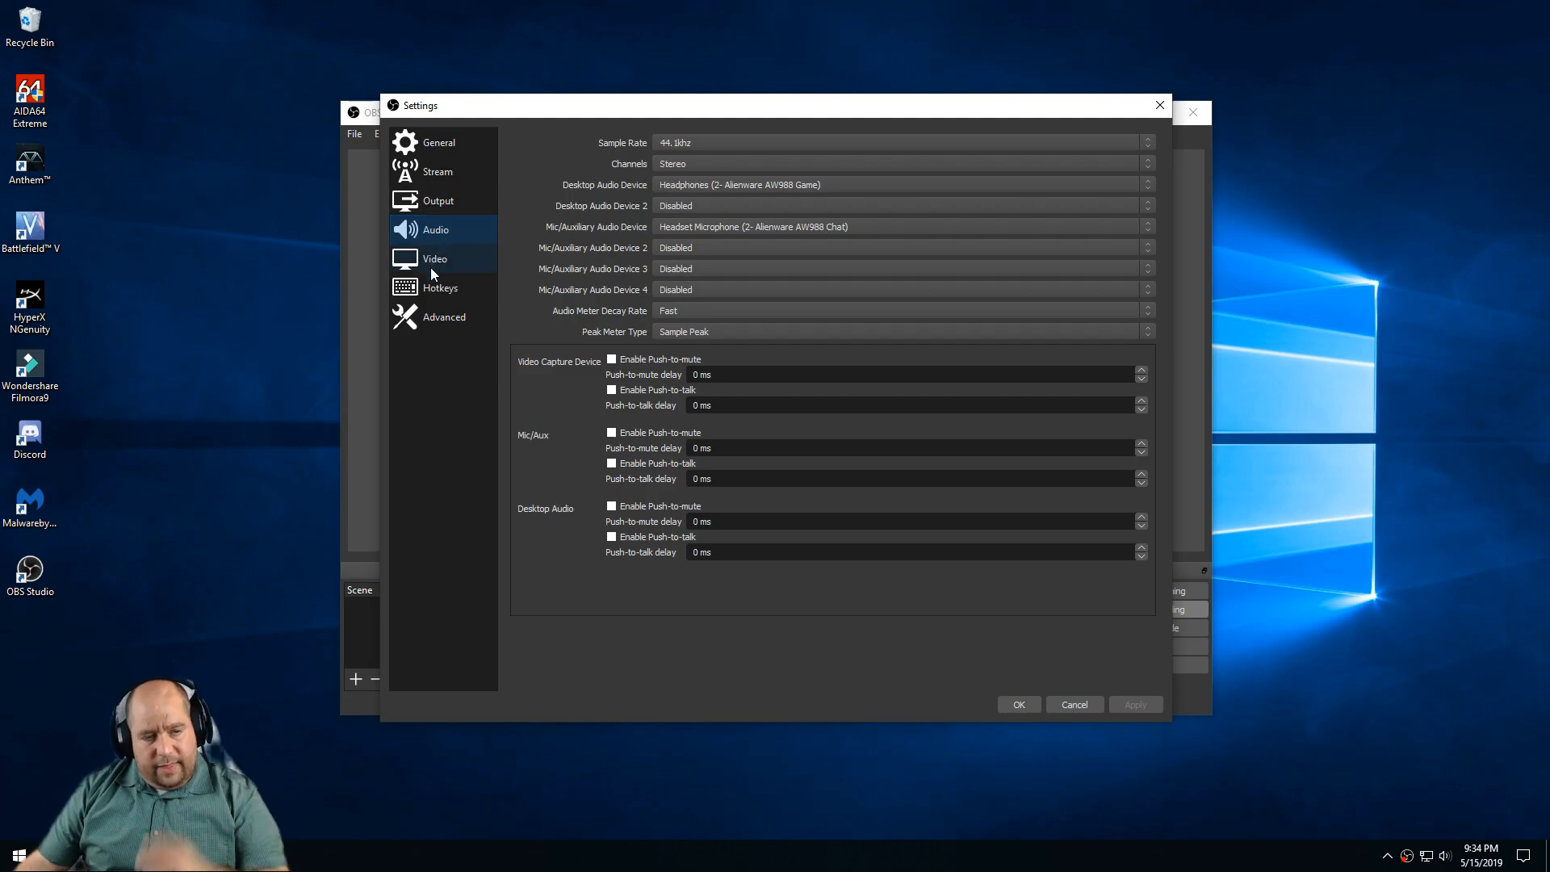
click(435, 258)
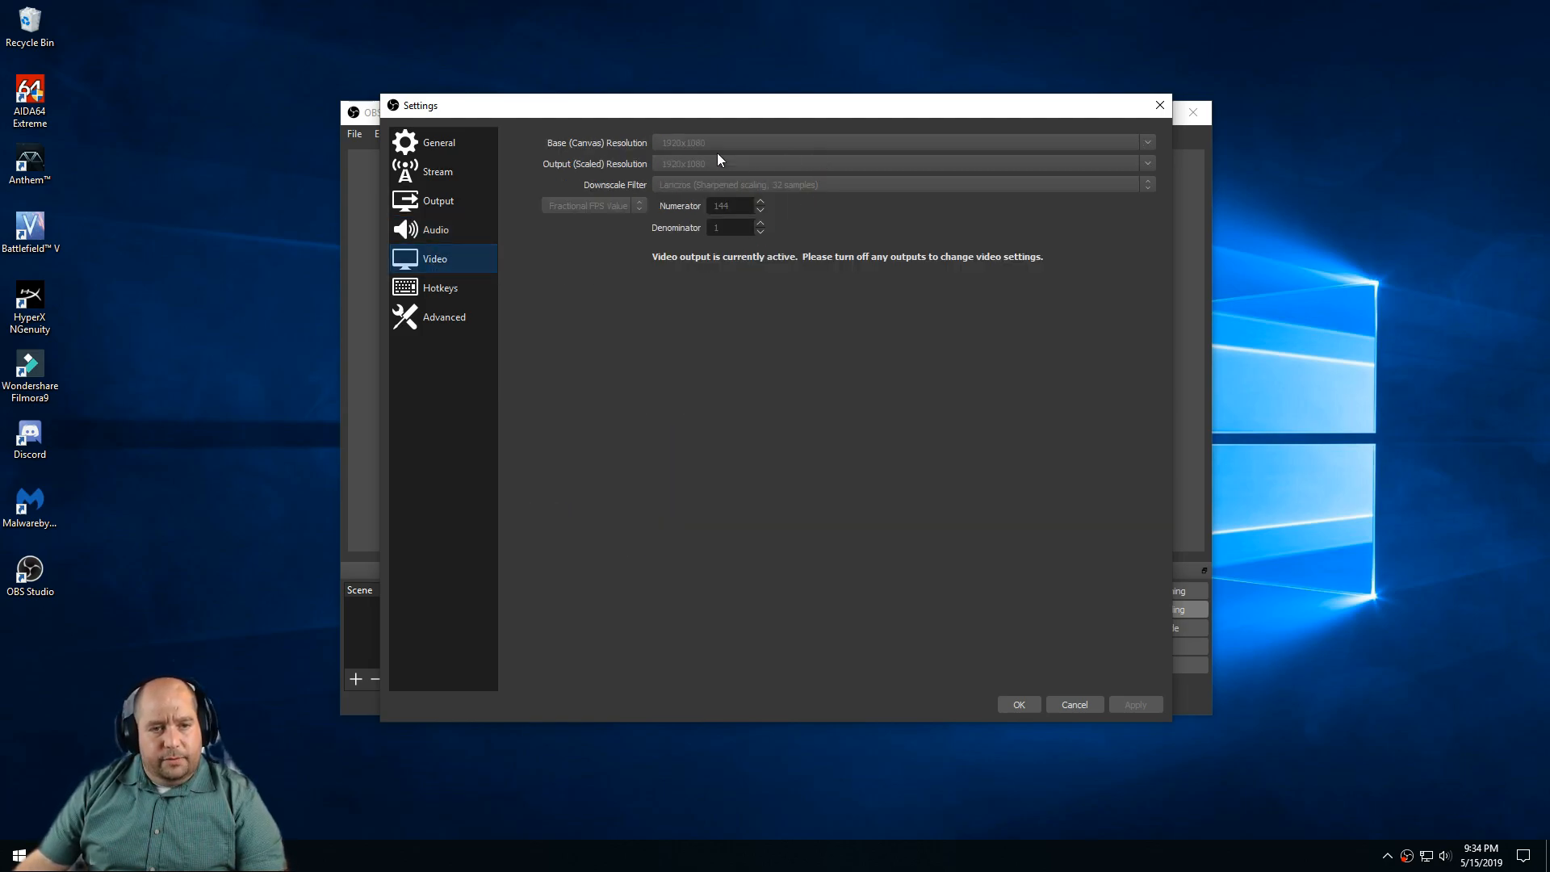
mouse_move(673, 210)
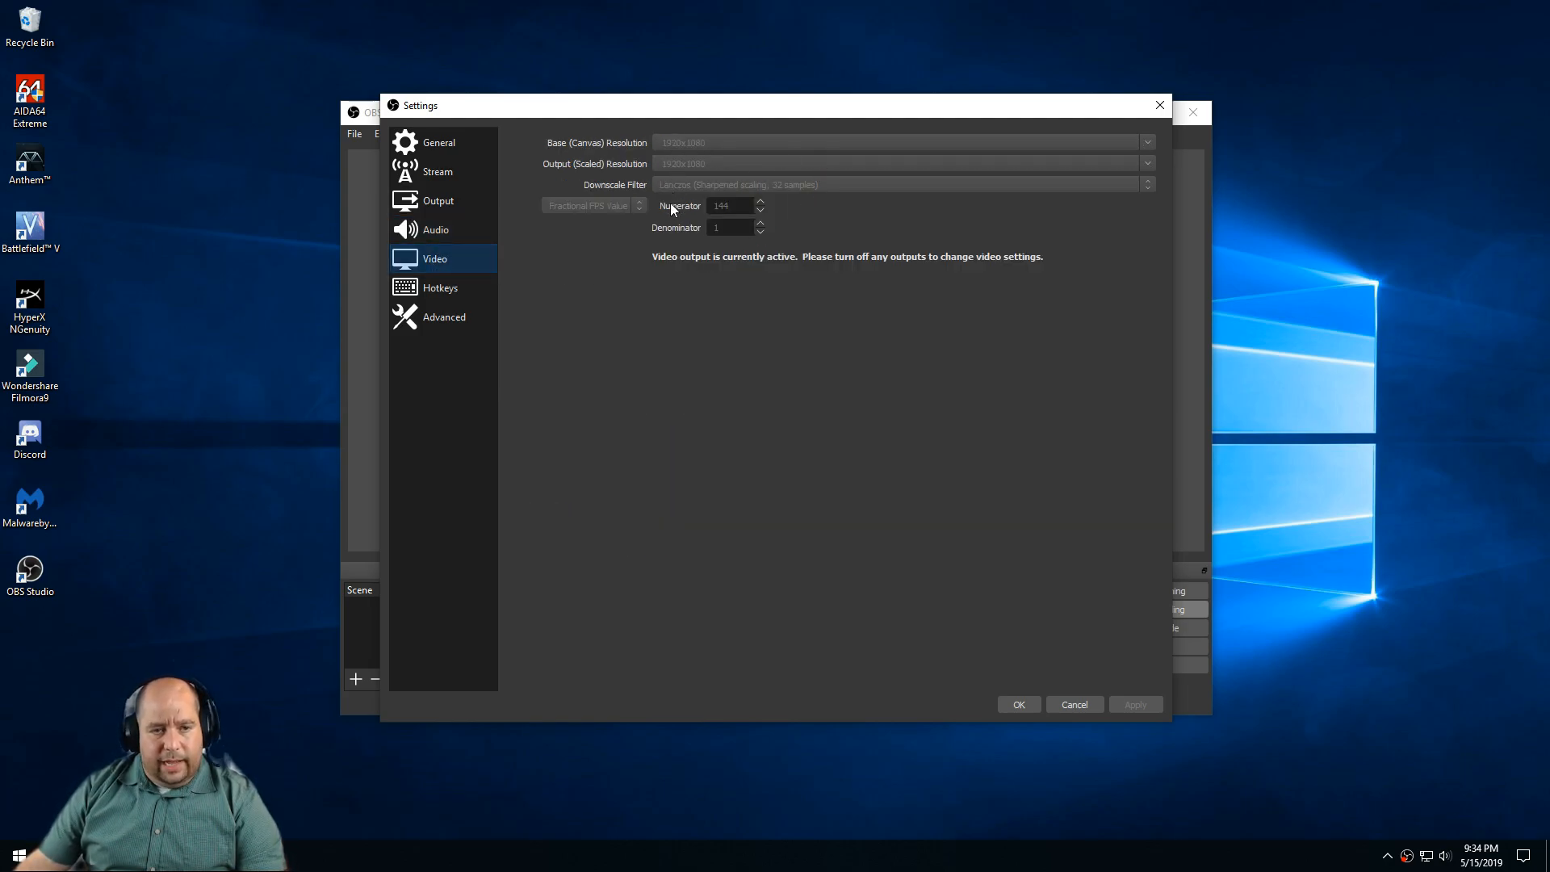
click(443, 317)
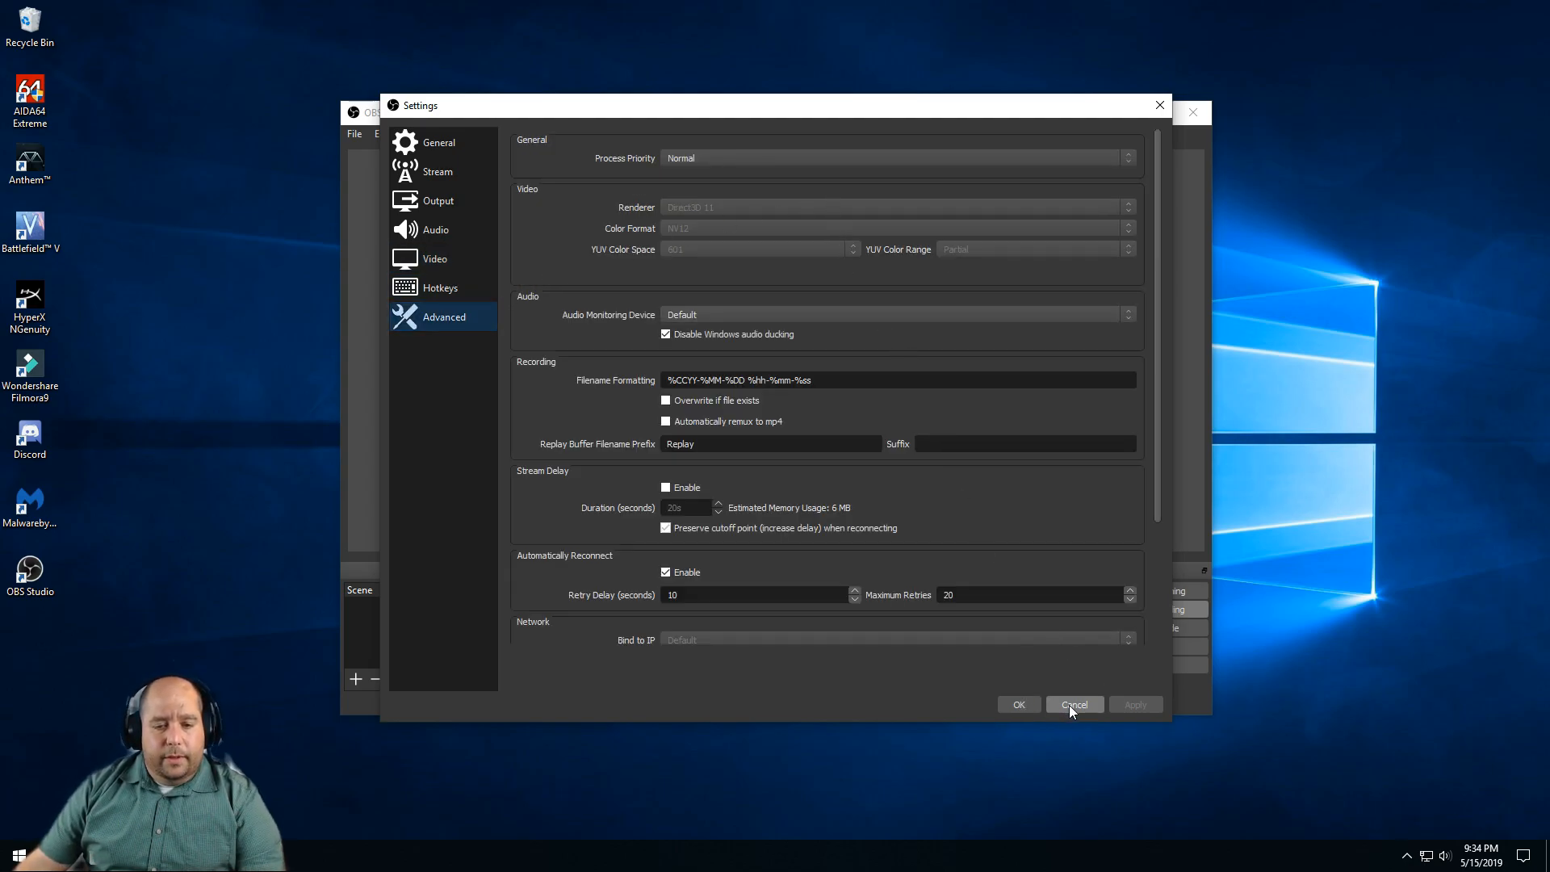
click(1074, 704)
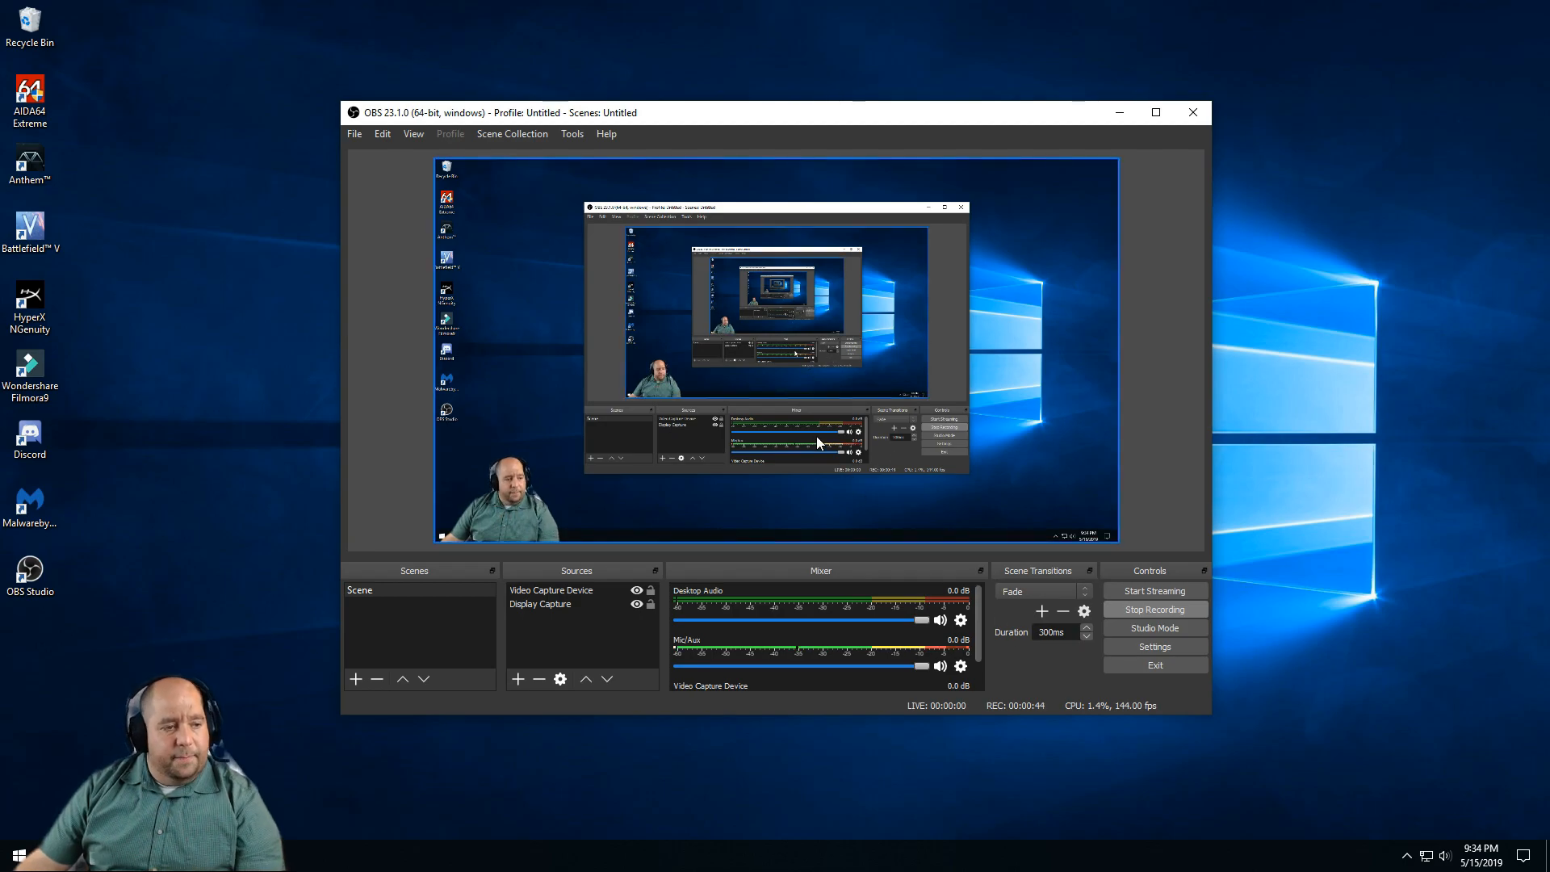
click(551, 590)
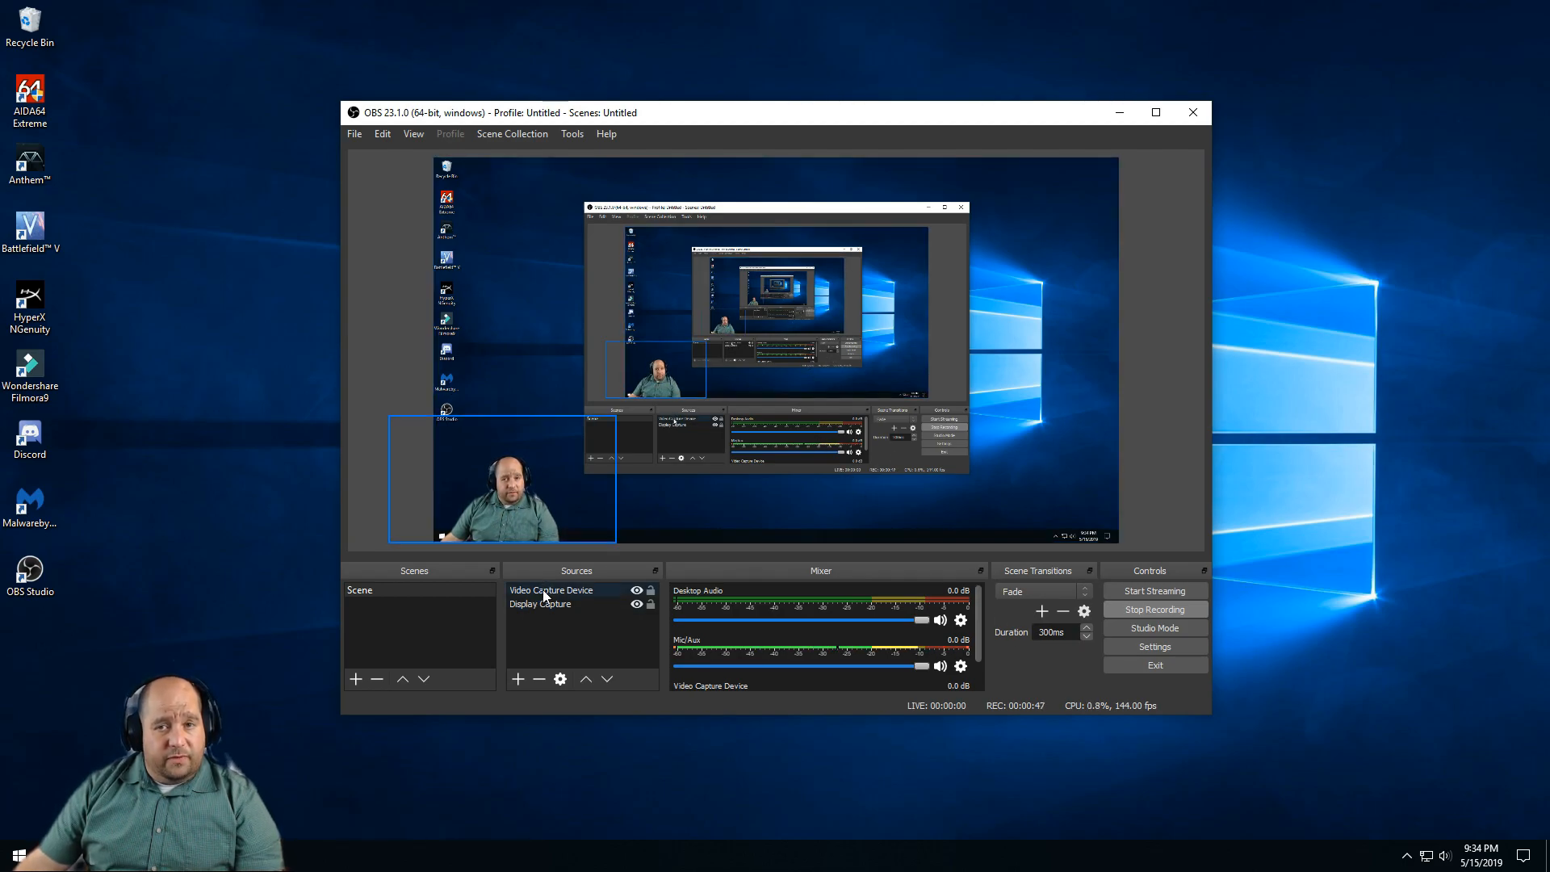
click(539, 603)
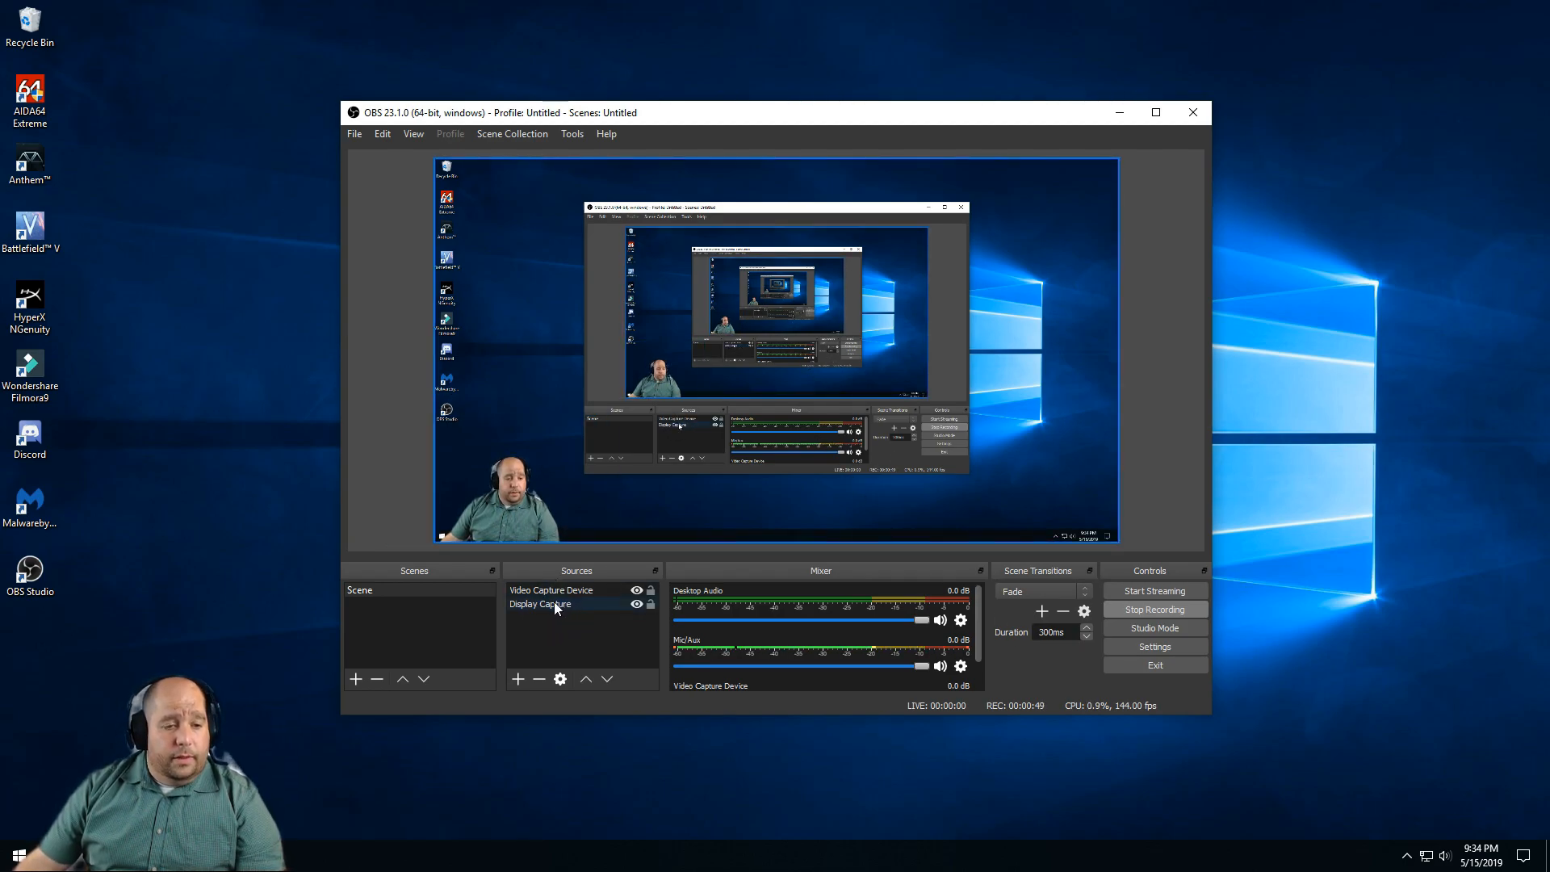
click(551, 591)
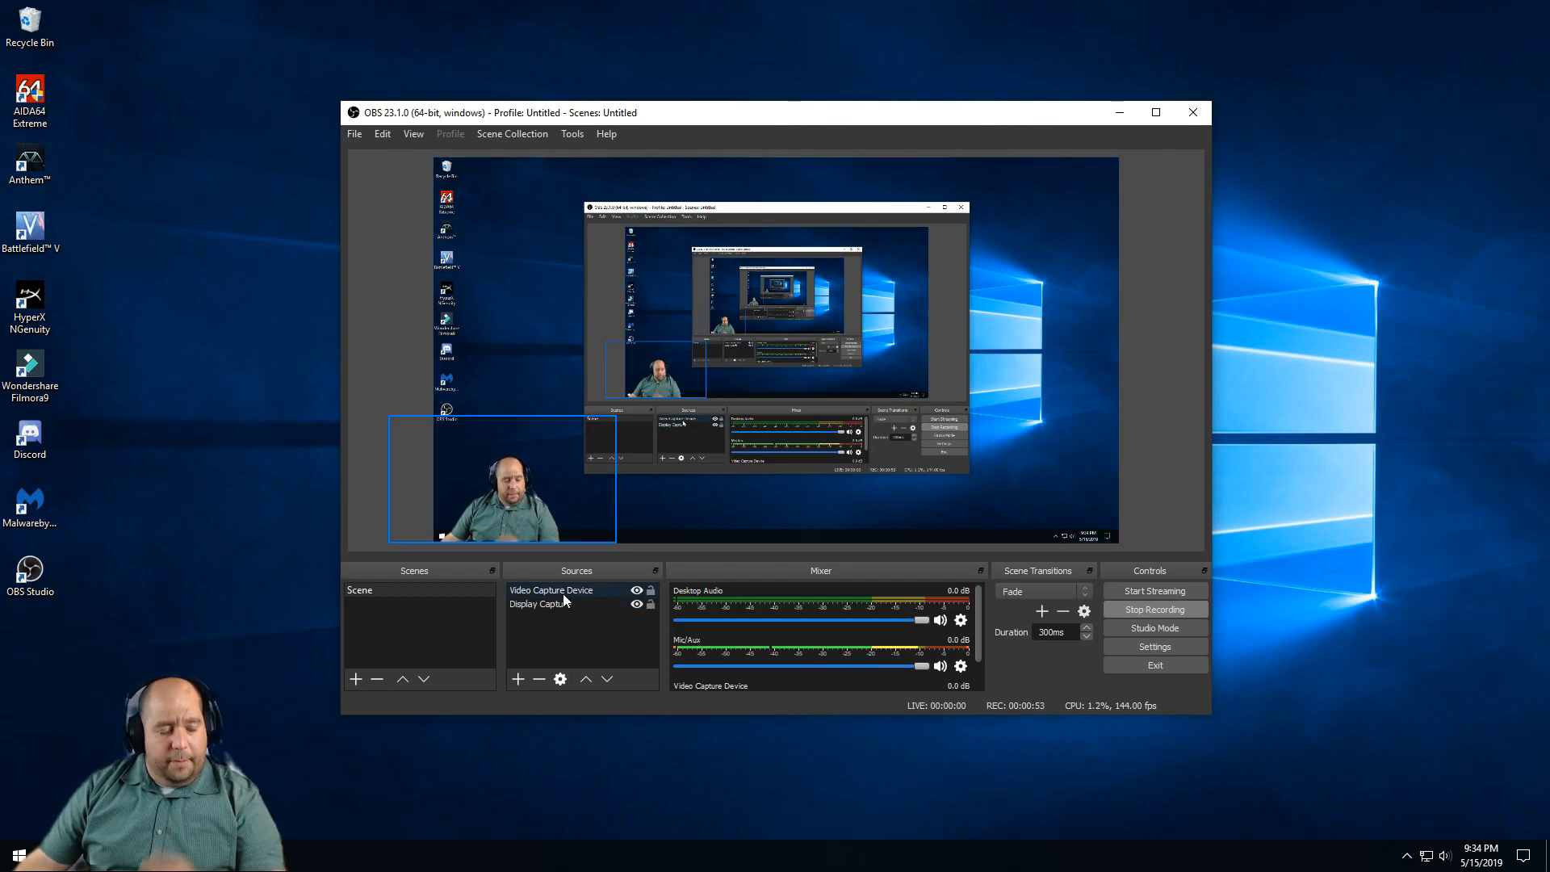
click(9, 852)
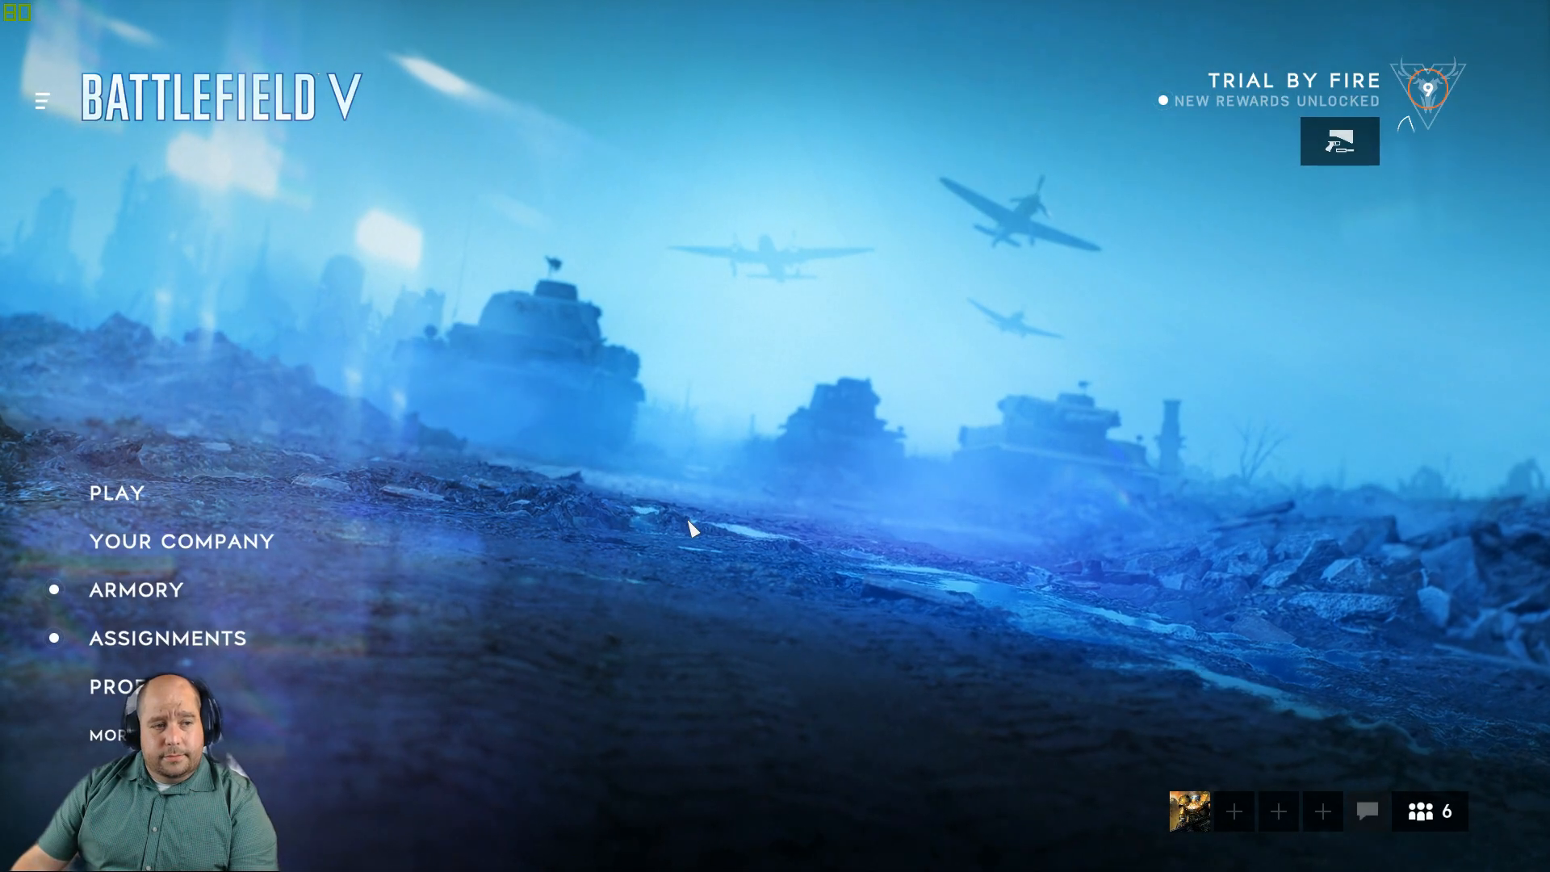
Review Battlefield V's Basic and Advanced video options: 1080p at 144 Hz, vsync off, 200 fps cap.
click(104, 735)
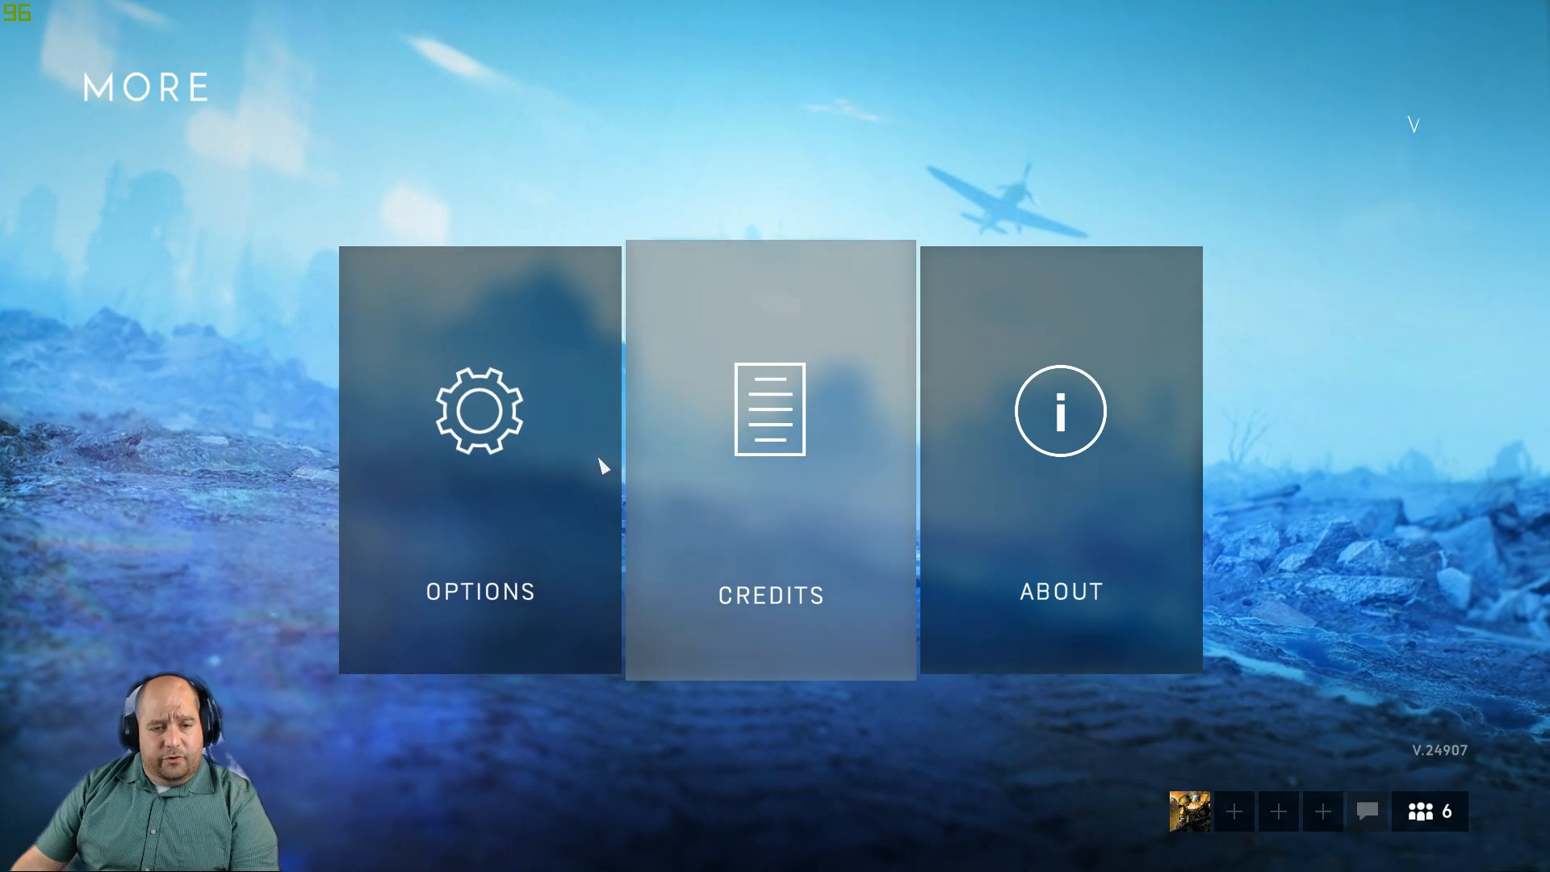
click(480, 412)
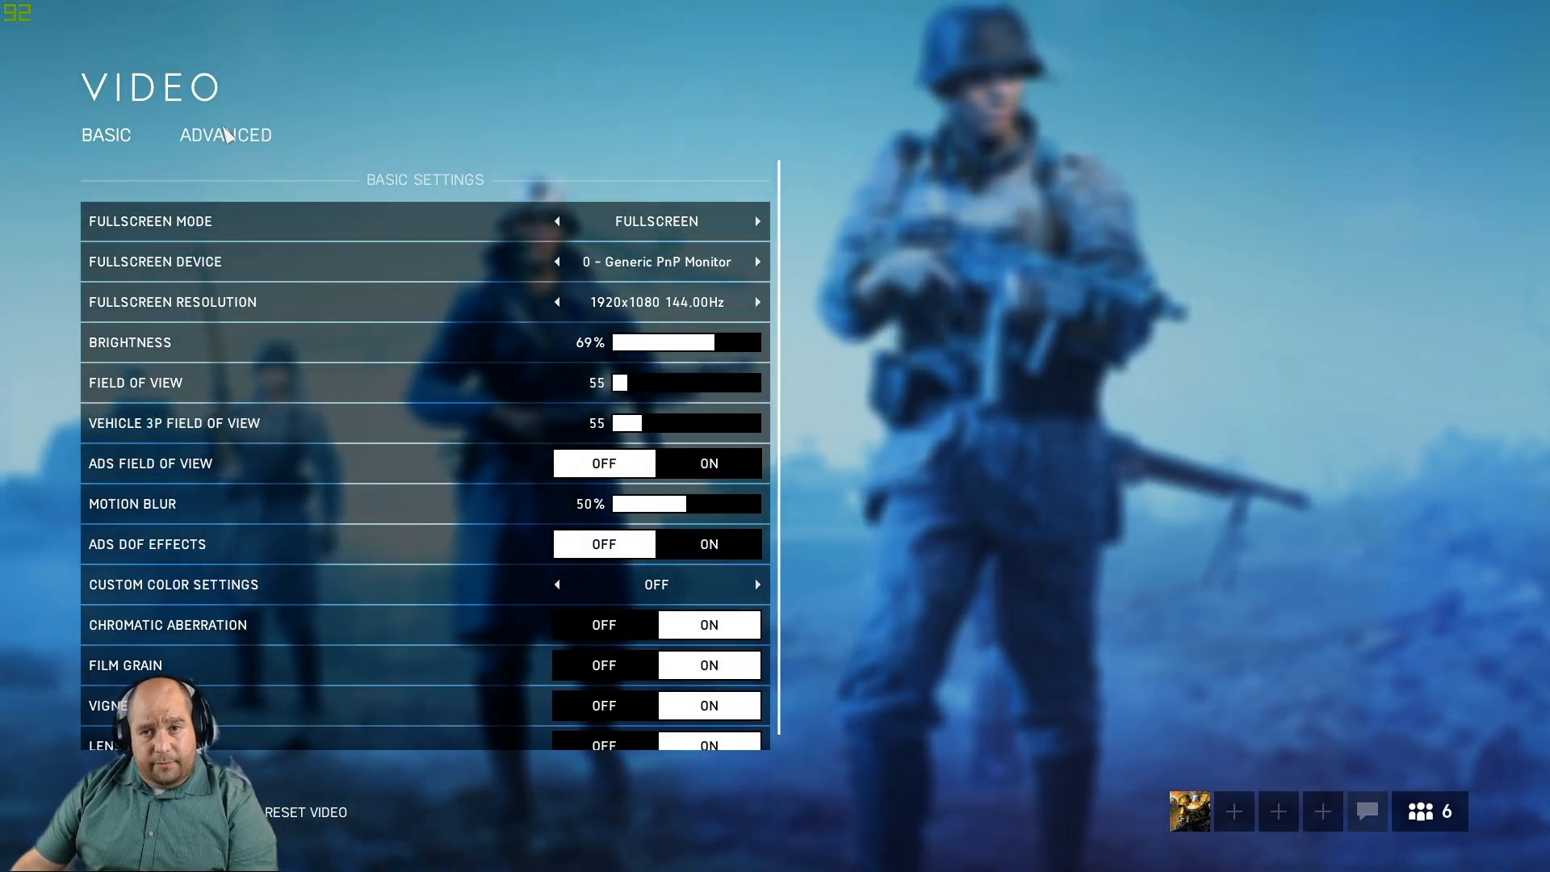
click(226, 135)
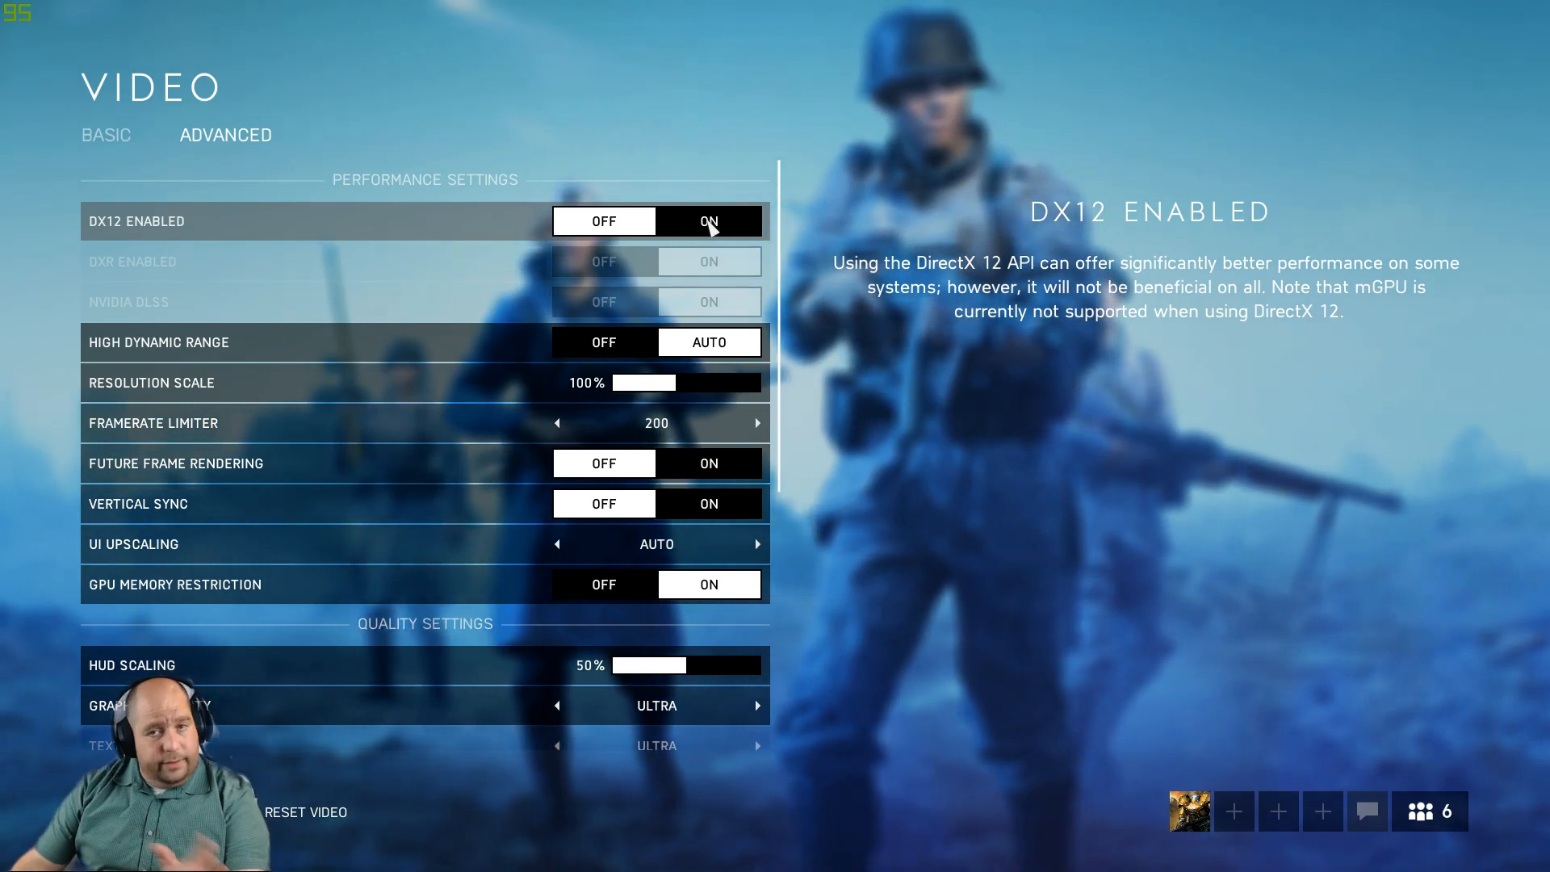
mouse_move(638, 447)
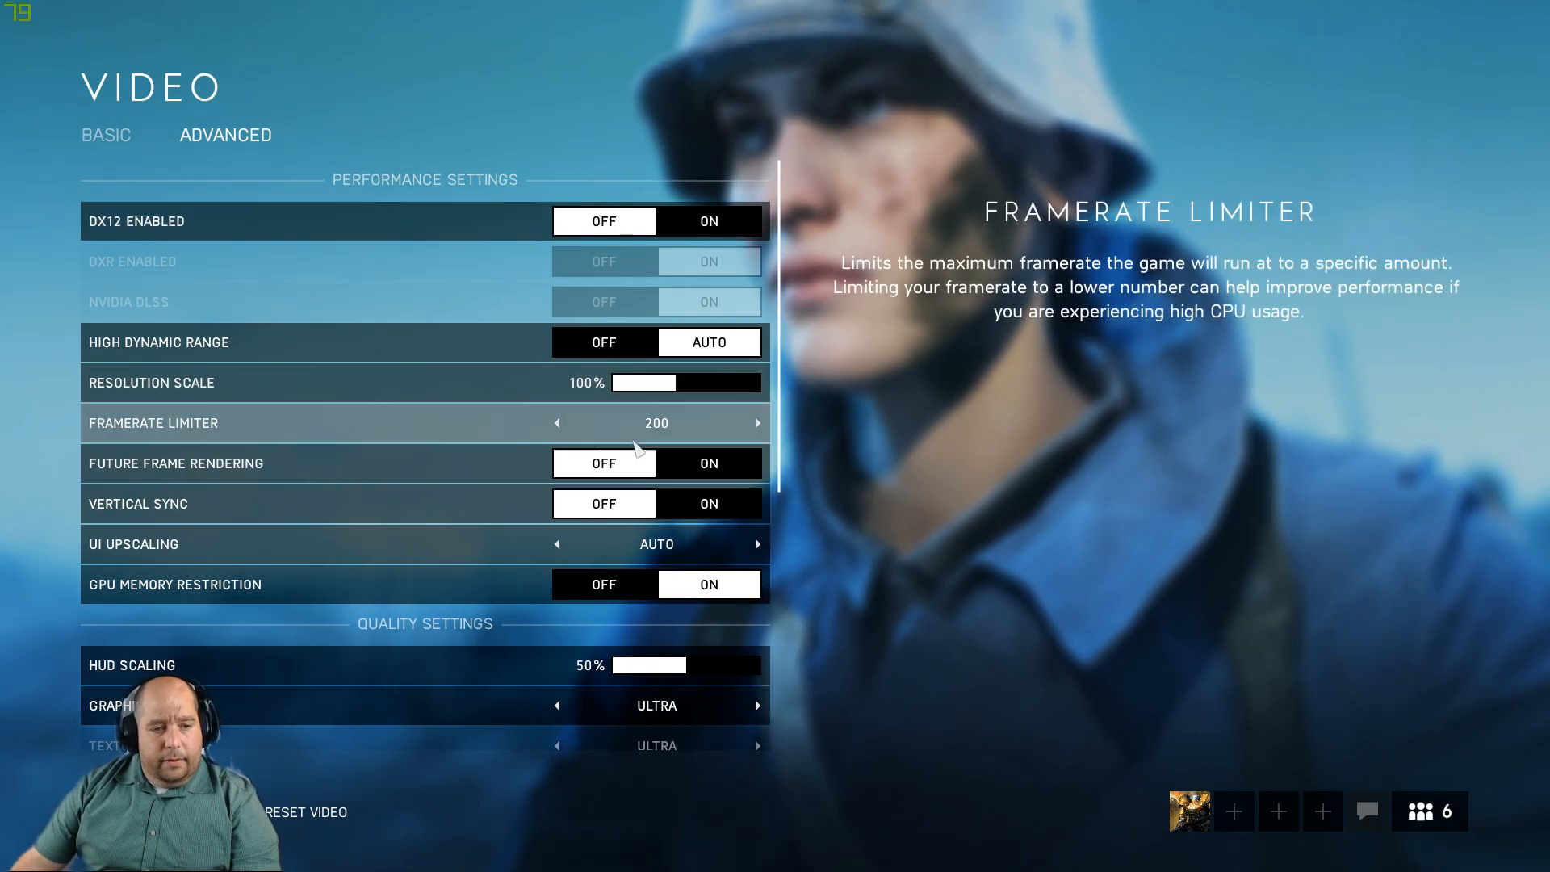
mouse_move(616, 509)
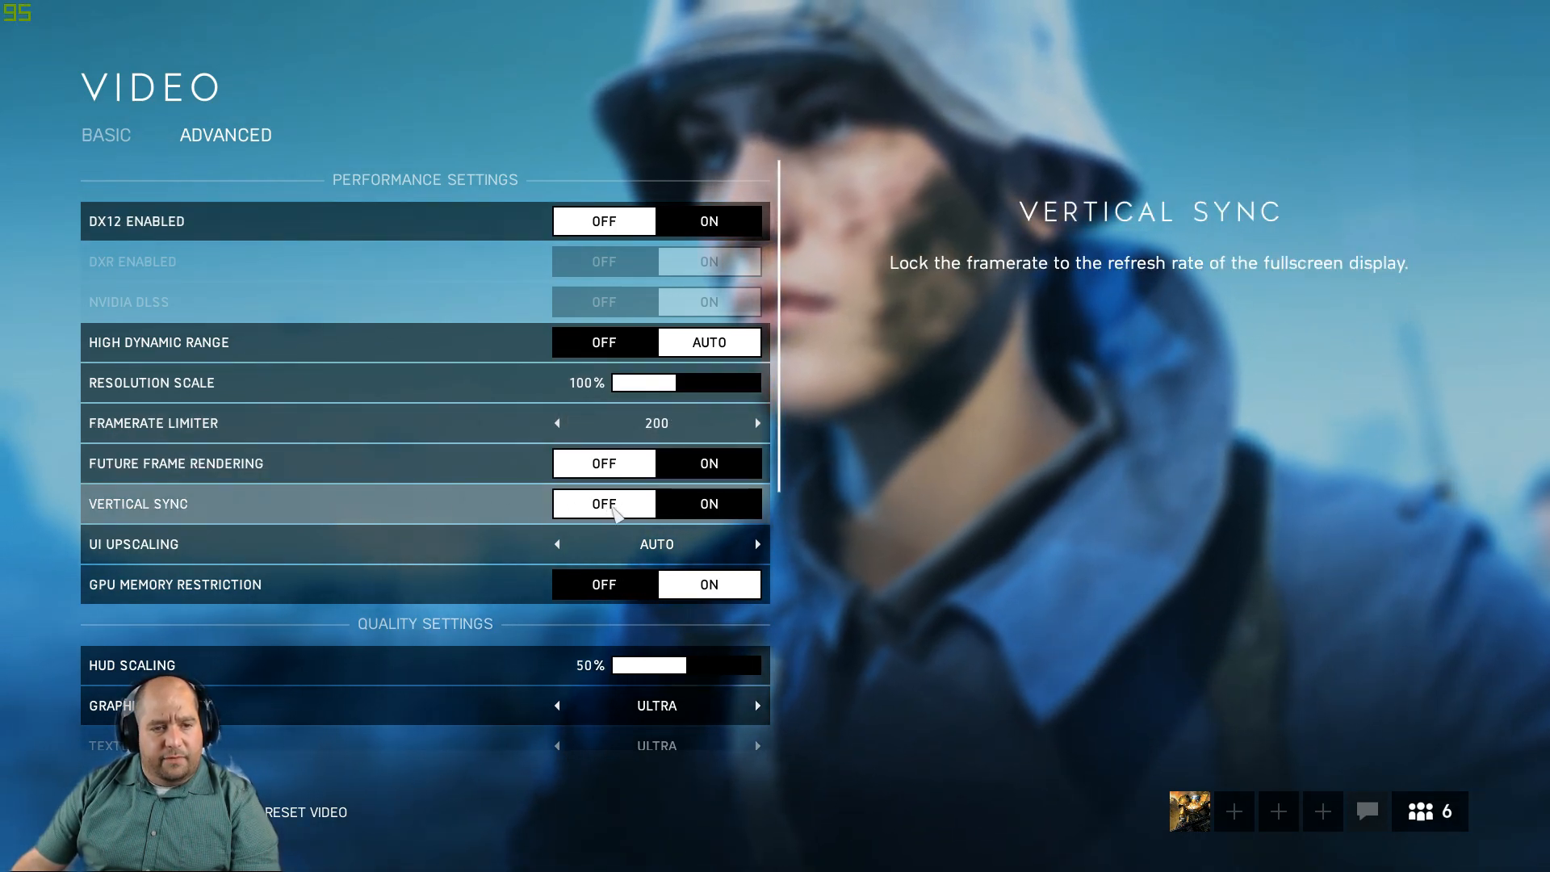
scroll(down, 3)
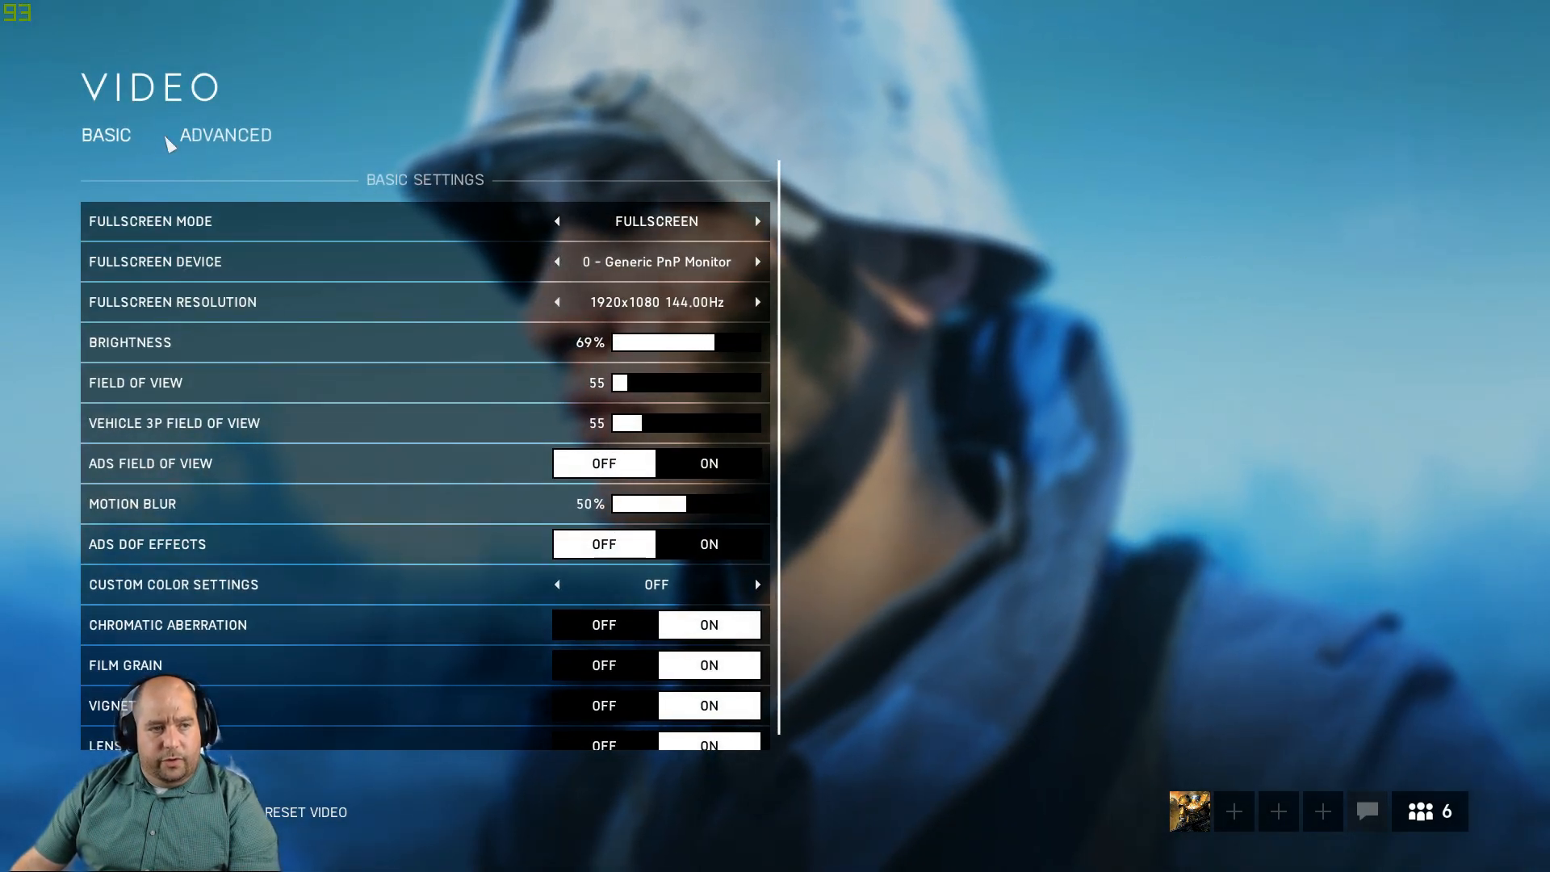
mouse_move(635, 304)
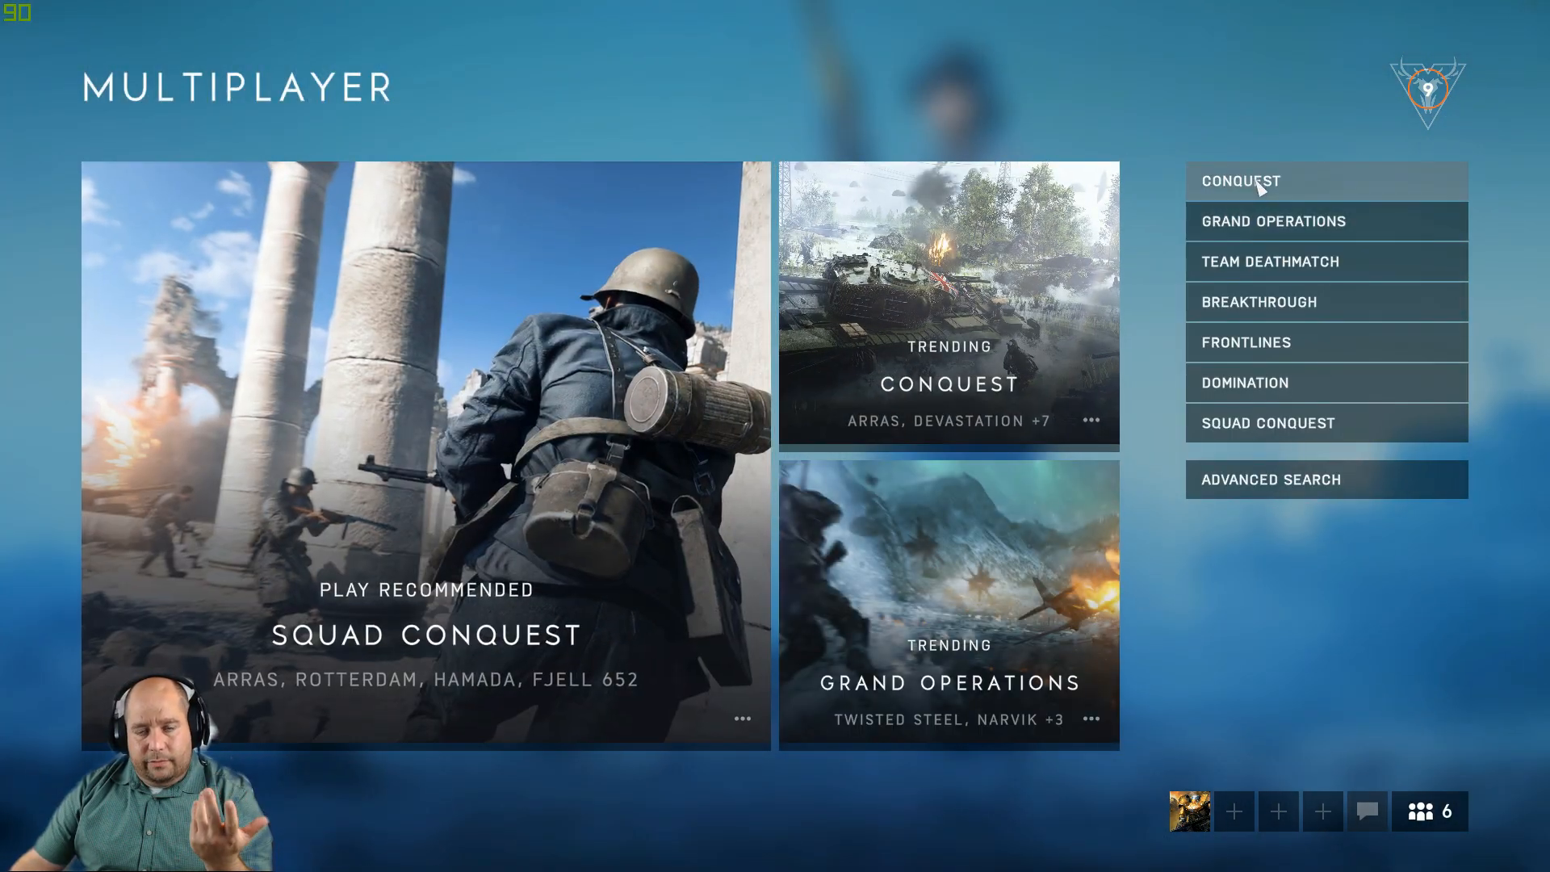
Pick Conquest from the Multiplayer list and matchmake into the Rotterdam match.
click(1257, 181)
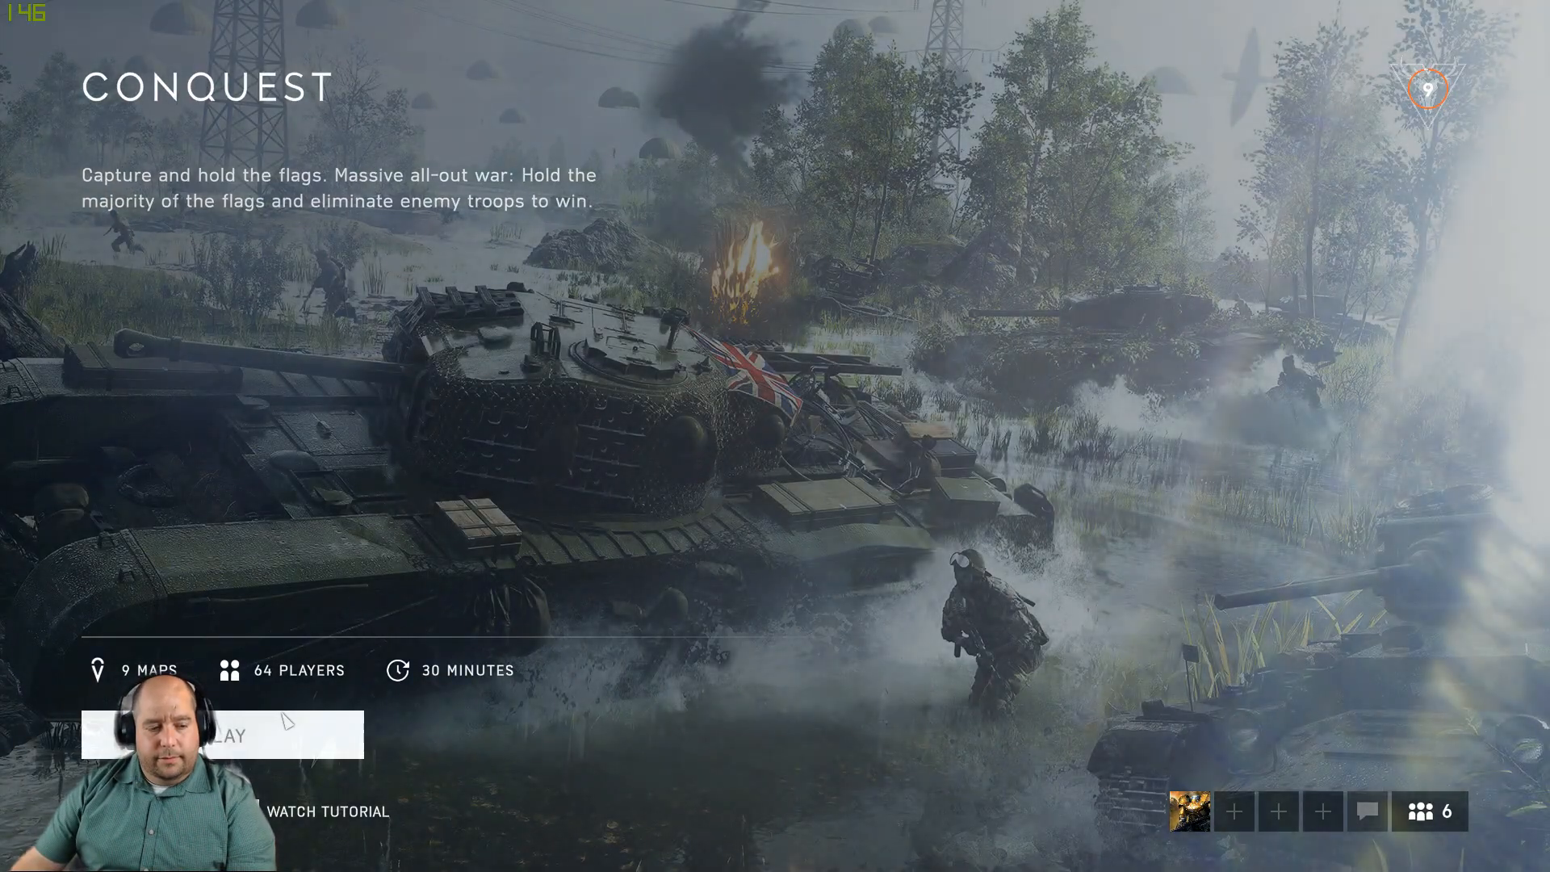
click(226, 736)
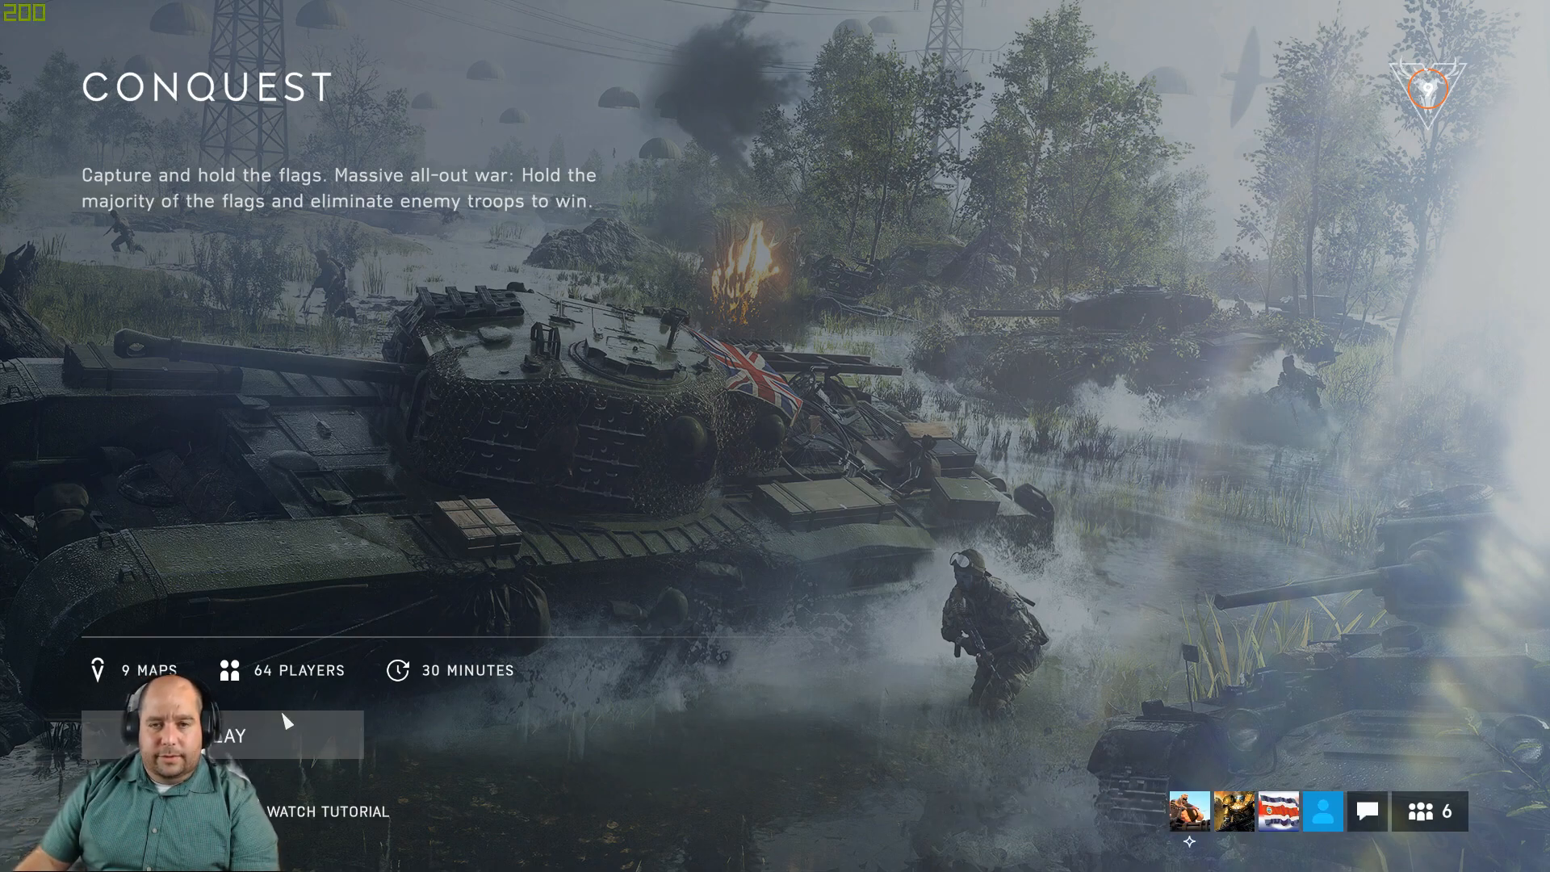
click(234, 737)
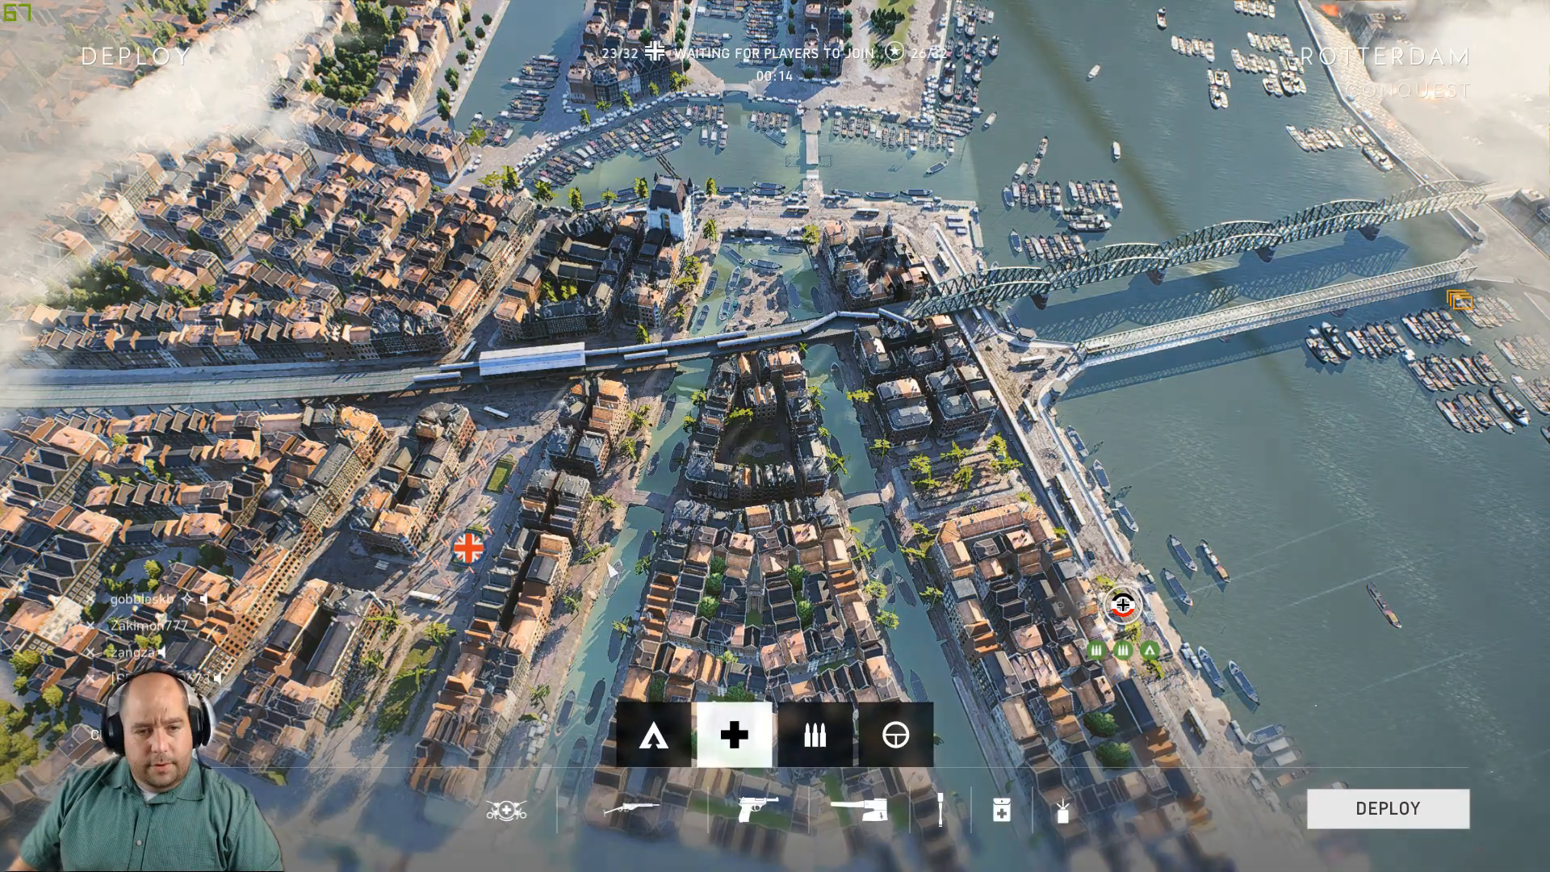
Deploy into Rotterdam, skip the revive wait when downed, and spawn on a squadmate.
click(1388, 809)
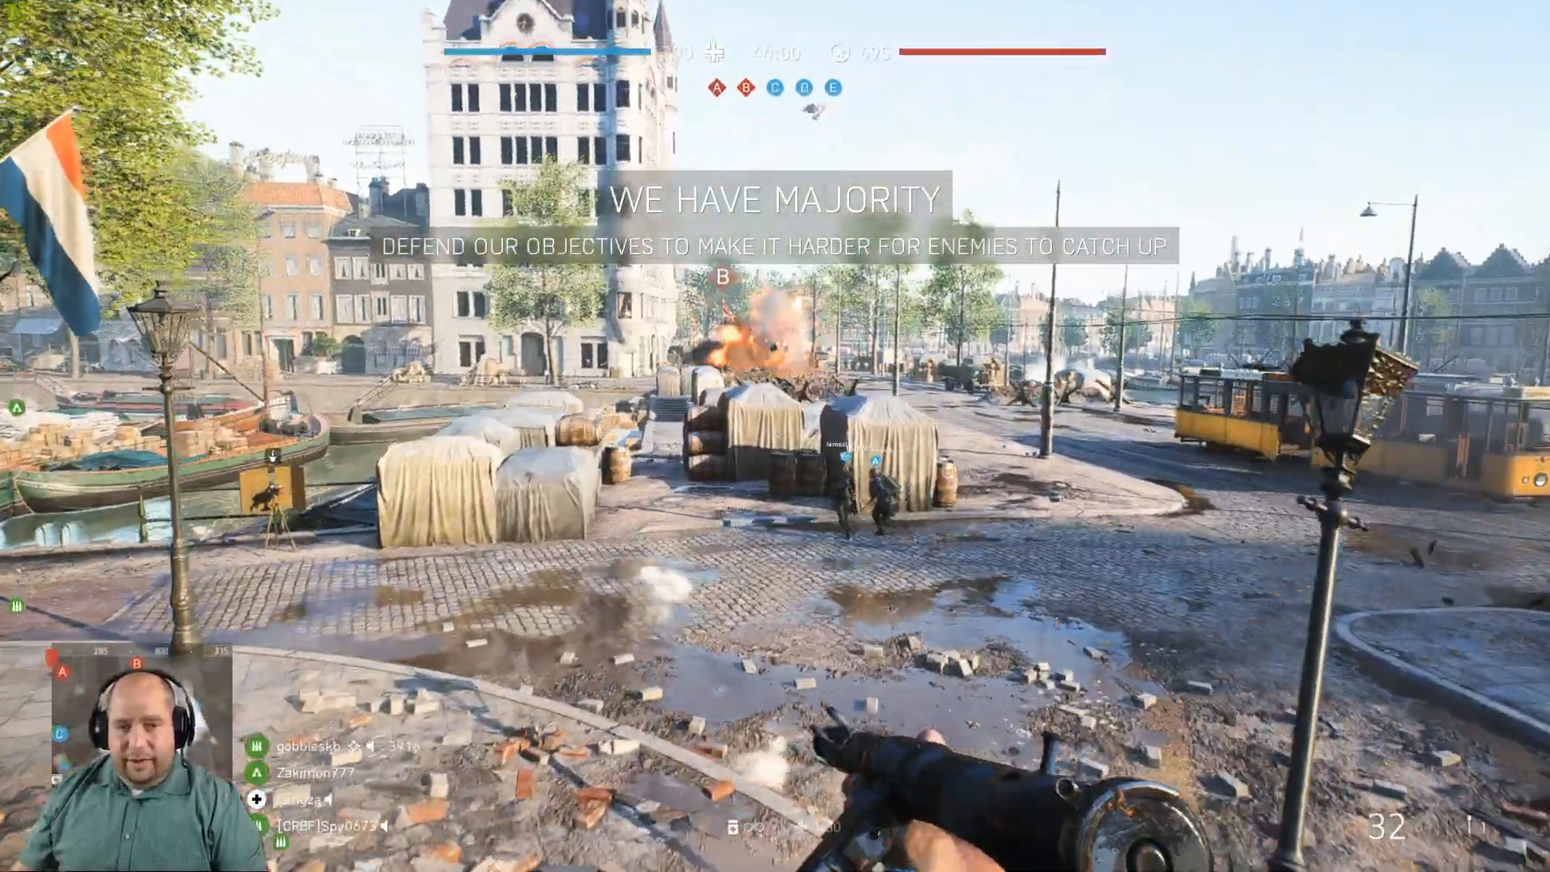
mouse_move(775, 434)
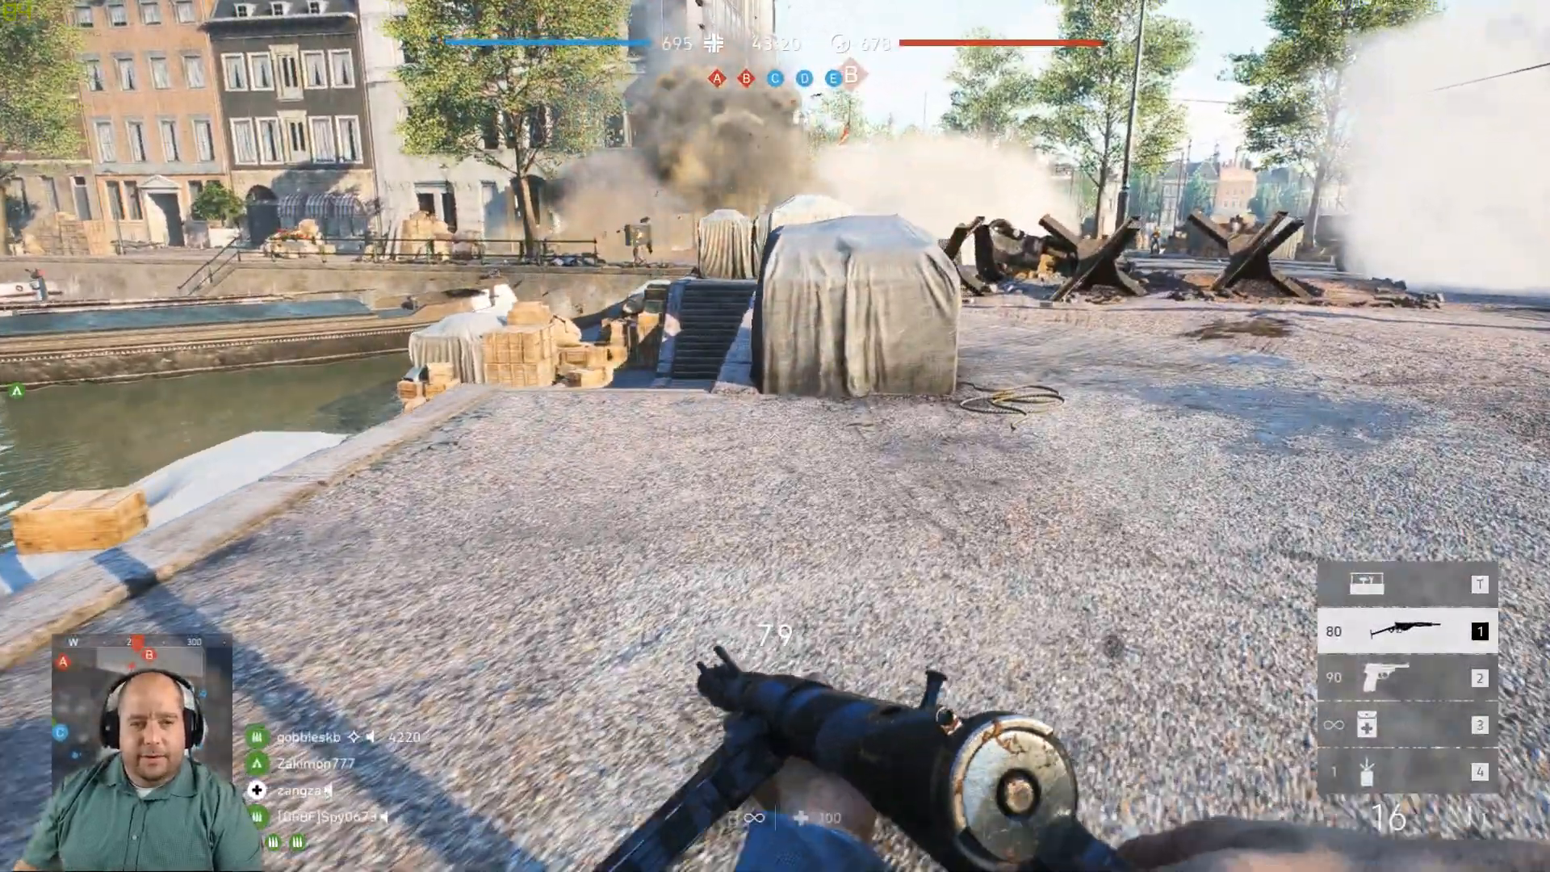
mouse_move(775, 434)
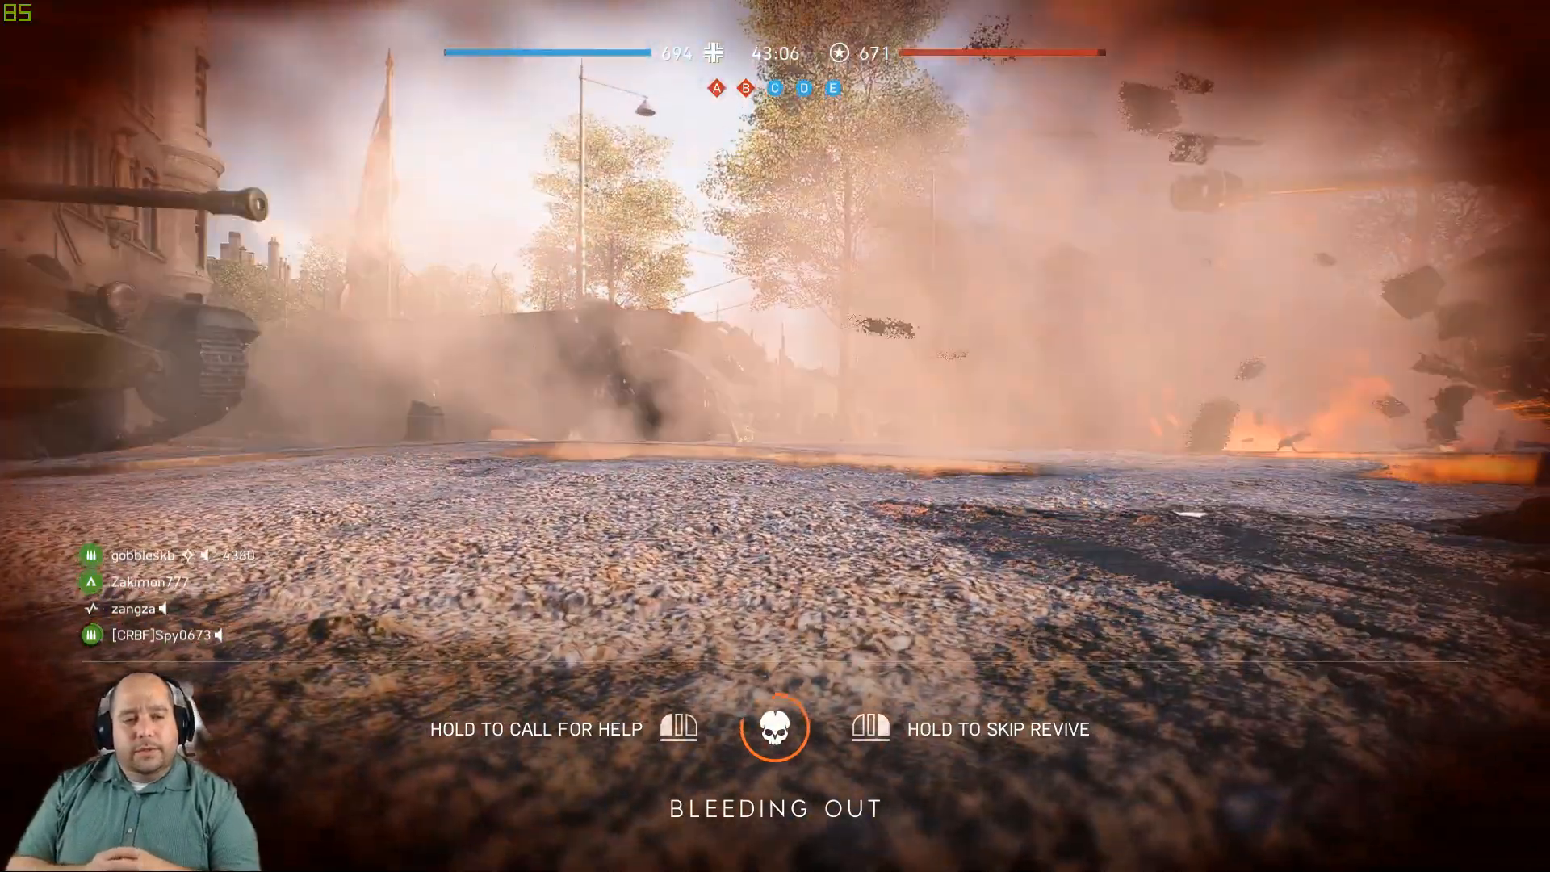
key(Tab)
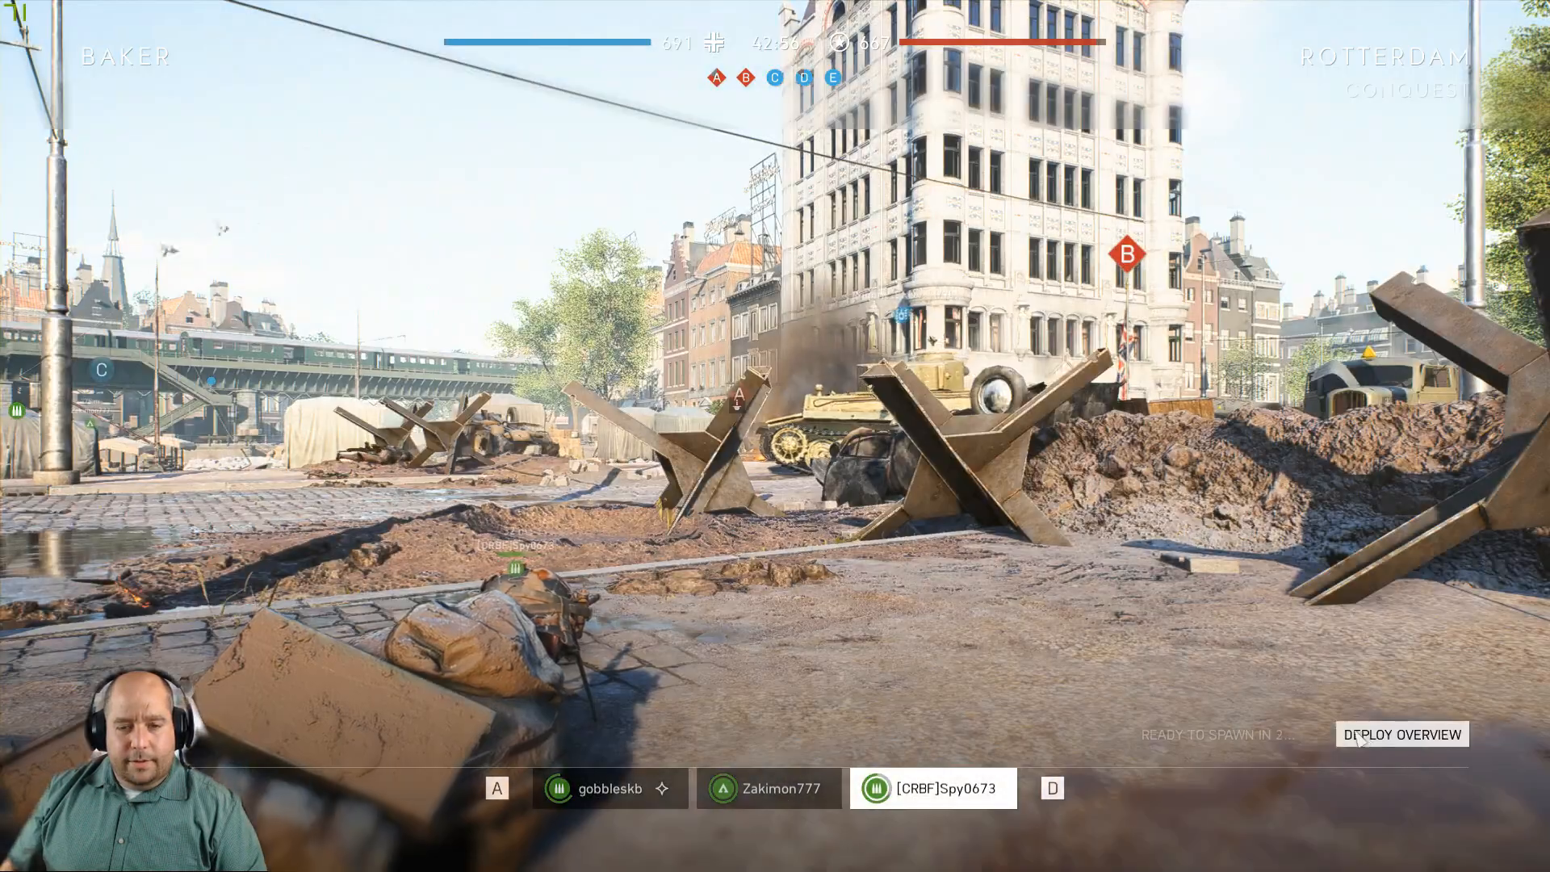
click(1403, 734)
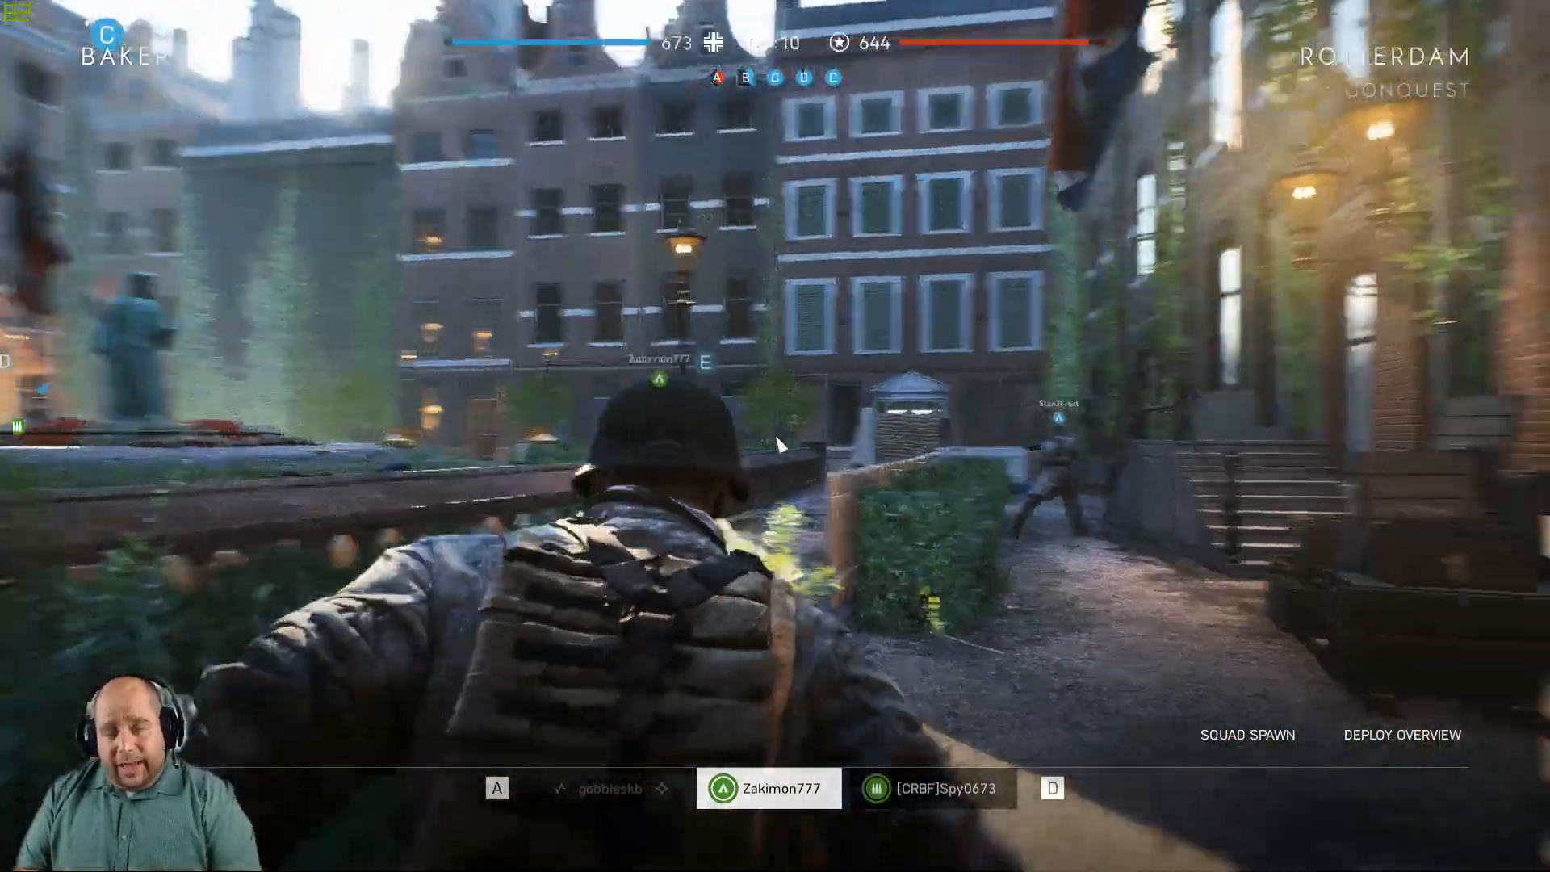
mouse_move(778, 442)
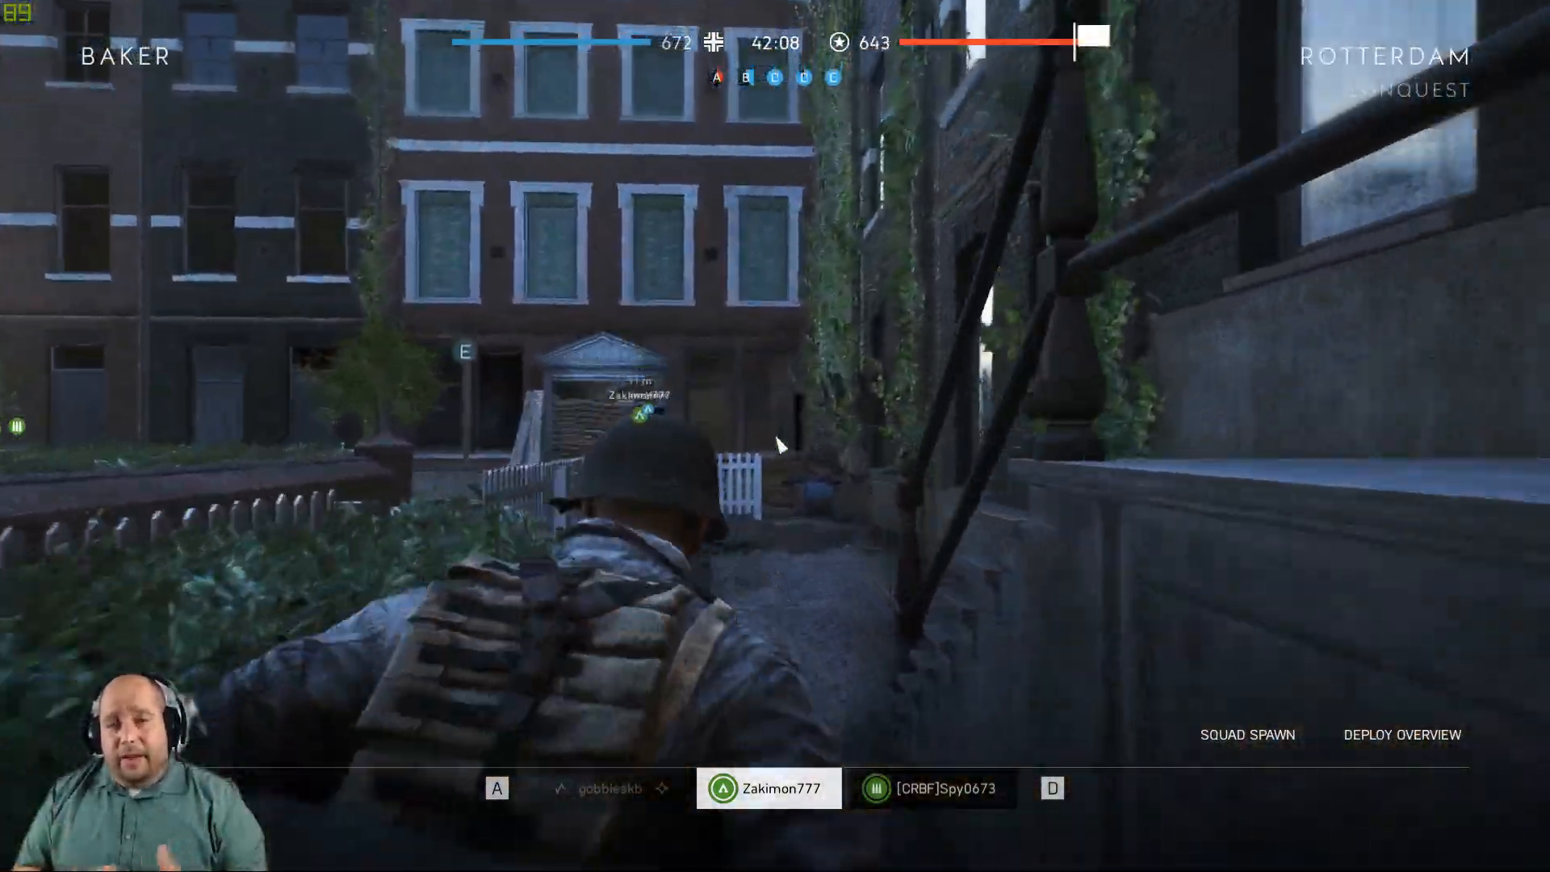